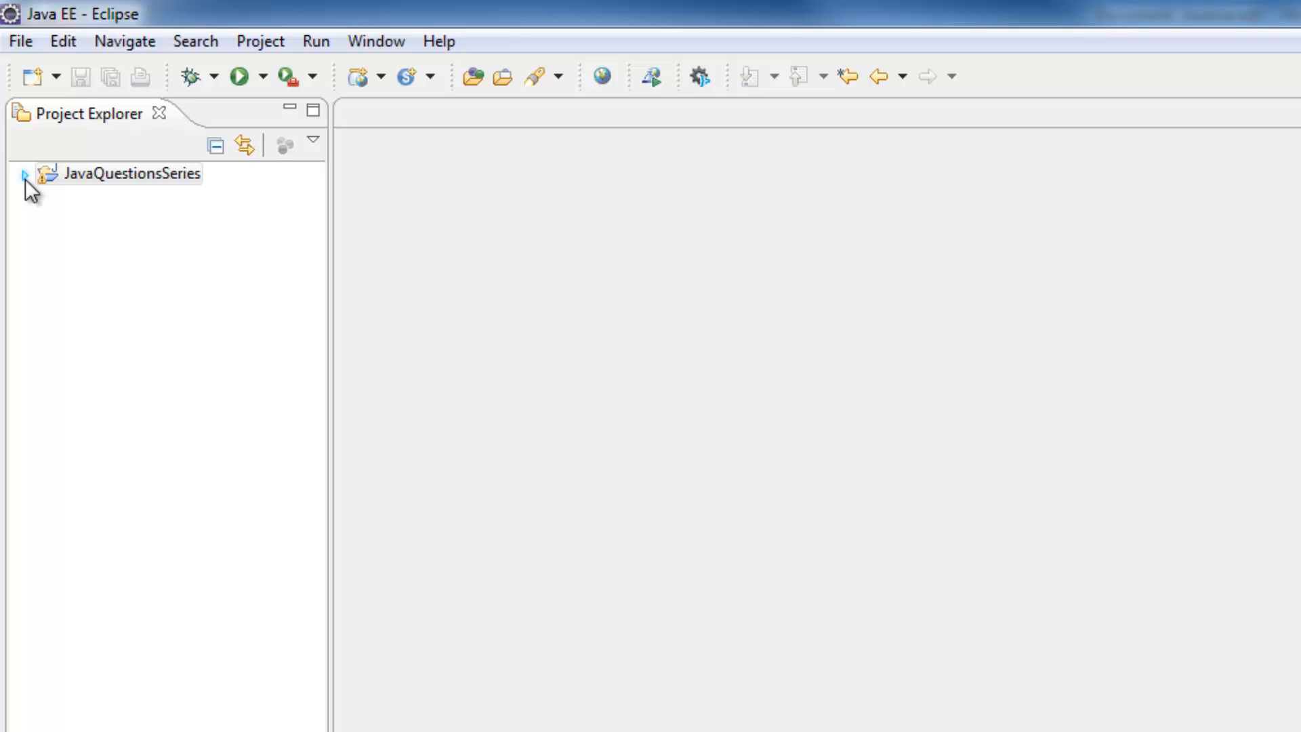
# Create a new Java class named Exercise5 in the Module1 package of JavaQuestionsSeries.
pyautogui.click(23, 178)
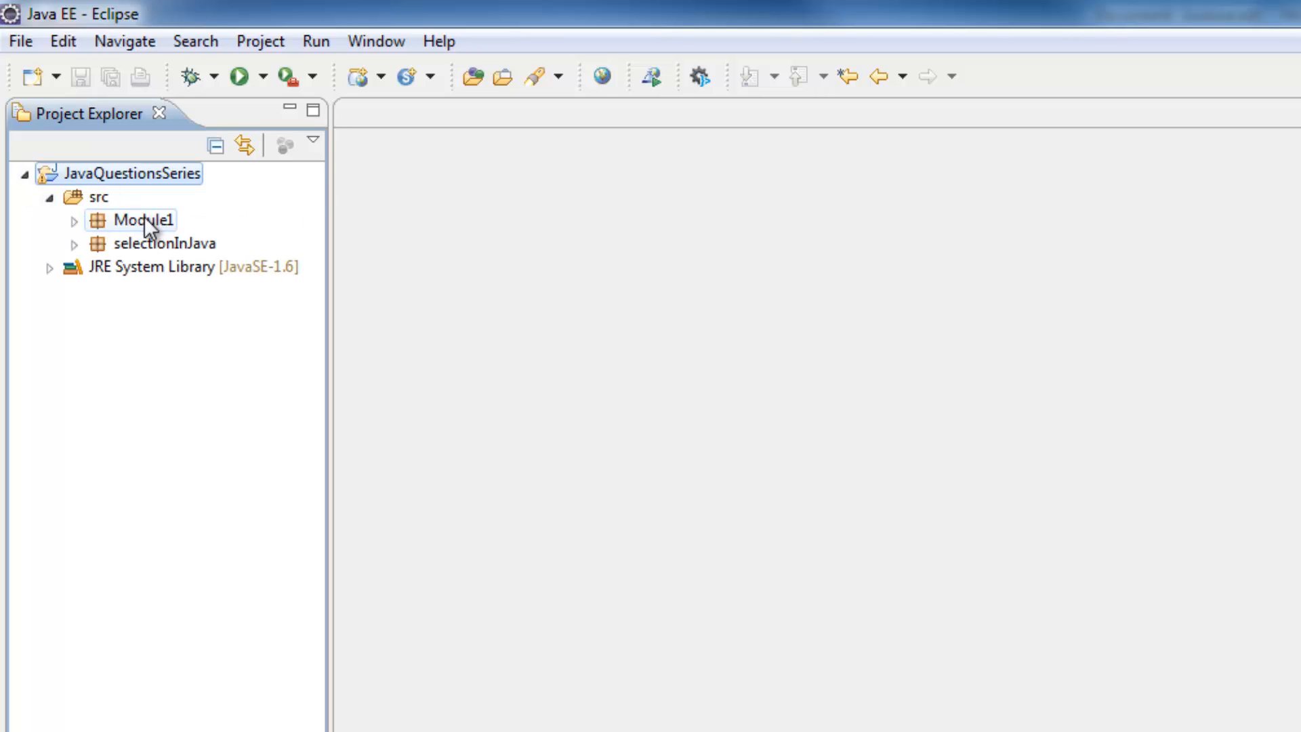
pyautogui.rightClick(142, 220)
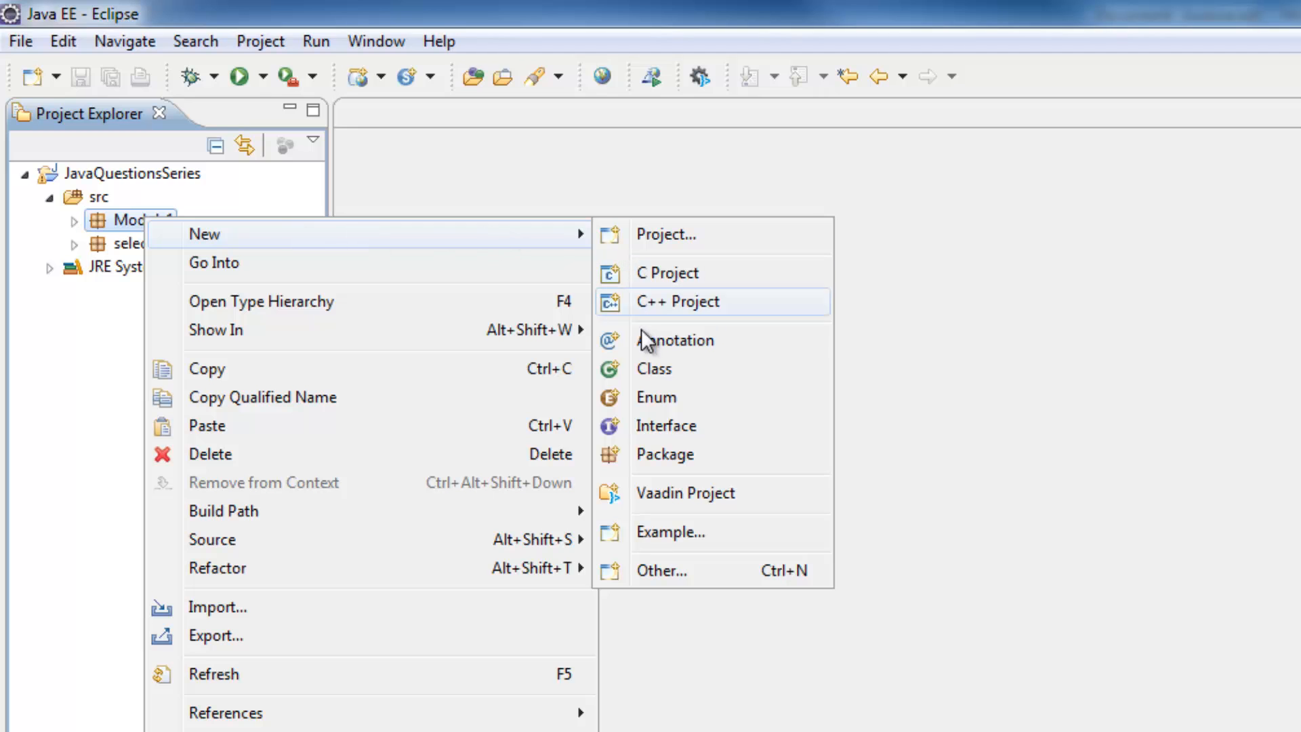
pyautogui.click(655, 369)
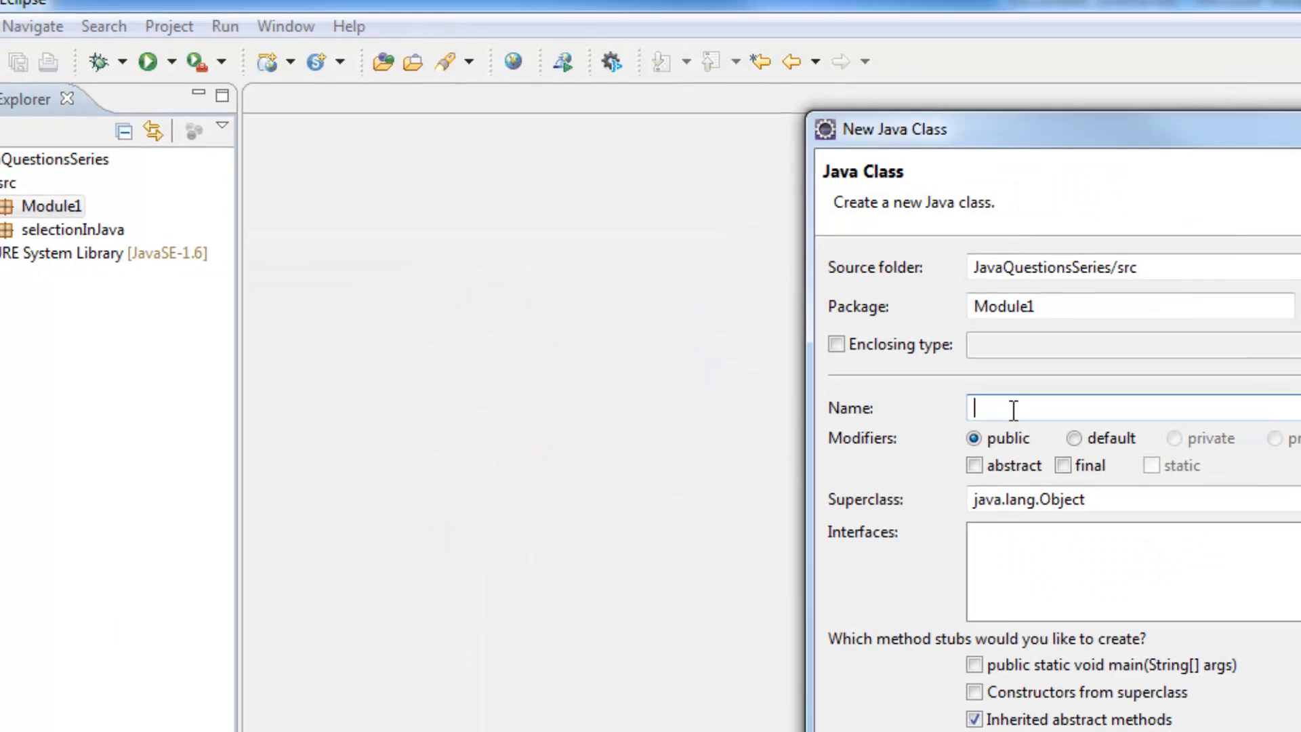
pyautogui.write('Ex')
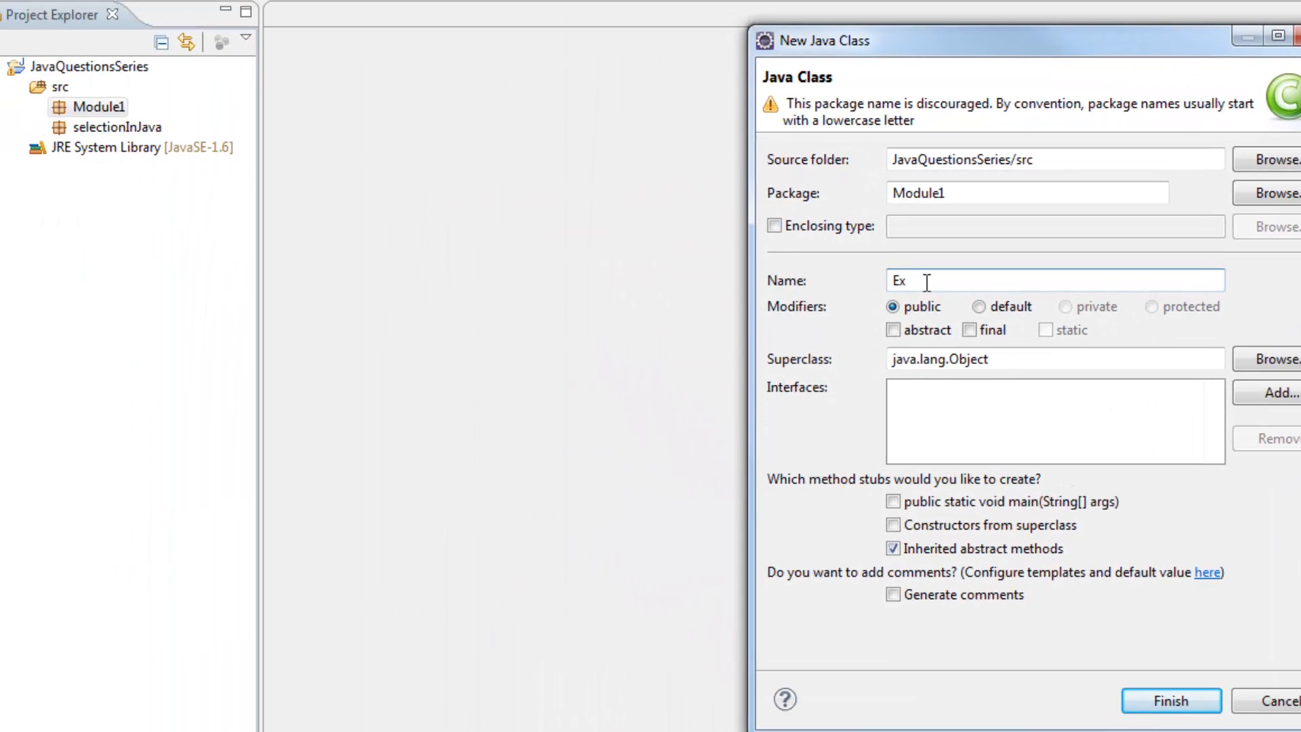
pyautogui.write('e')
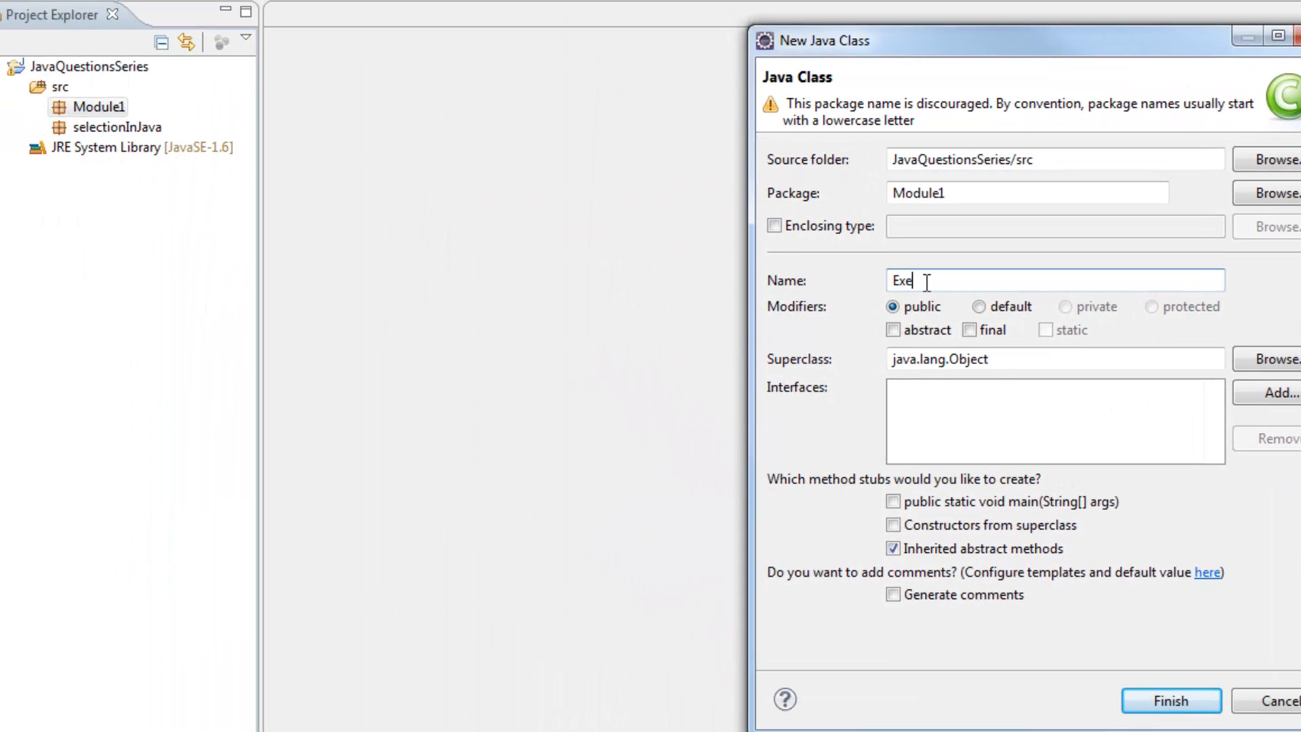
pyautogui.write('rcise5')
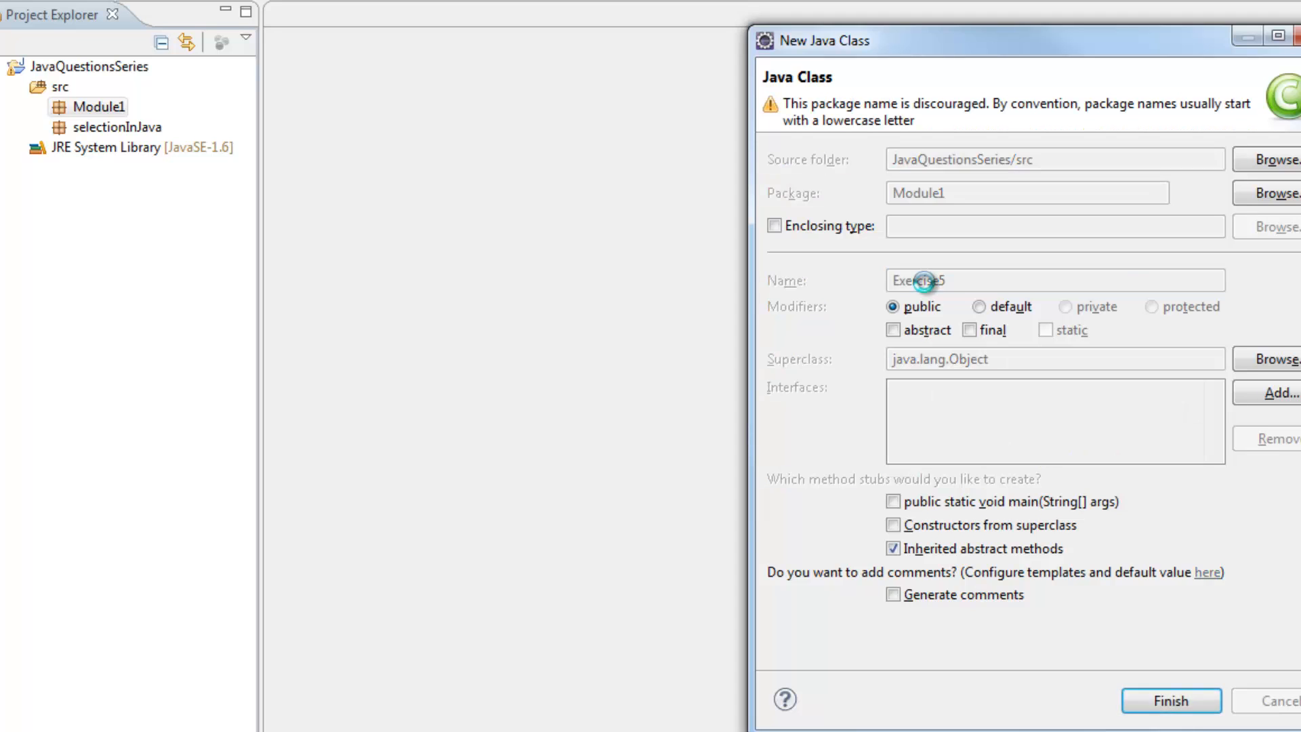
pyautogui.click(1171, 700)
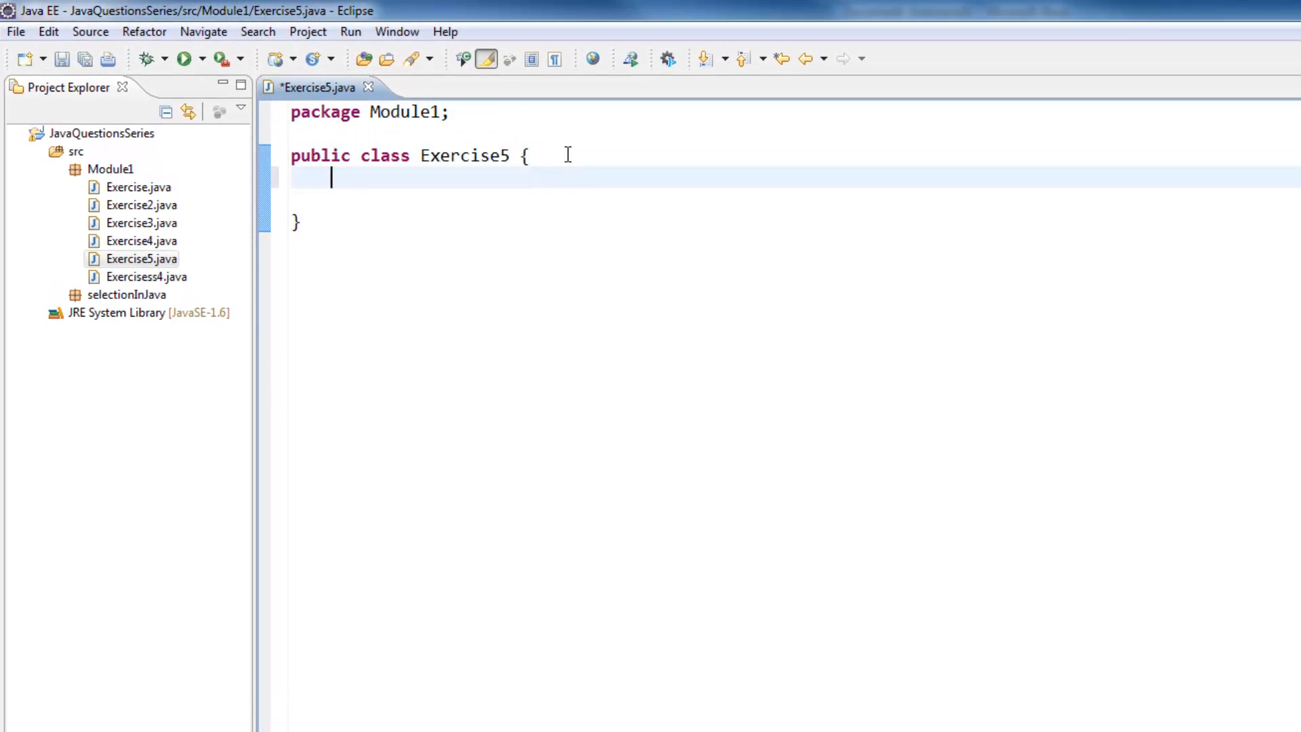
# Add a '// Main method' comment and an empty public static void main(String args[]) method.
pyautogui.write('//')
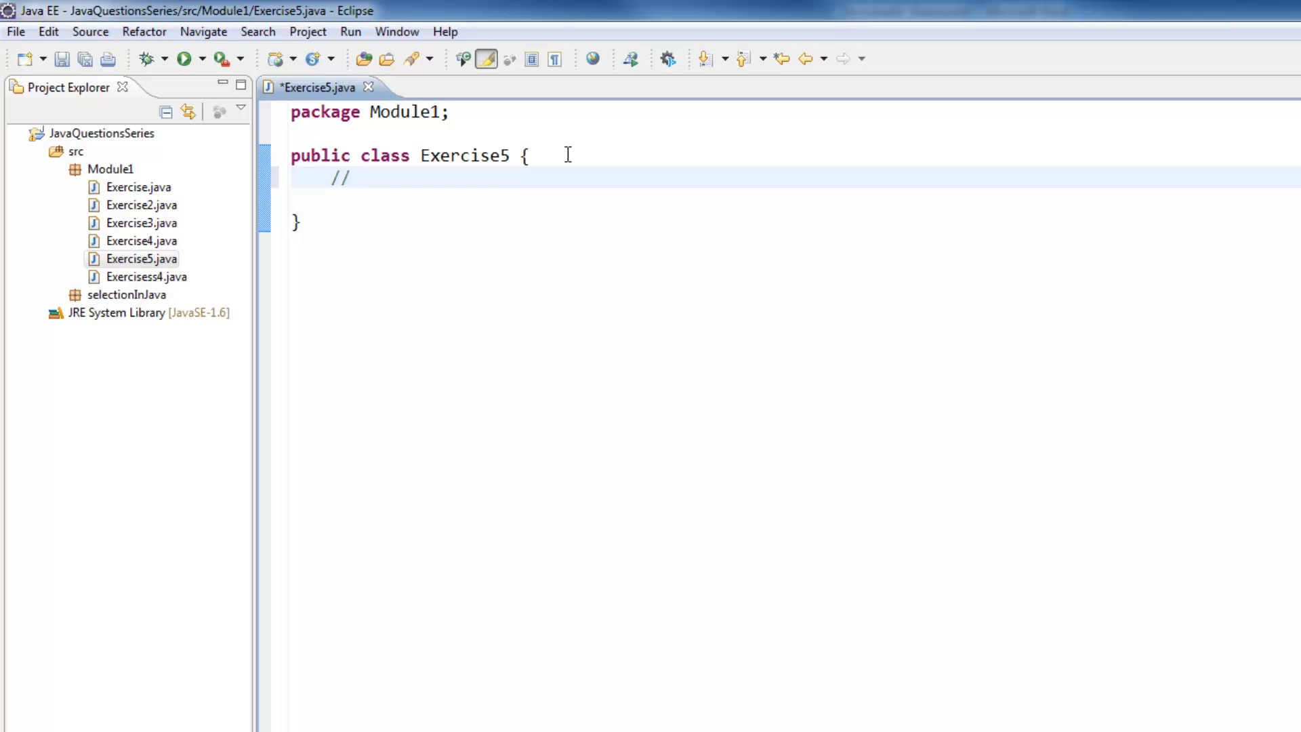
pyautogui.write('Main method')
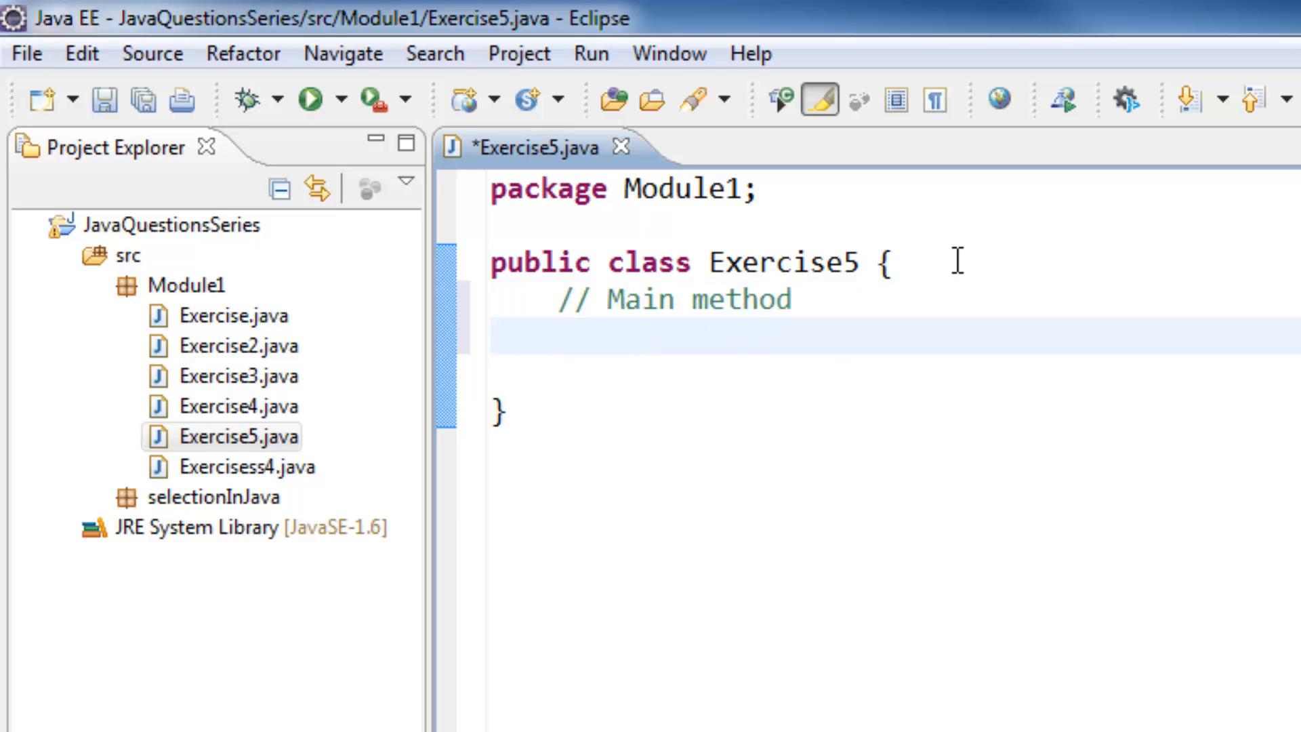
pyautogui.write('public st')
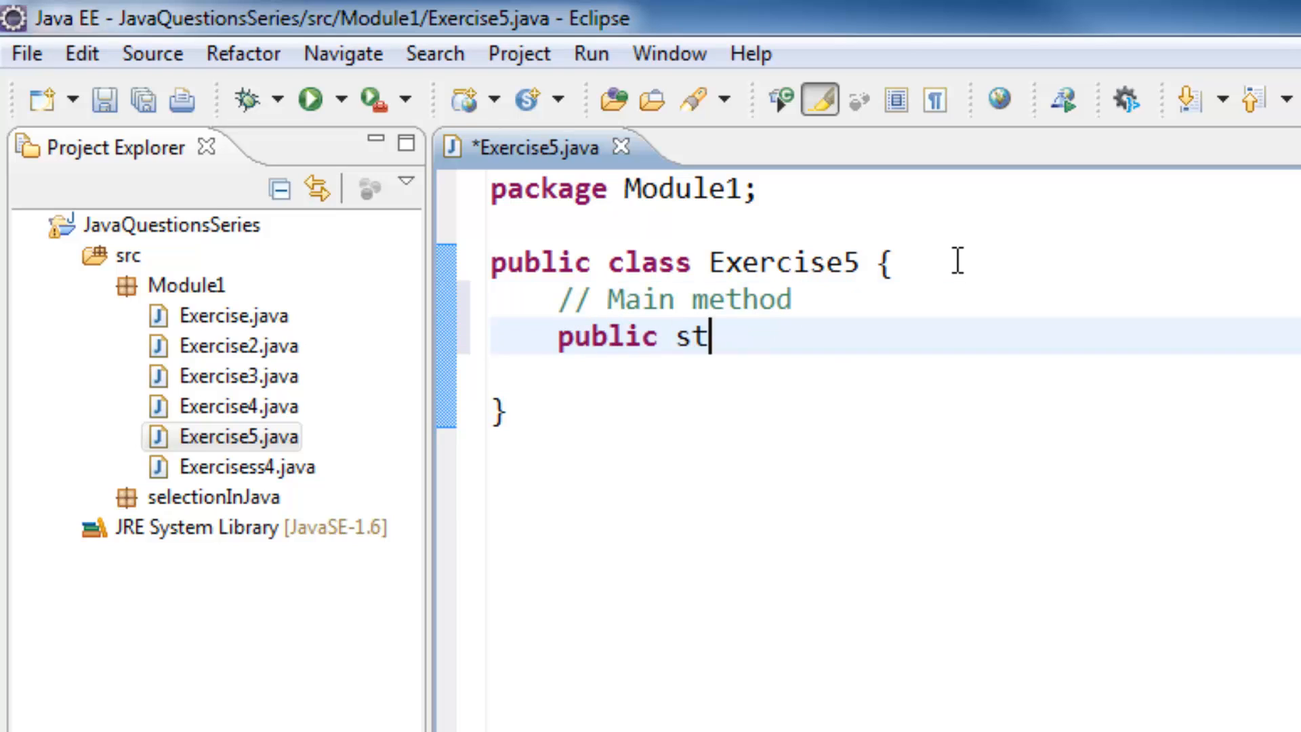
pyautogui.write('atic void m')
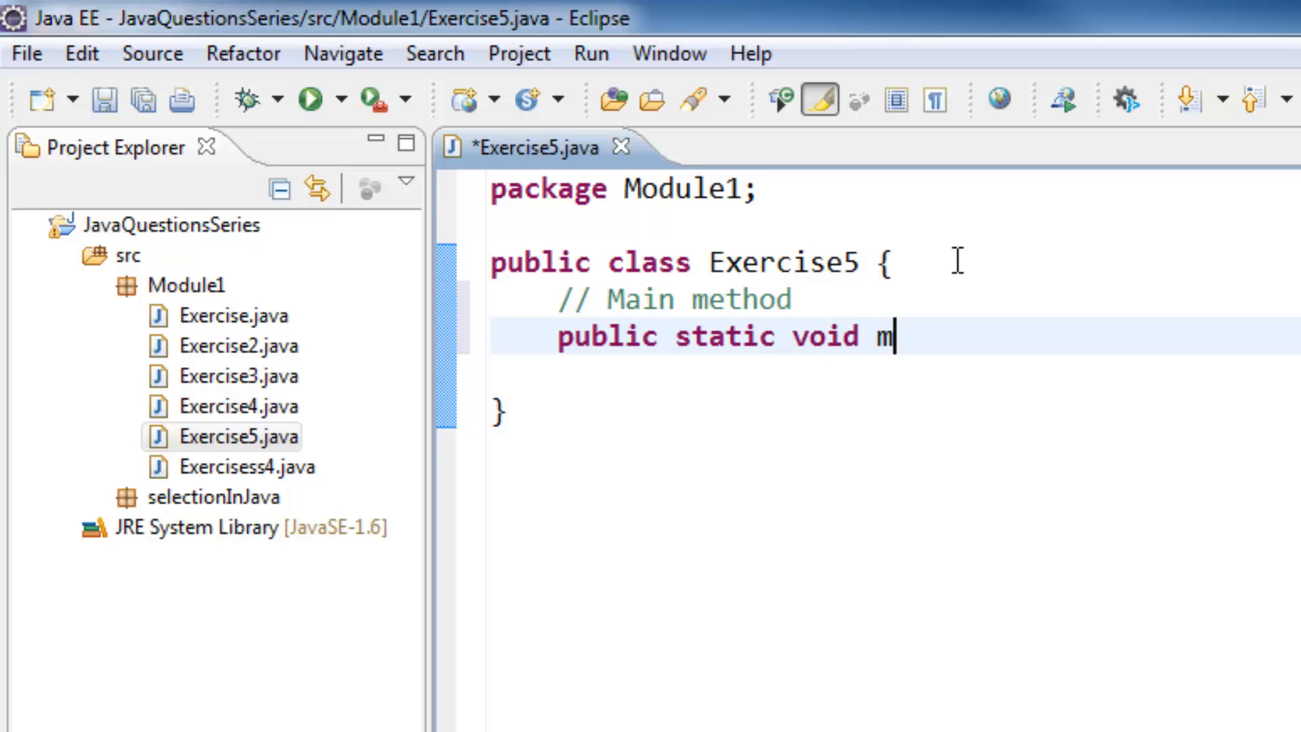
pyautogui.write('ain')
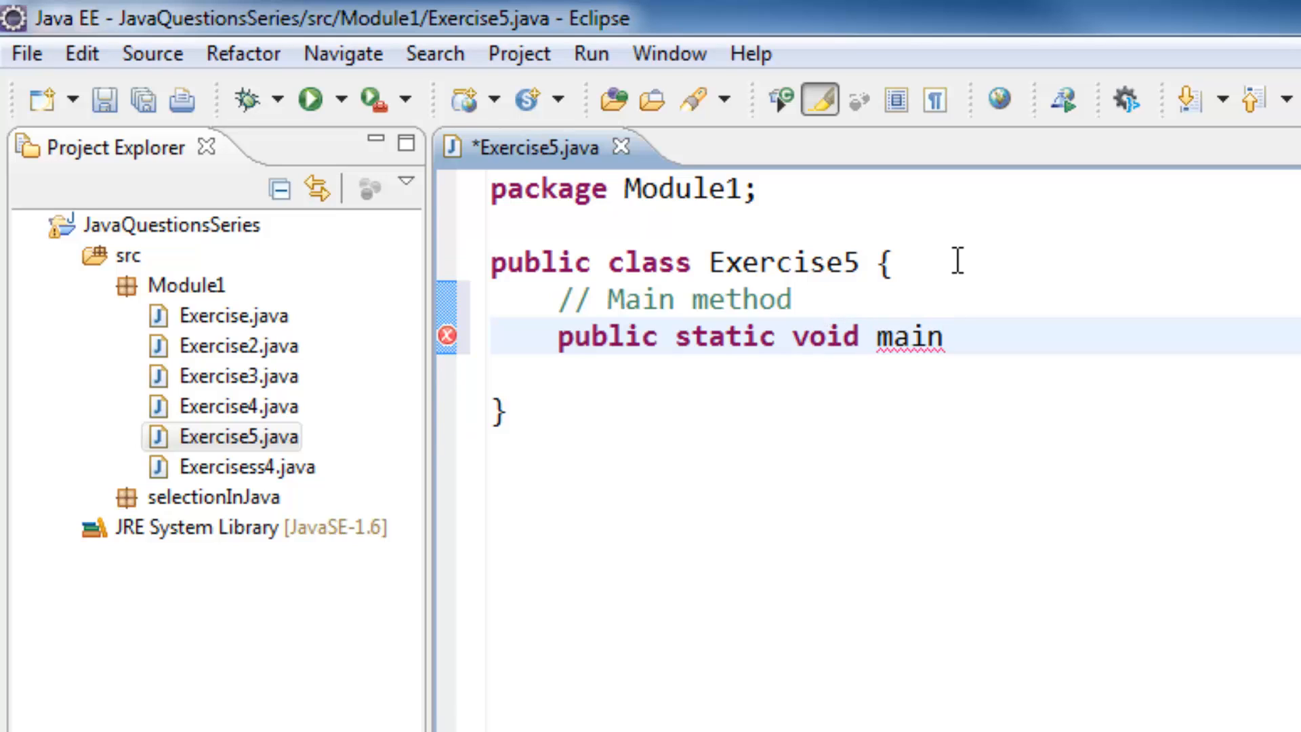
pyautogui.write('(String')
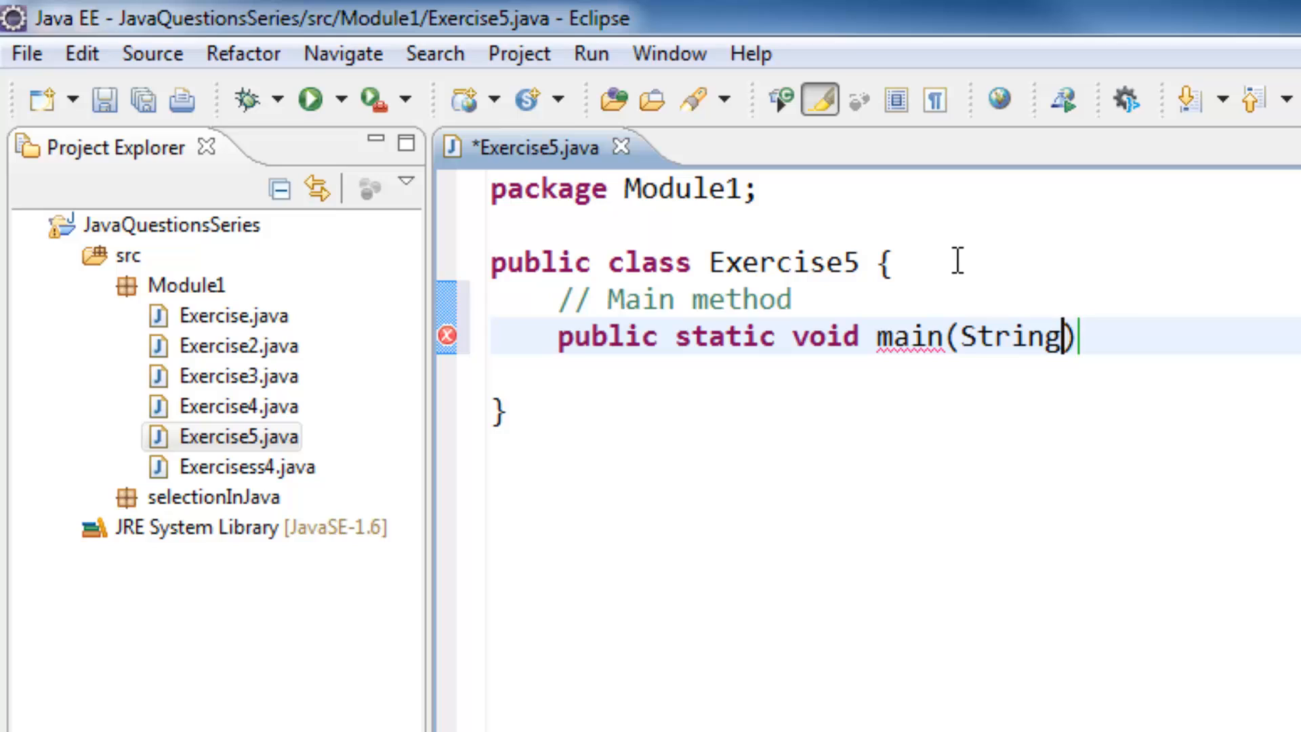
pyautogui.write('args')
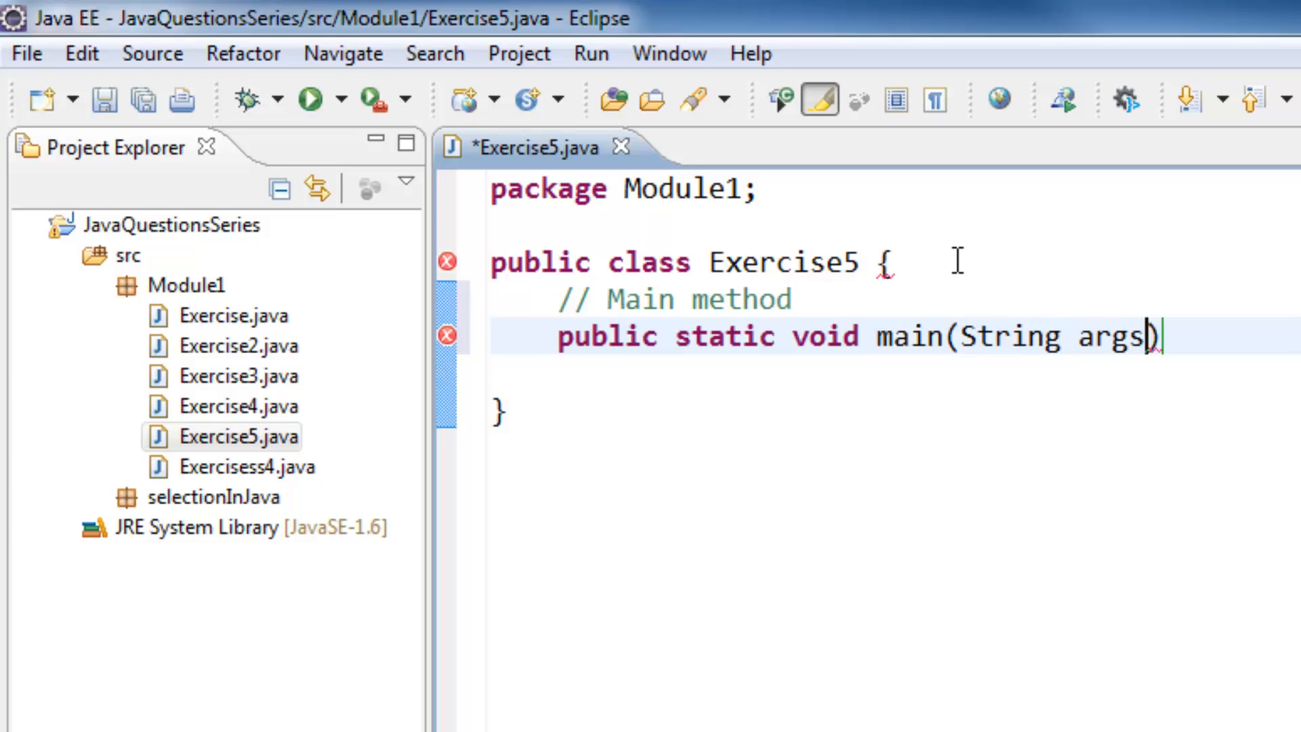
pyautogui.write('[]')
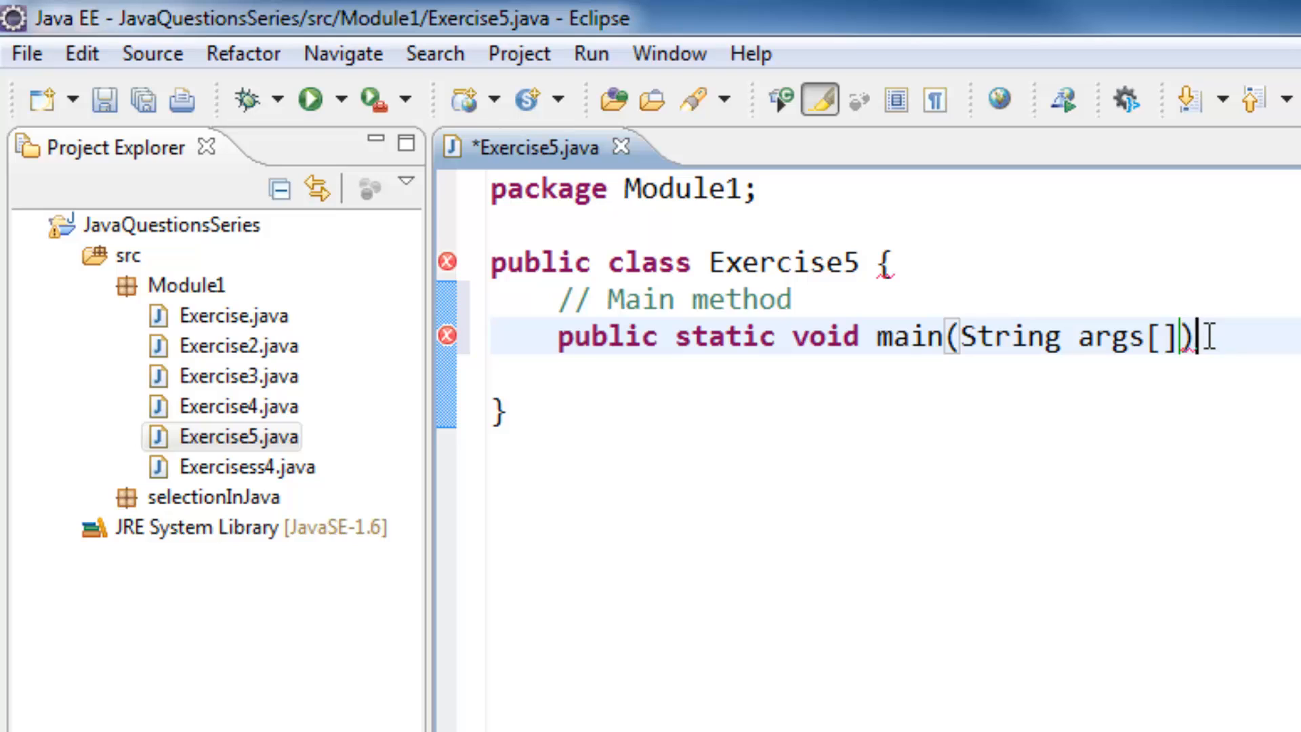
pyautogui.write('{')
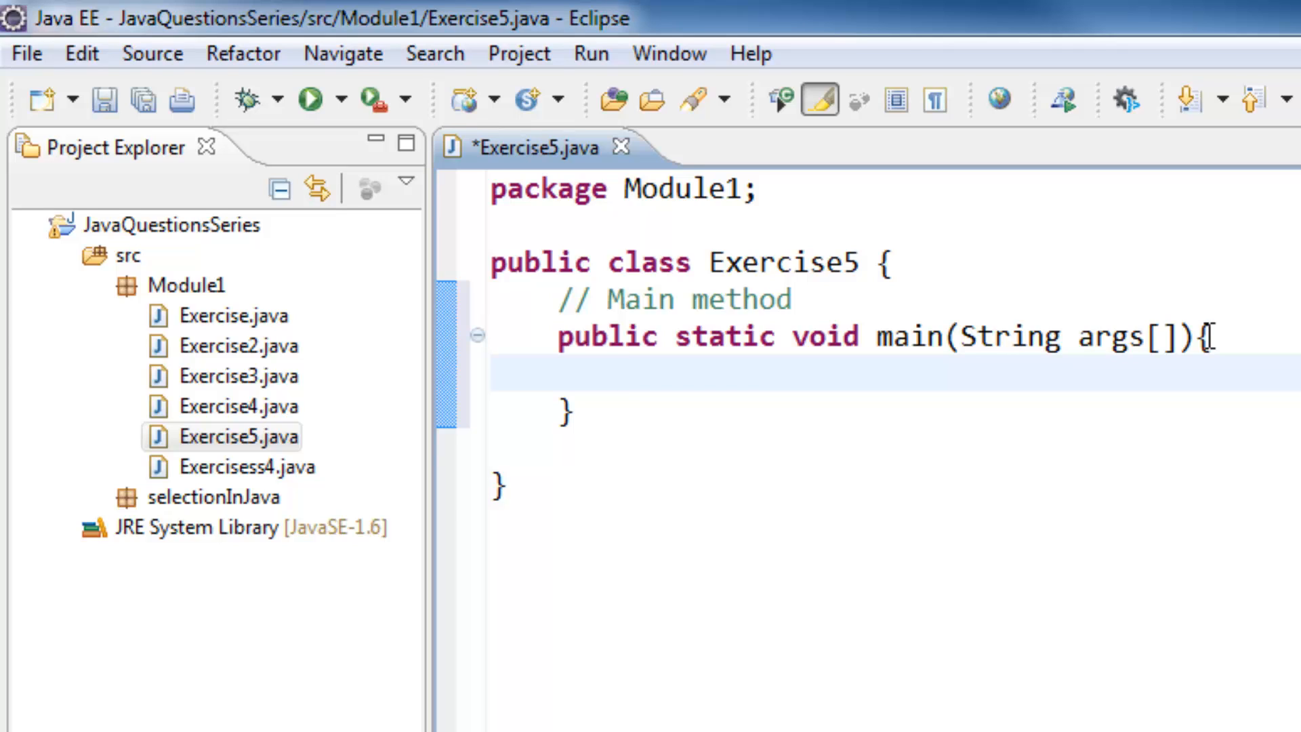
pyautogui.click(626, 375)
pyautogui.write('//')
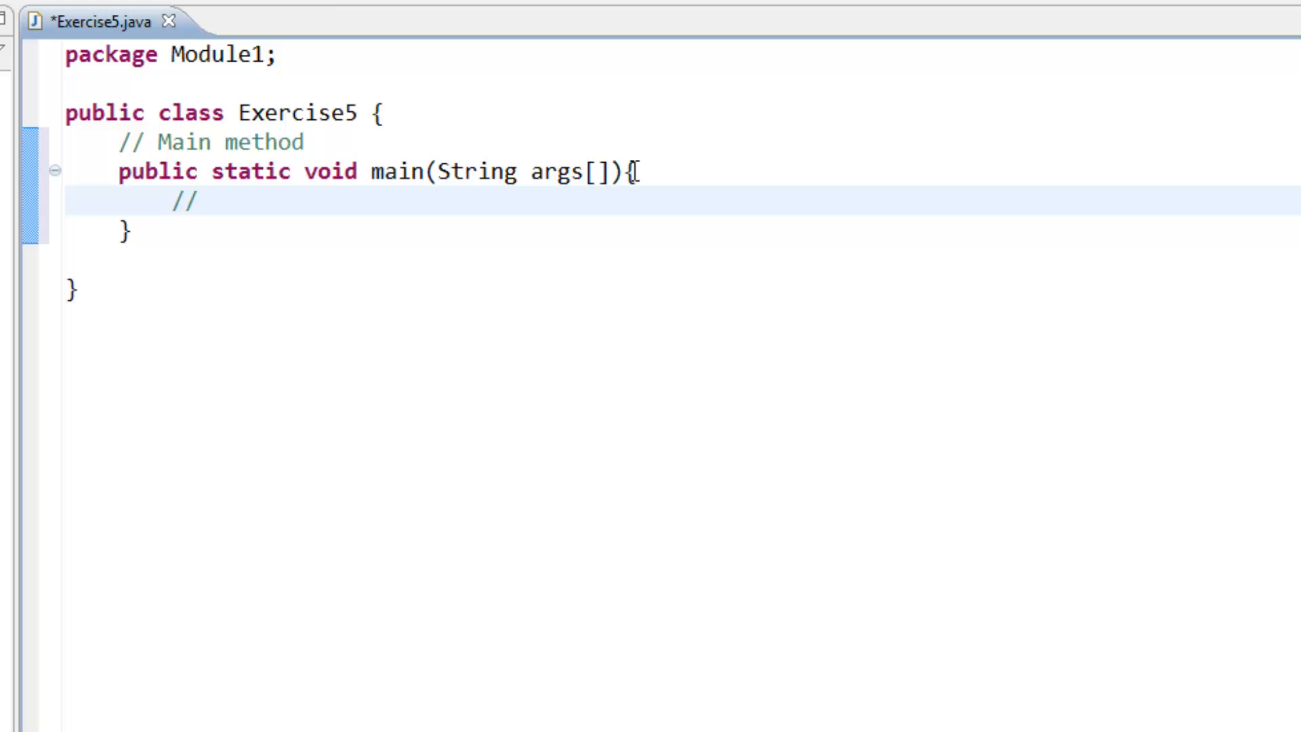
# Under a Declare Variables comment, declare ints number, lastDigit and remainingNumber.
pyautogui.write('de')
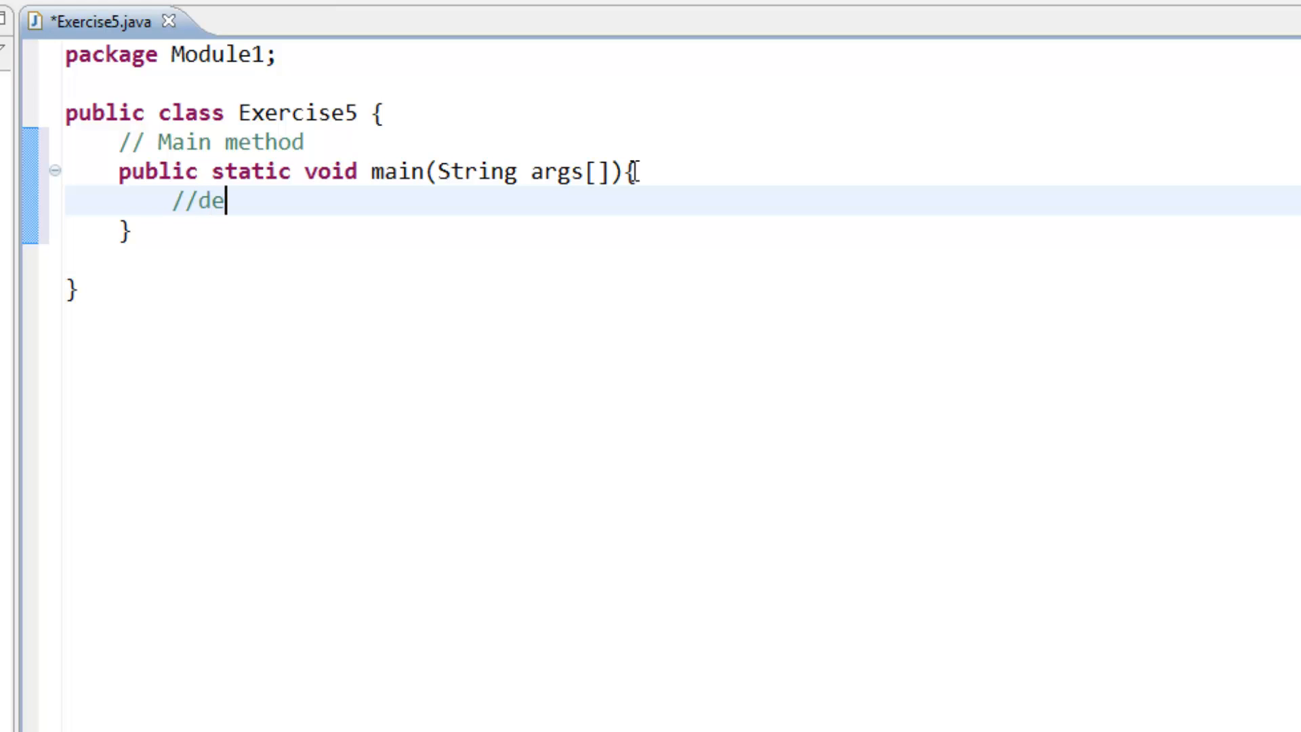
pyautogui.write('Dec')
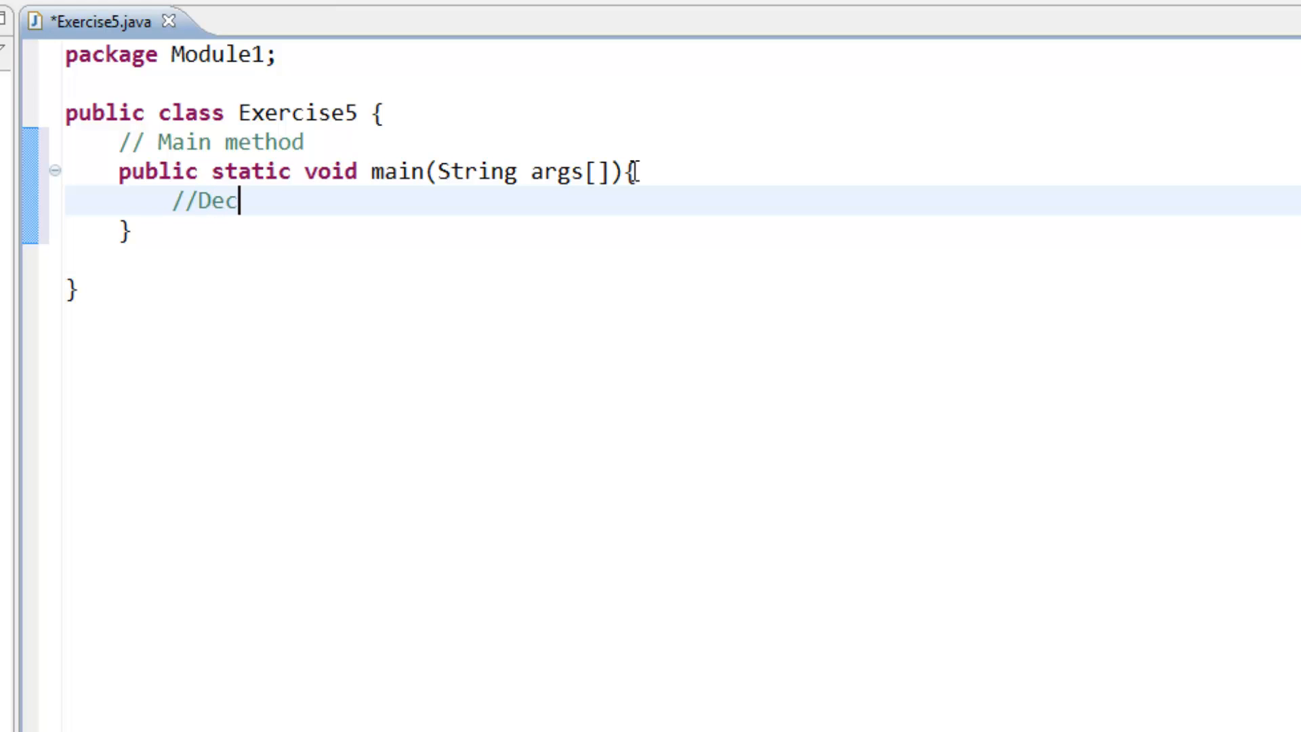
pyautogui.write('lar')
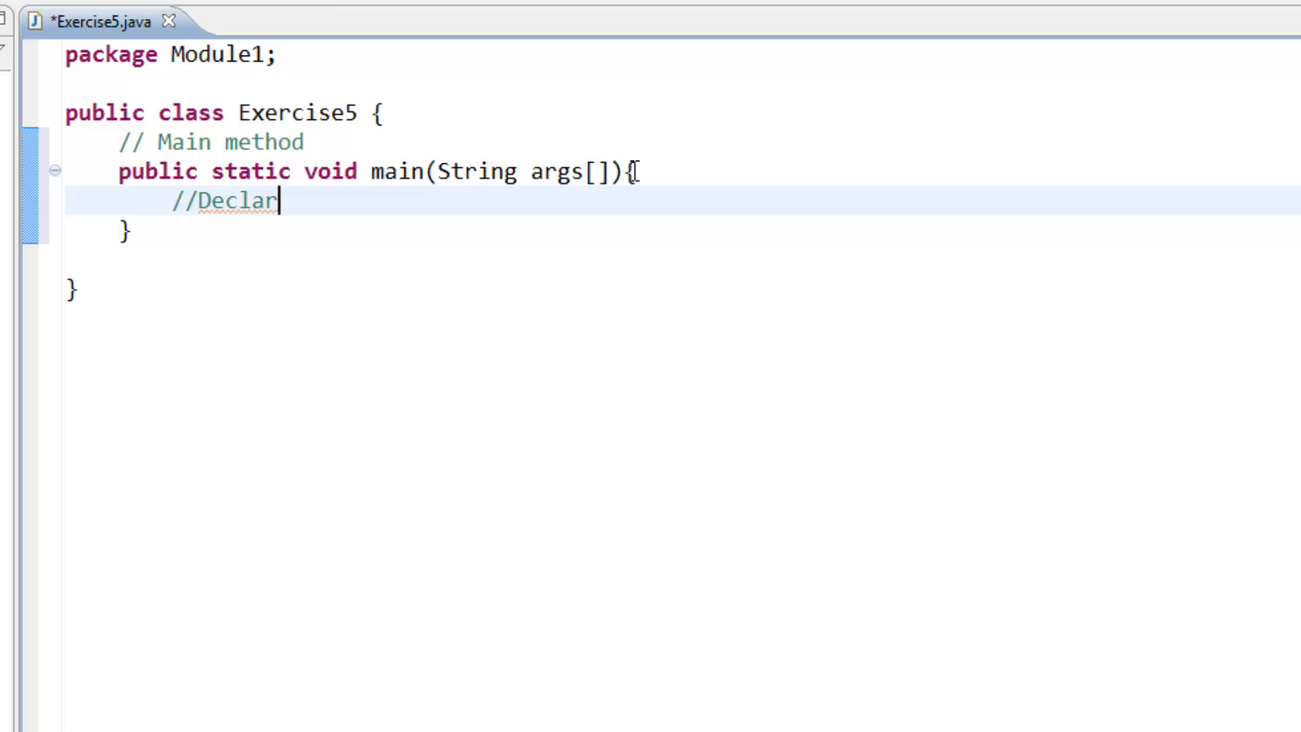
pyautogui.write('e Variables')
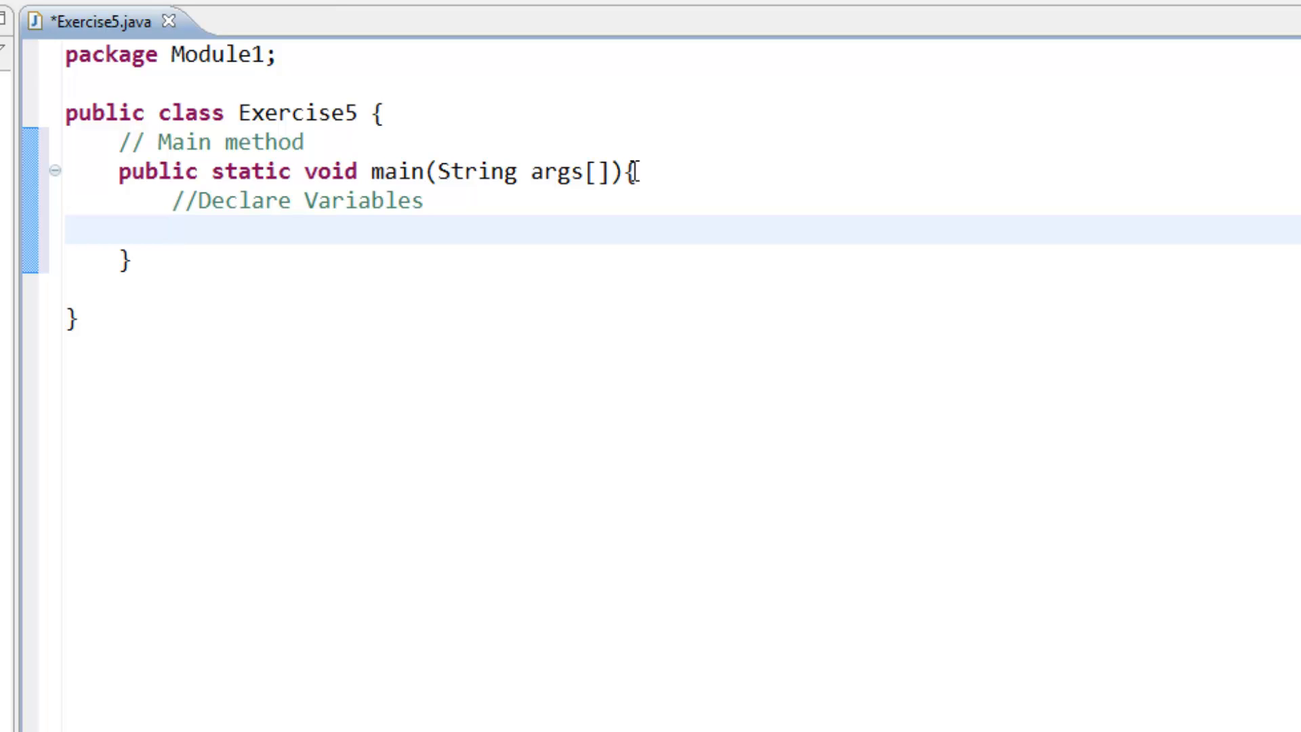
pyautogui.write('i')
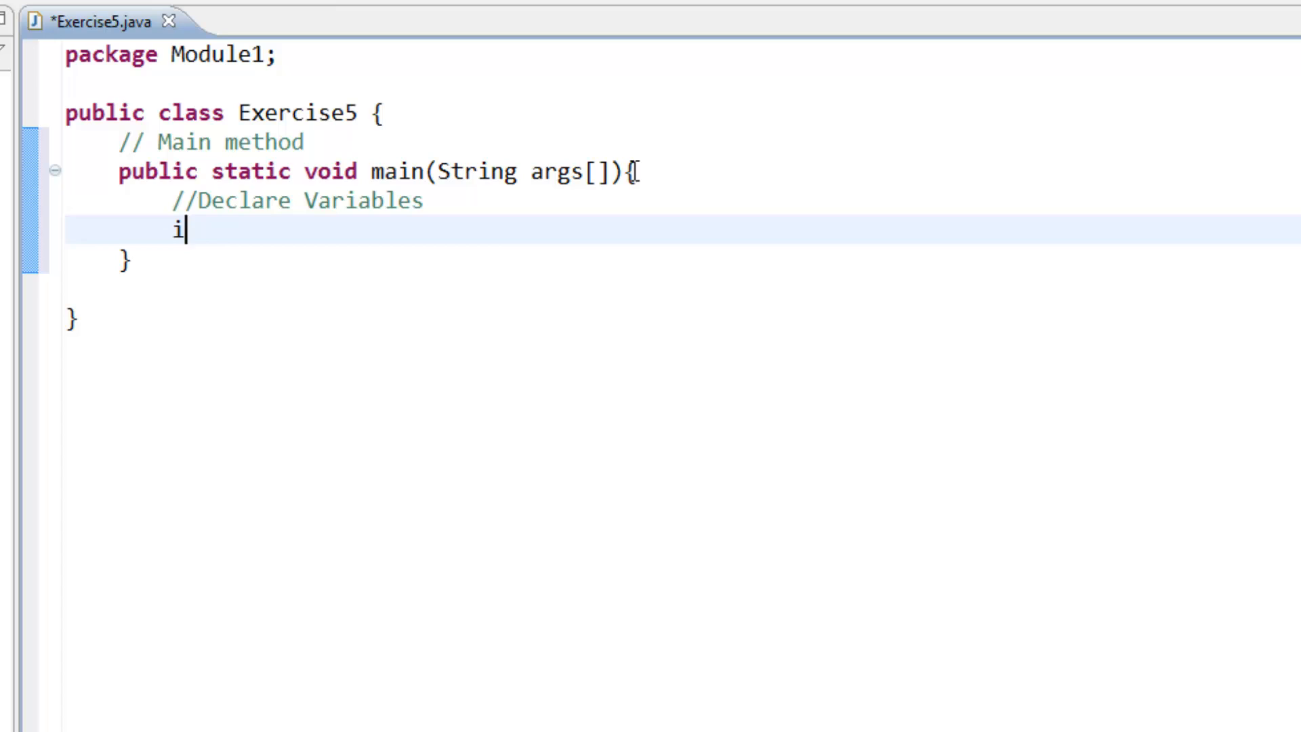
pyautogui.write('nt number')
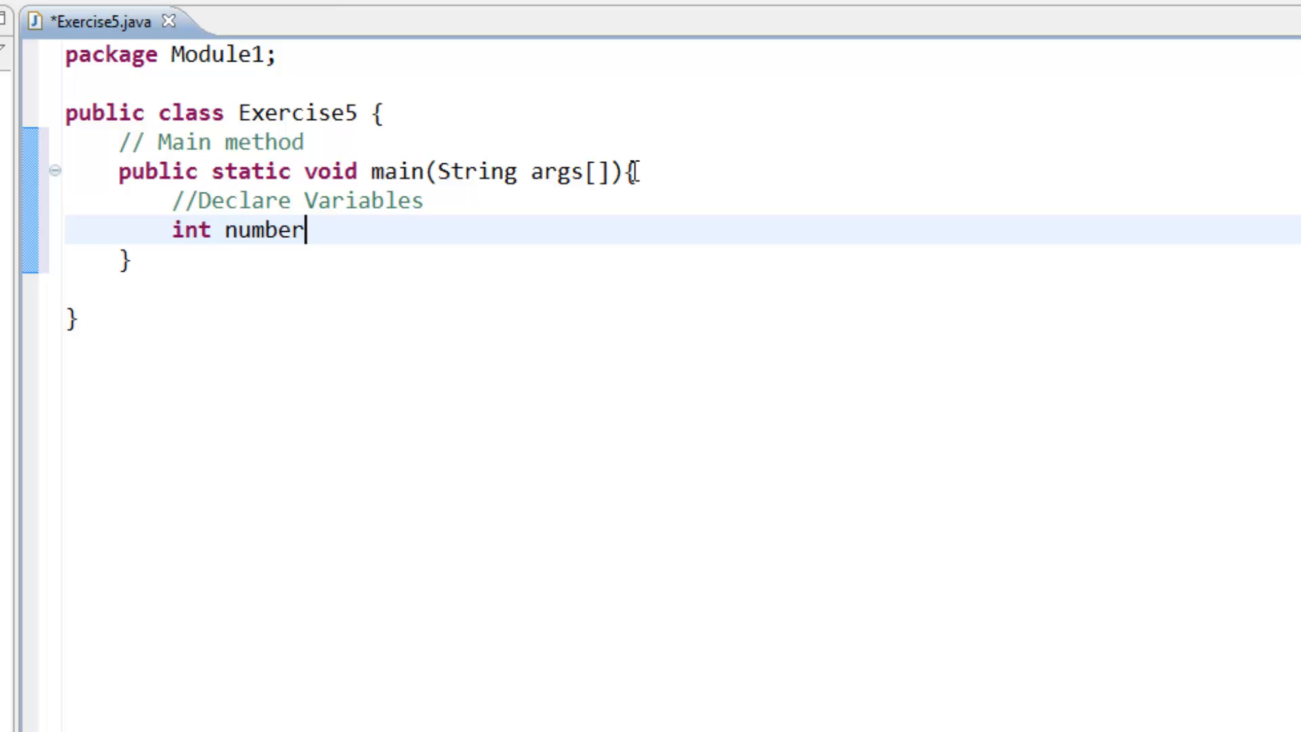
pyautogui.write(';')
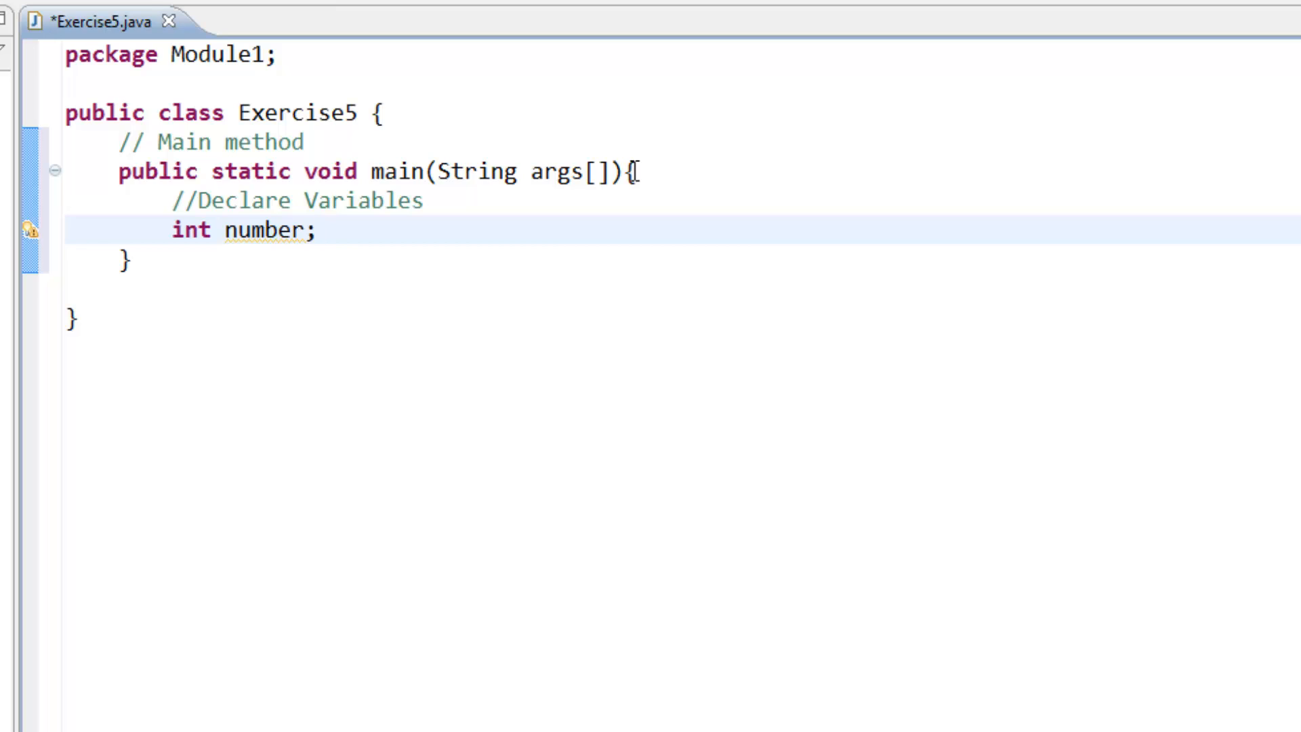
pyautogui.write('int l')
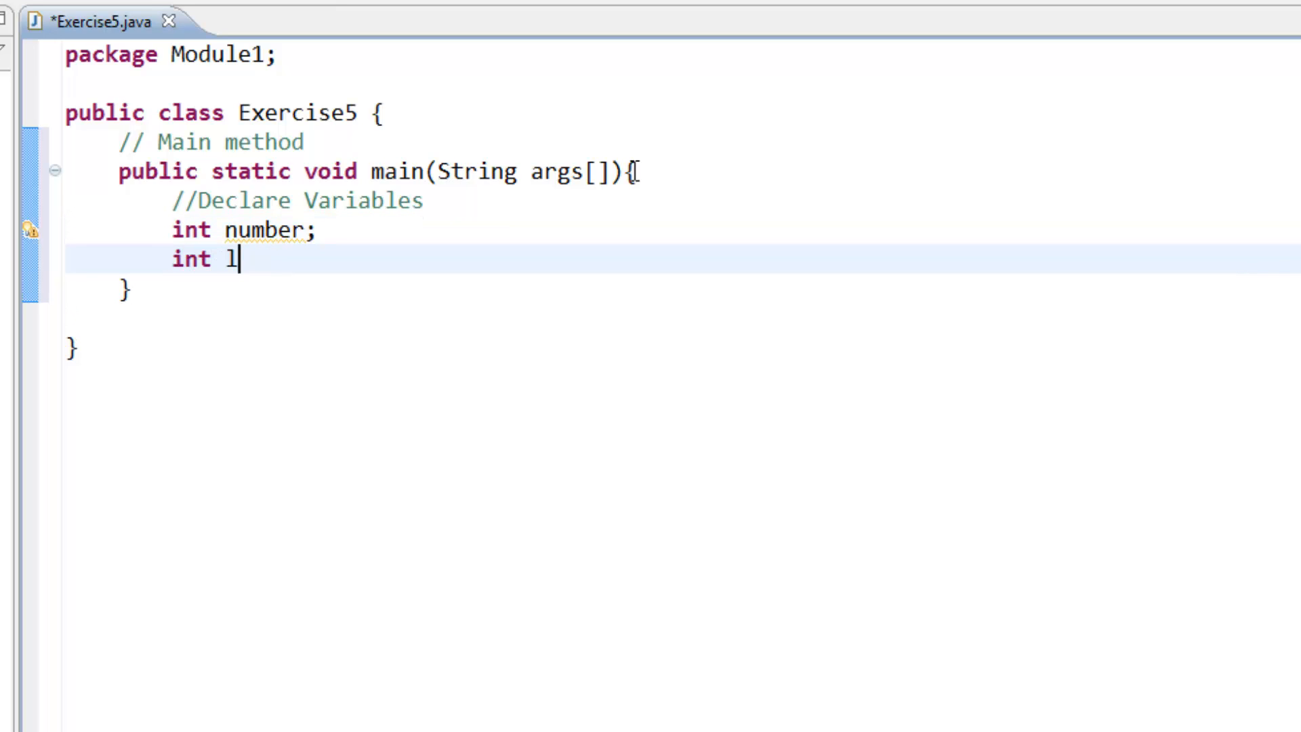
pyautogui.write('astDigit;')
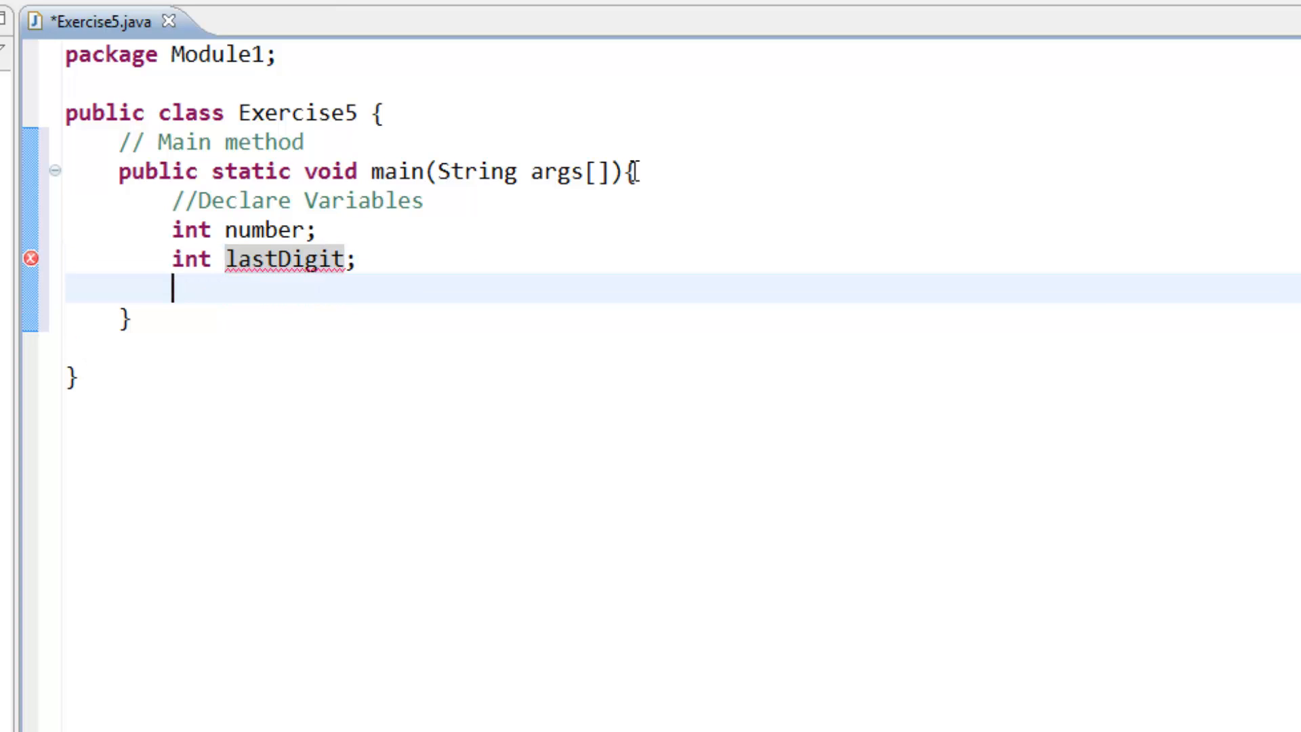
pyautogui.write('int')
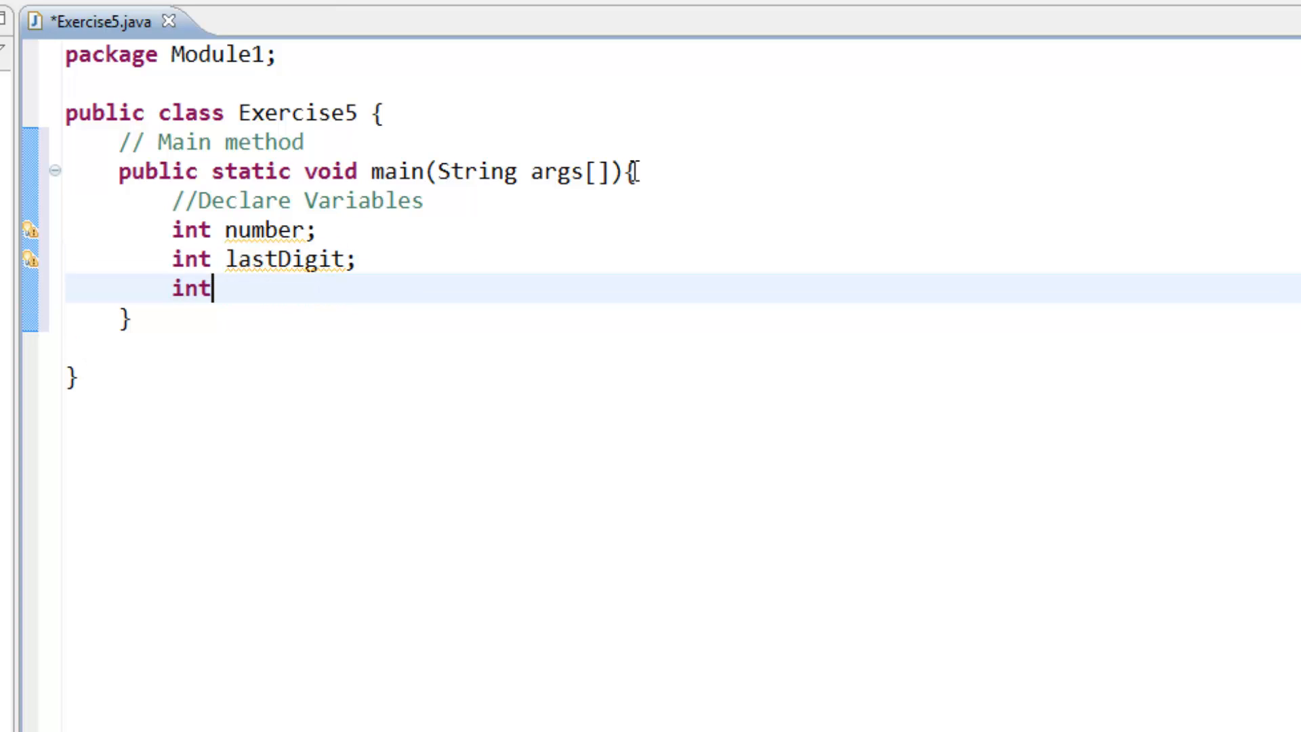
pyautogui.write('remail')
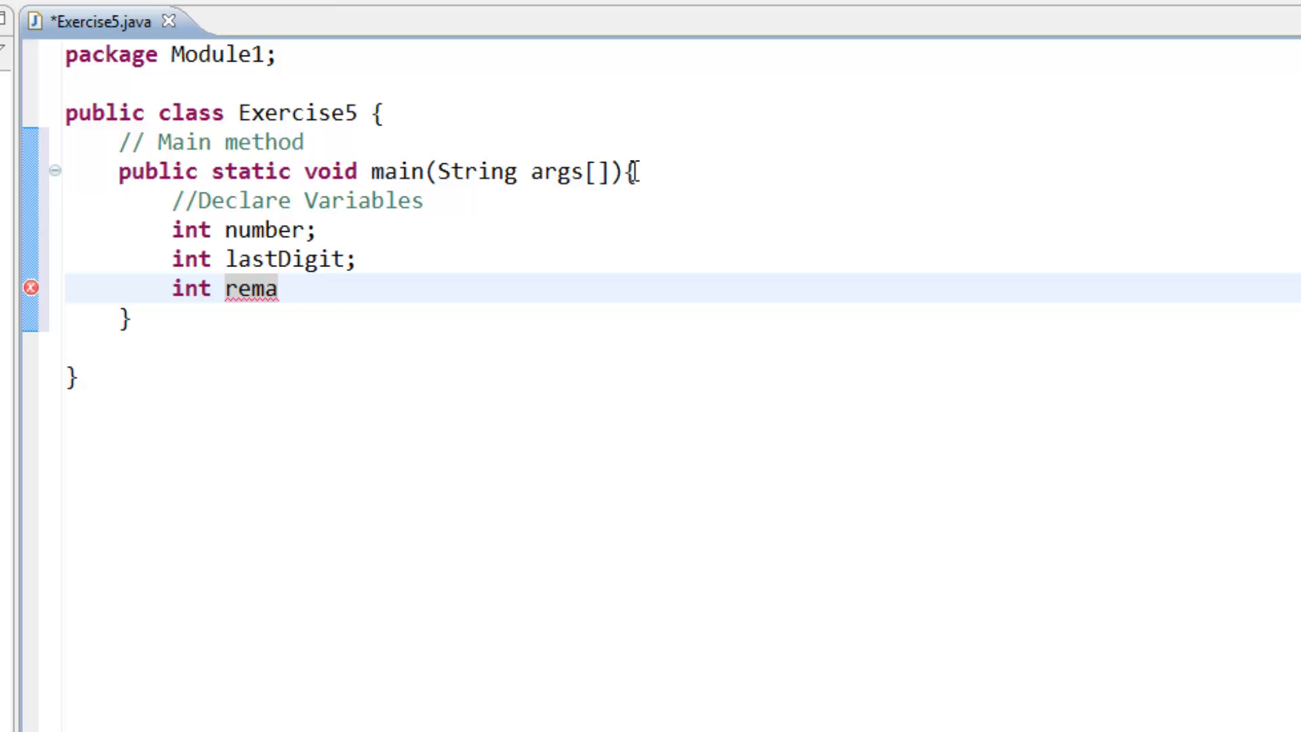
pyautogui.write('ining')
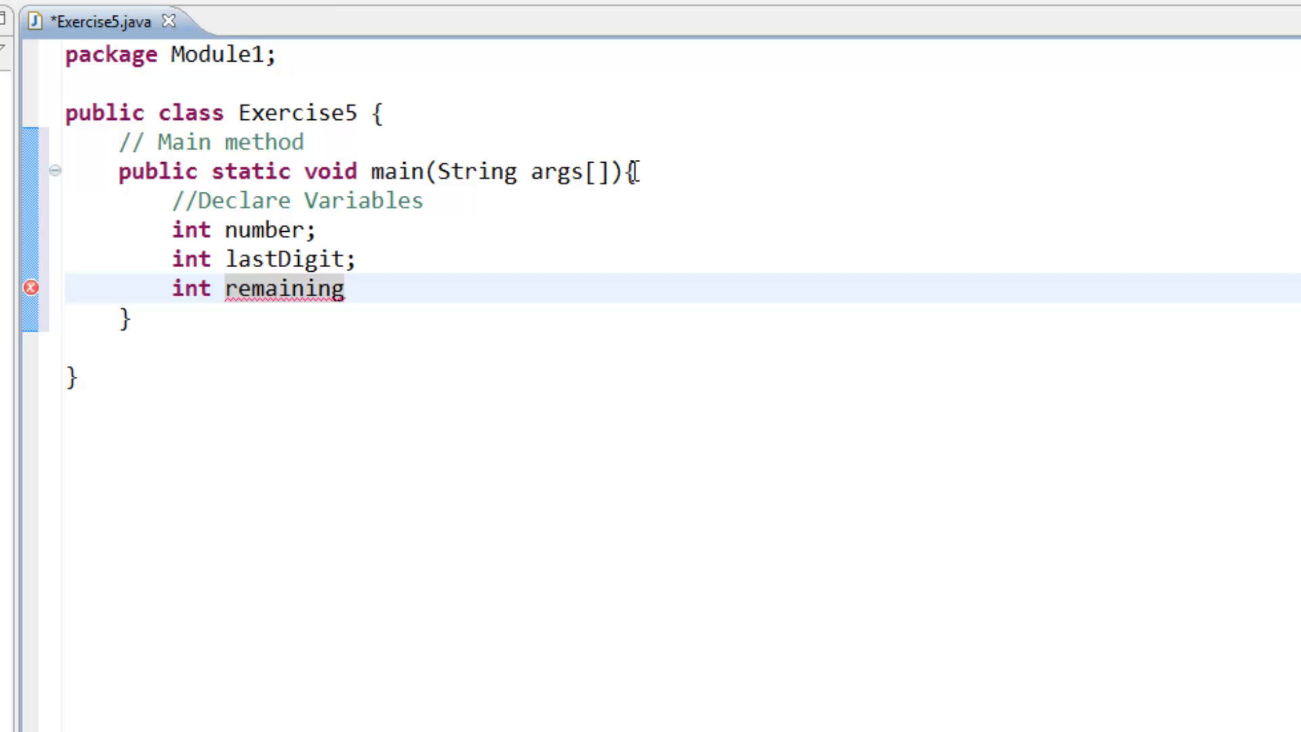
pyautogui.write('Number')
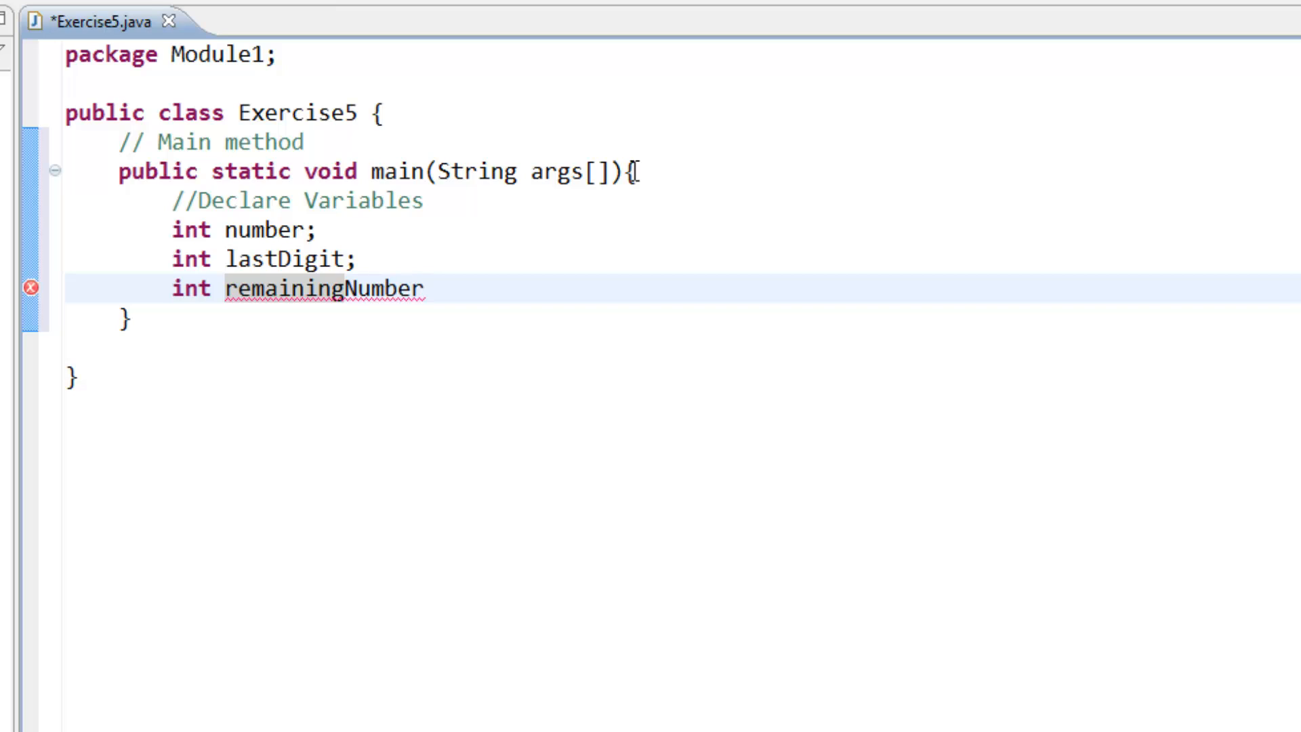
pyautogui.write(';')
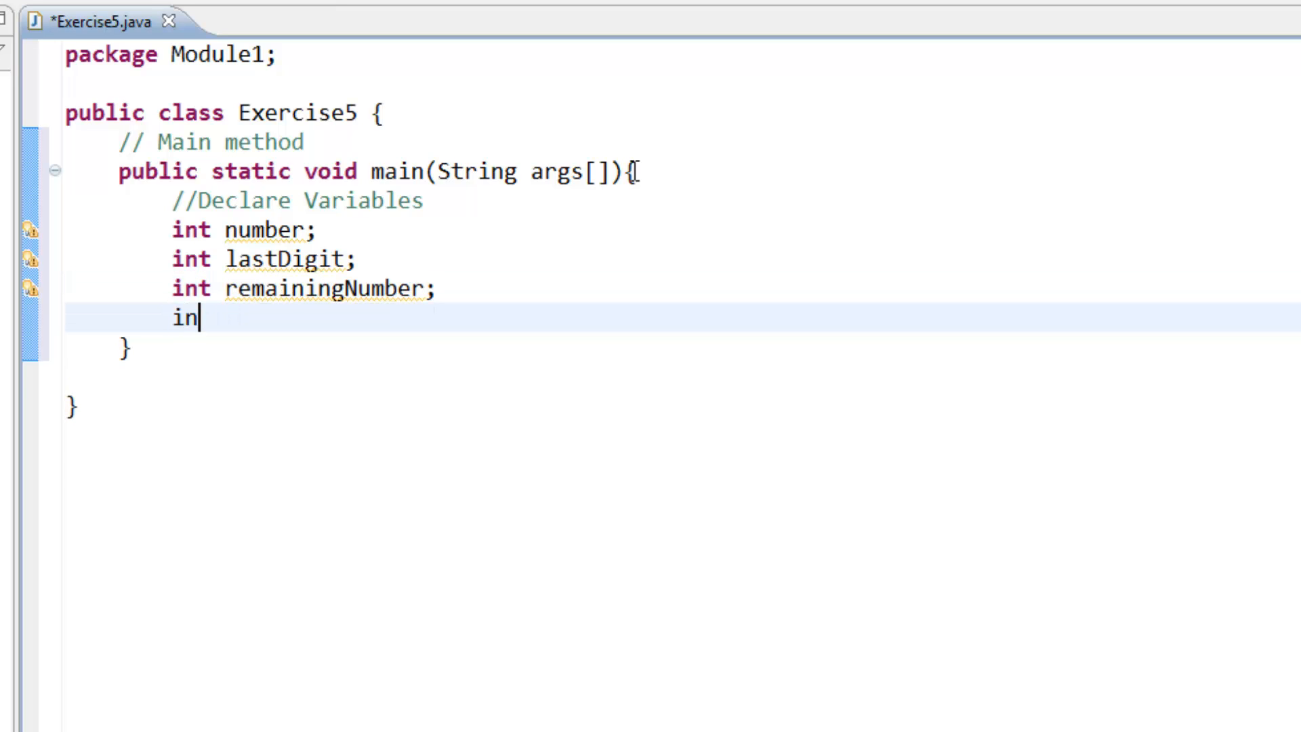
# Declare ints secondLastDigit, thirdLastDigit and sum, then move below the declarations.
pyautogui.write('t se')
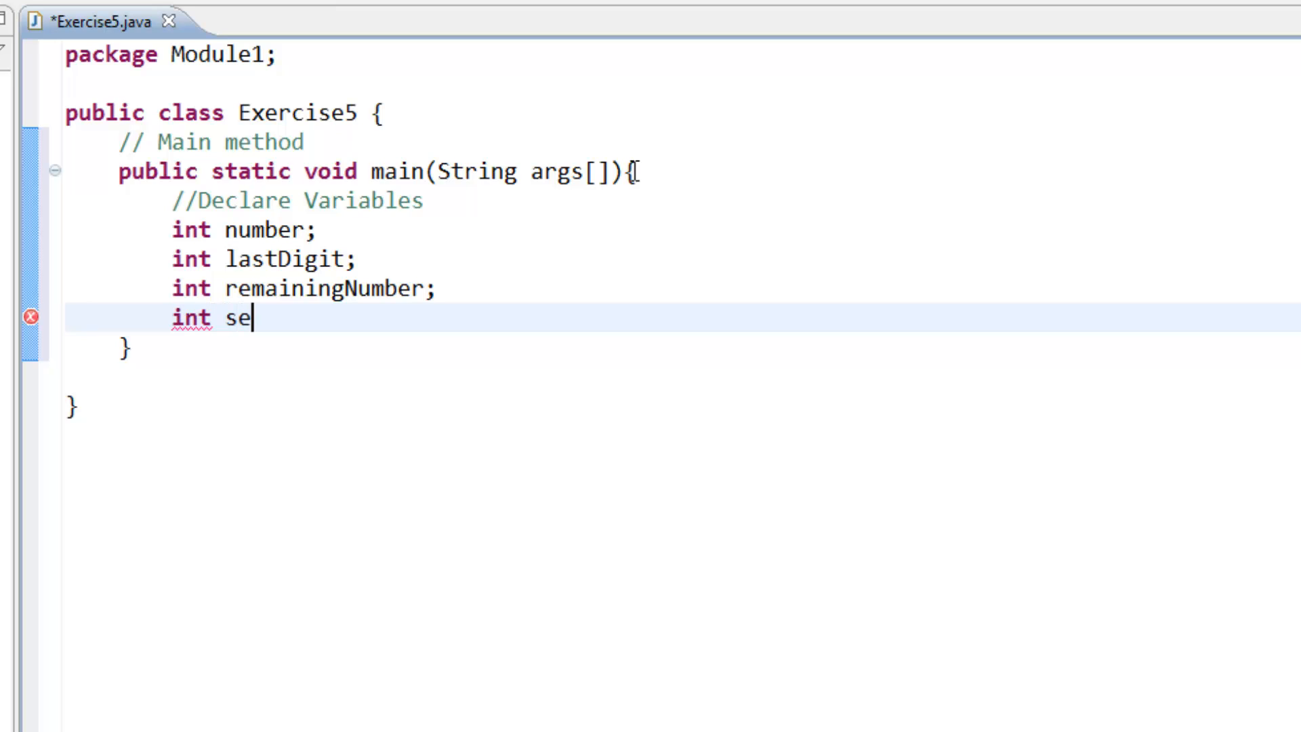
pyautogui.write('cond')
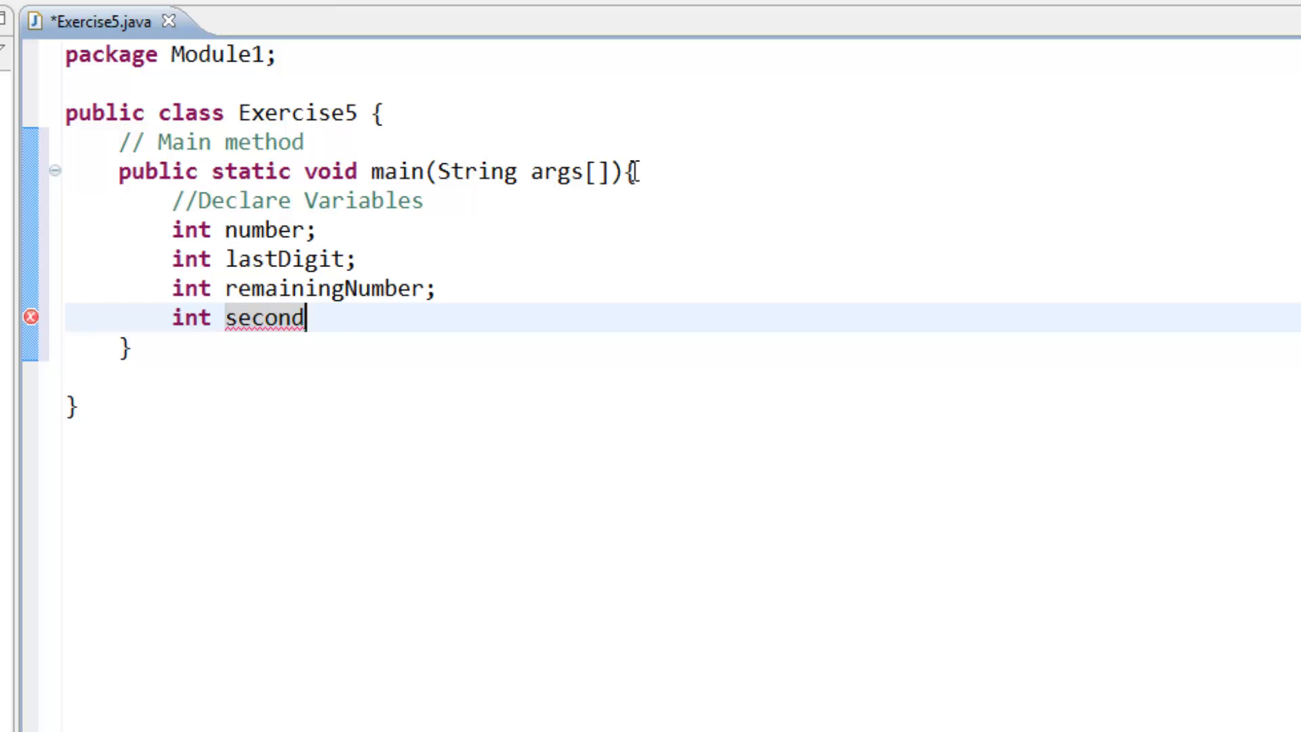
pyautogui.write('Last')
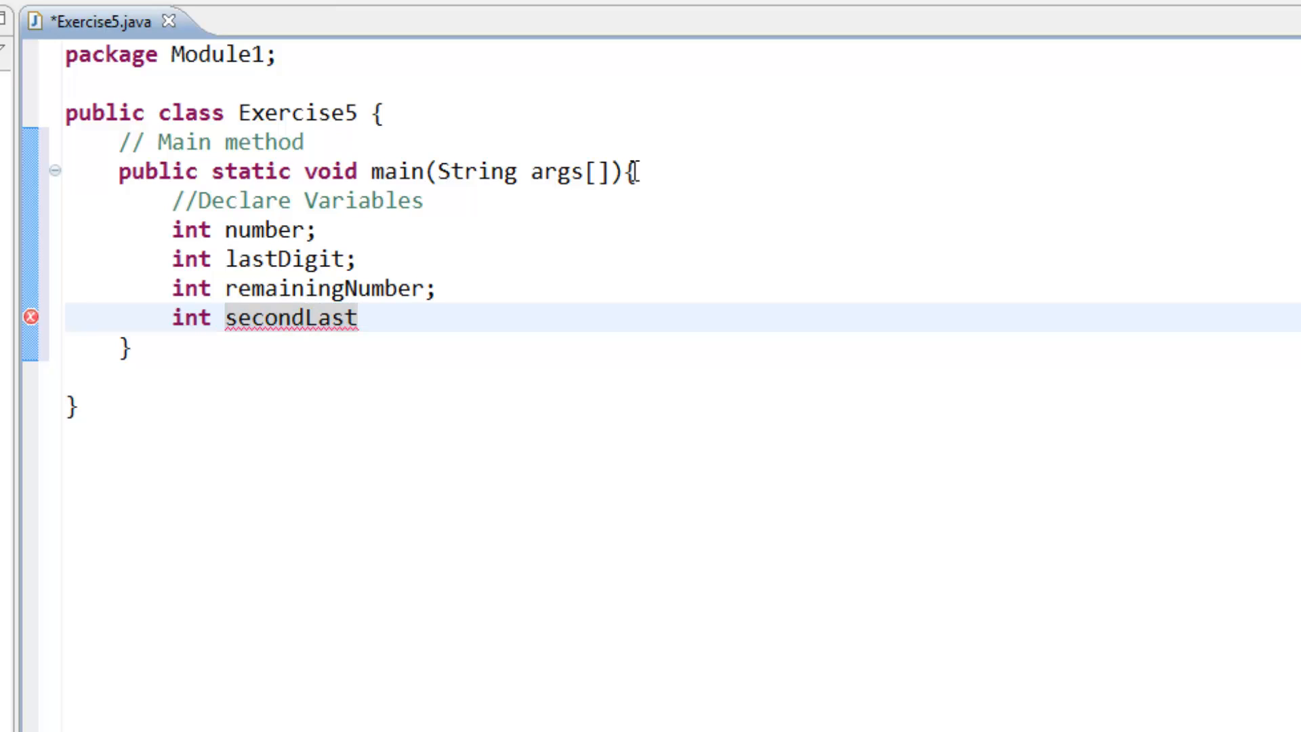
pyautogui.write('Digit;')
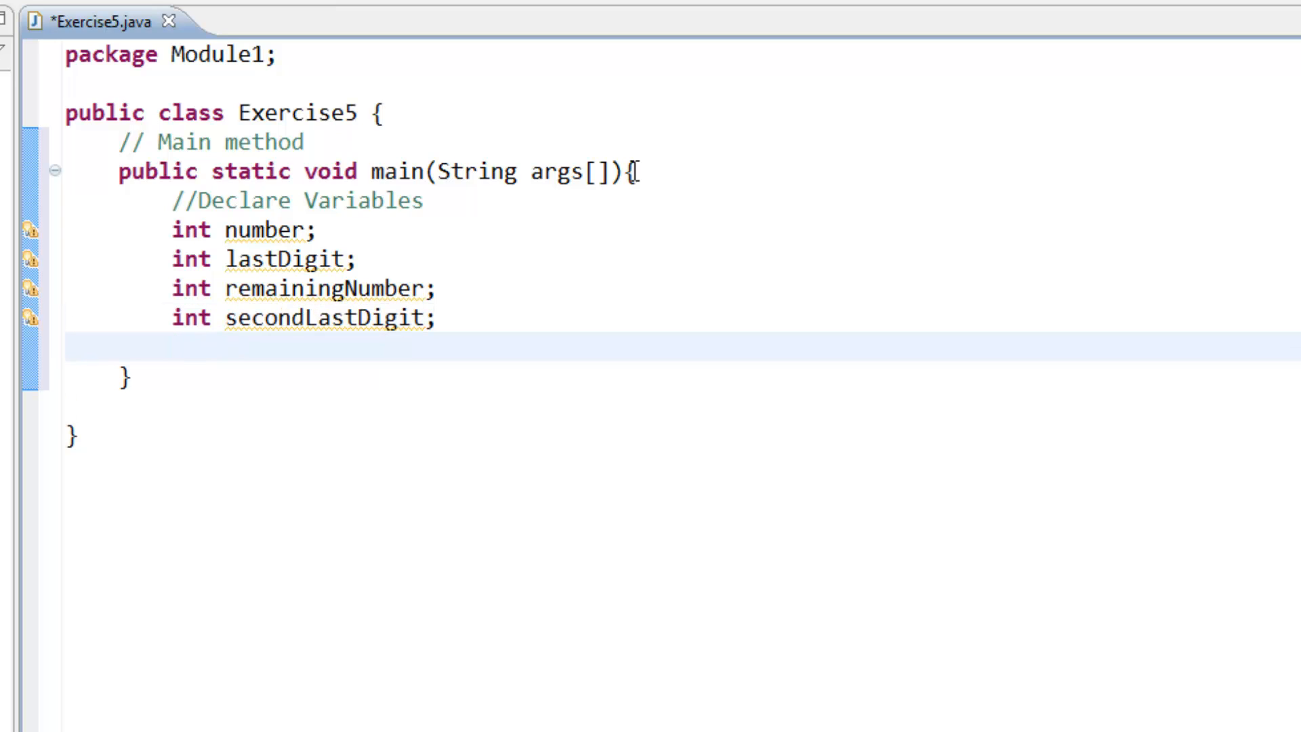
pyautogui.write('int')
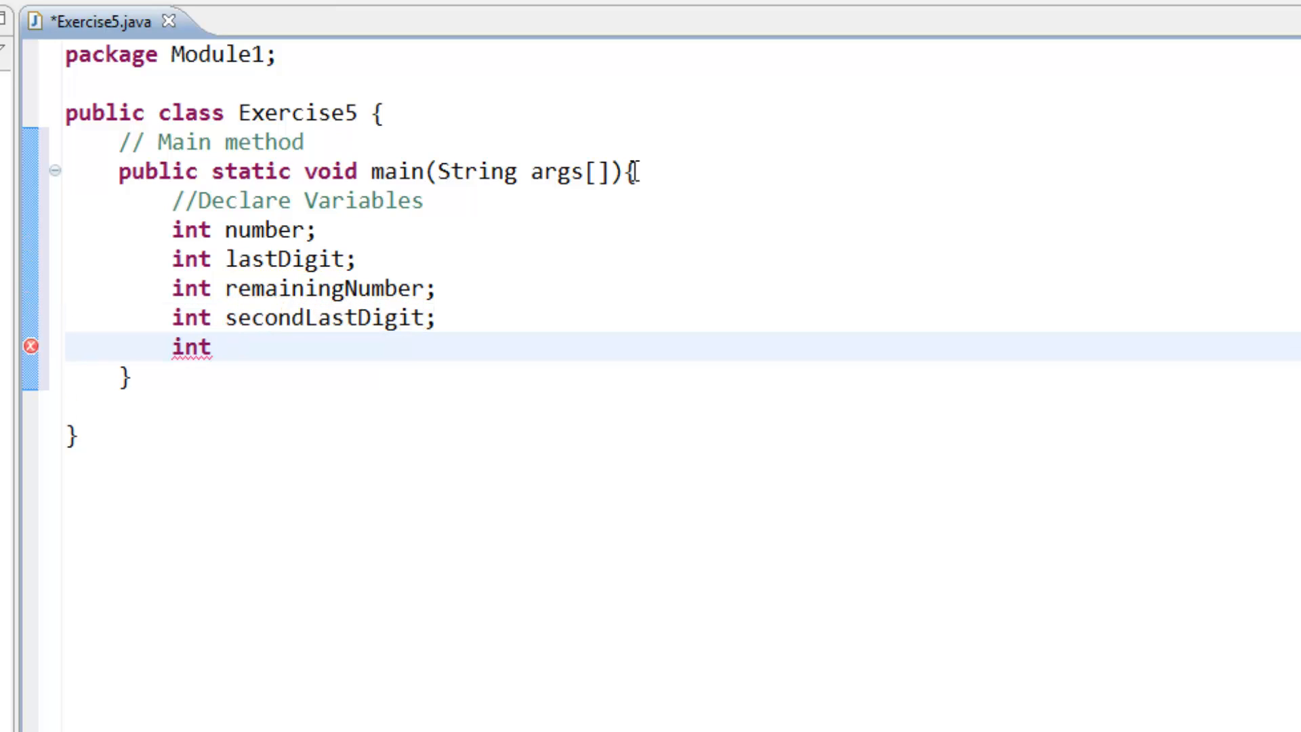
pyautogui.write('thir')
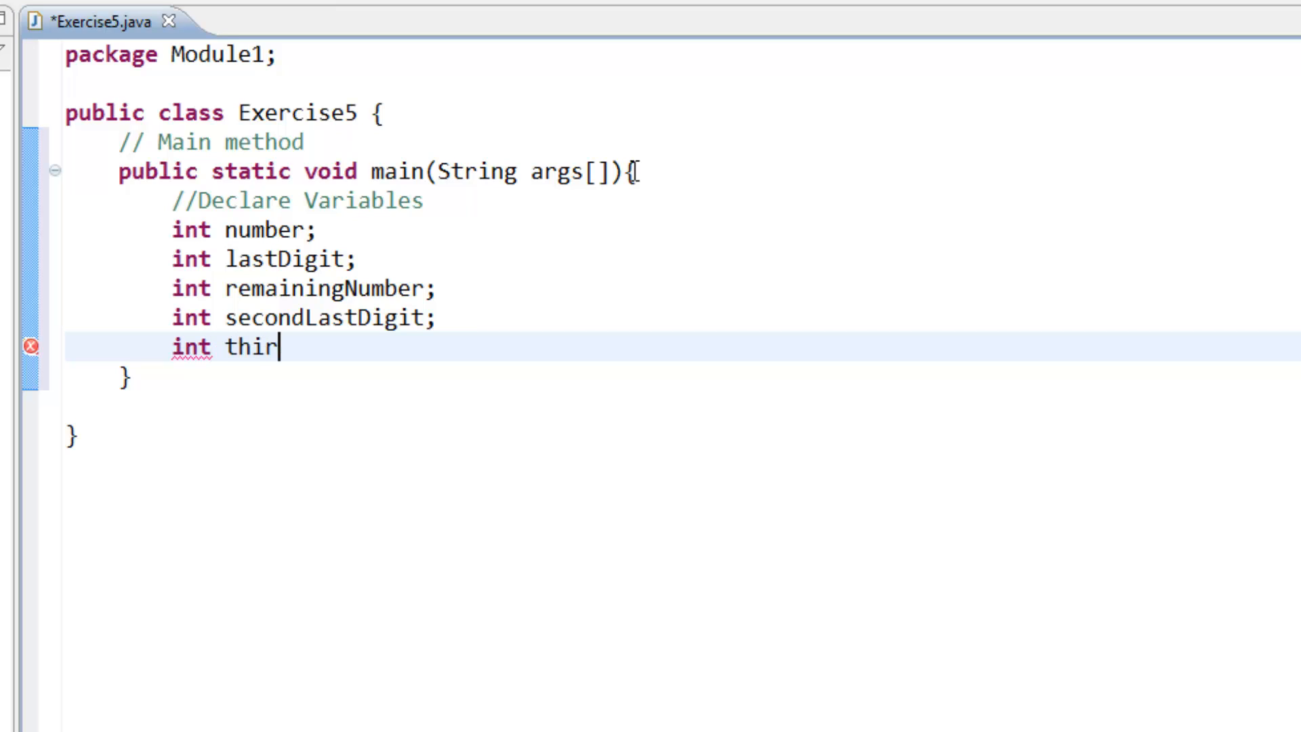
pyautogui.write('d')
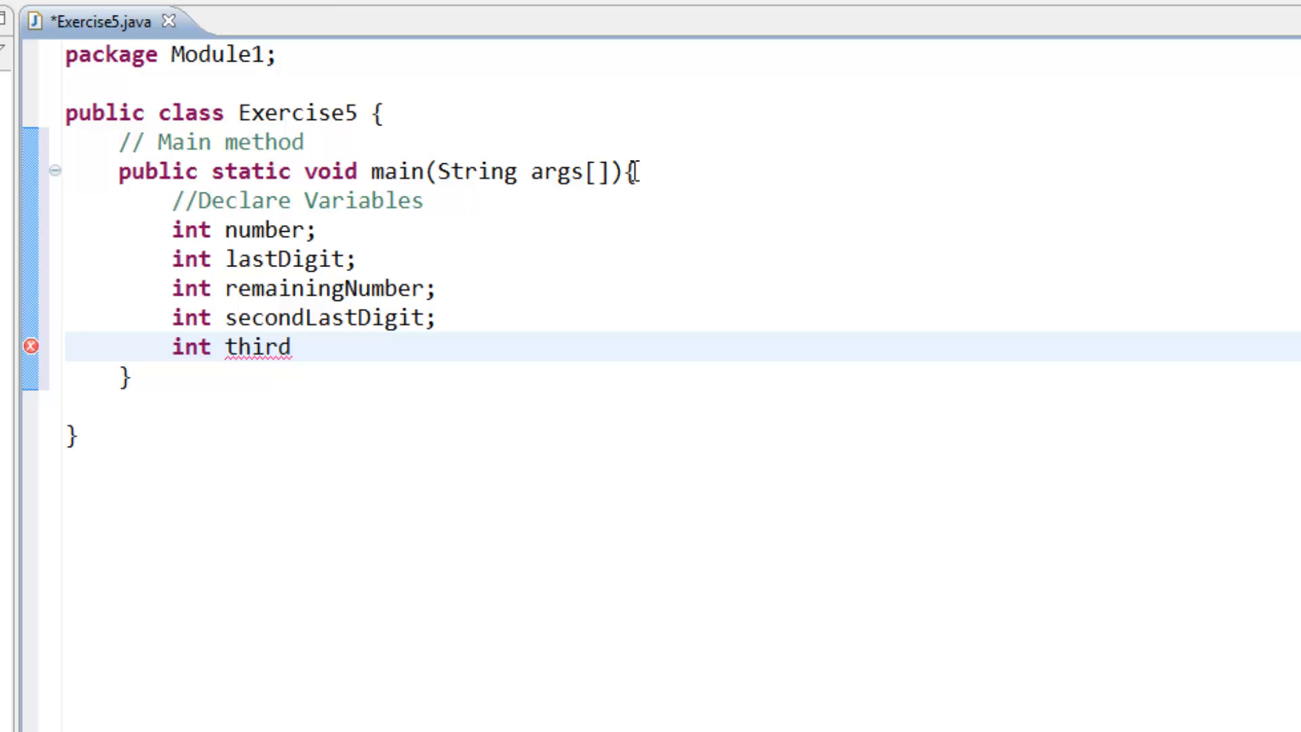
pyautogui.write('Last')
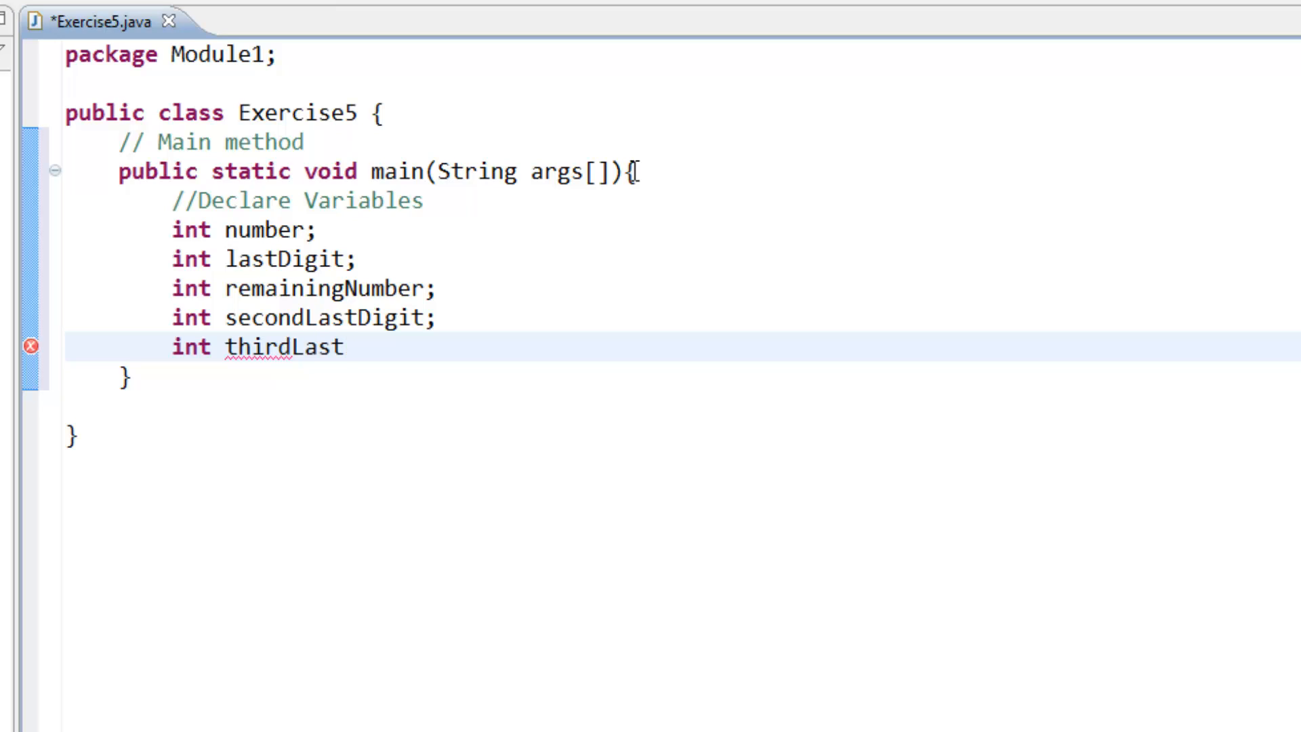
pyautogui.write('Digit')
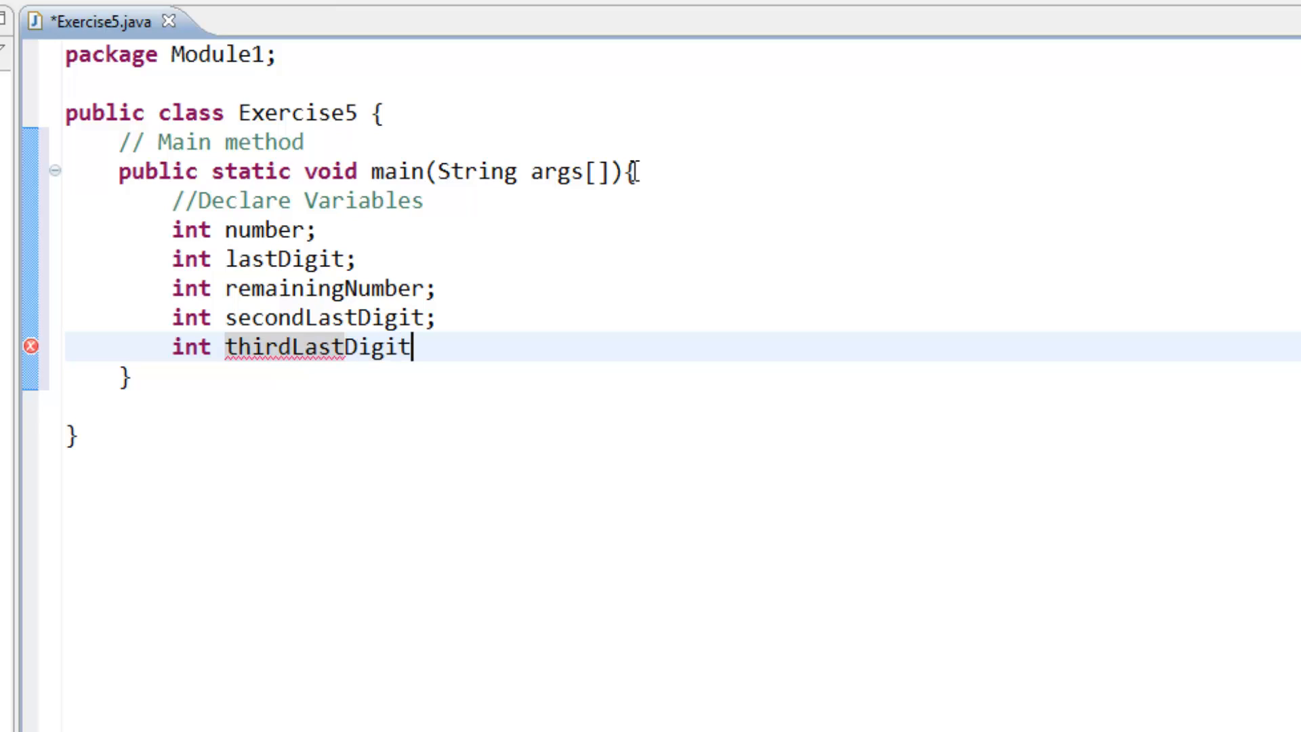
pyautogui.press('Enter')
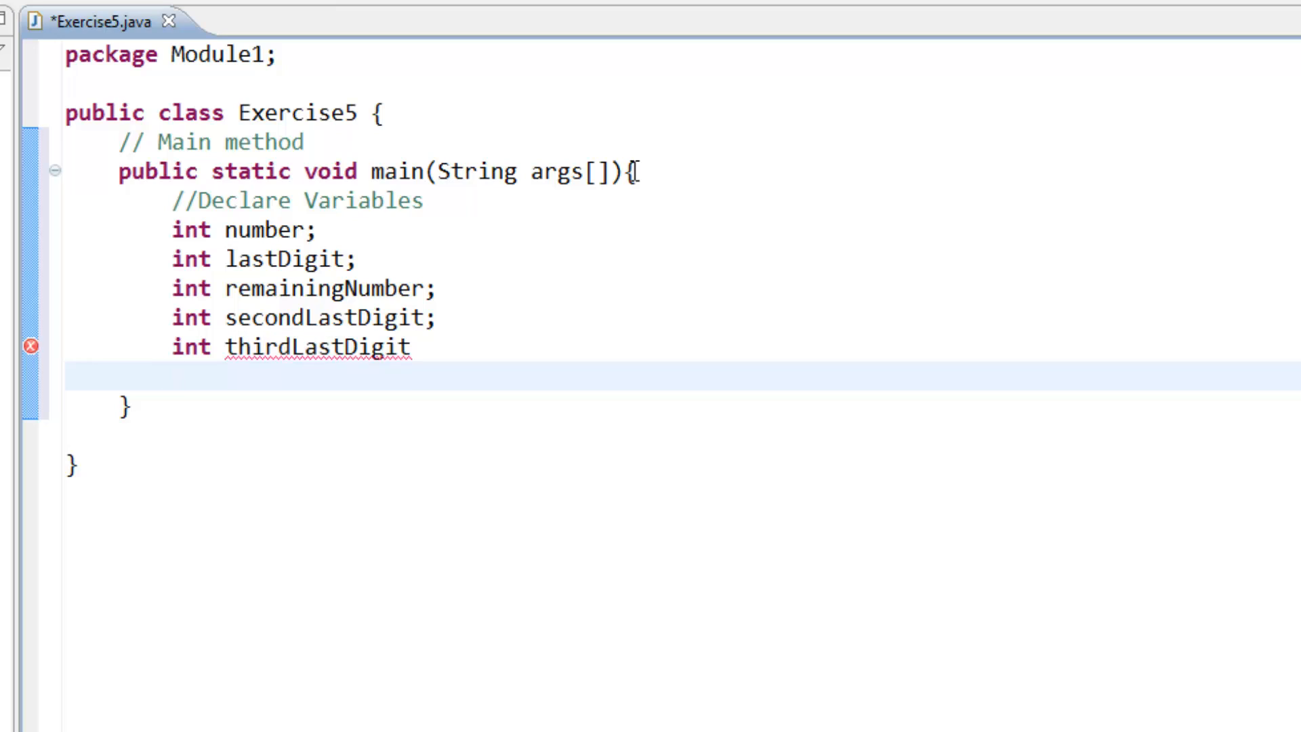
pyautogui.moveTo(697, 136)
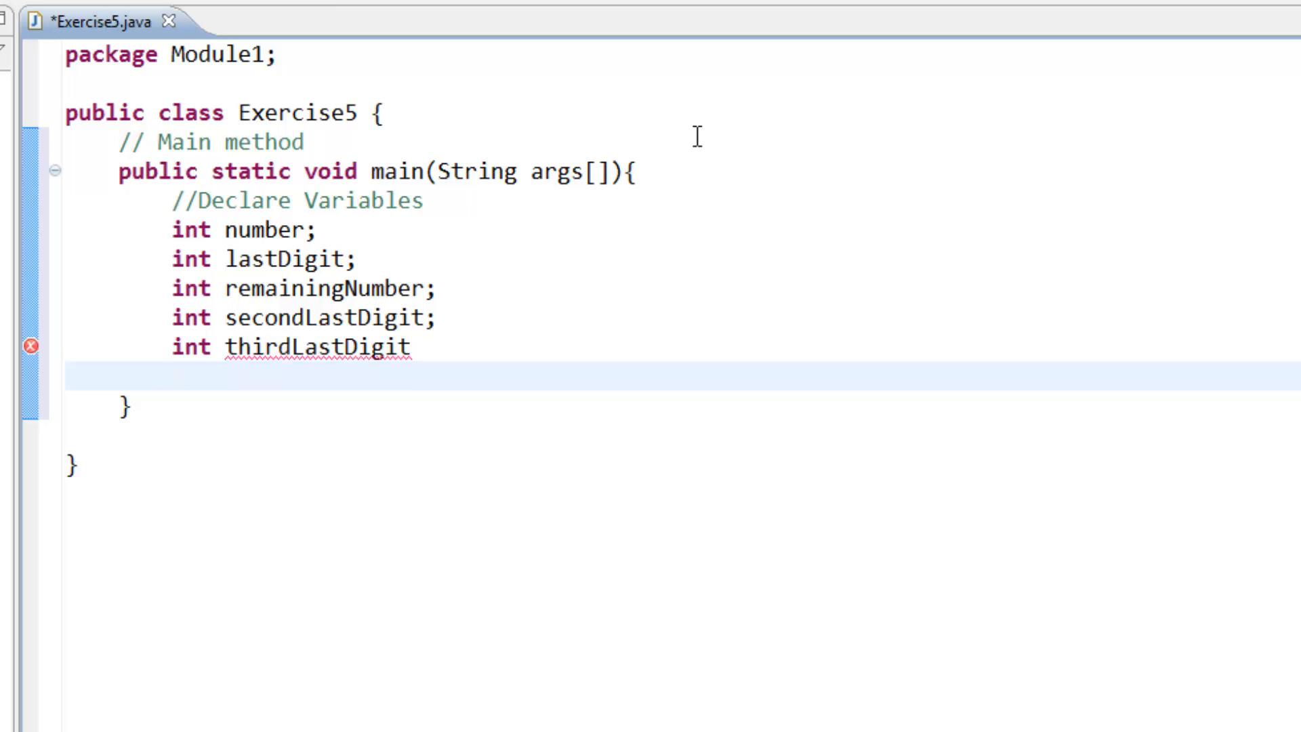
pyautogui.doubleClick(314, 347)
pyautogui.write('i')
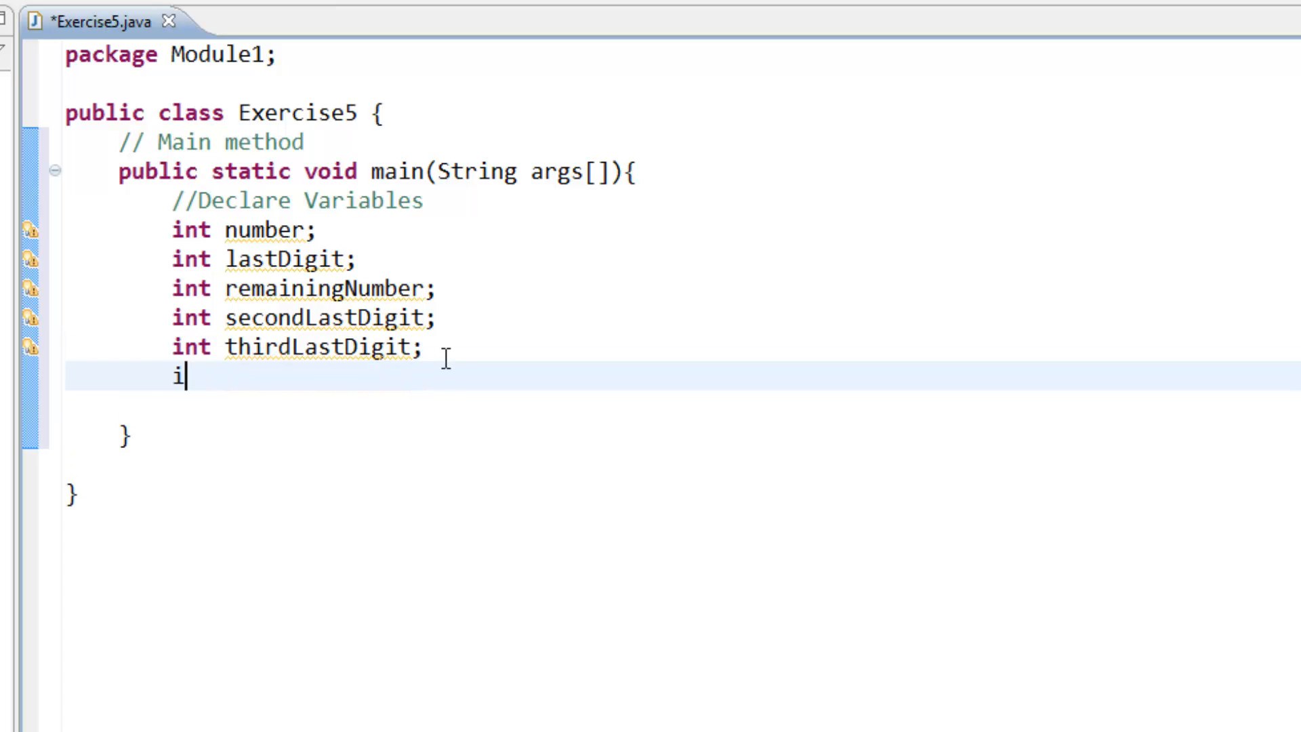
pyautogui.write('nt sum')
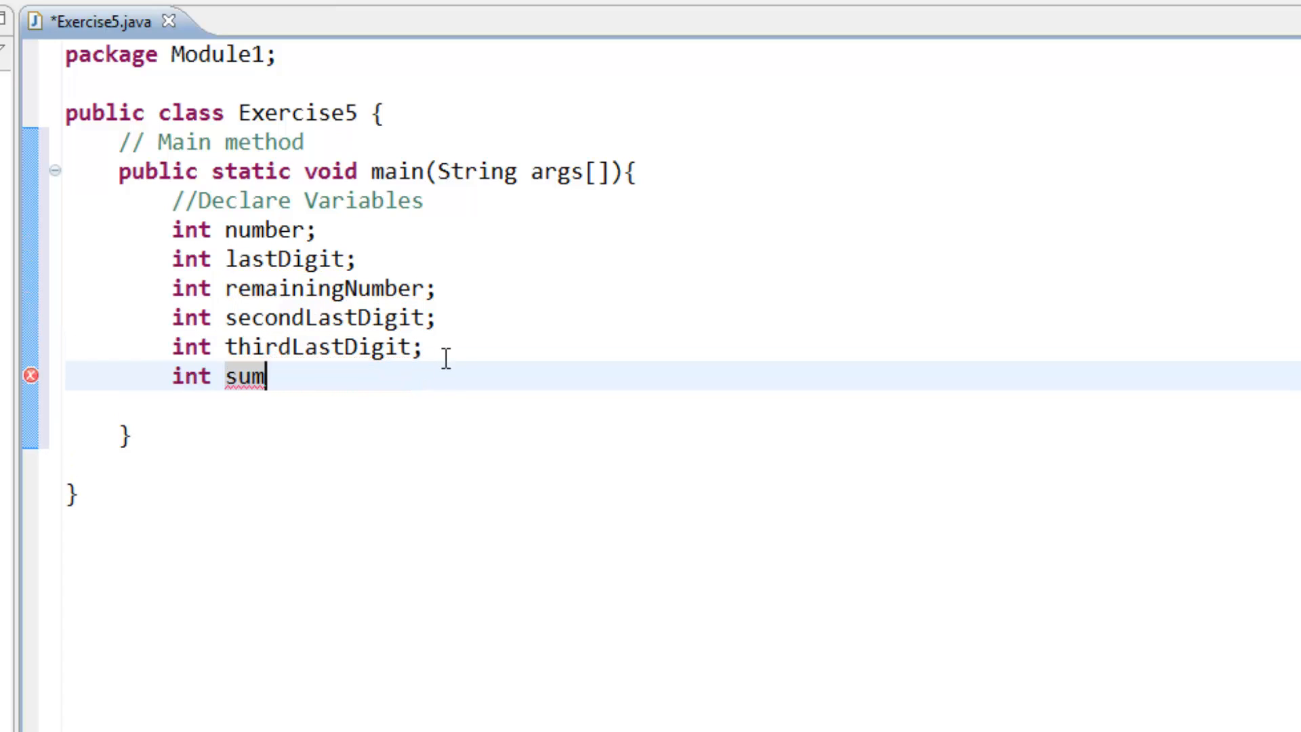
pyautogui.write(';')
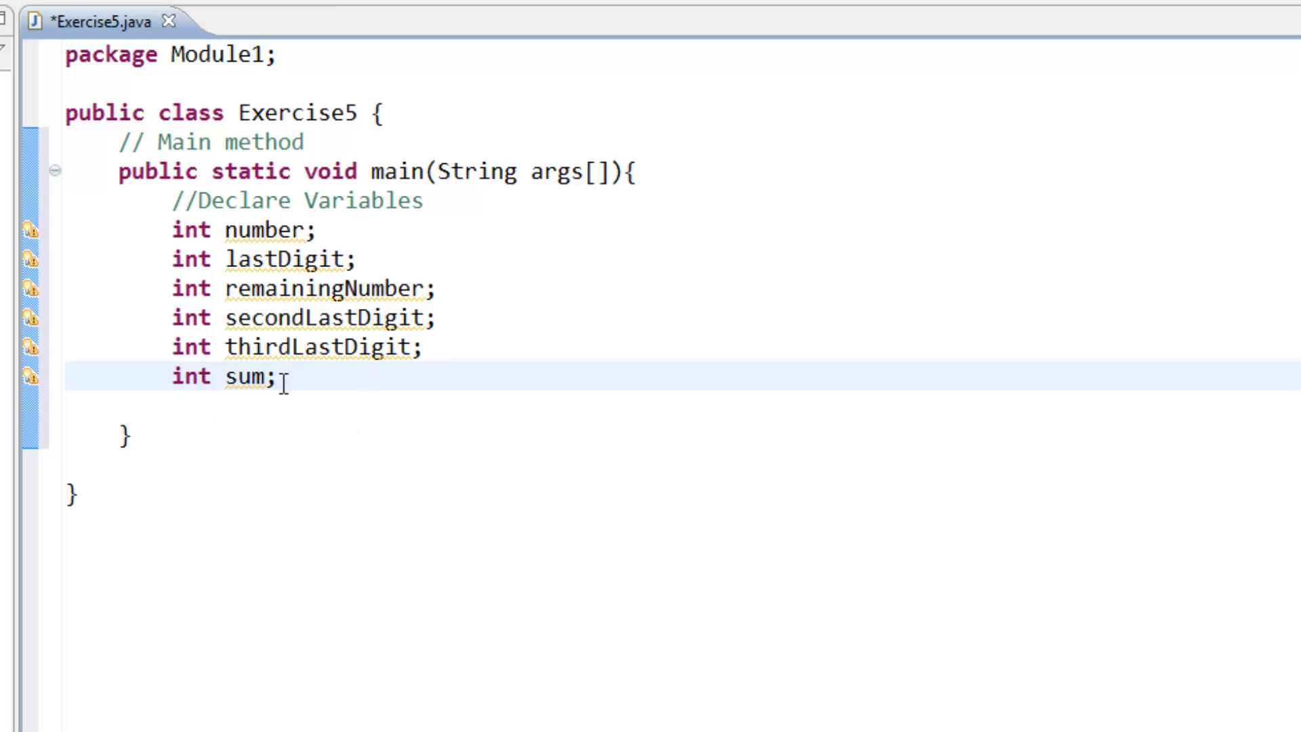
pyautogui.moveTo(175, 230); pyautogui.dragTo(276, 376)
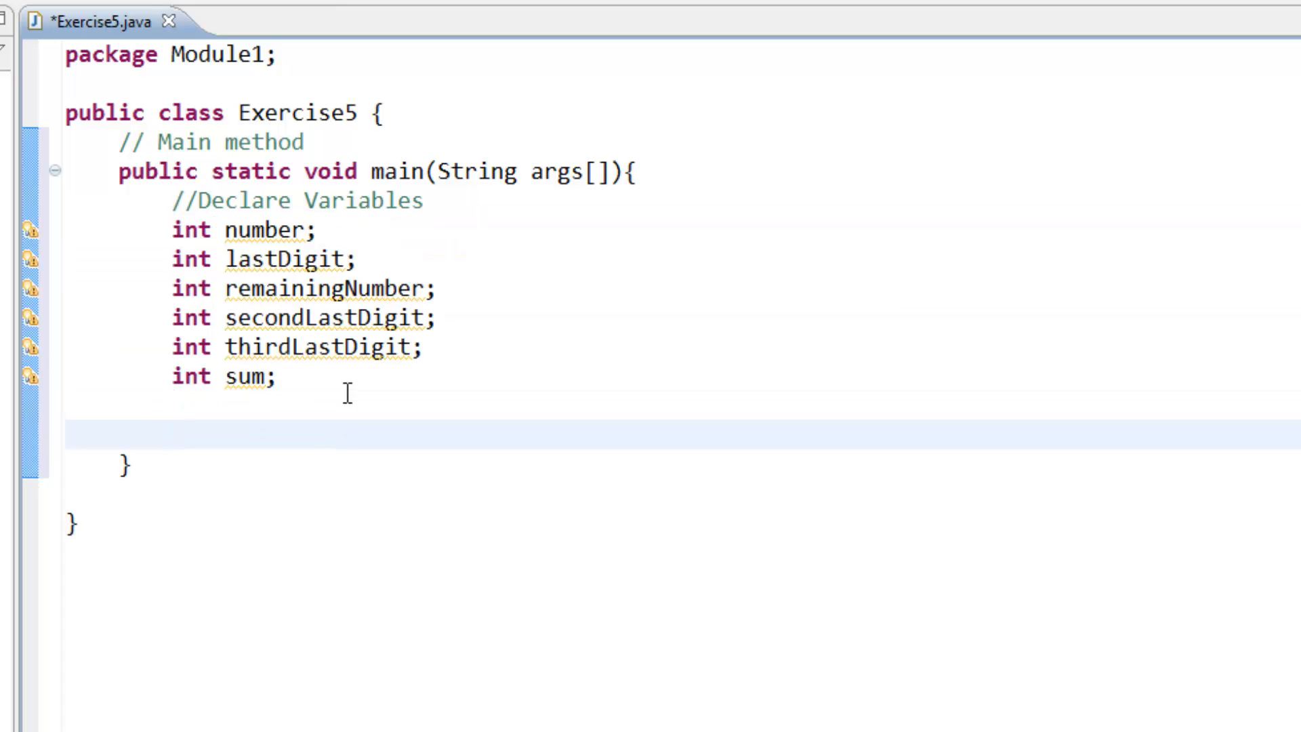
pyautogui.click(174, 435)
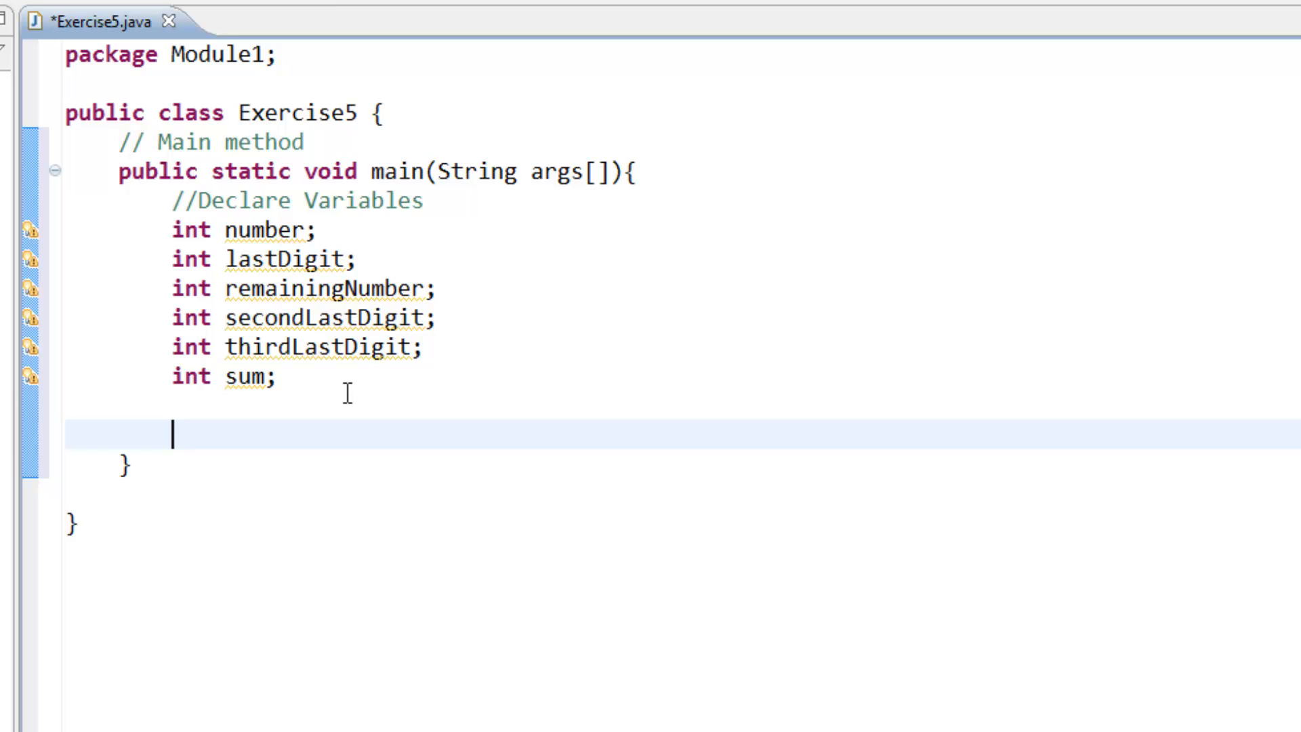
# Add a Define Scanner Object comment, Scanner input = new Scanner(System.in); and import java.util.Scanner.
pyautogui.write('// Def')
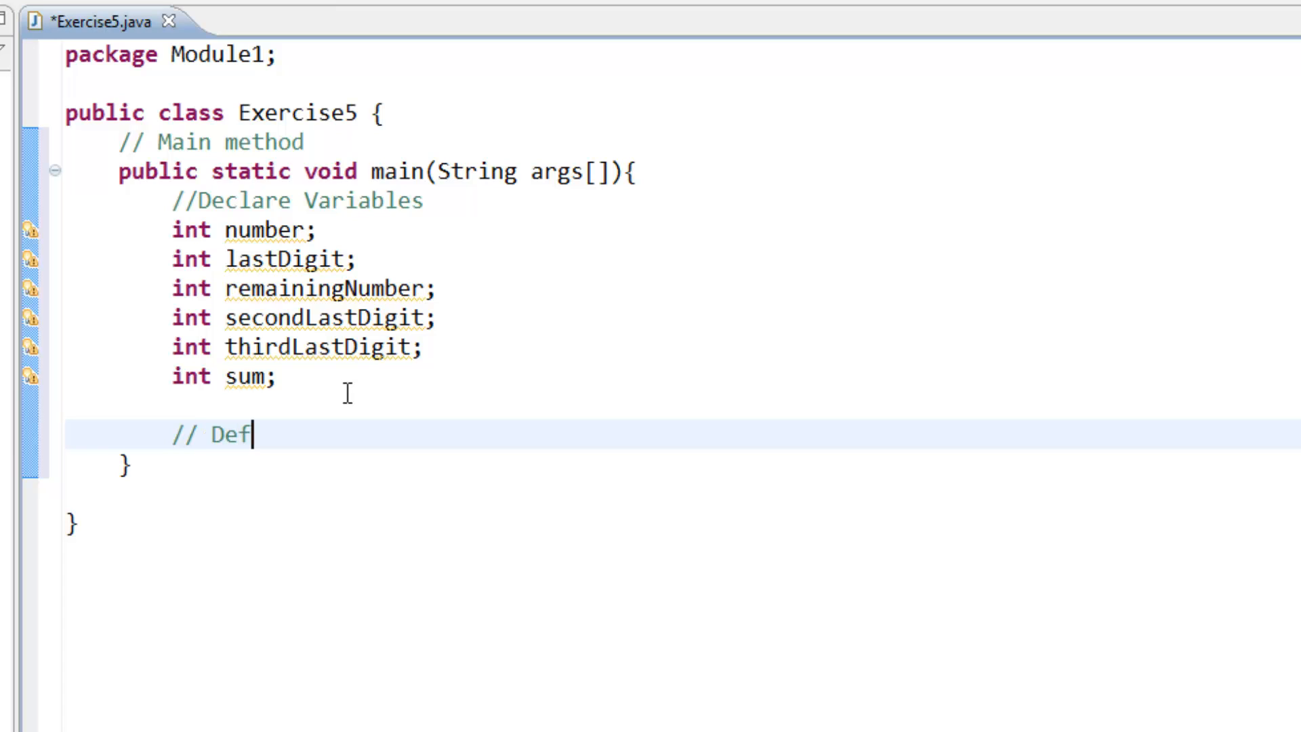
pyautogui.write('ine')
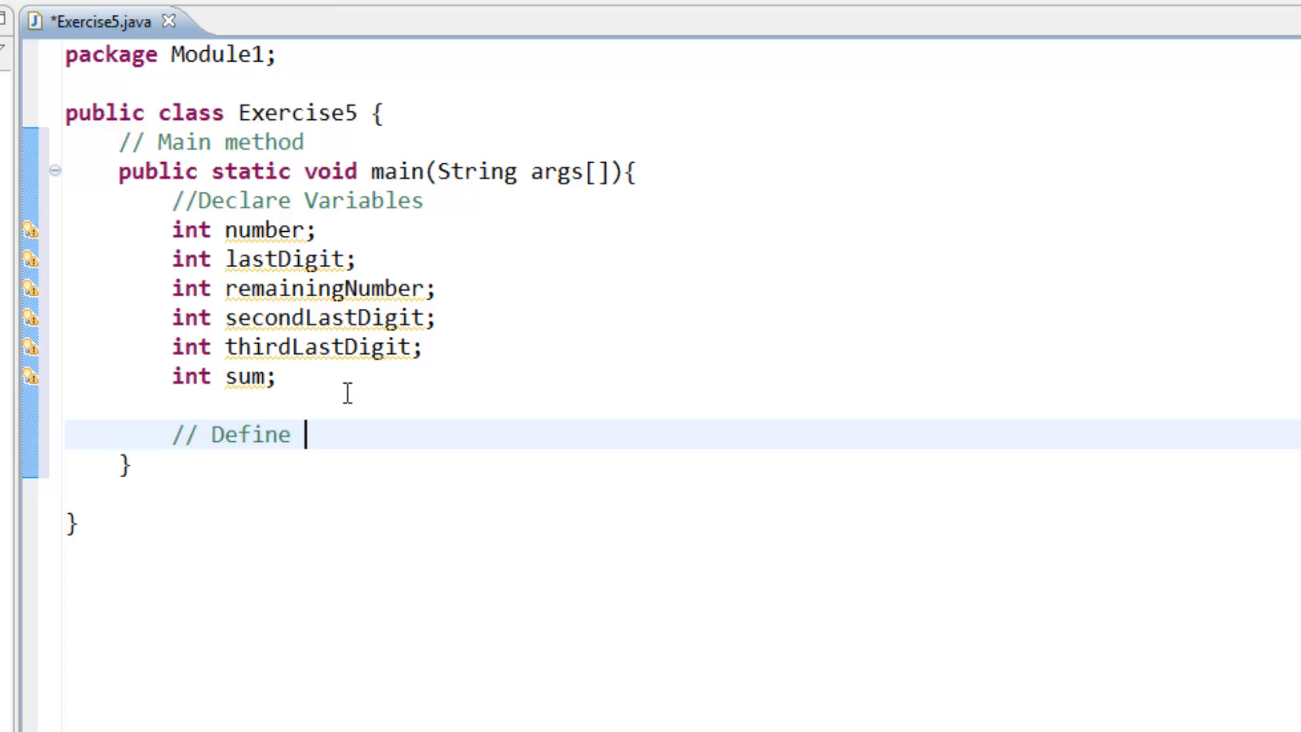
pyautogui.write('Scanner')
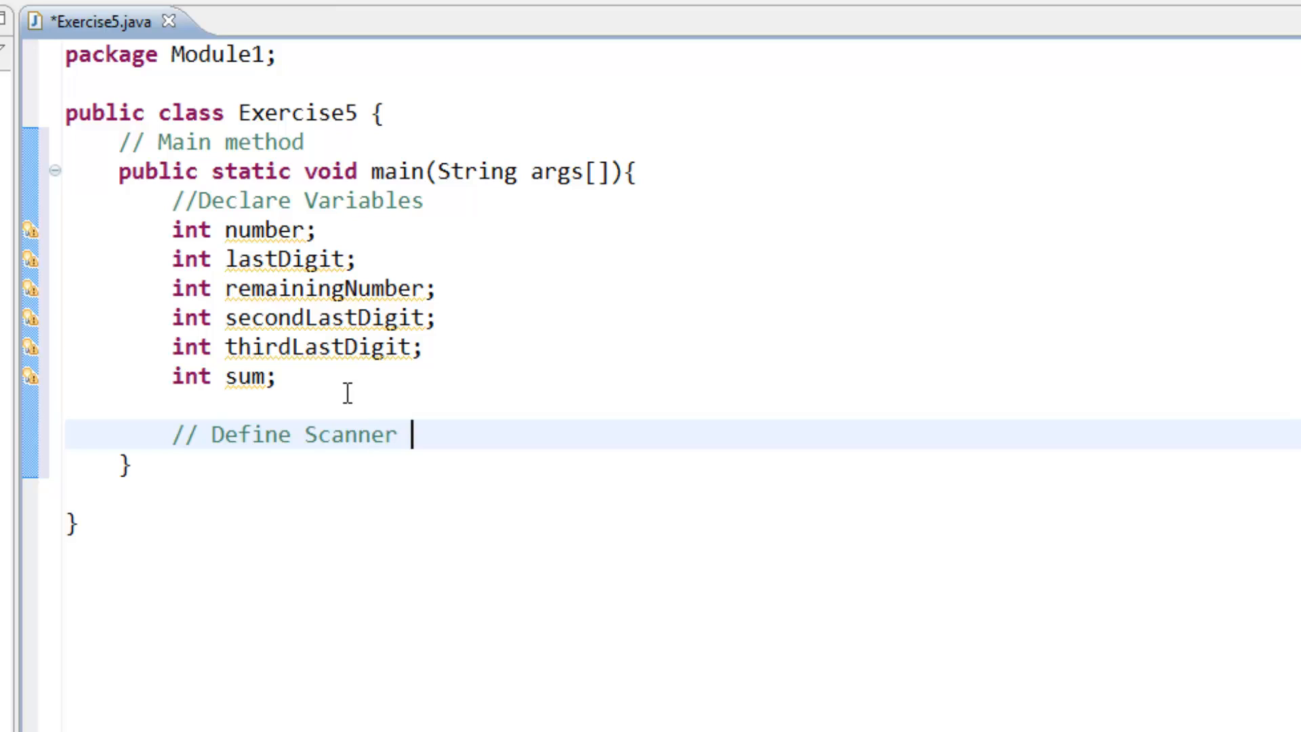
pyautogui.write('Object')
pyautogui.write('S')
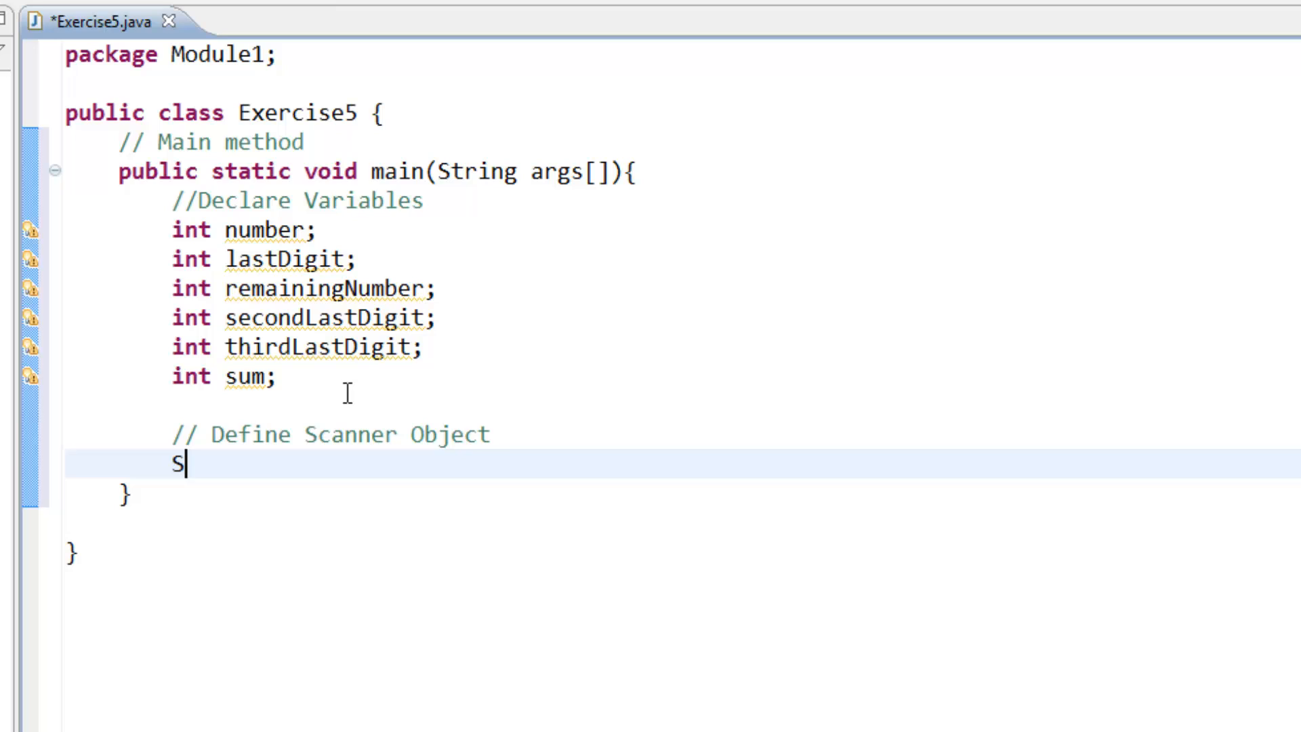
pyautogui.write('canner in')
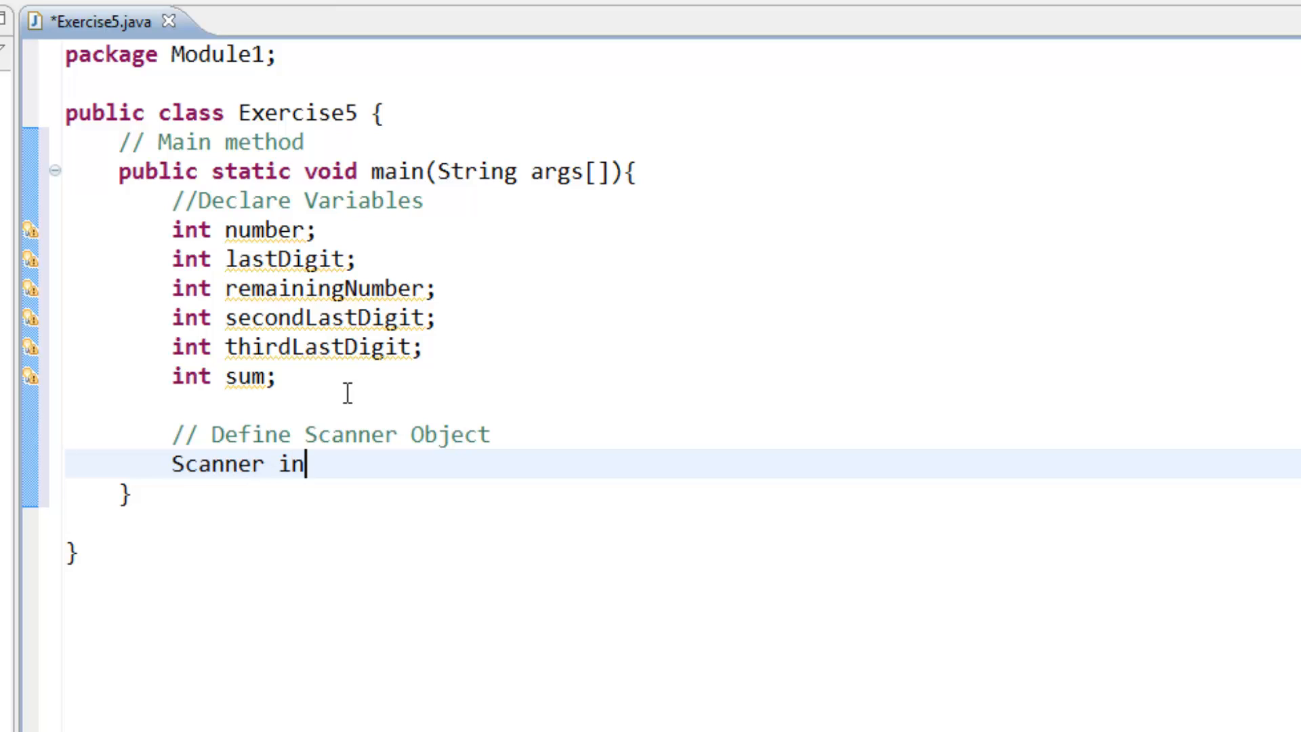
pyautogui.write('put = new')
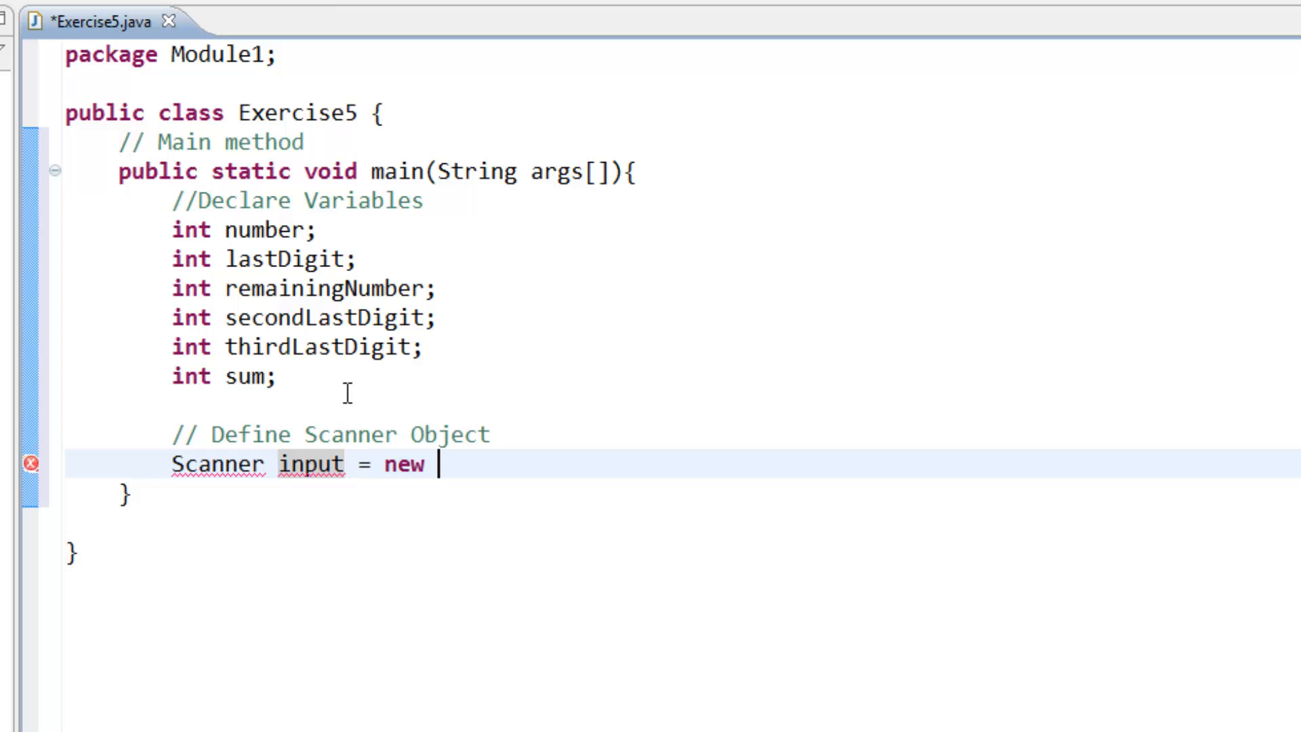
pyautogui.write('SC')
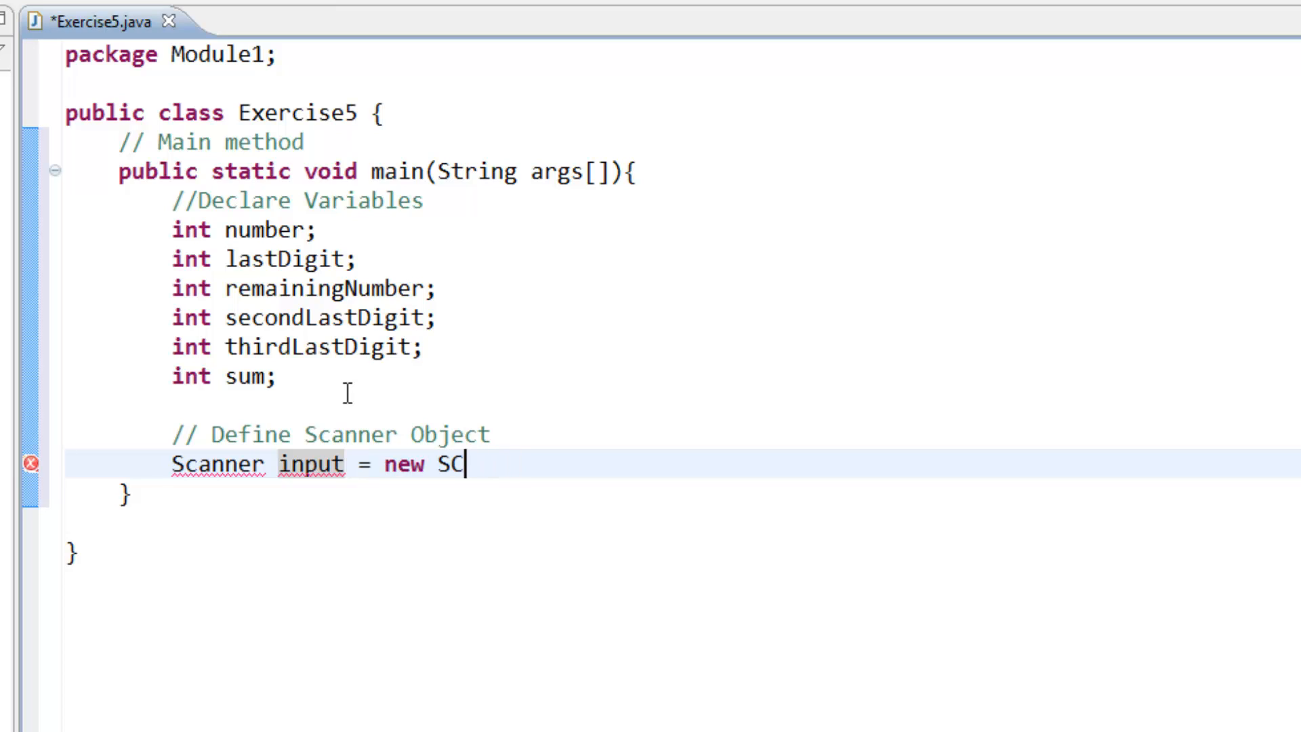
pyautogui.write('anner(System')
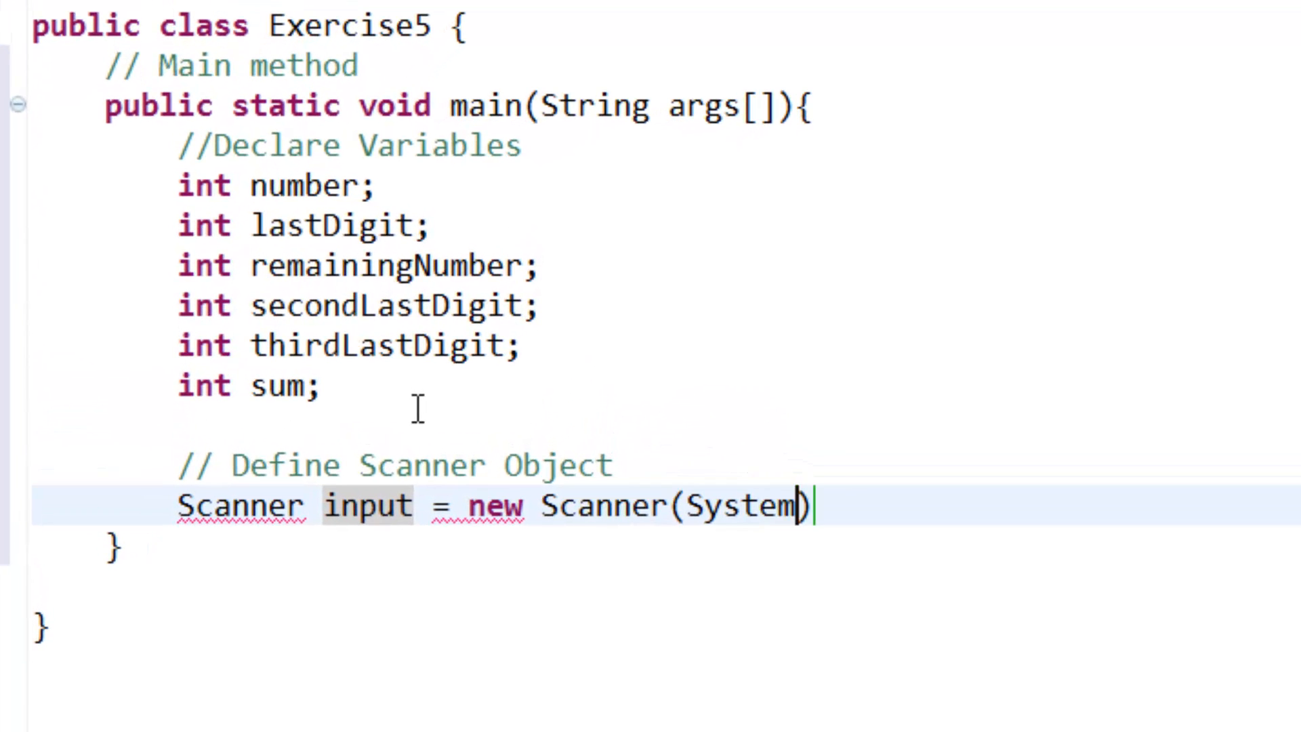
pyautogui.write('.in')
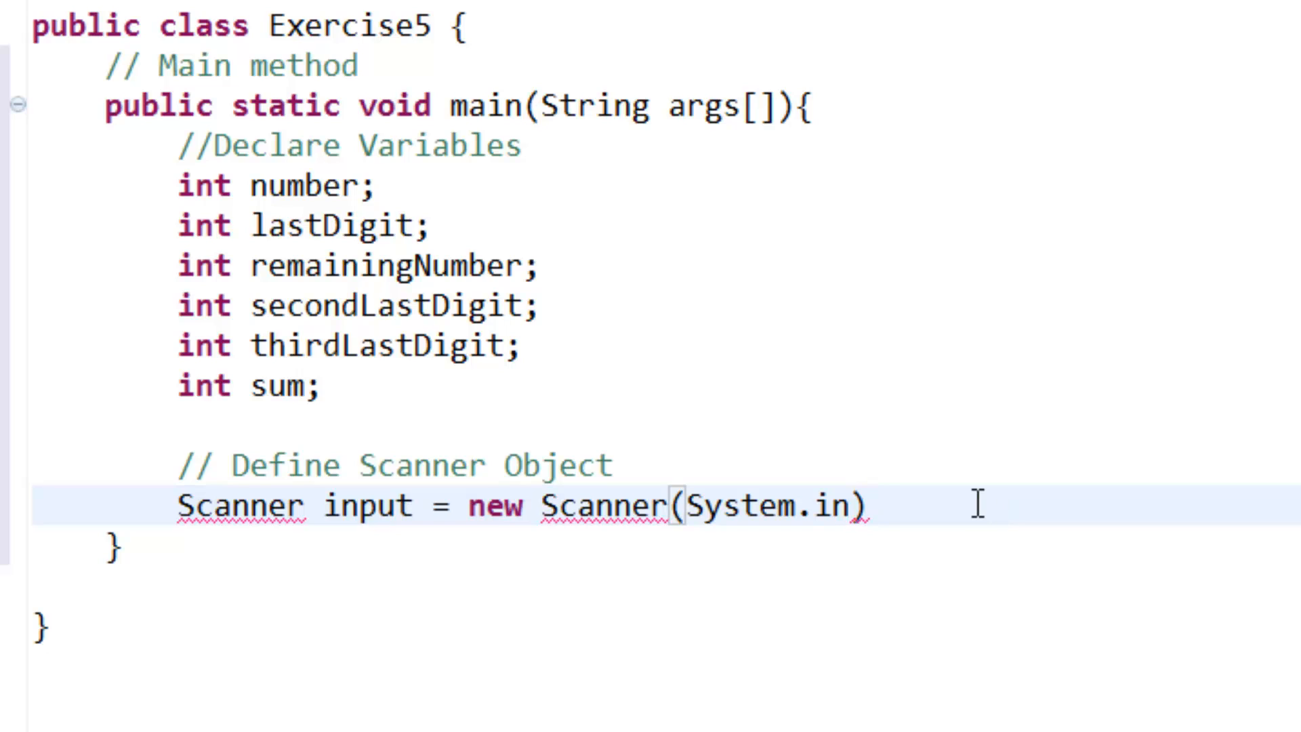
pyautogui.write(';')
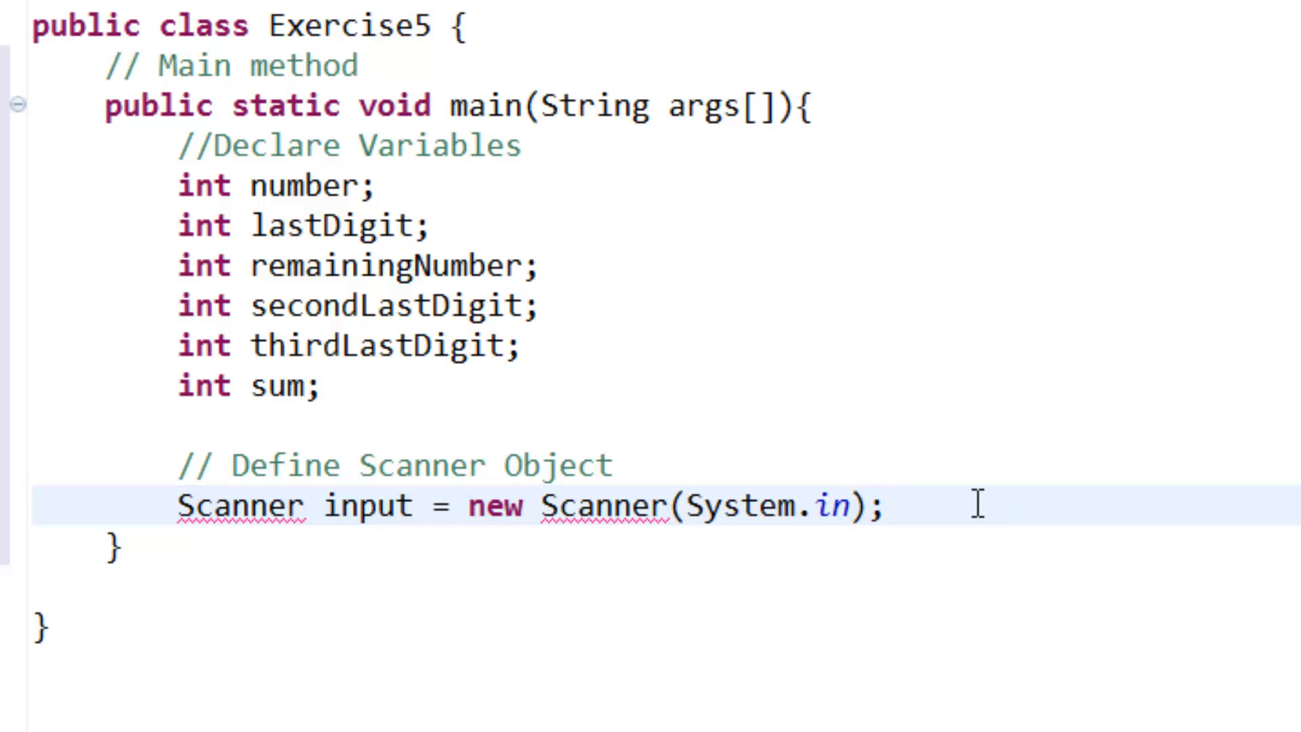
pyautogui.write('import java.util.Scanner;')
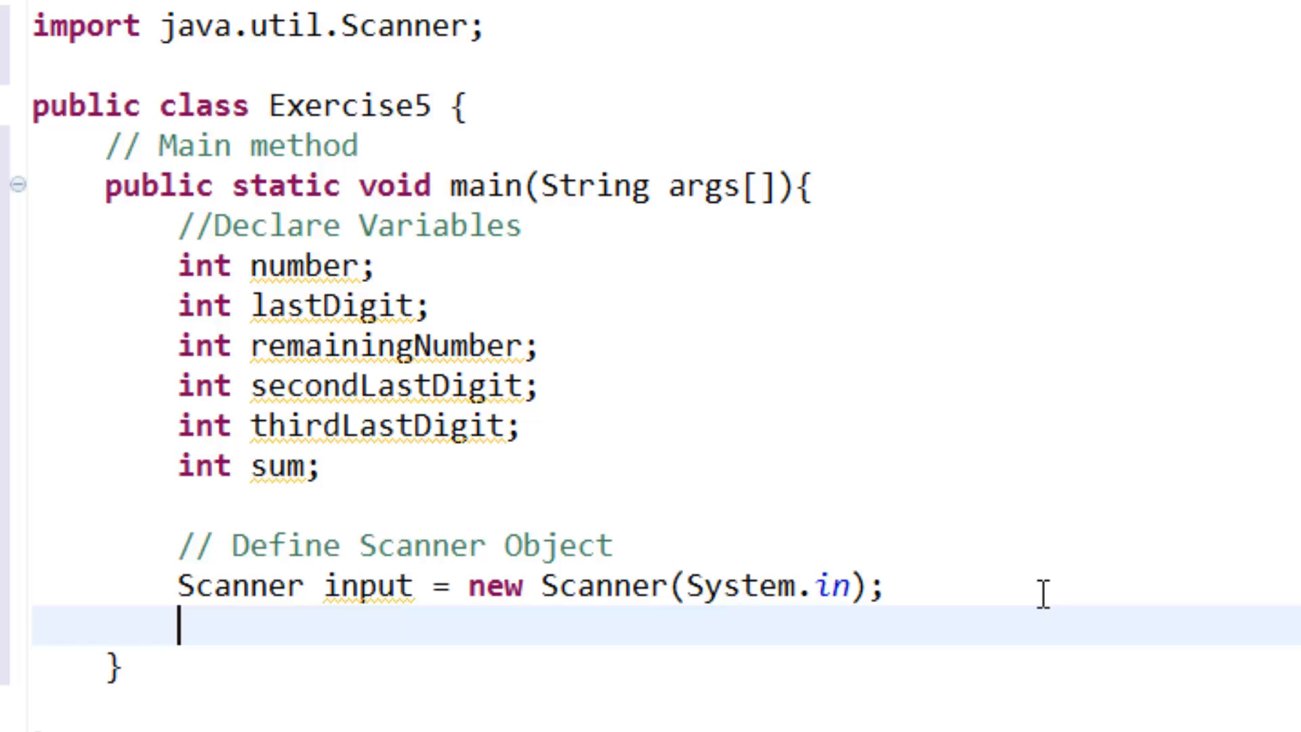
# Write the '// Getting inputs from the keyboard' comment.
pyautogui.write('//')
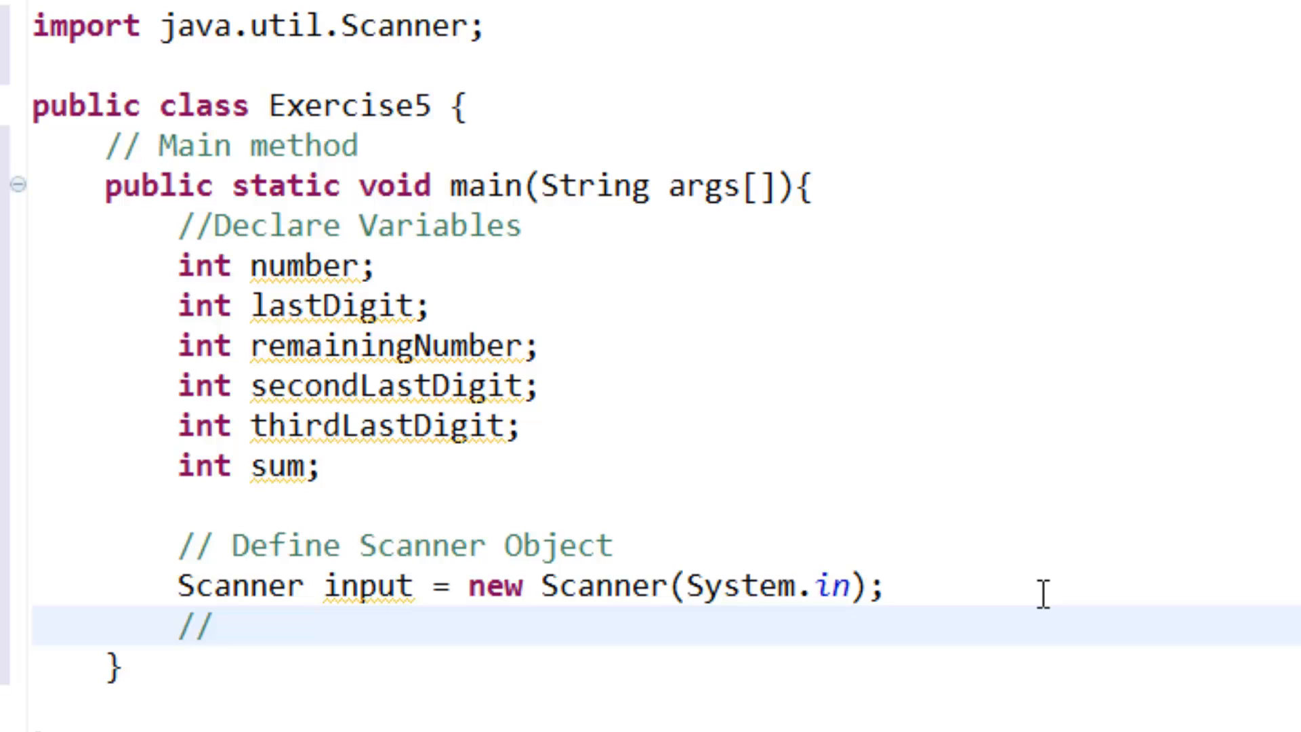
pyautogui.write('Gett')
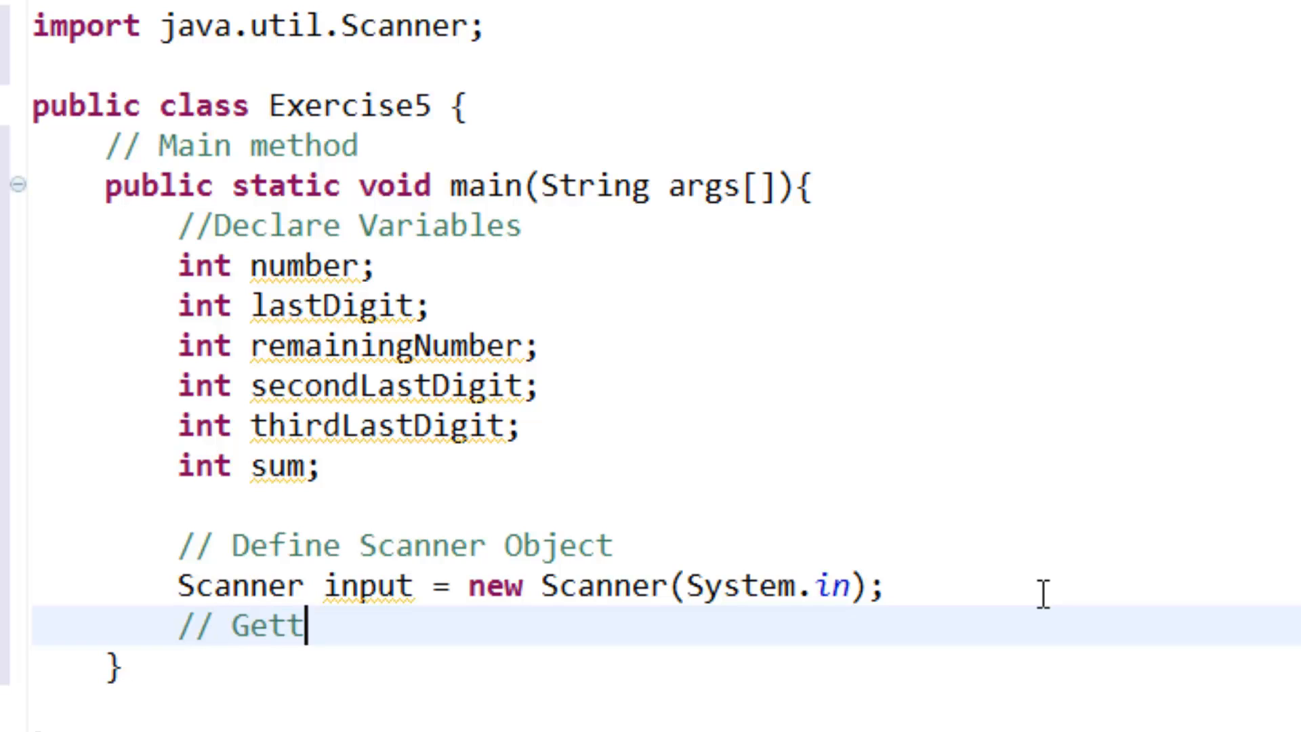
pyautogui.write('ing inpi')
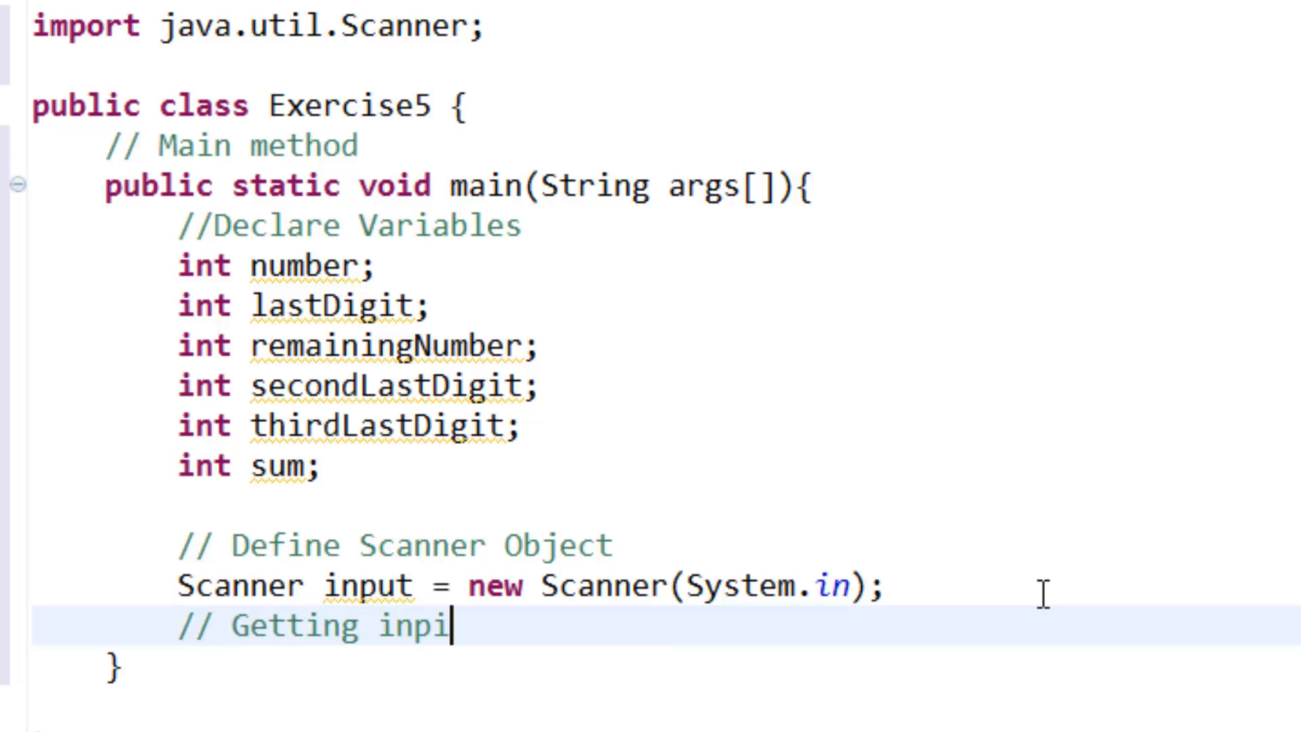
pyautogui.write('uts from')
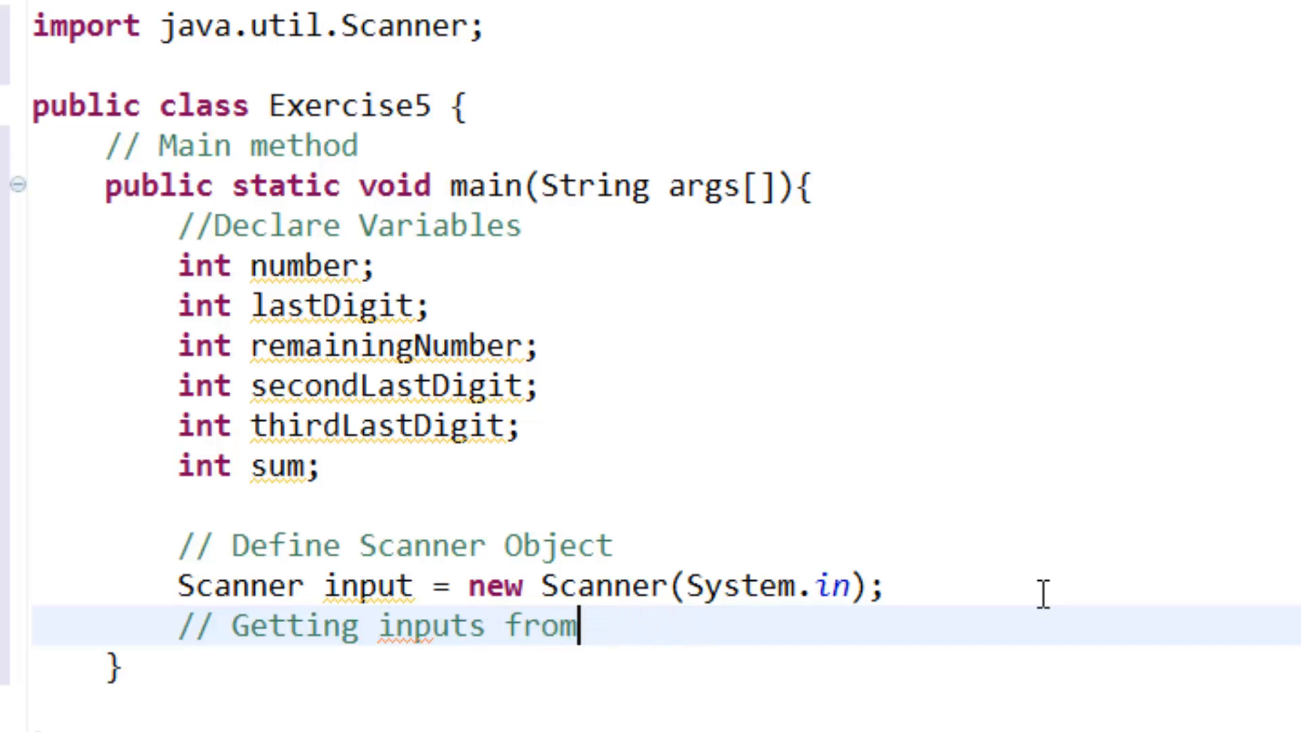
pyautogui.write('the keyboard')
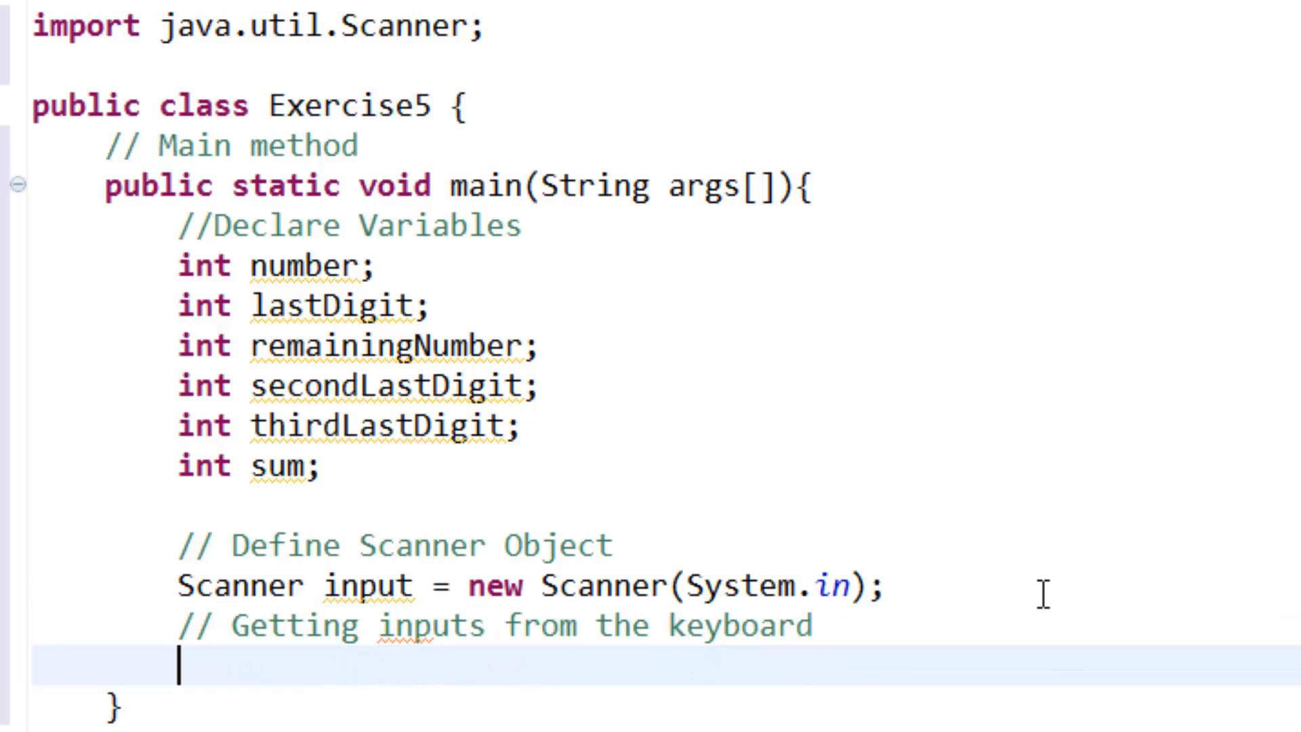
# Print the prompt "Enter the enterger between 0 and 100" with System.out.println.
pyautogui.write('system')
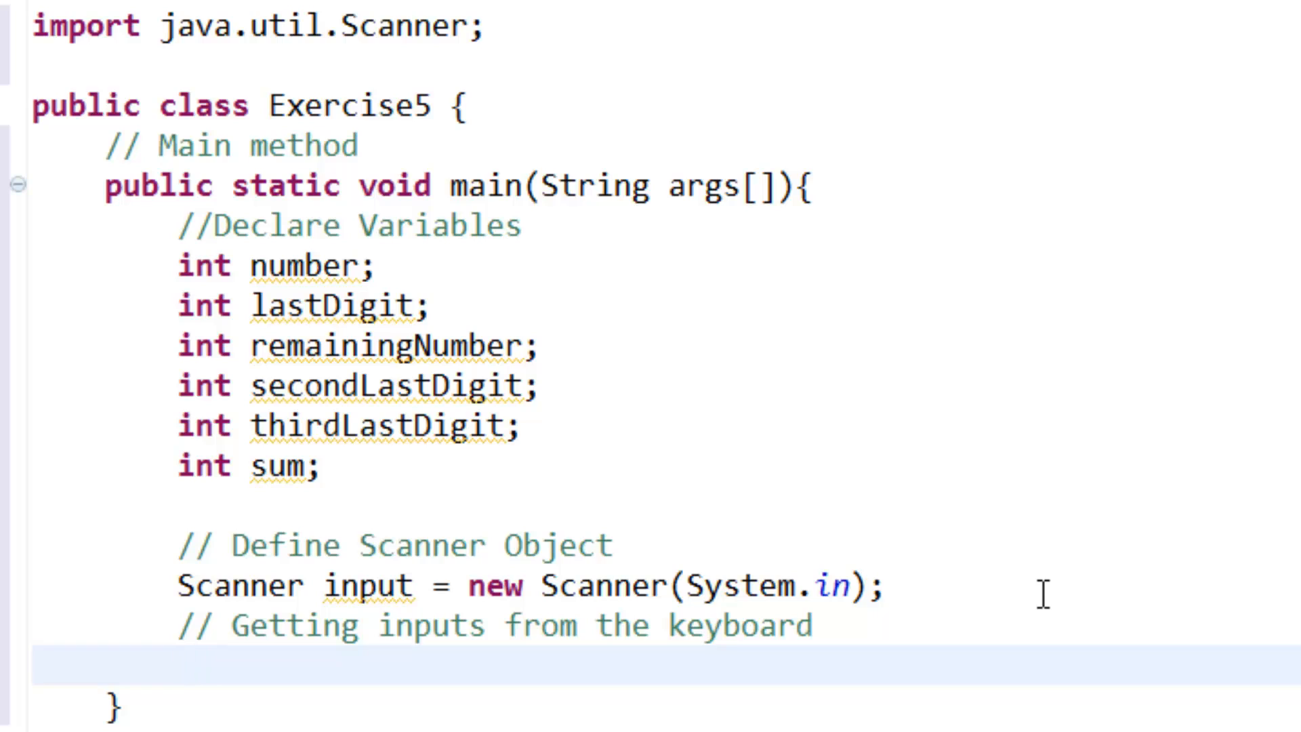
pyautogui.write('System.')
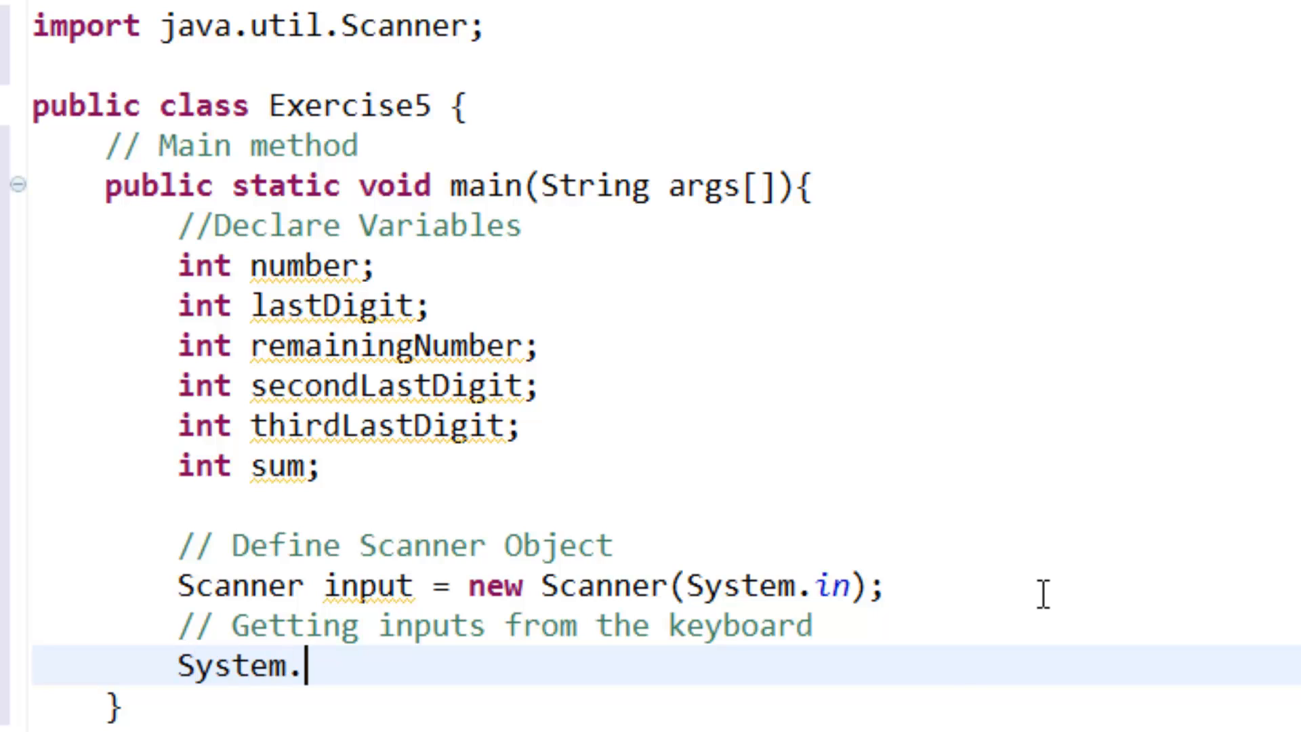
pyautogui.write('out.println(')
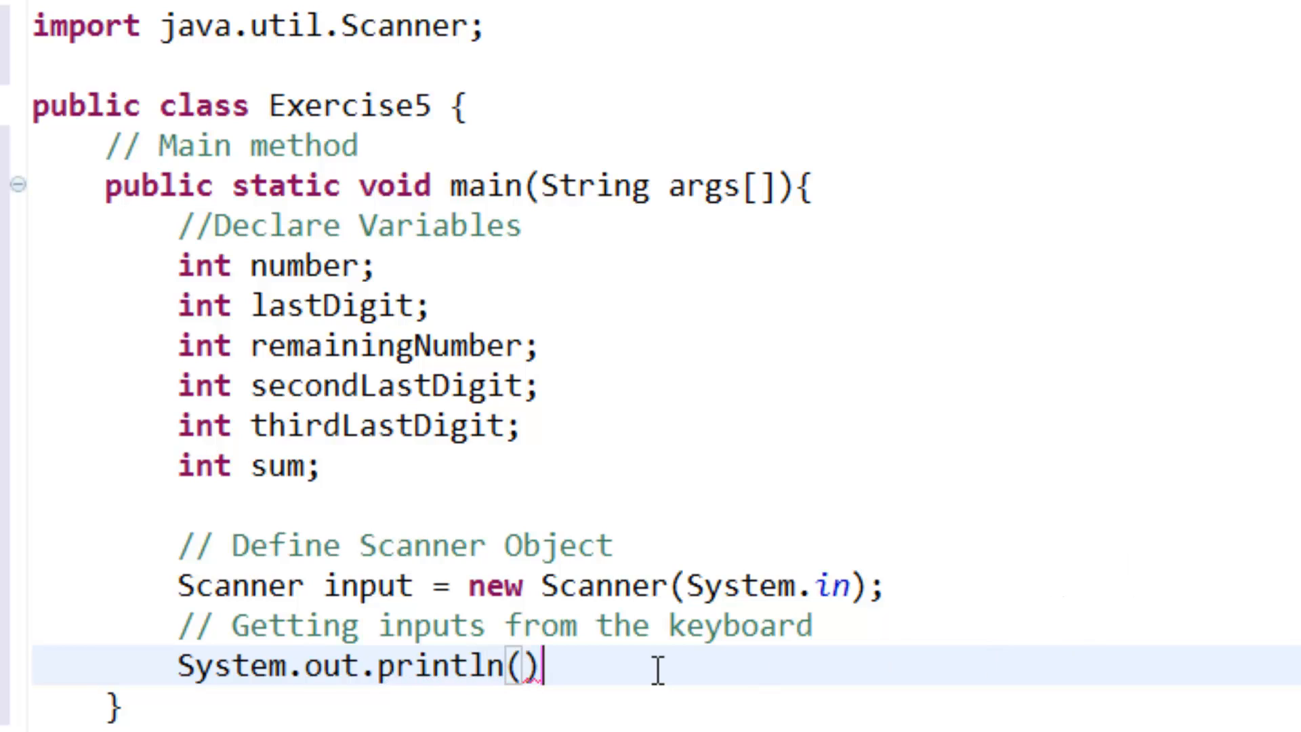
pyautogui.write(';')
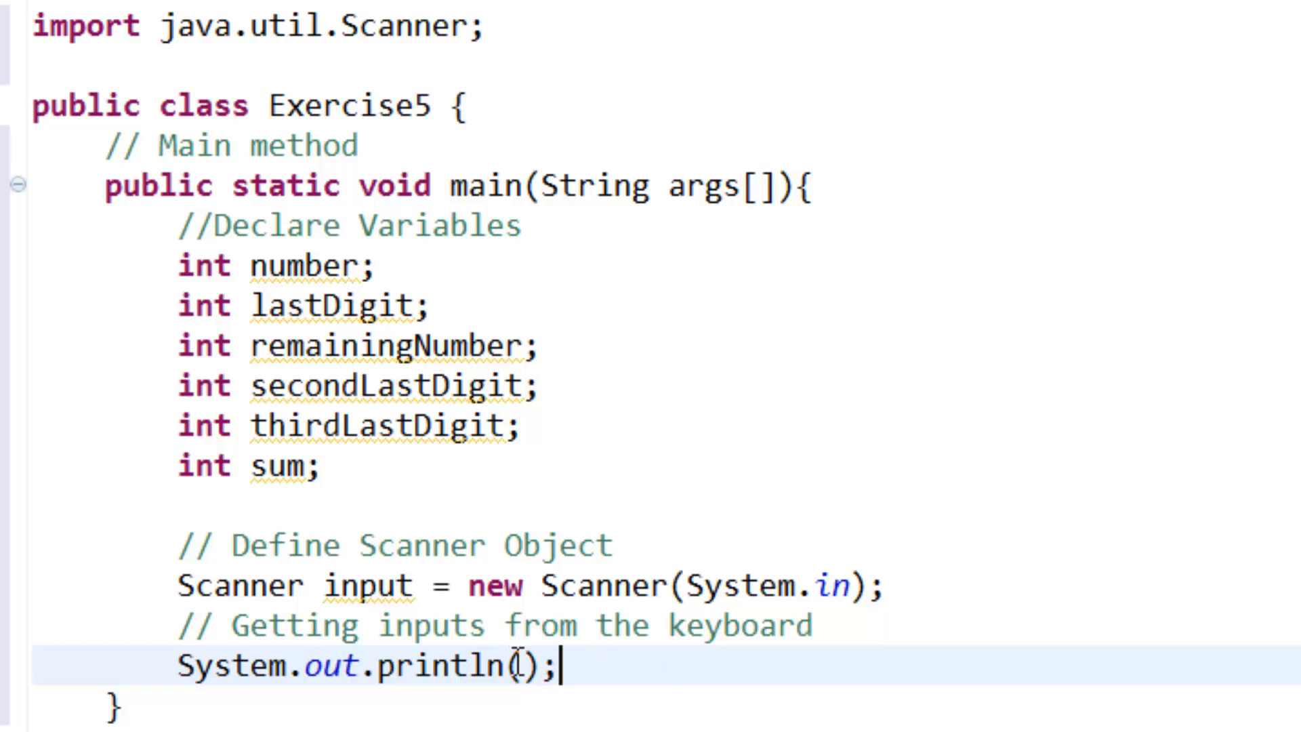
pyautogui.write('"')
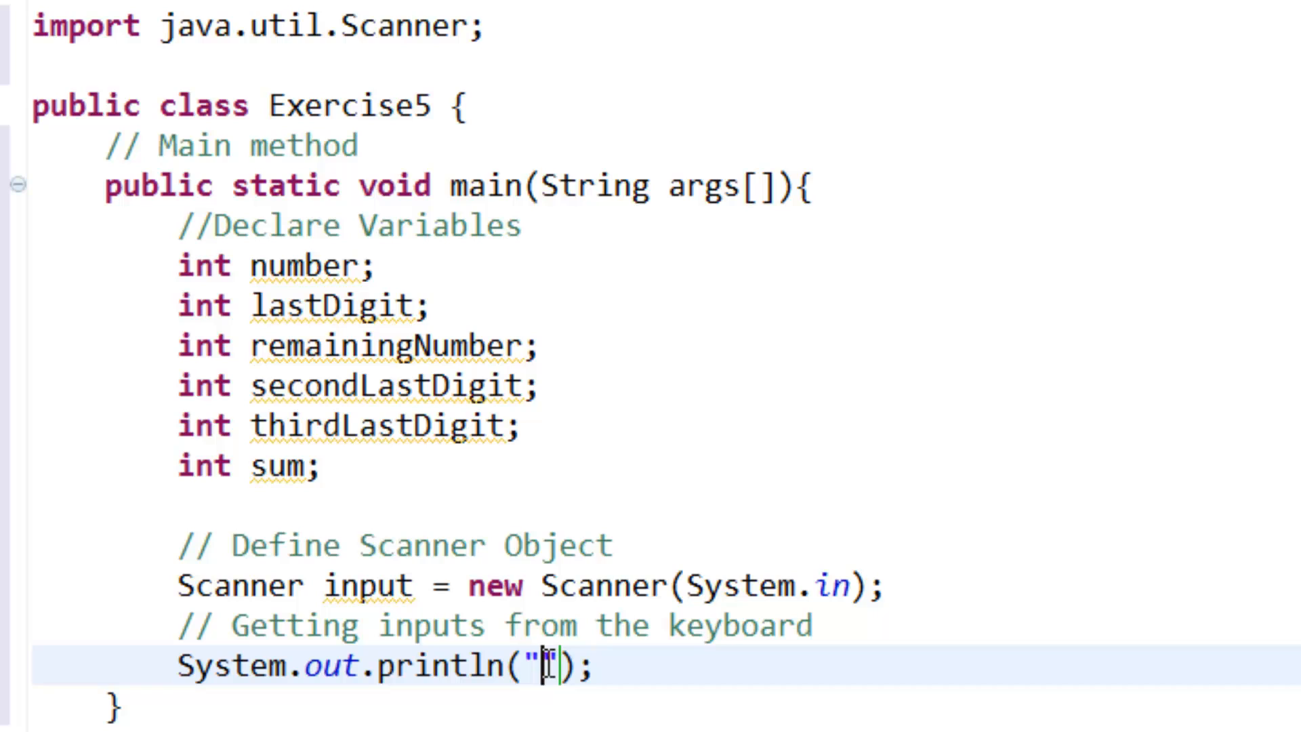
pyautogui.write('Enter')
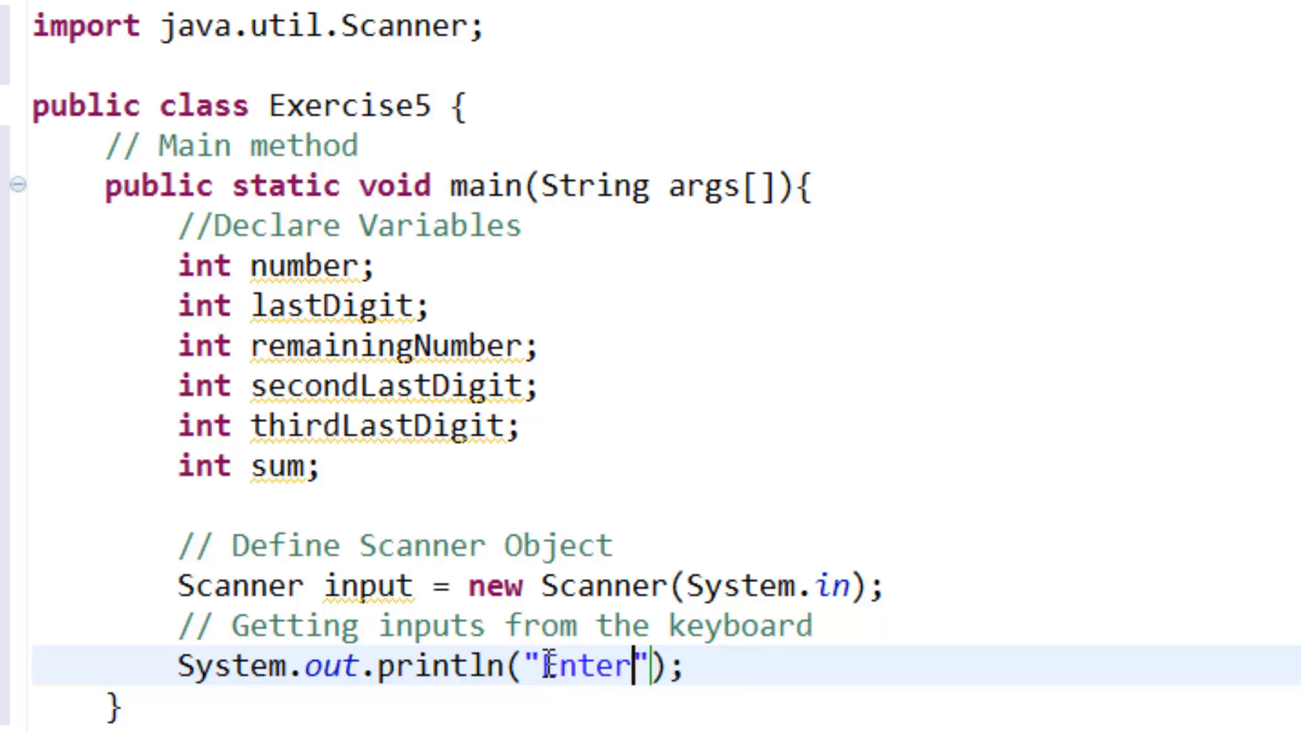
pyautogui.write('the enterger')
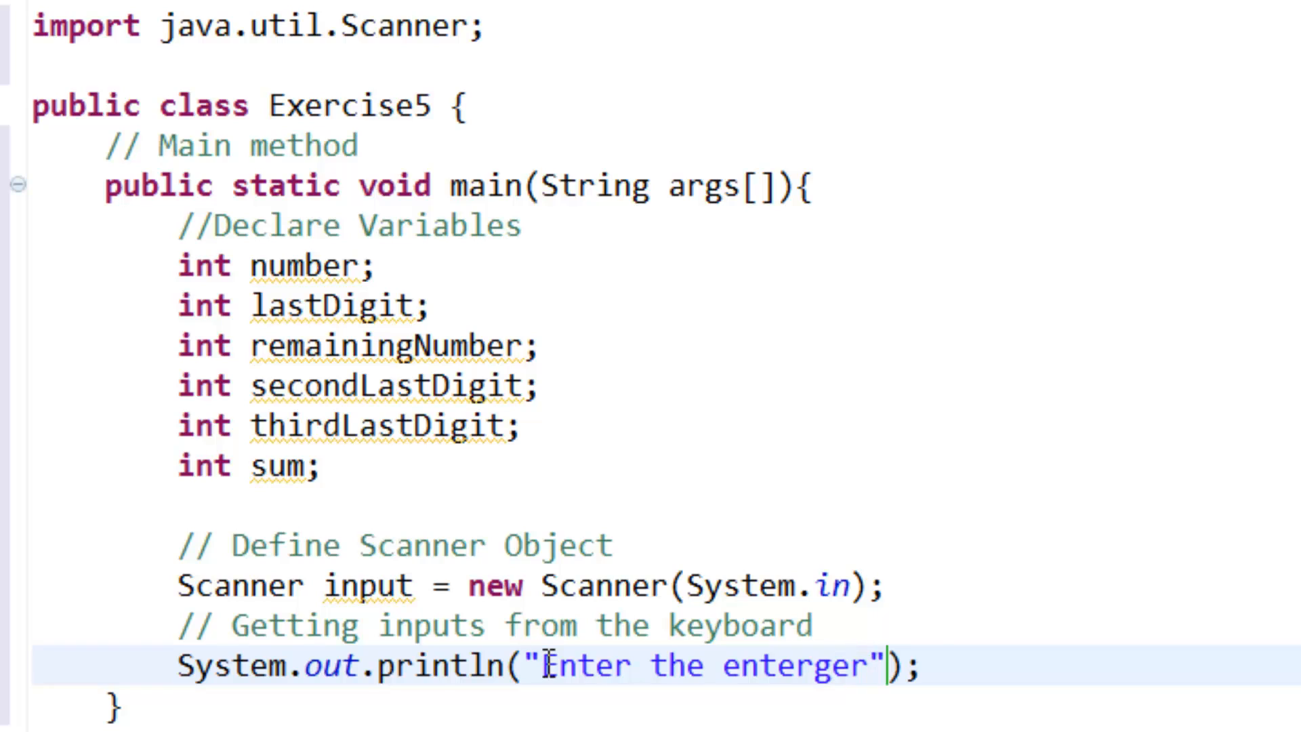
pyautogui.write('betwee')
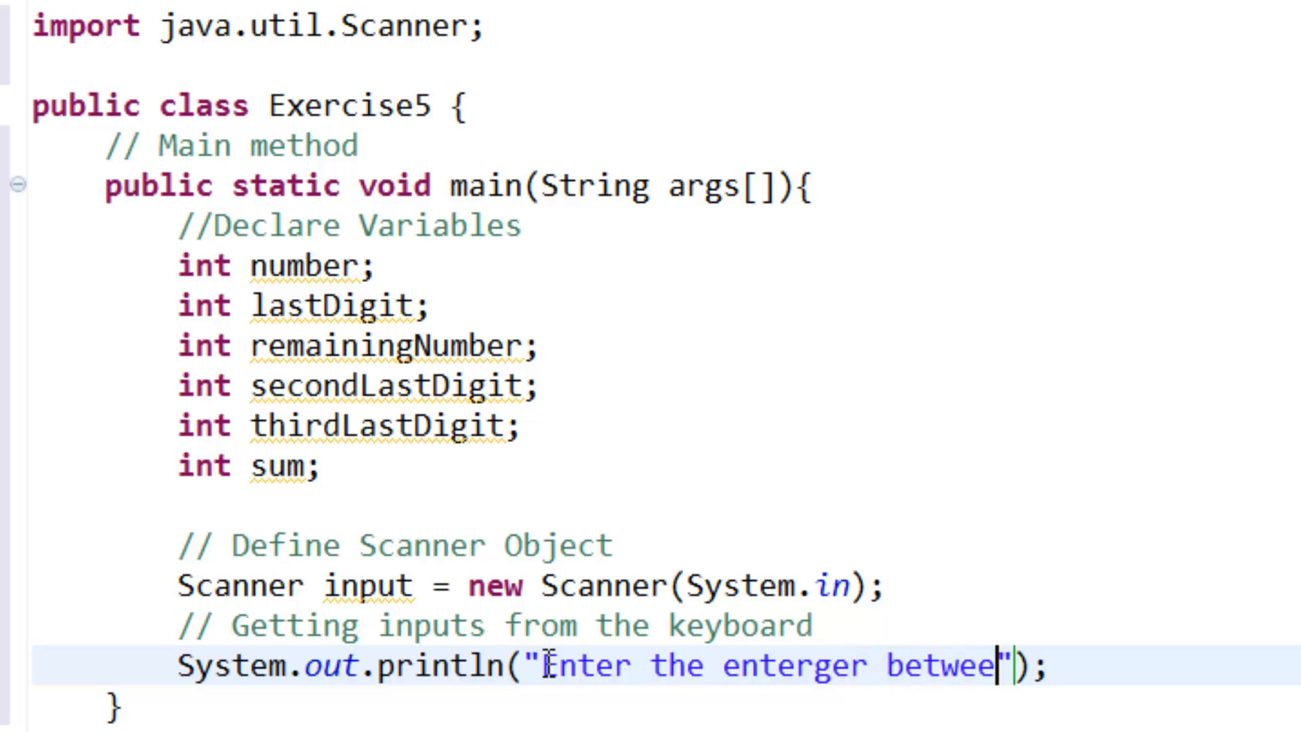
pyautogui.write('n 0')
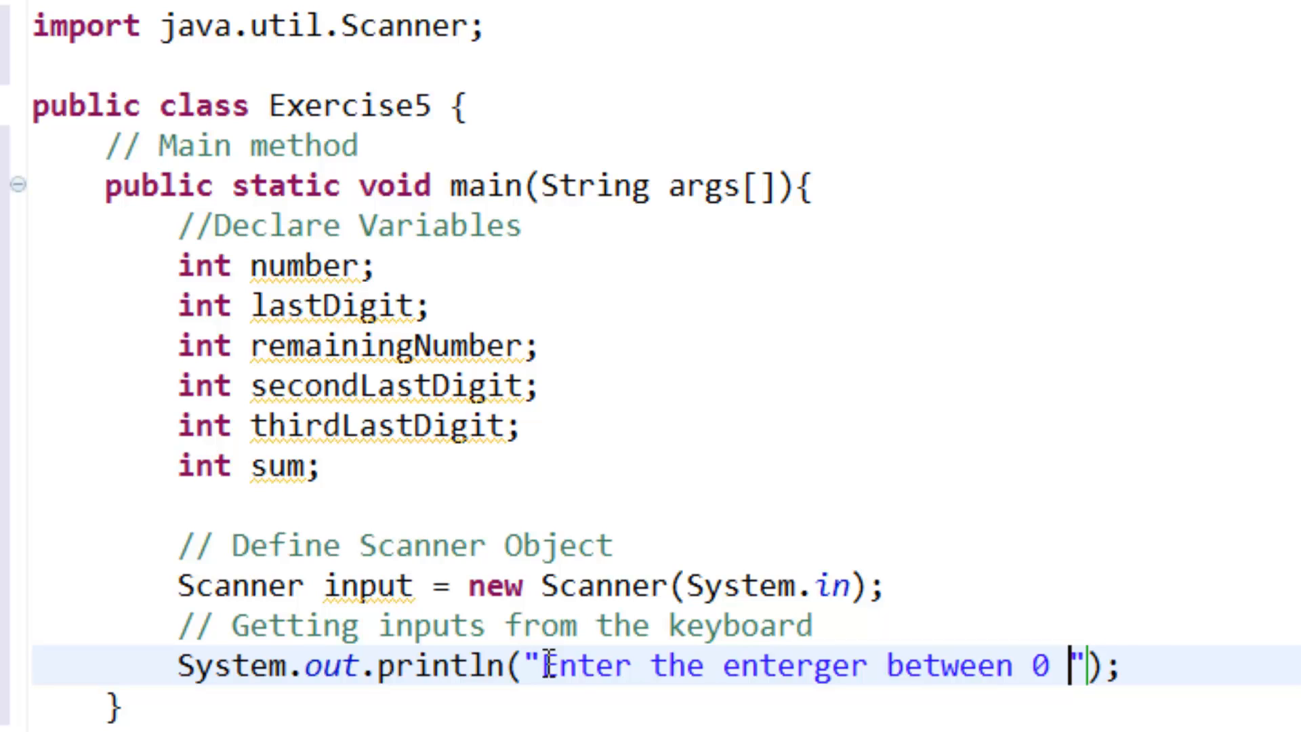
pyautogui.write('and 100')
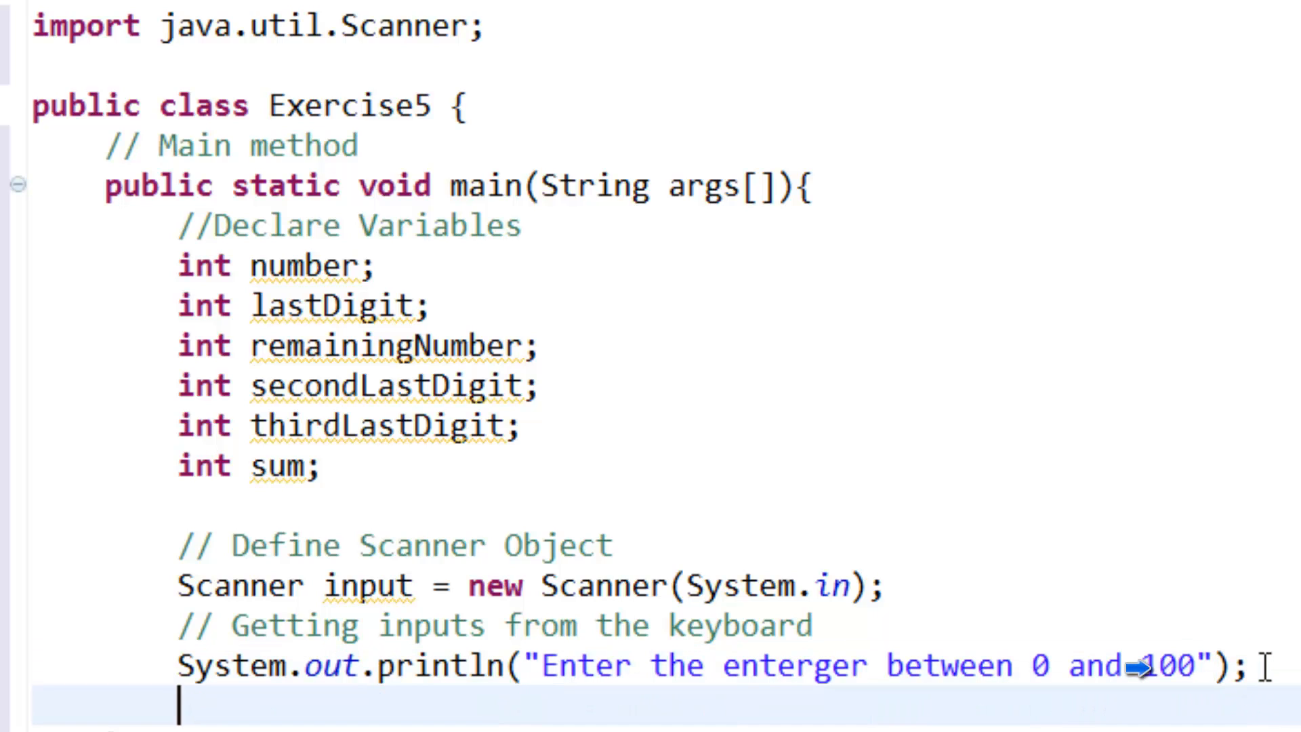
# Read the entered integer into number with number = input.nextInt();.
pyautogui.write('number')
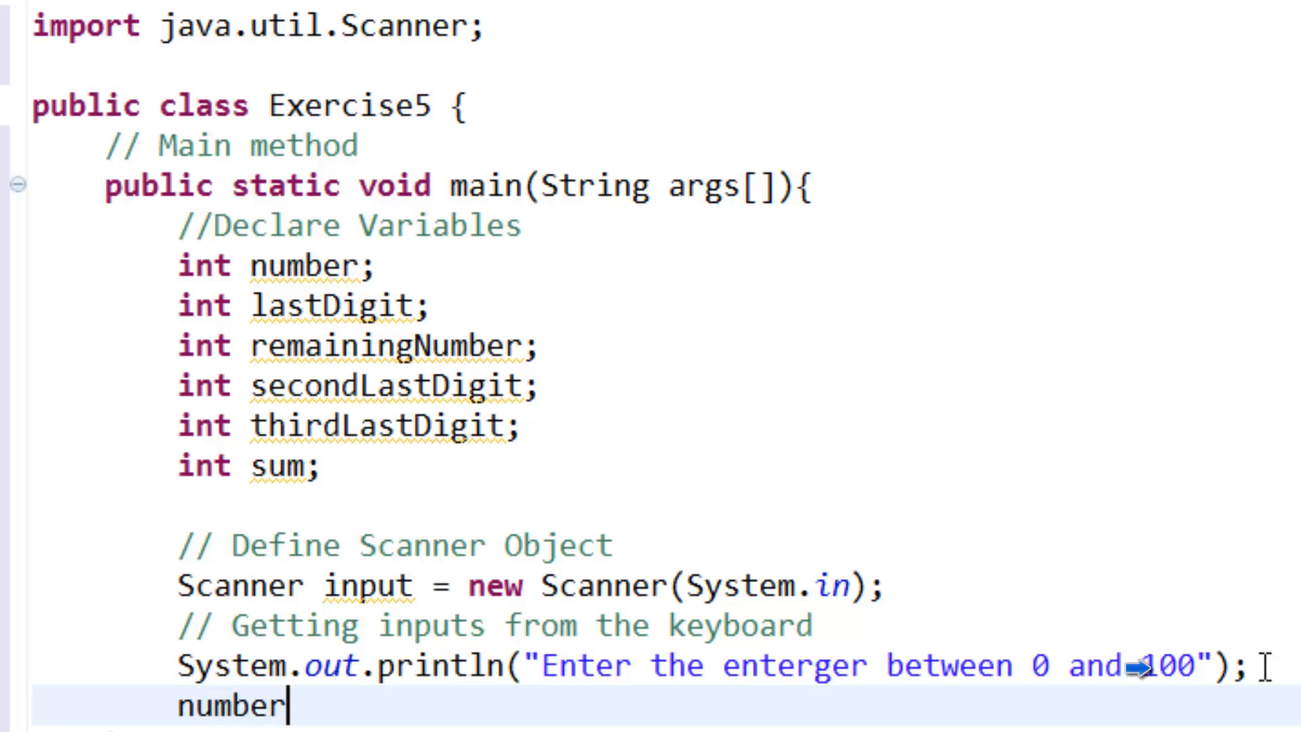
pyautogui.doubleClick(292, 266)
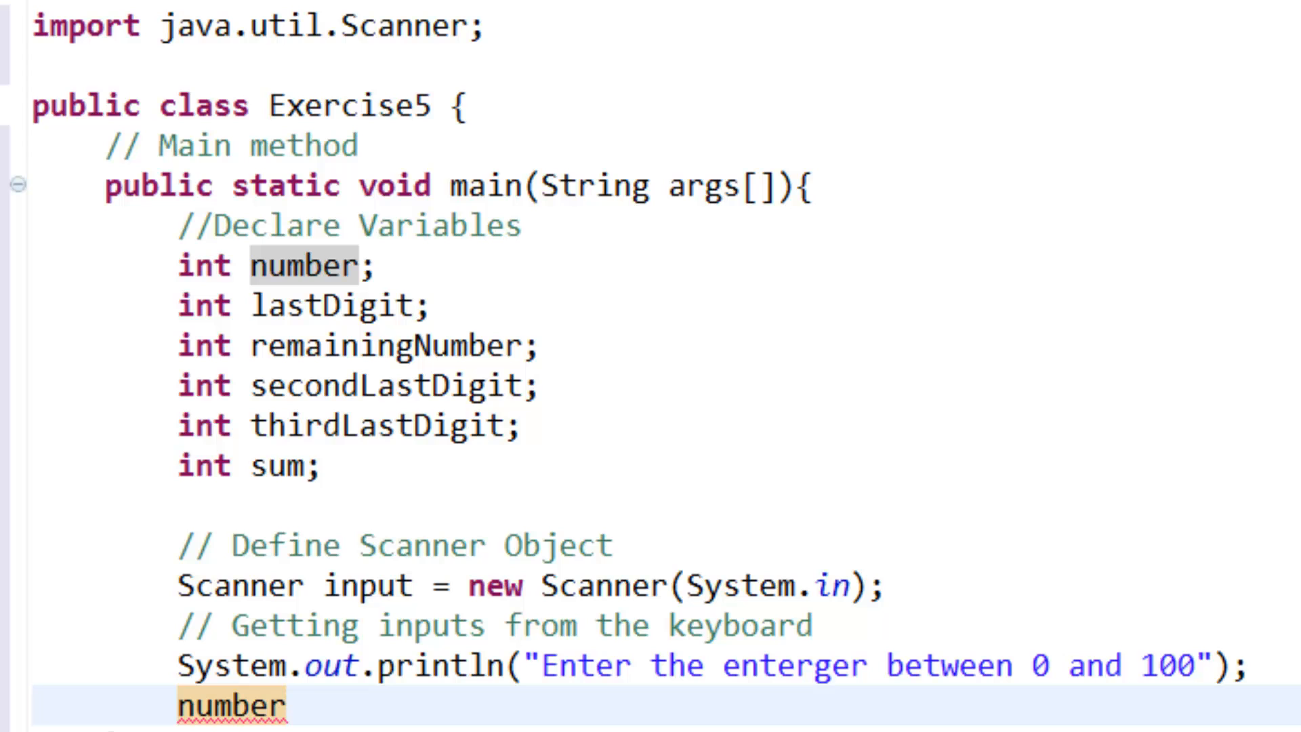
pyautogui.write('= input-')
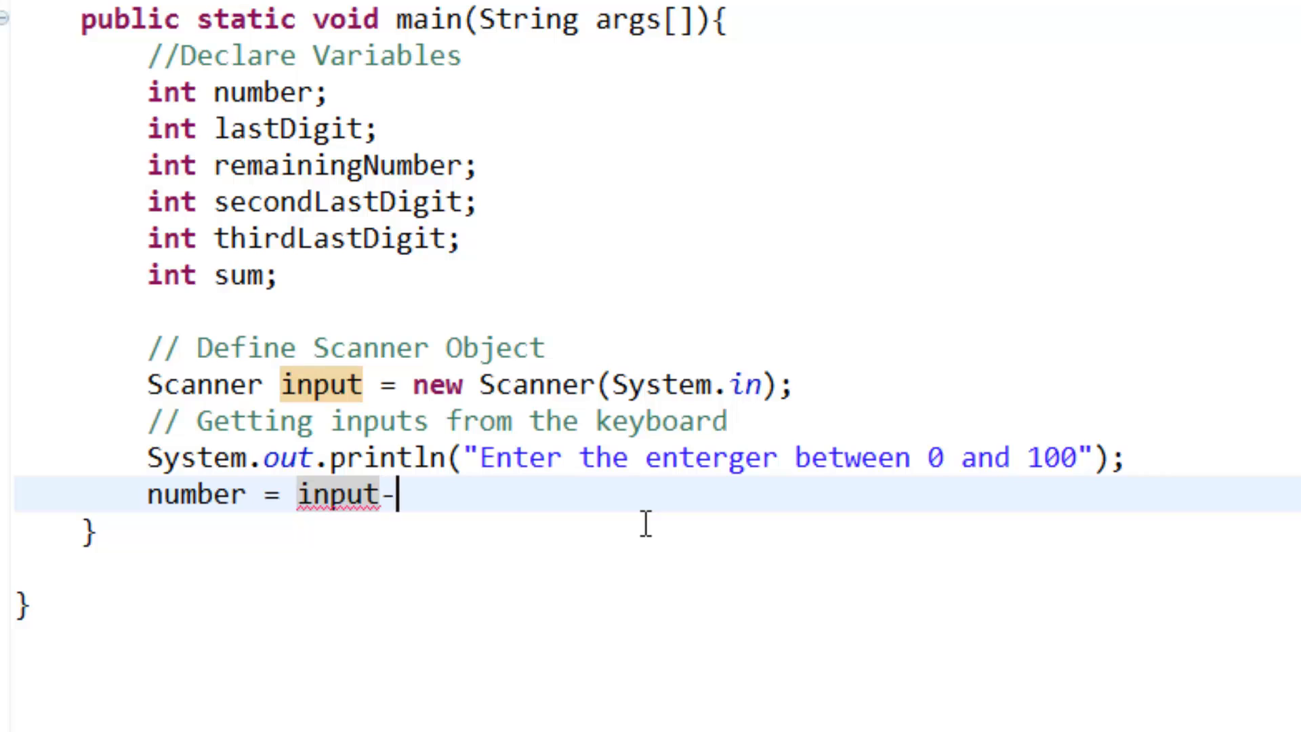
pyautogui.press('Backspace')
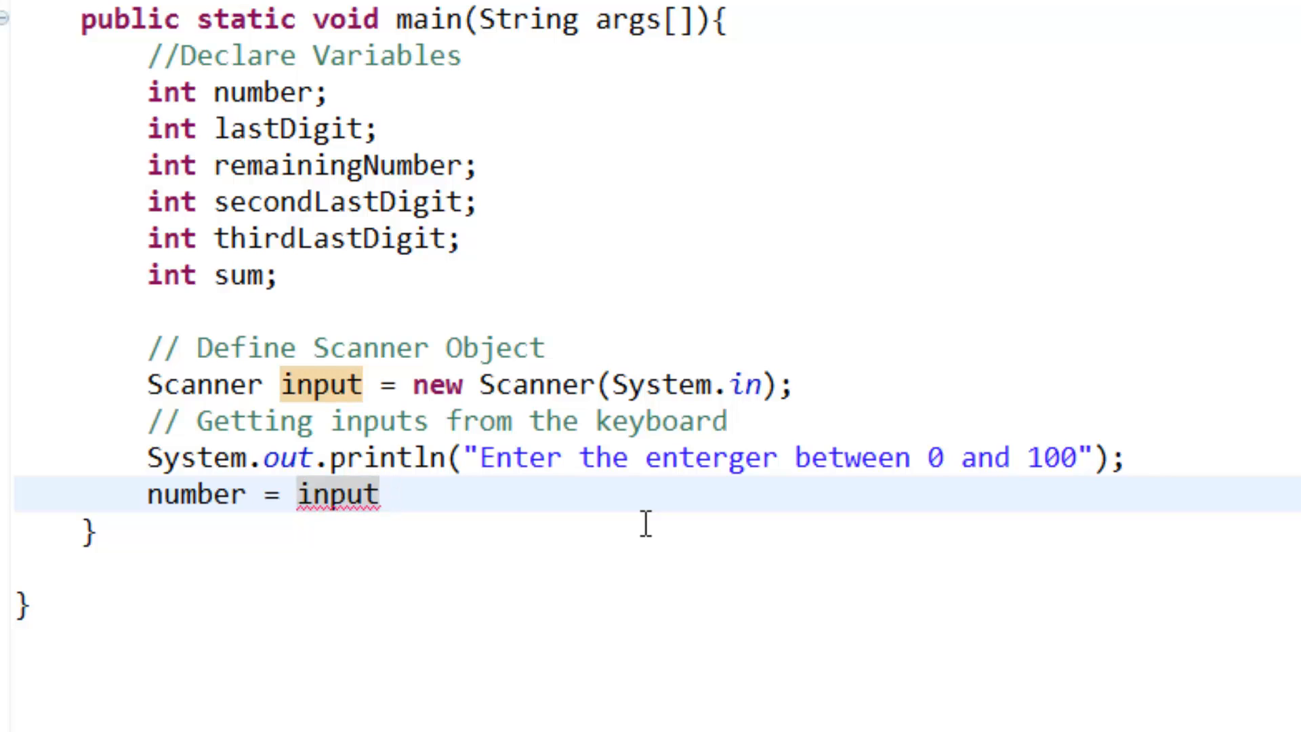
pyautogui.write('.')
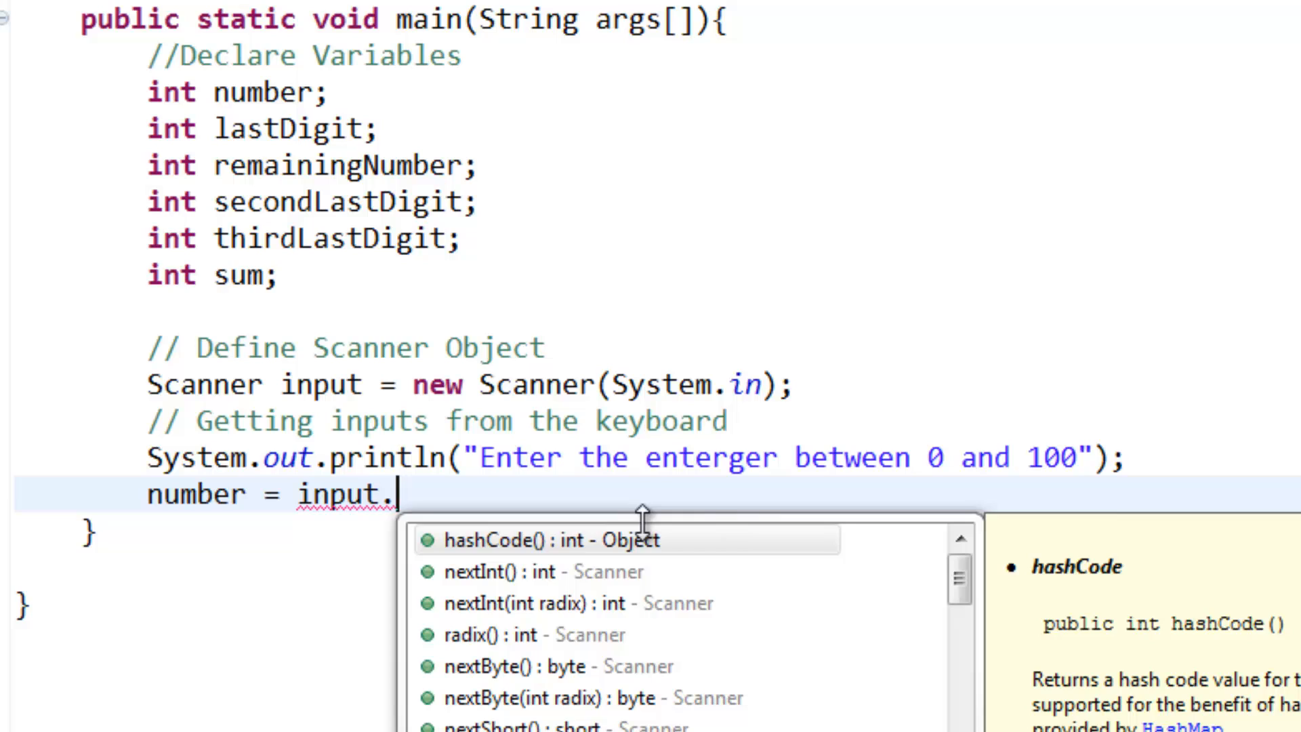
pyautogui.write('ne')
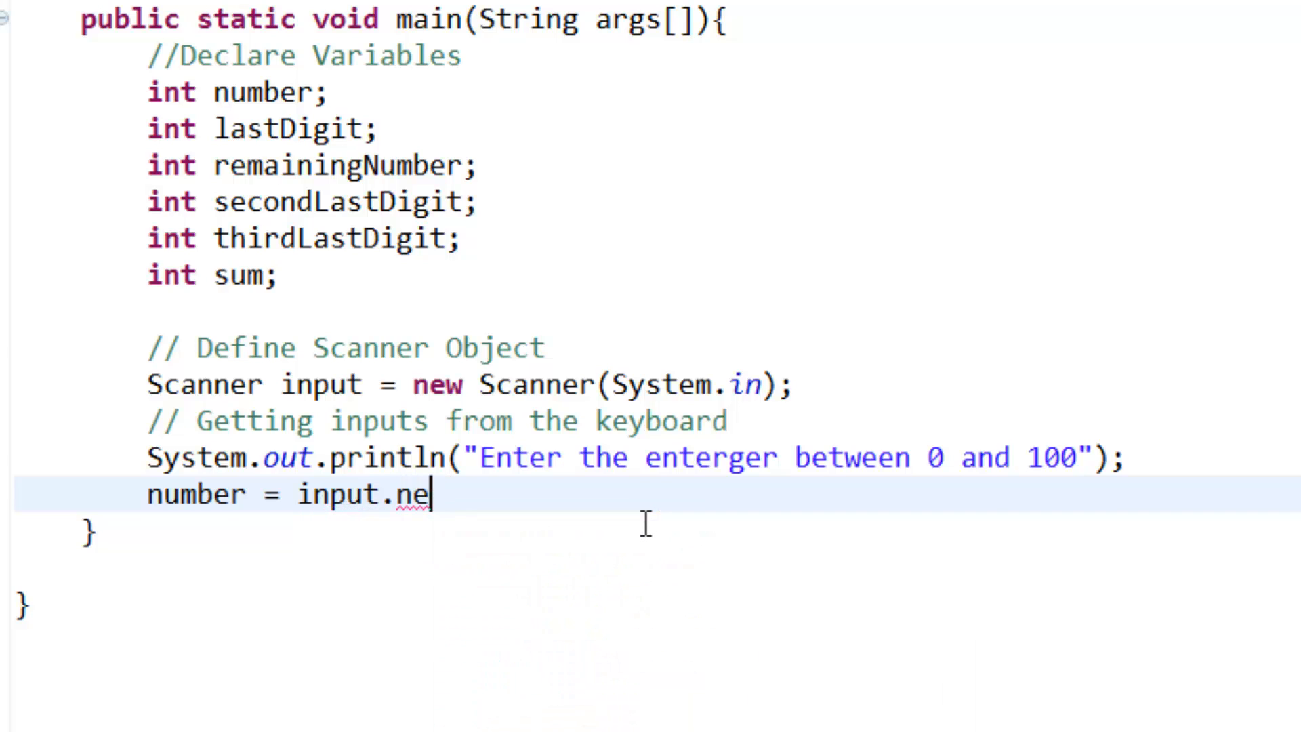
pyautogui.write('xt')
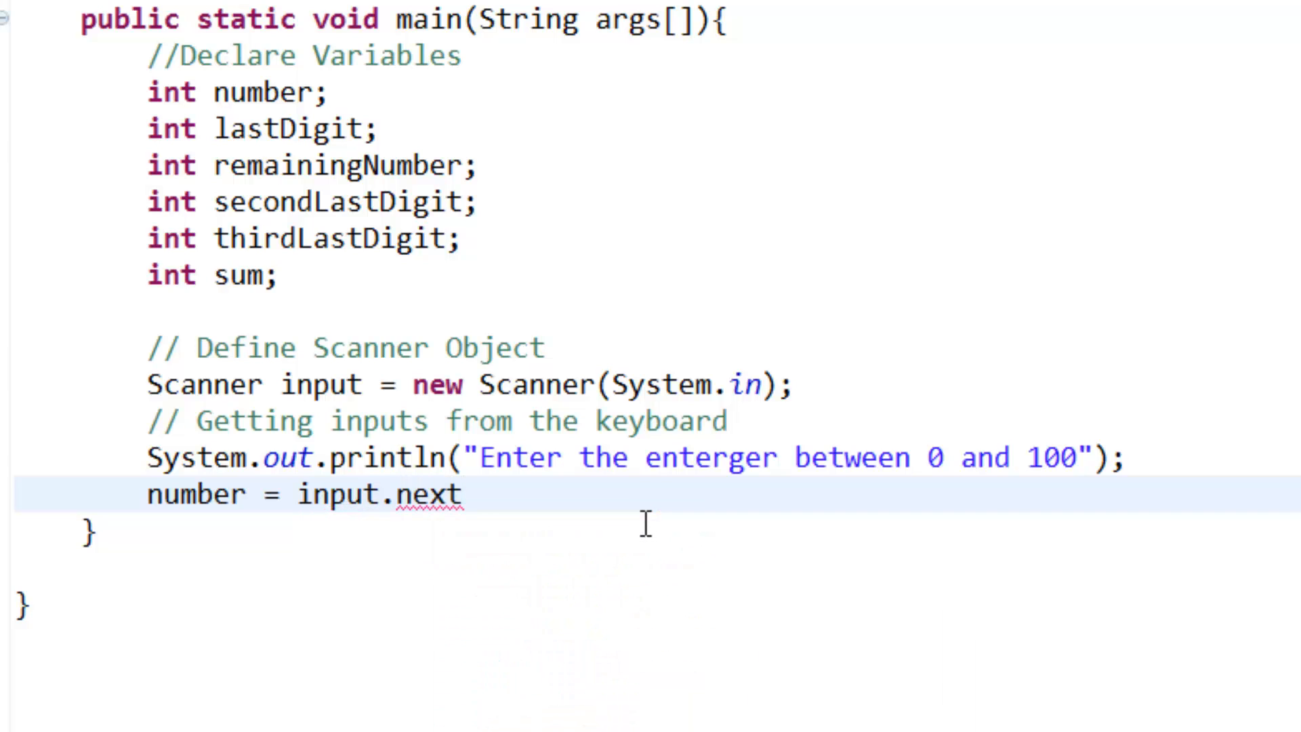
pyautogui.write('Int')
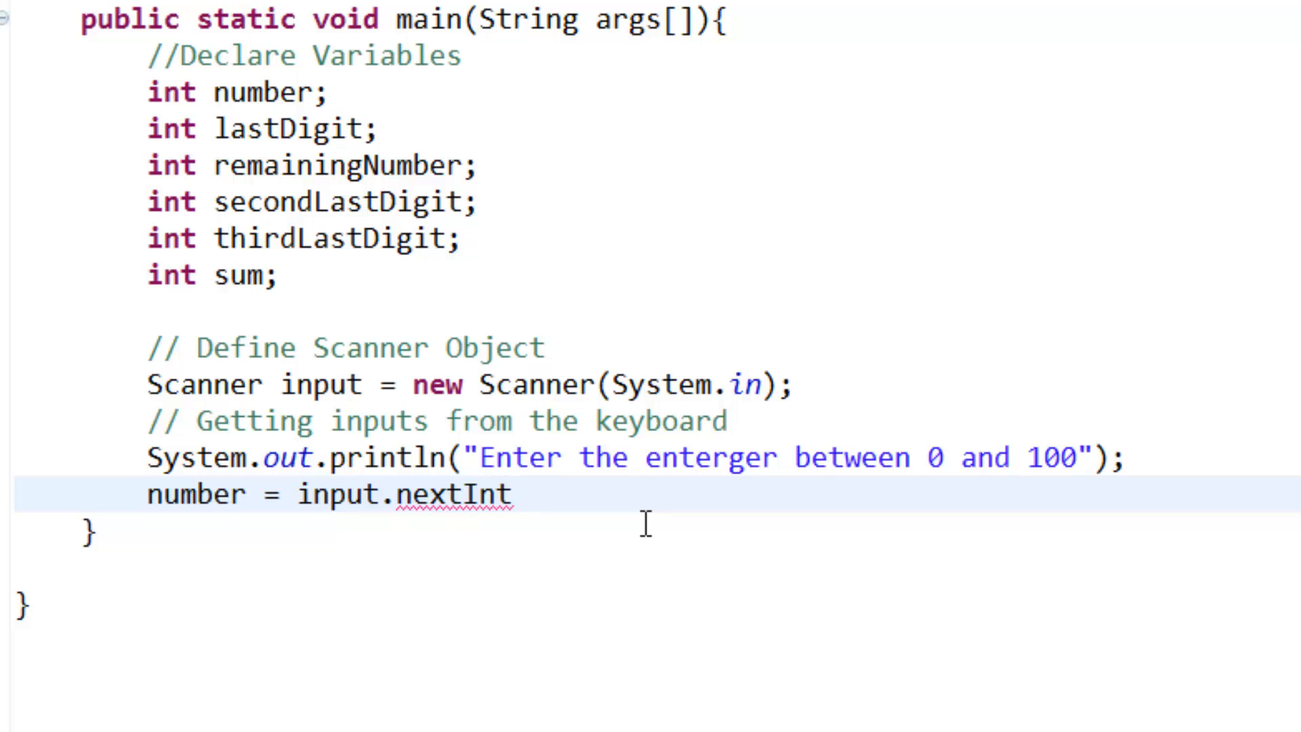
pyautogui.write('()')
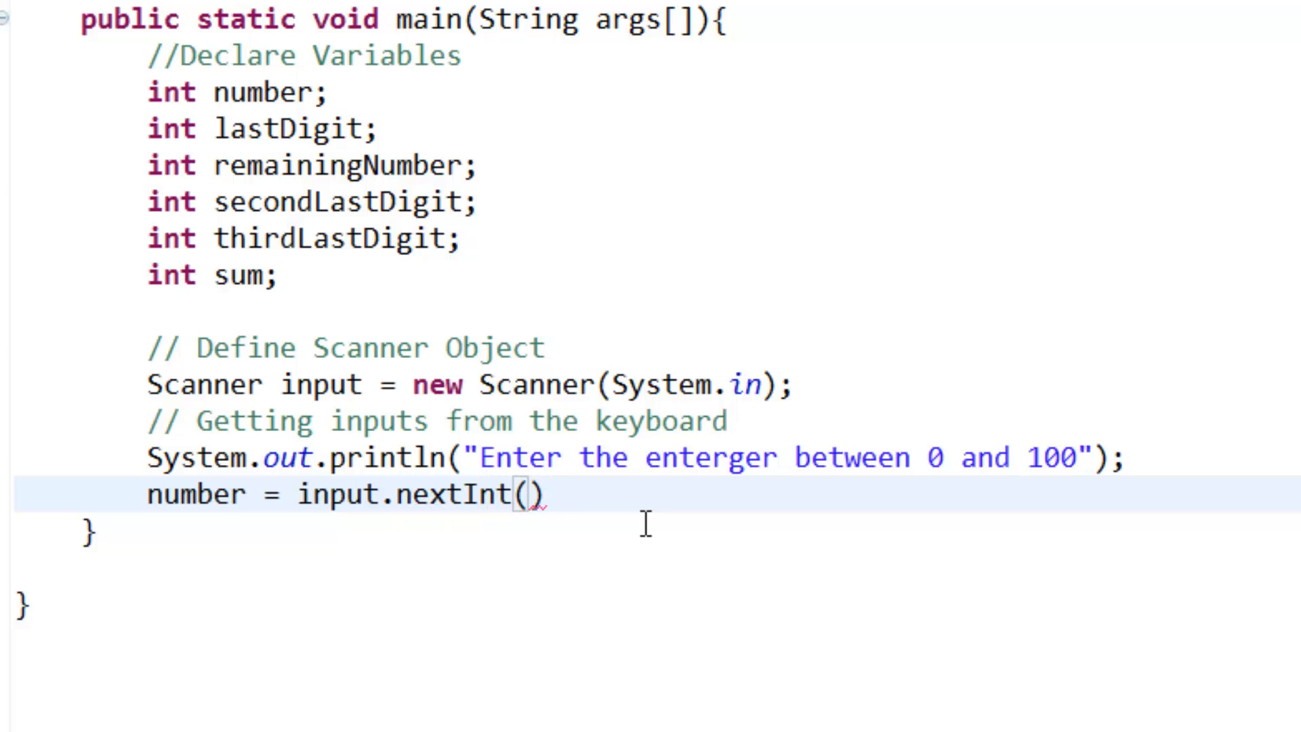
pyautogui.write(';')
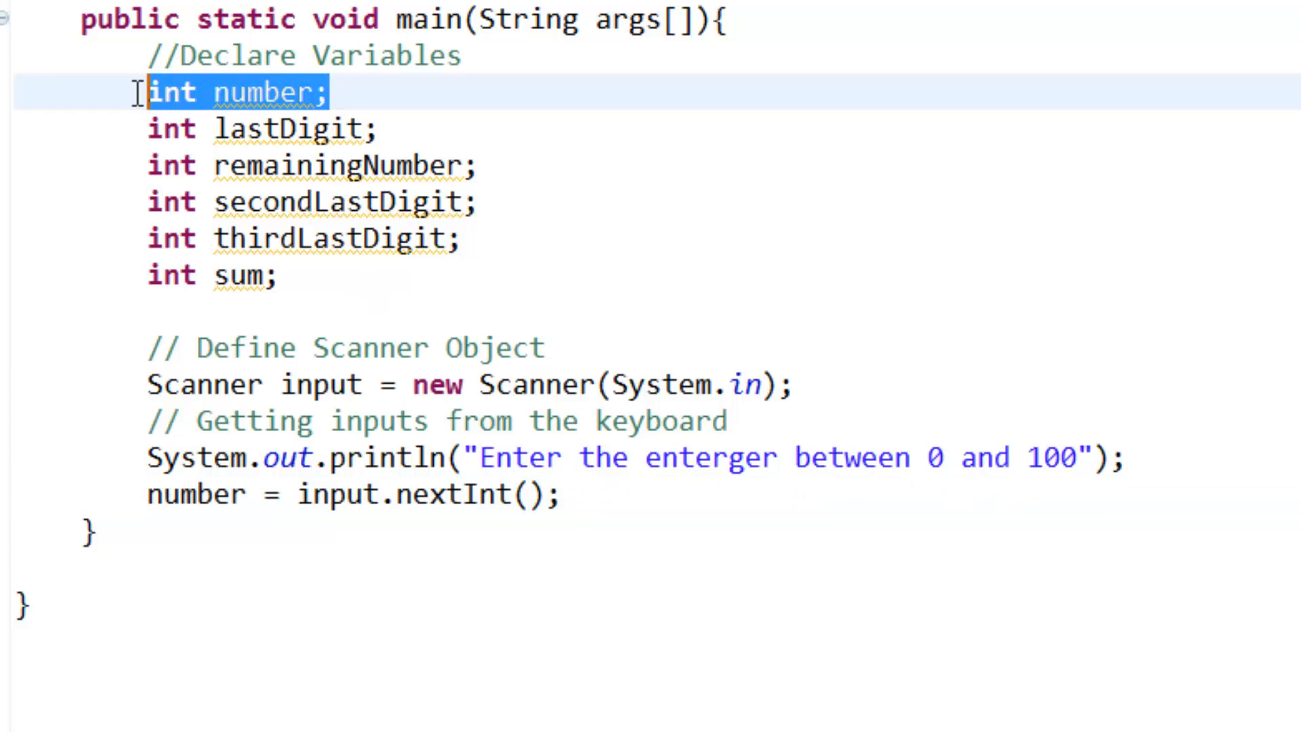
pyautogui.click(332, 93)
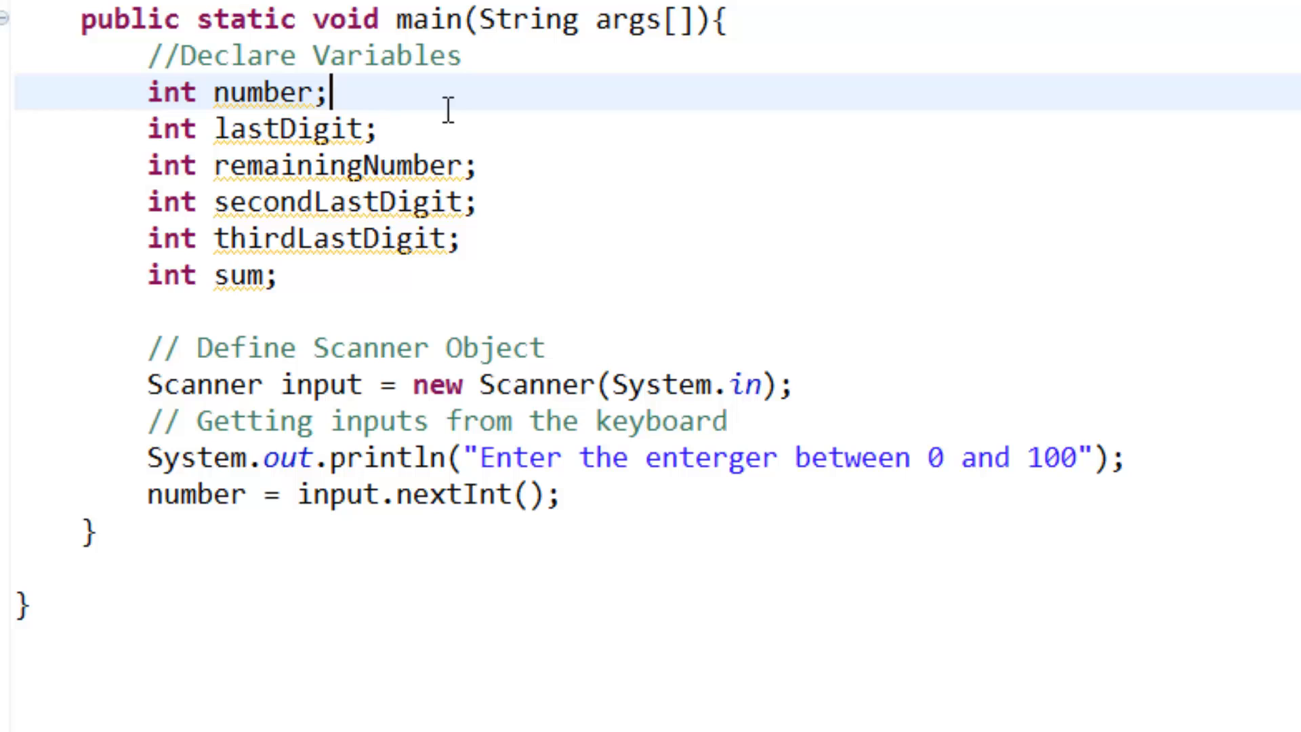
pyautogui.moveTo(424, 280)
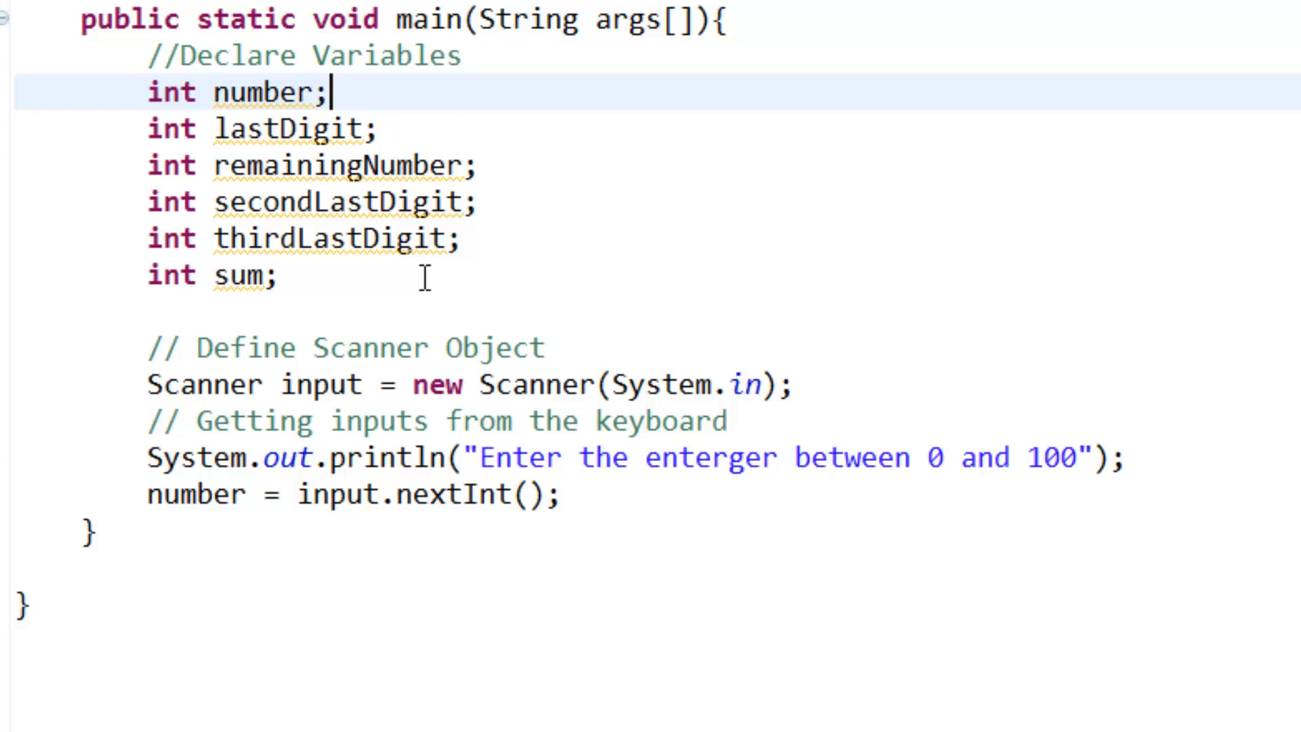
pyautogui.click(588, 496)
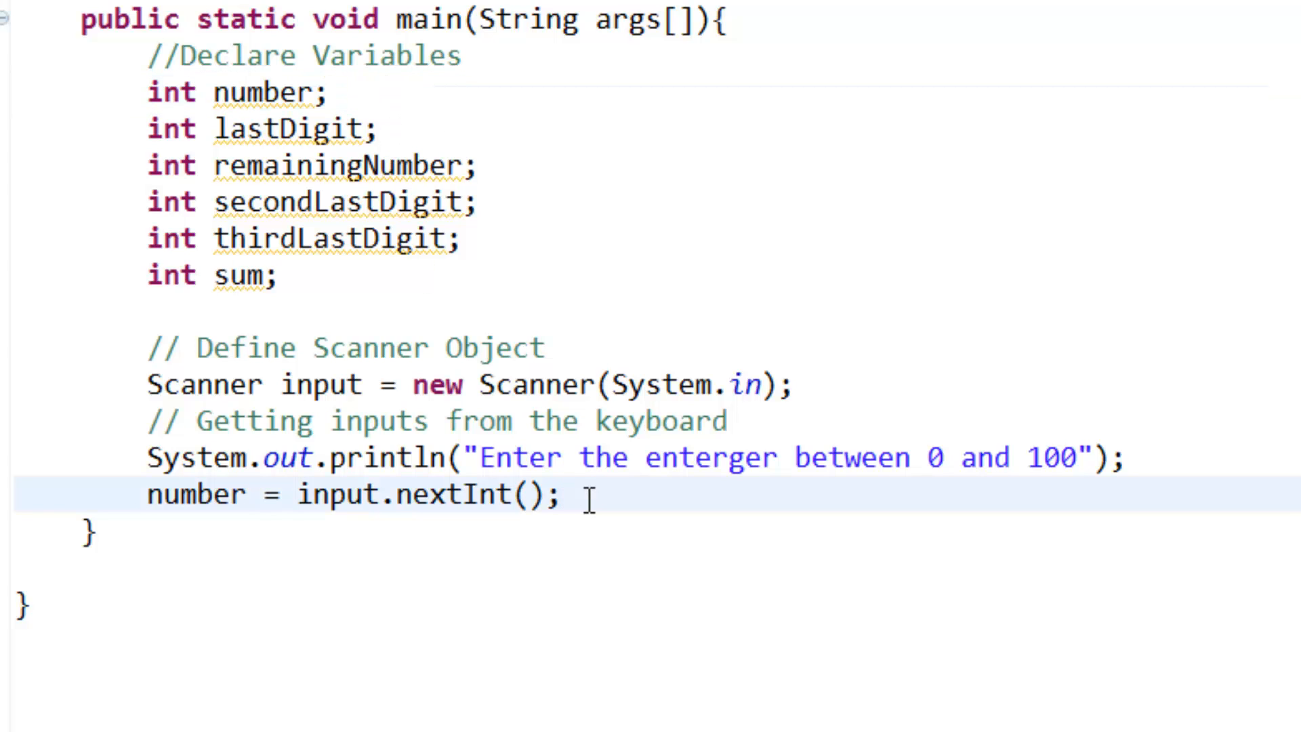
# Under an Extract digit comment, assign lastDigit = number % 10;.
pyautogui.write('//')
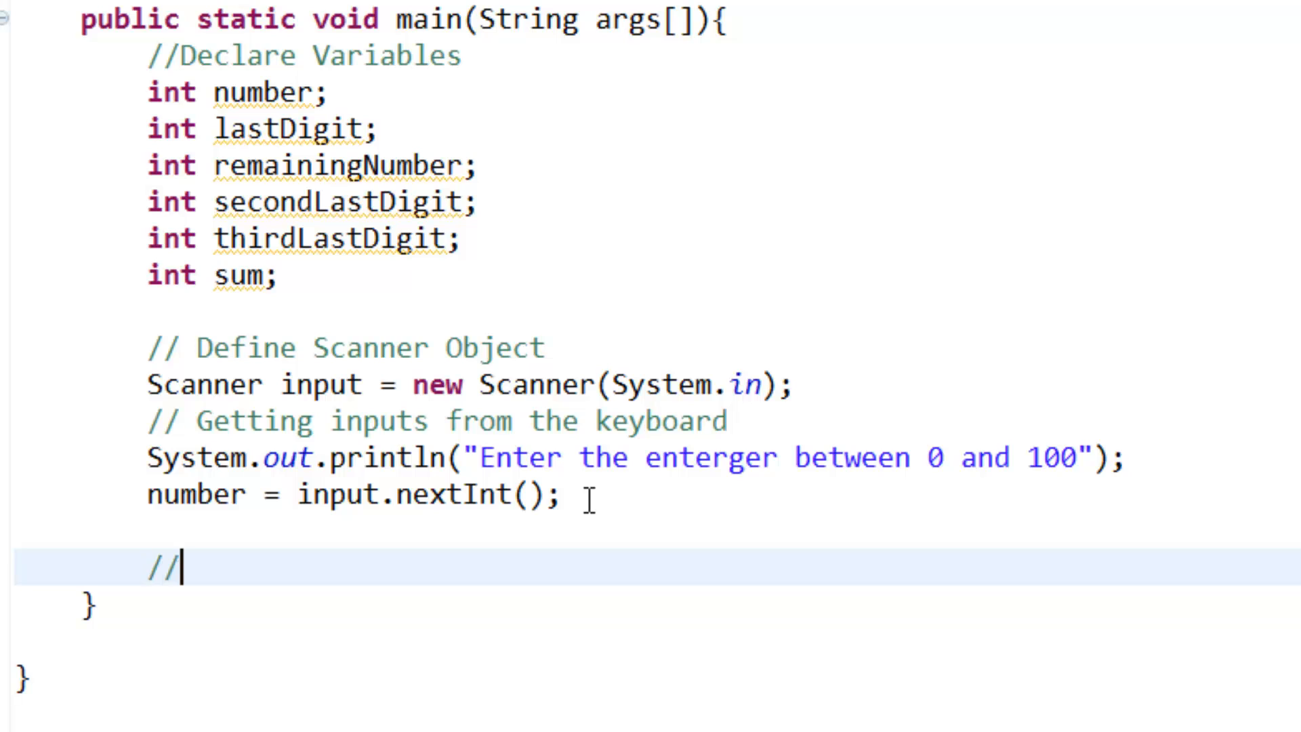
pyautogui.write('Ex')
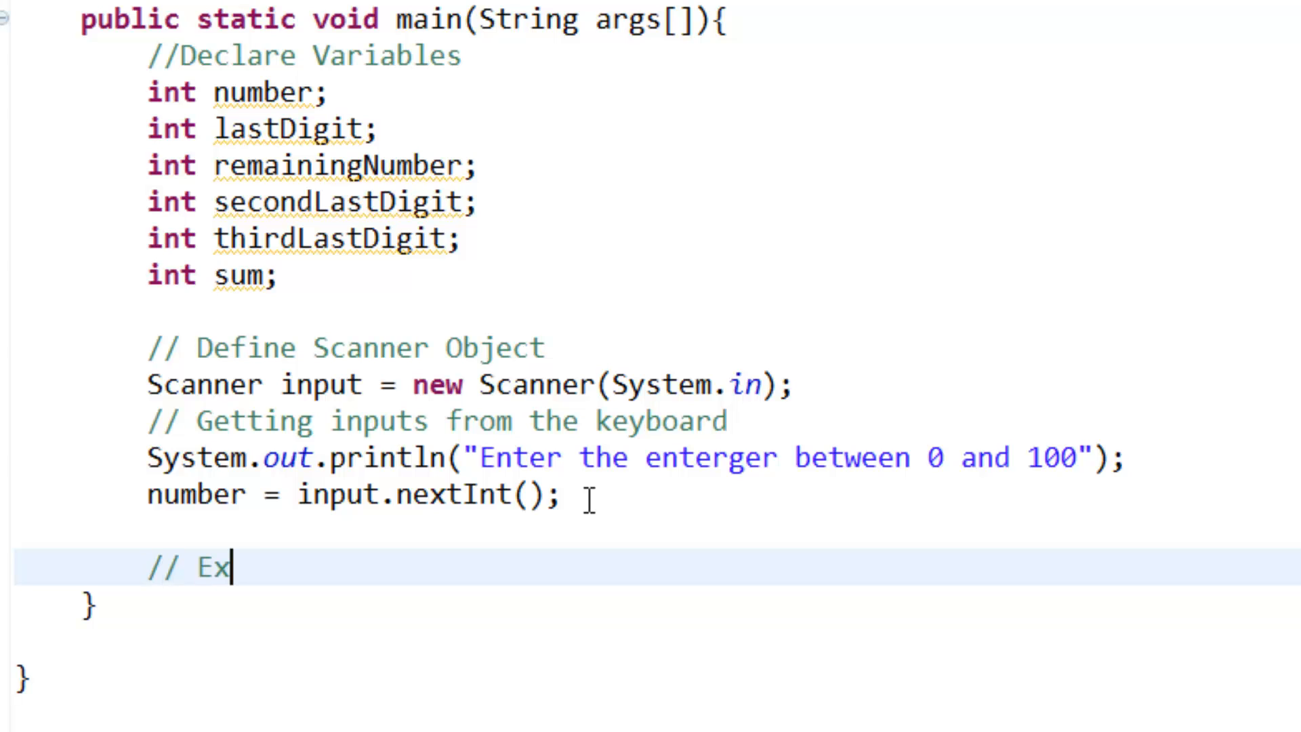
pyautogui.write('tract')
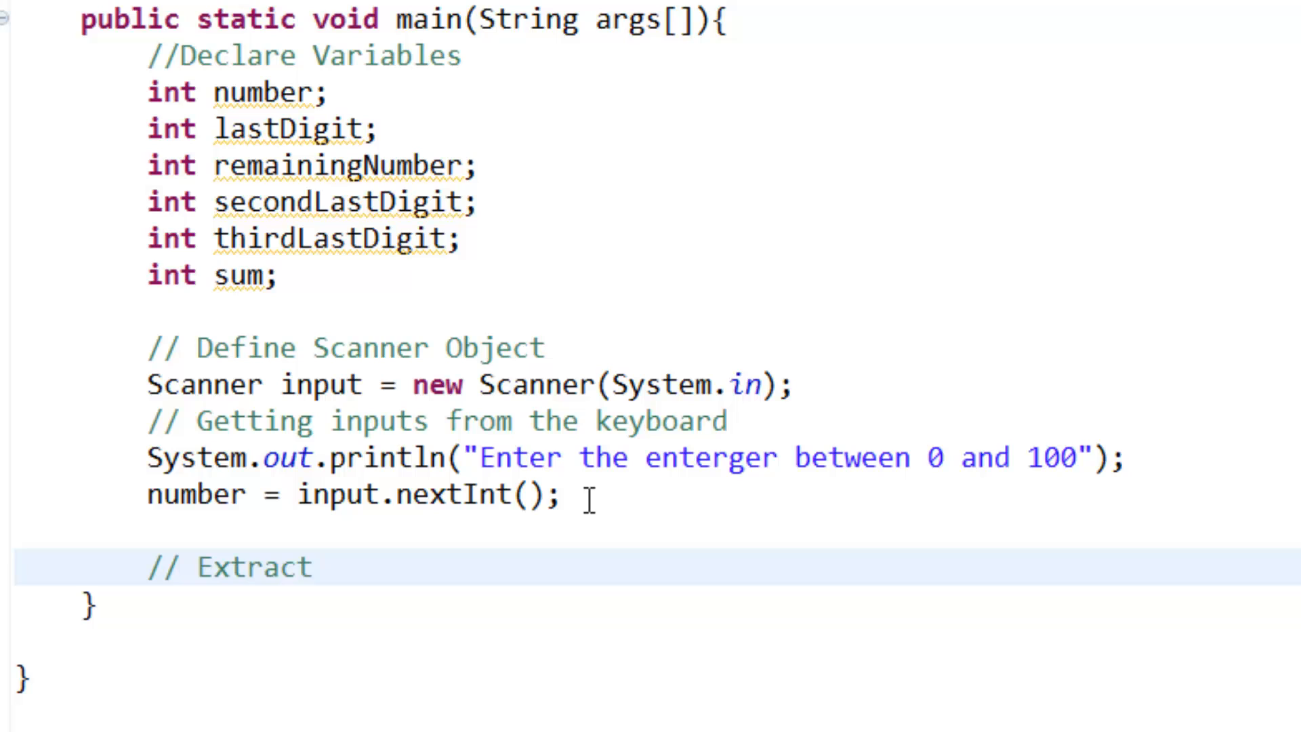
pyautogui.write('digit')
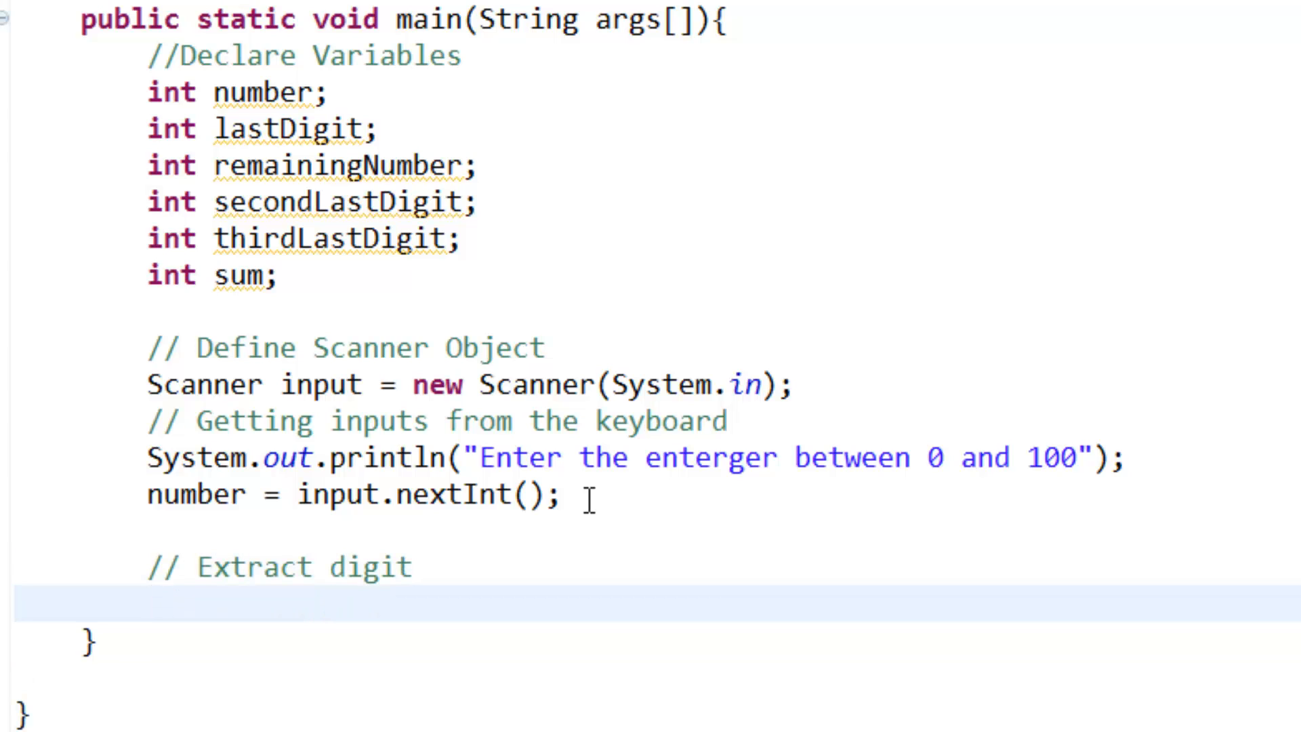
pyautogui.write('ls')
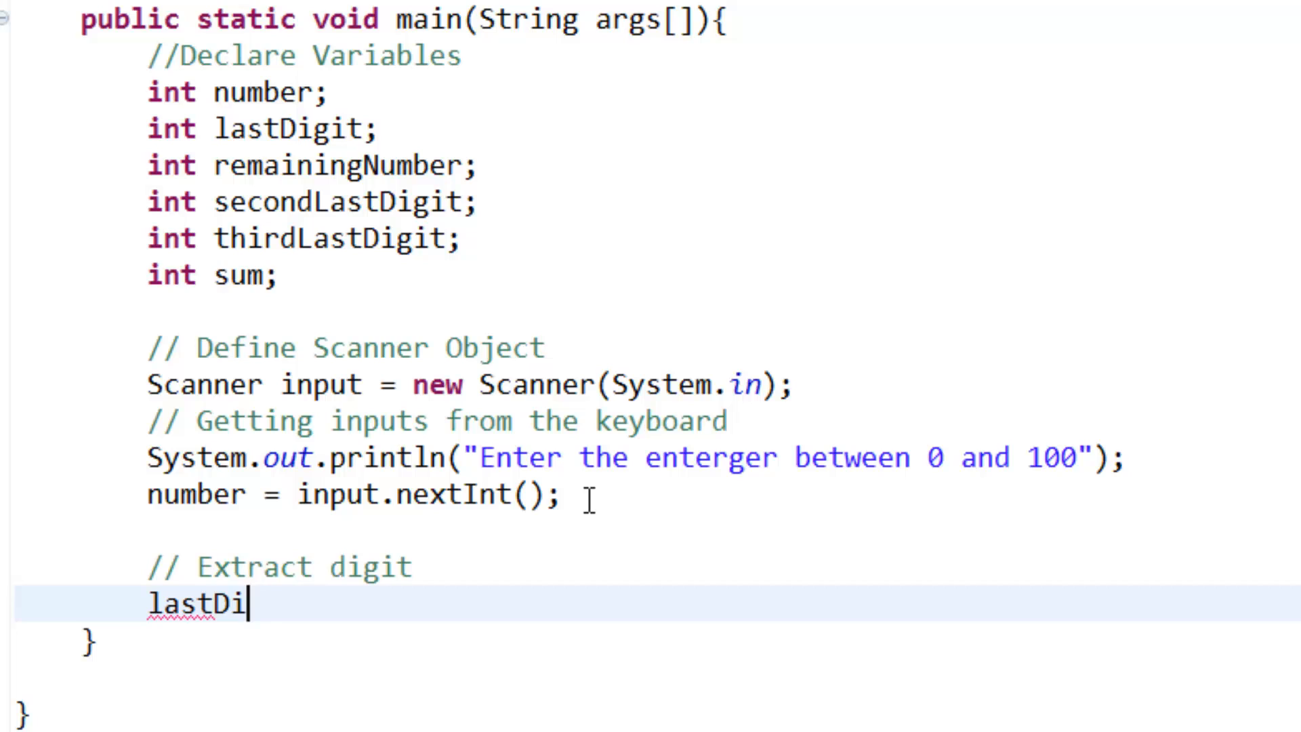
pyautogui.write('git')
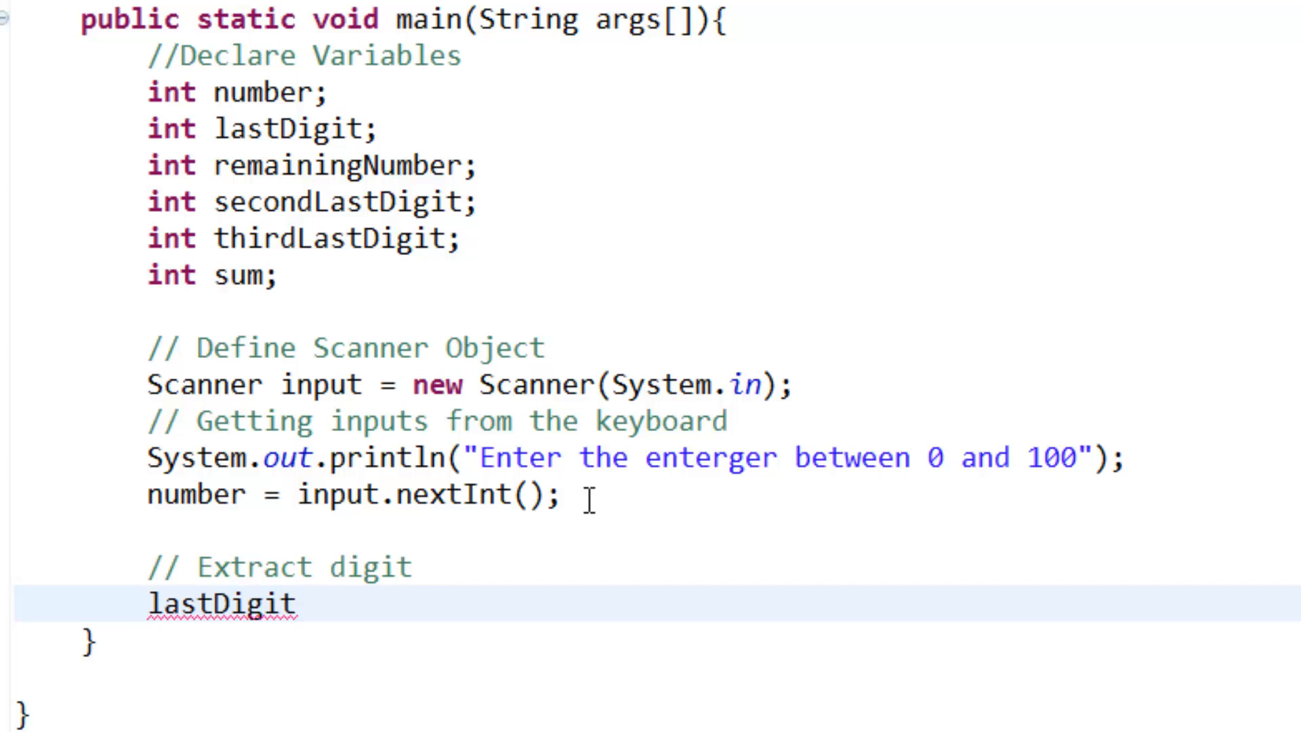
pyautogui.write('" "')
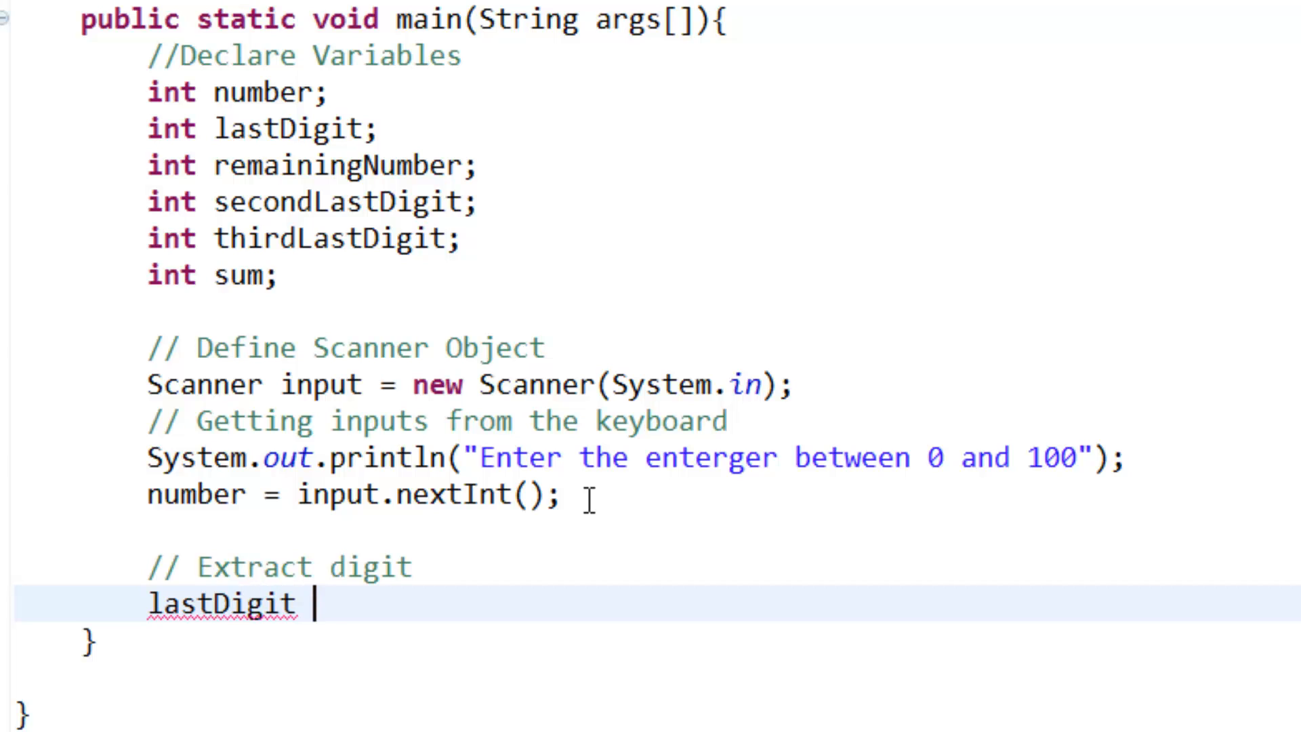
pyautogui.write('= numbe')
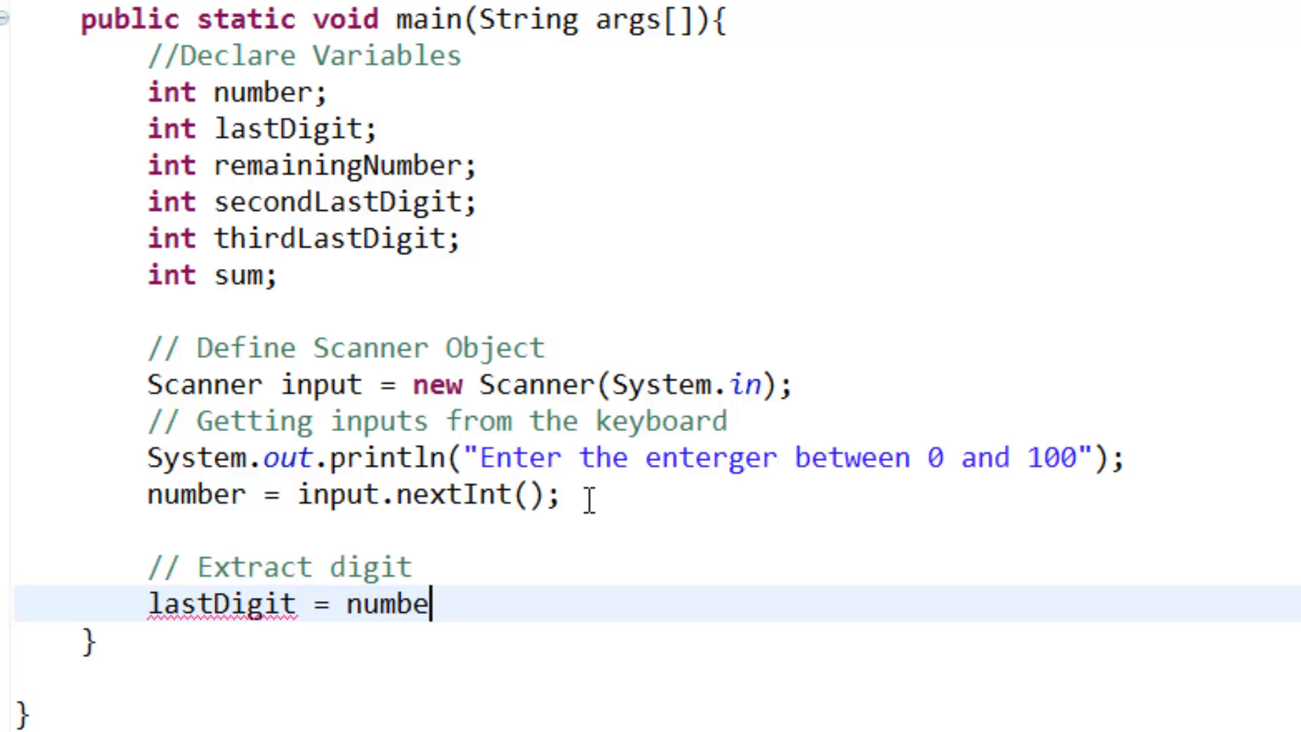
pyautogui.write('r %')
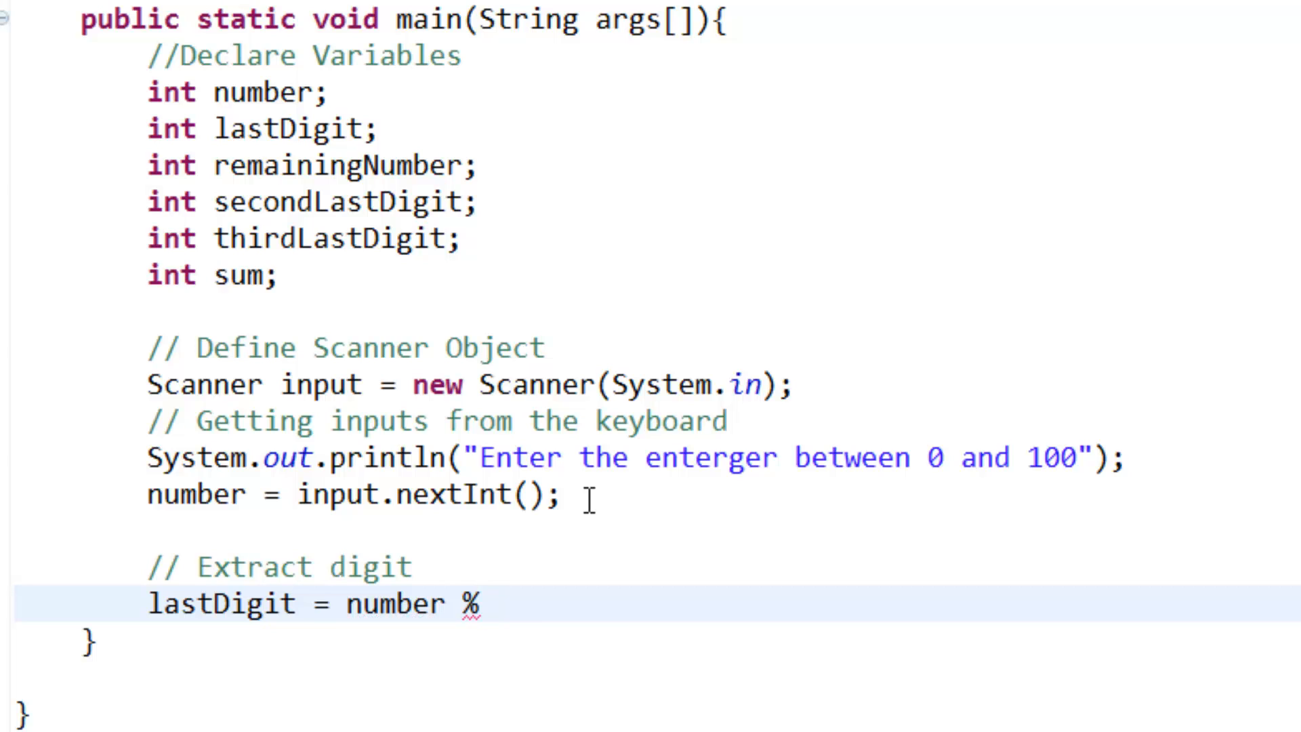
pyautogui.write('10;')
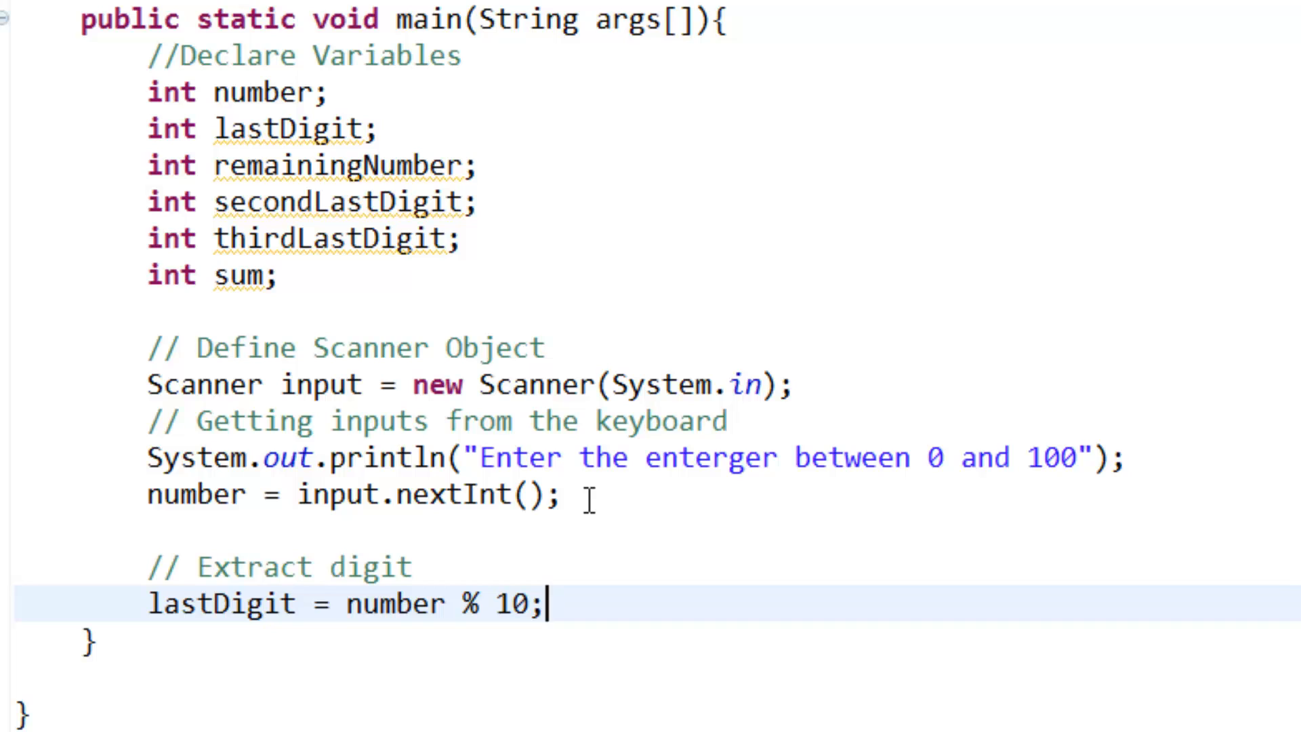
pyautogui.press('Enter')
pyautogui.write('// Remove the ')
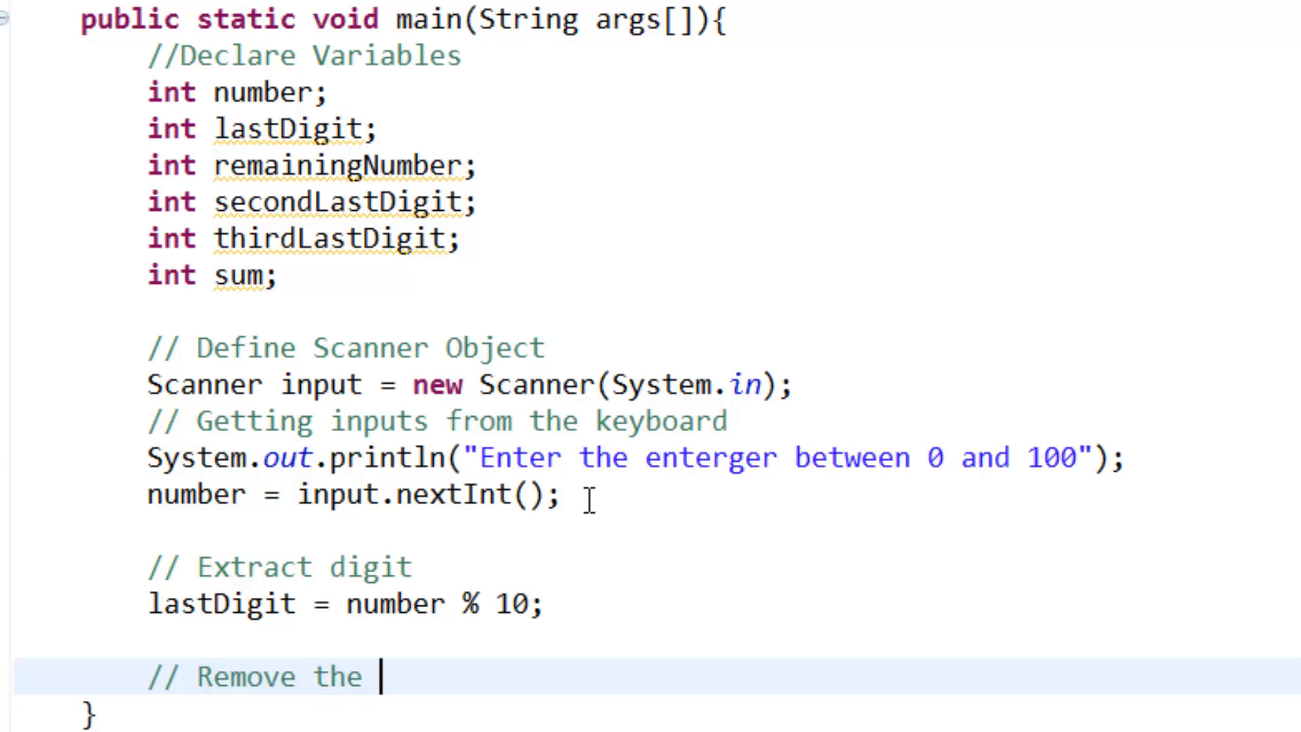
# Under a Remove the extracted digit comment, assign remainingNumber = number / 10;.
pyautogui.write('extra')
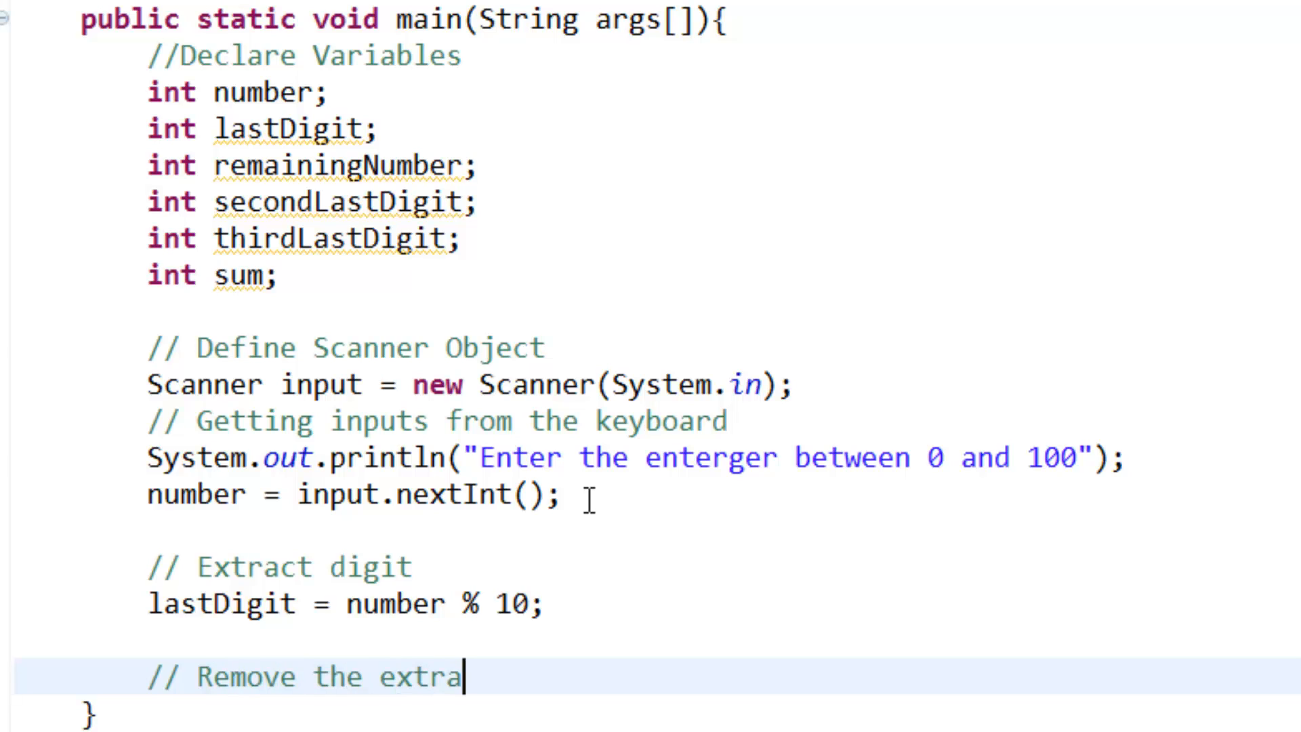
pyautogui.write('cted')
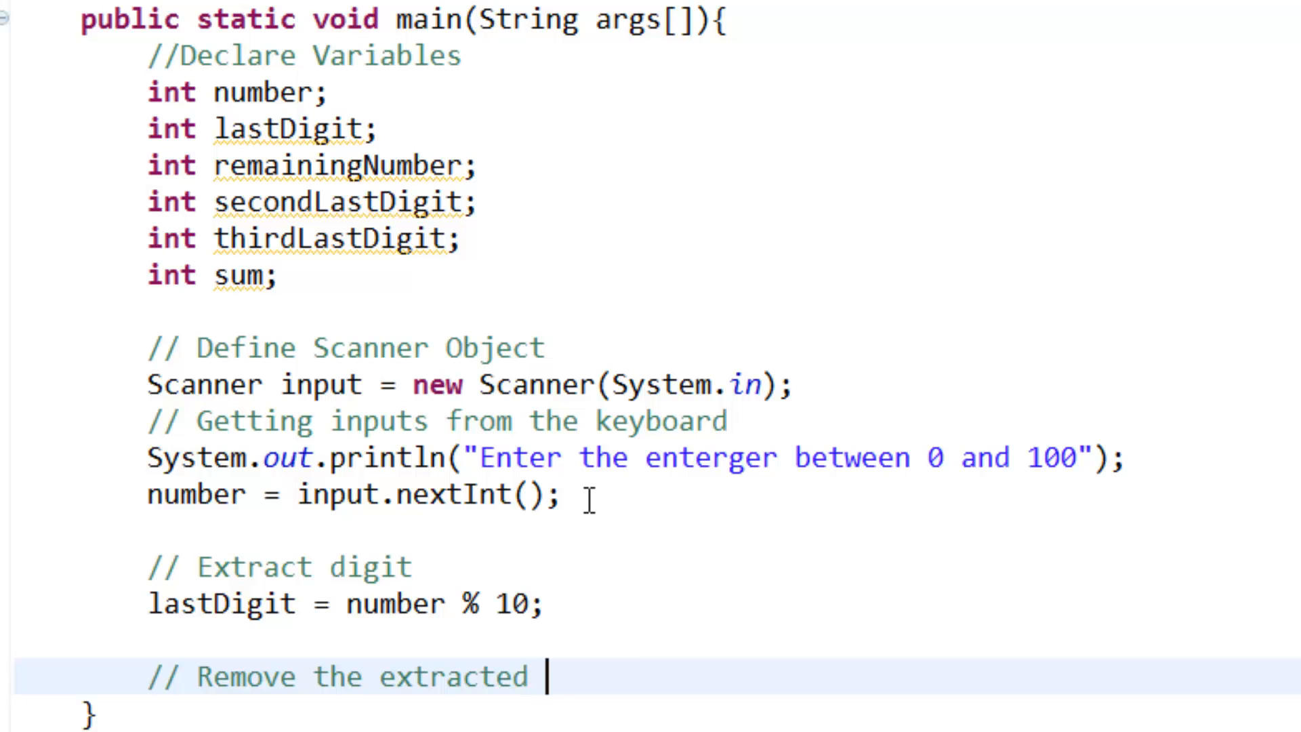
pyautogui.write('digit')
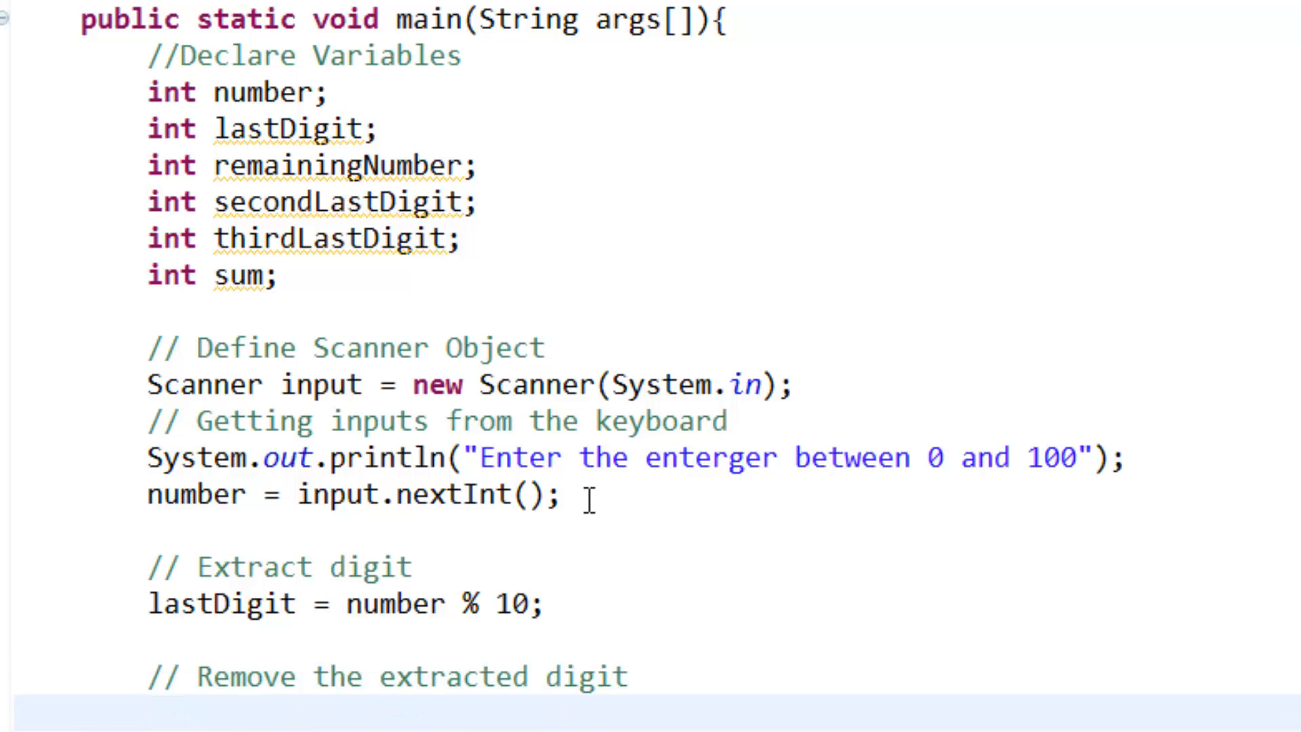
pyautogui.write('re')
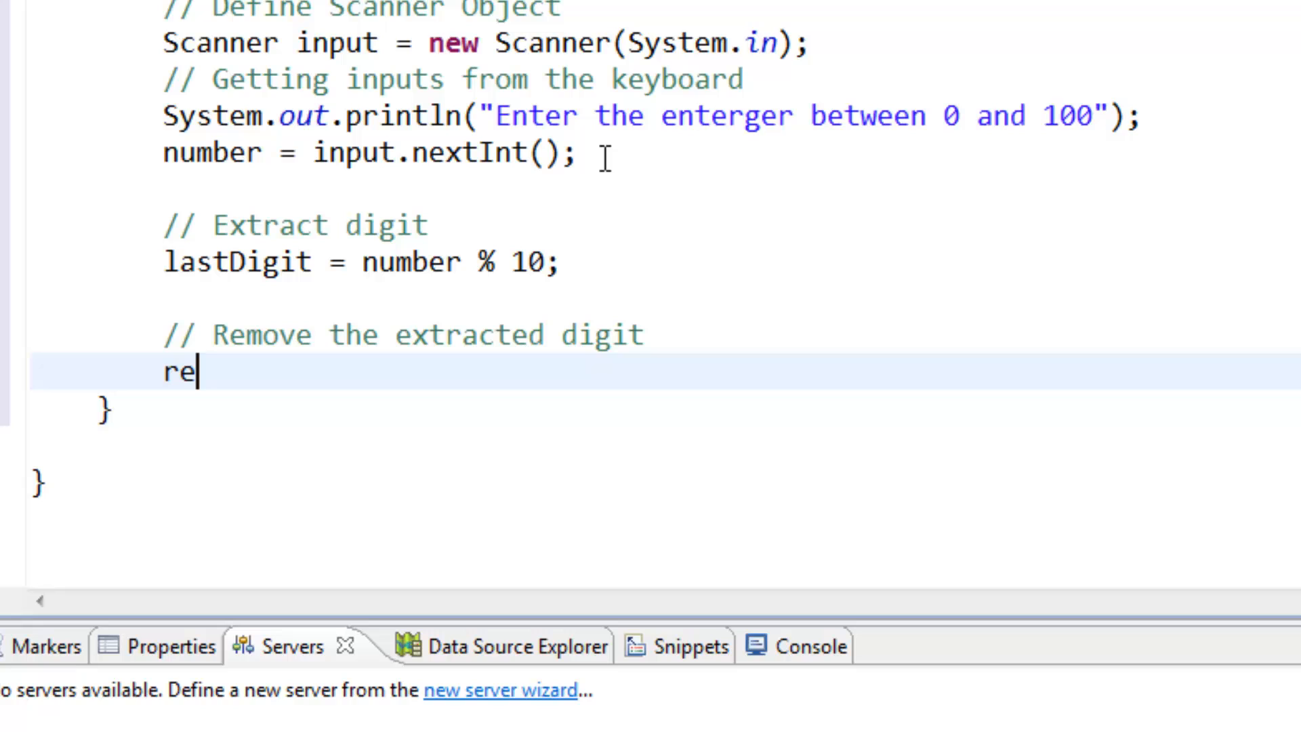
pyautogui.write('maining')
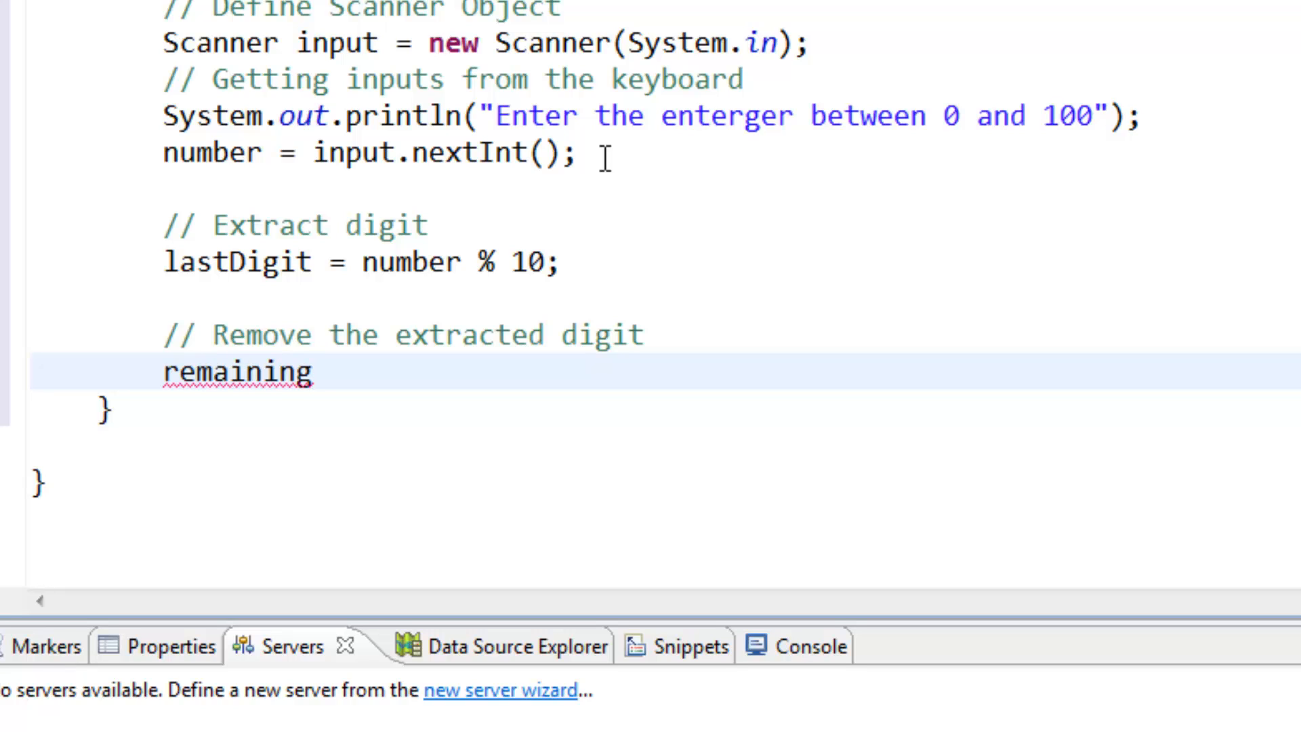
pyautogui.write('Number')
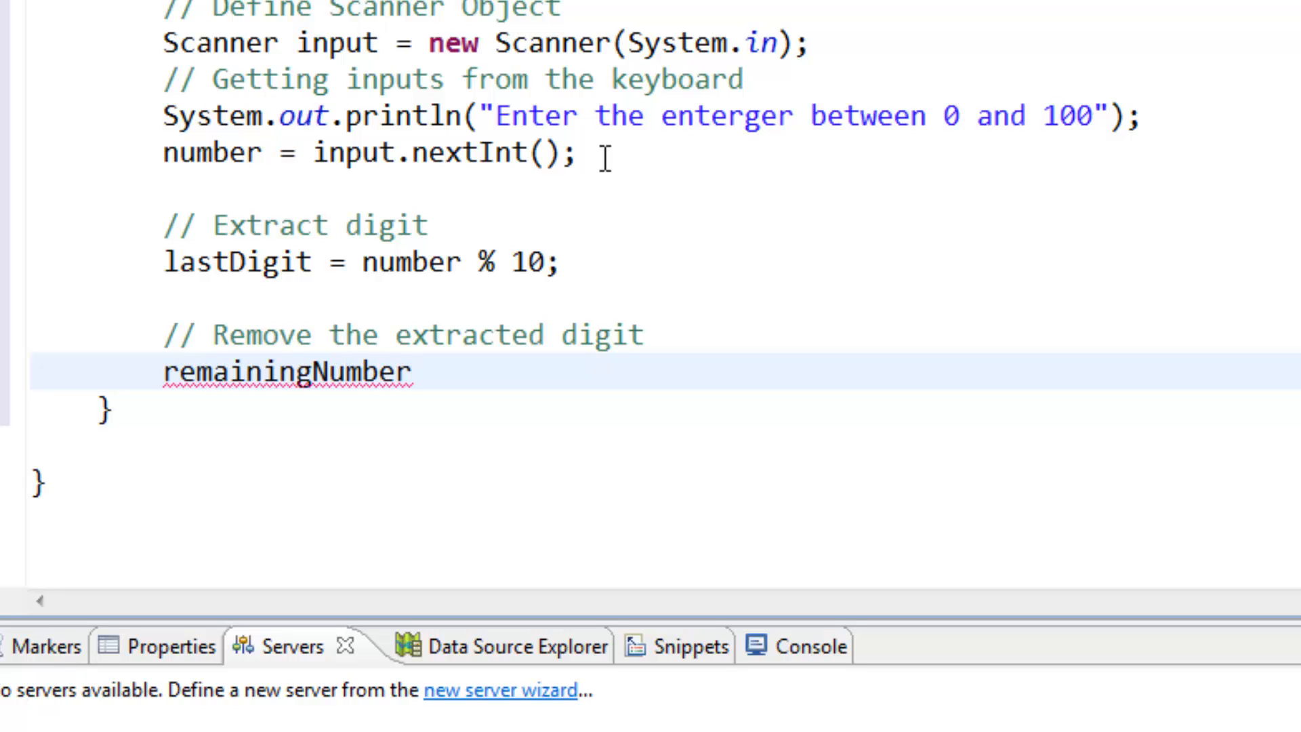
pyautogui.write('= number')
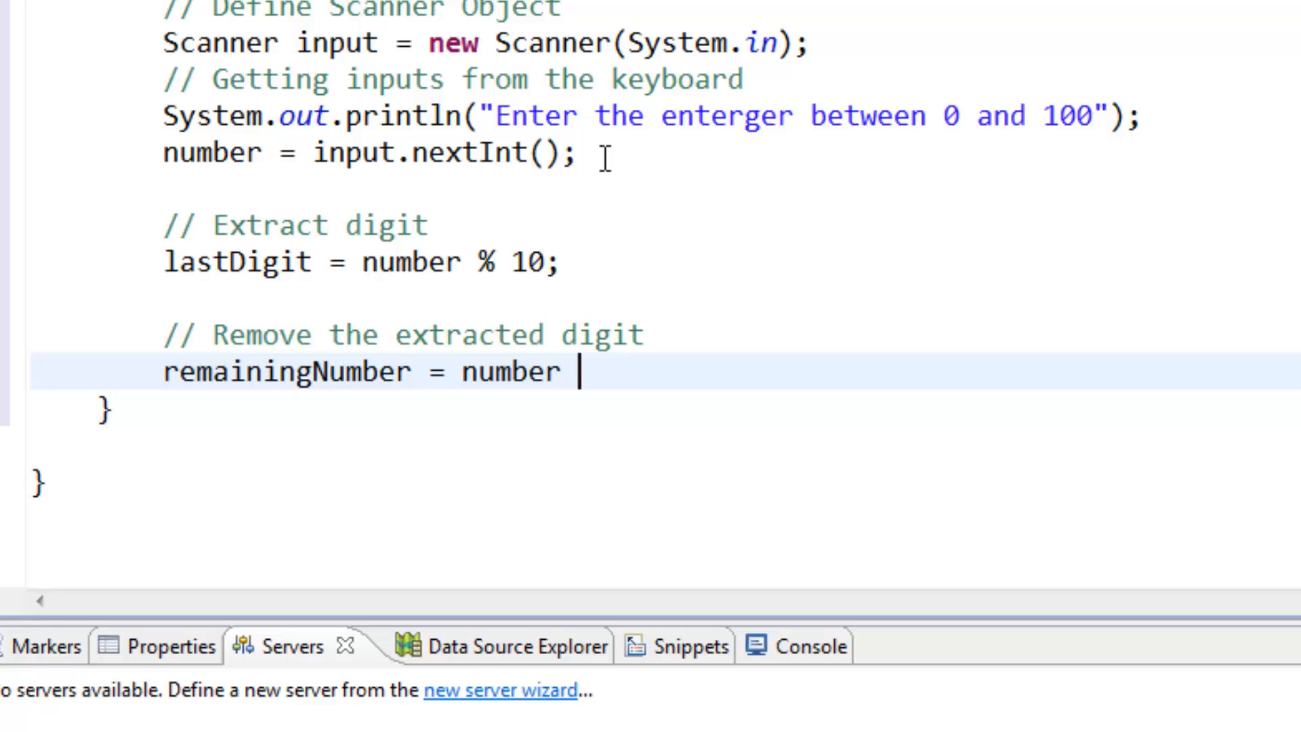
pyautogui.write('\\')
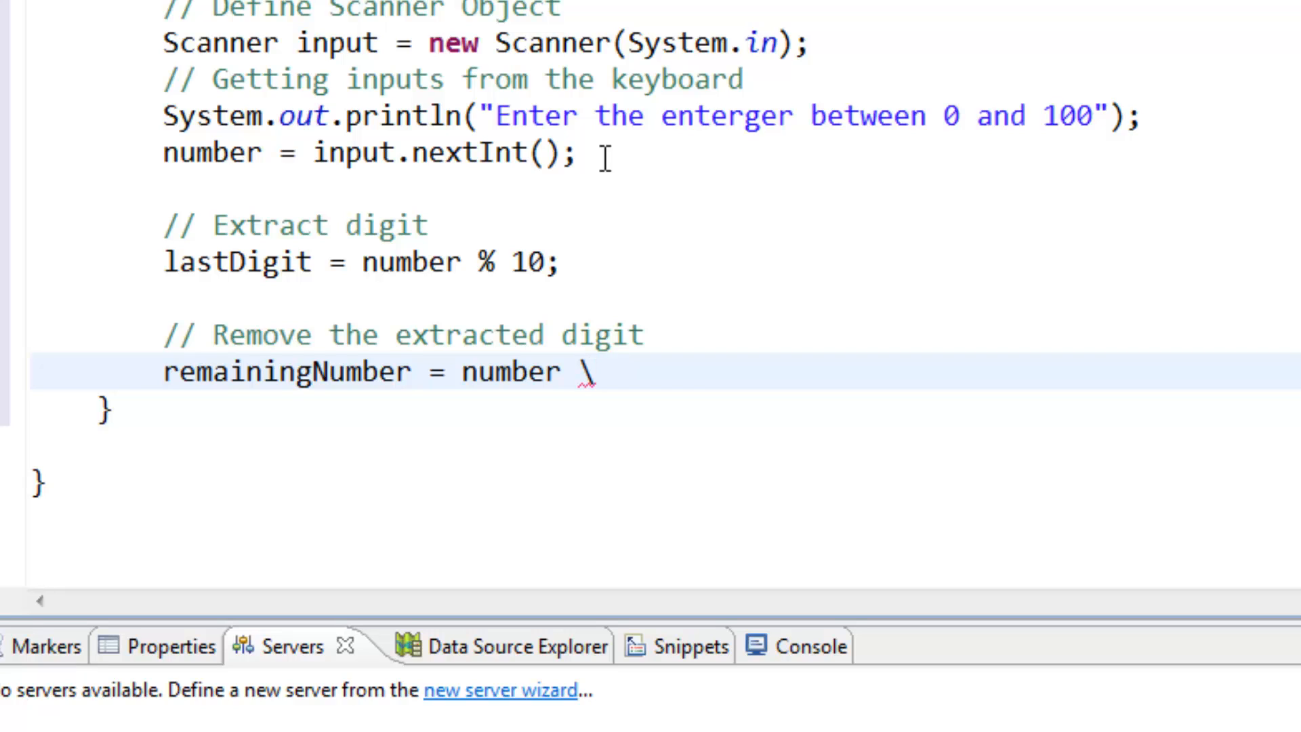
pyautogui.press('BackSpace')
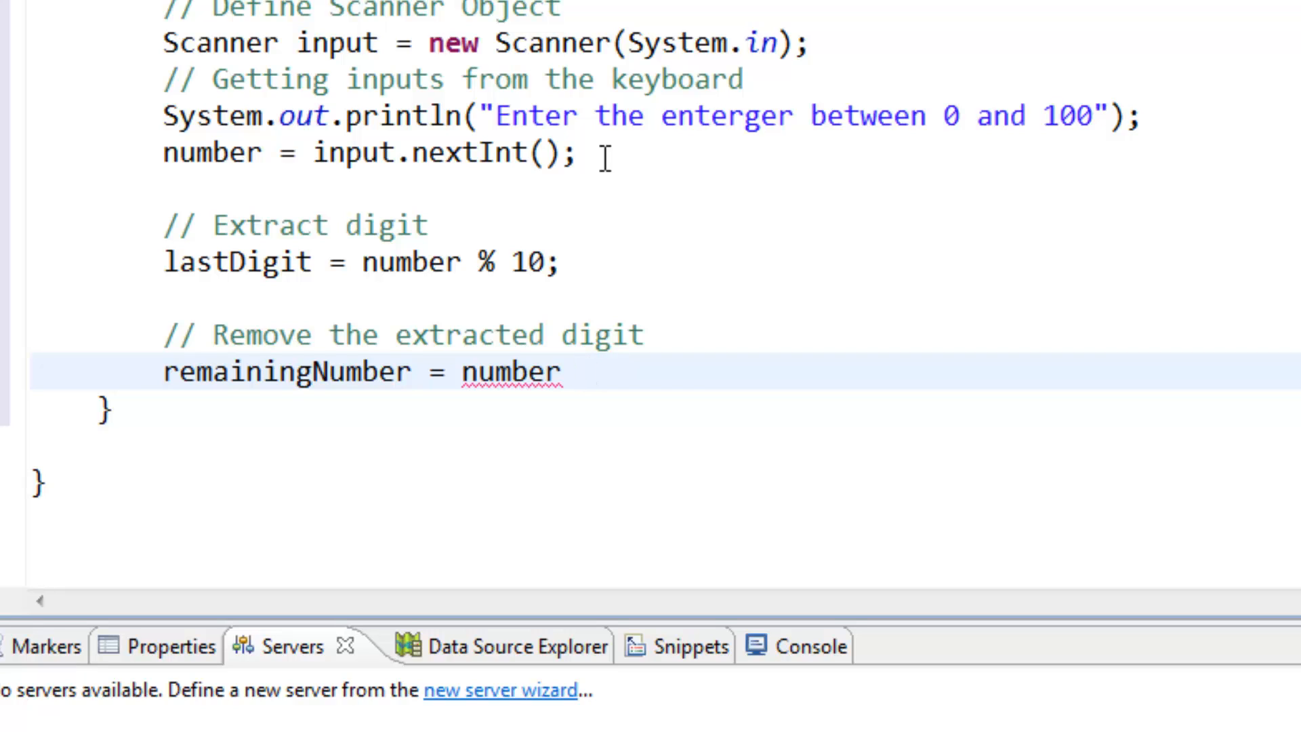
pyautogui.write('/ 10')
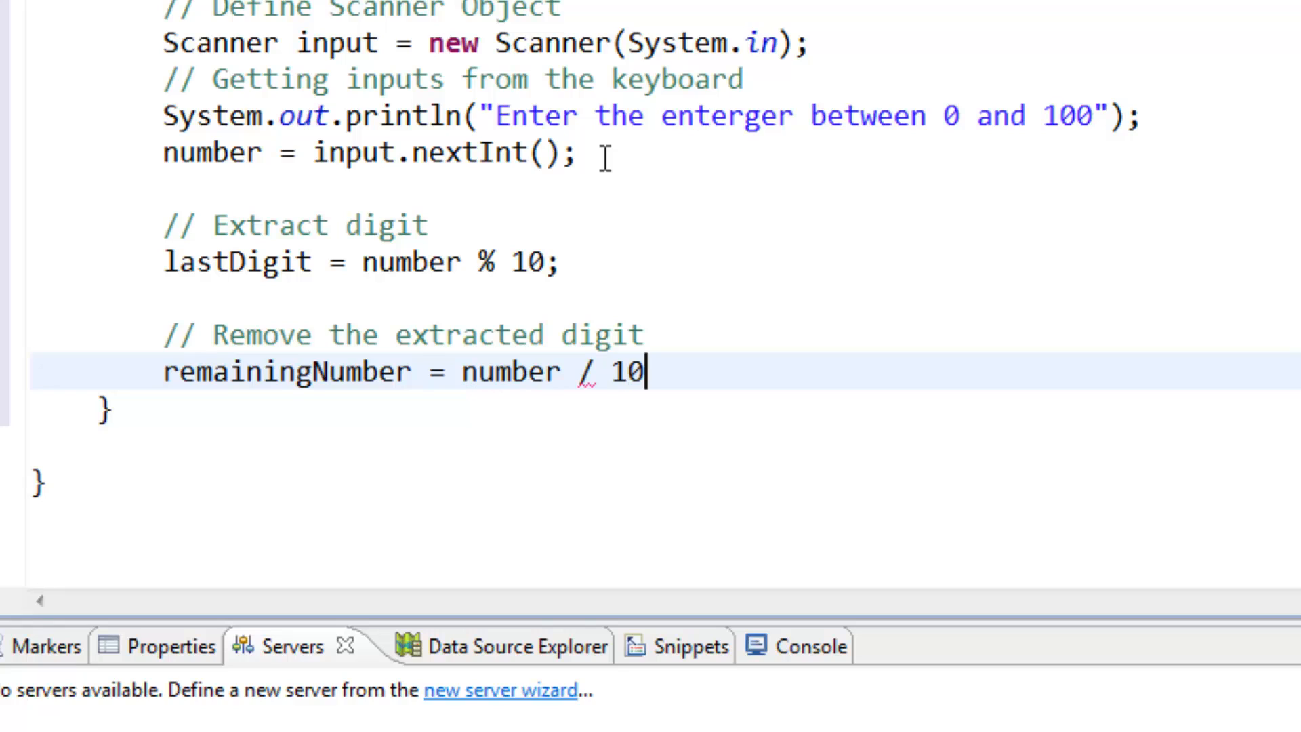
pyautogui.write(';')
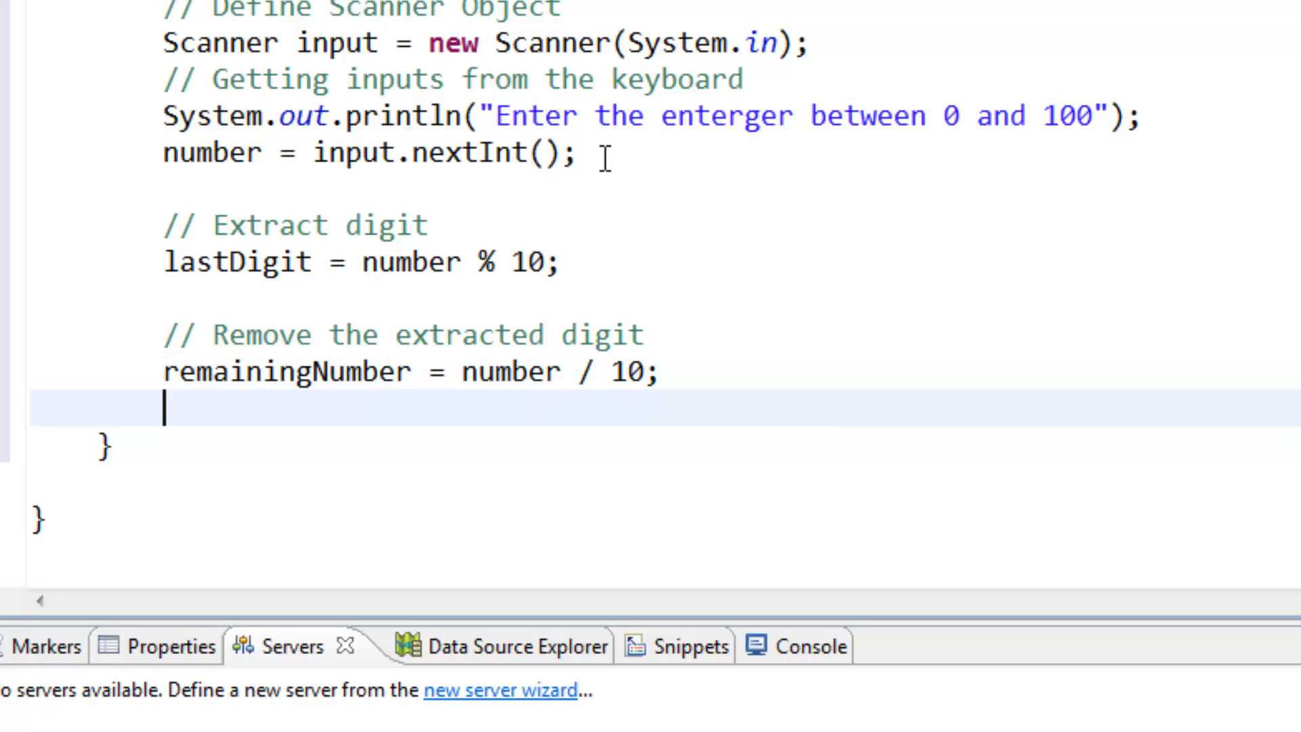
pyautogui.write('//')
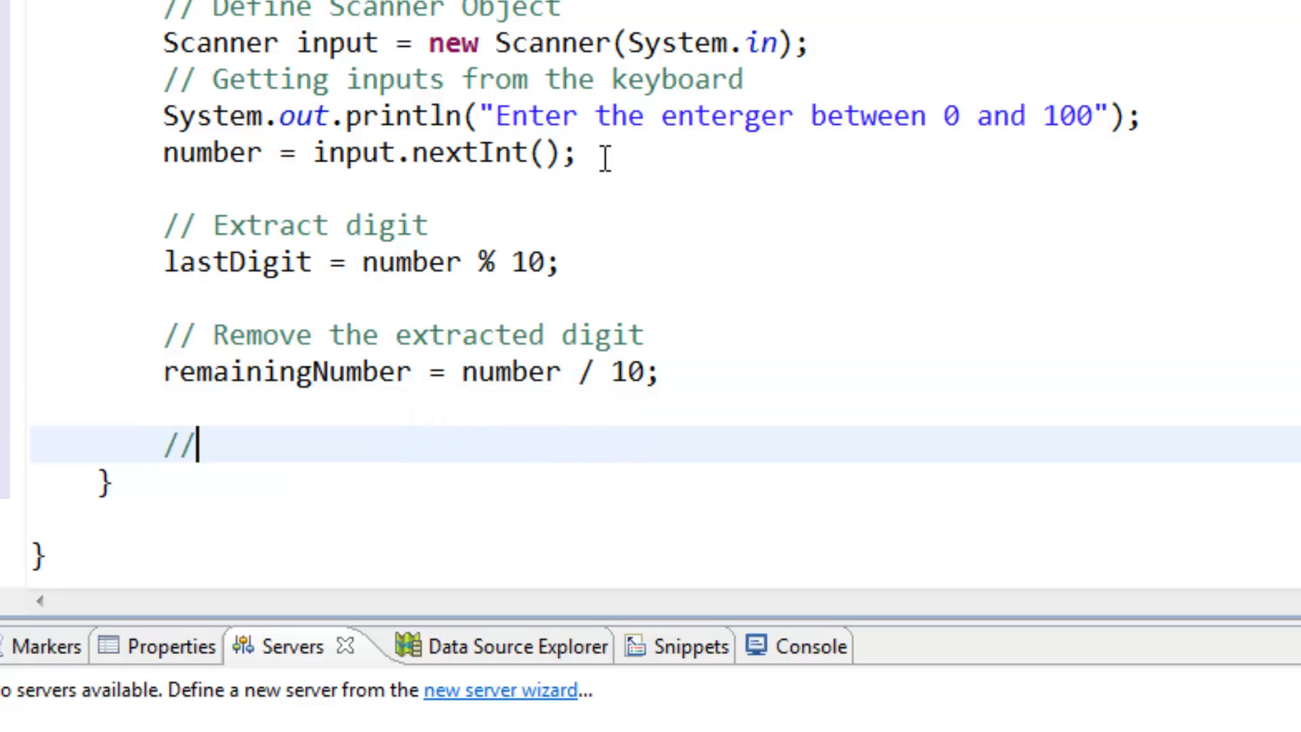
# Write the '// Extract second last digit' comment.
pyautogui.write('Et')
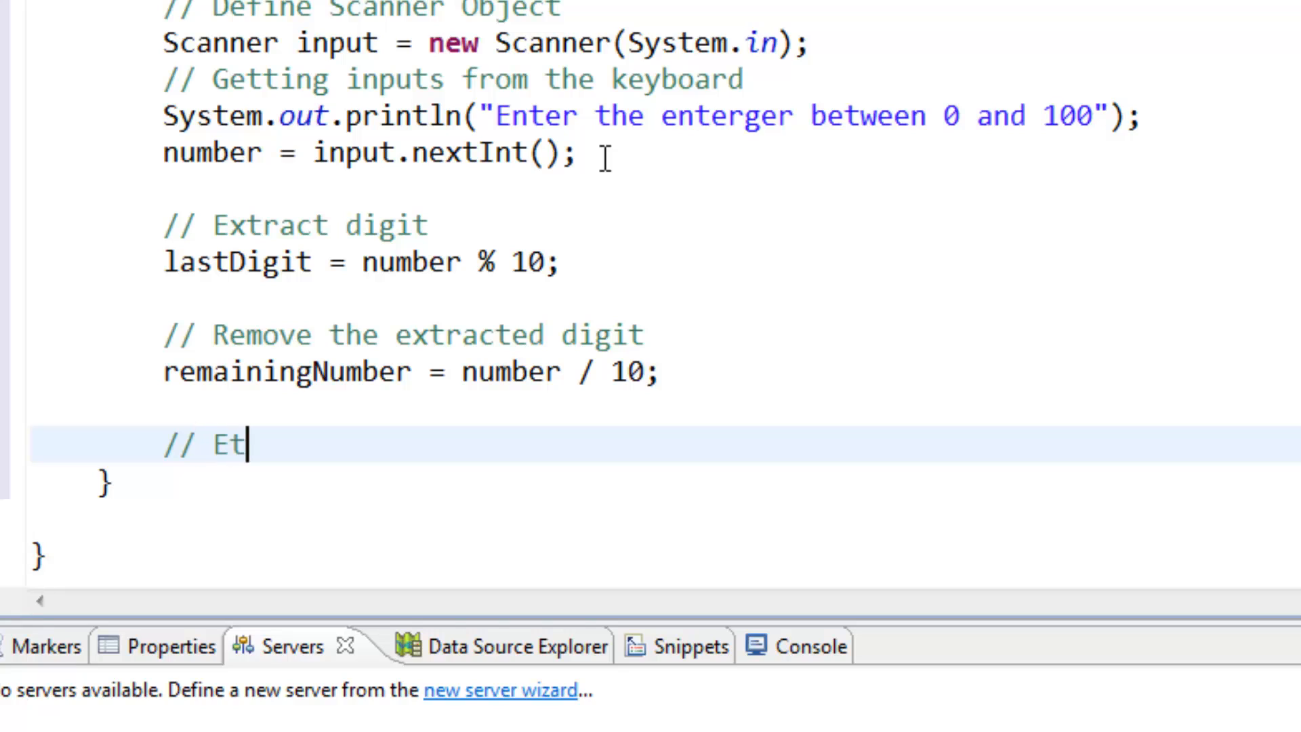
pyautogui.press('BackSpace')
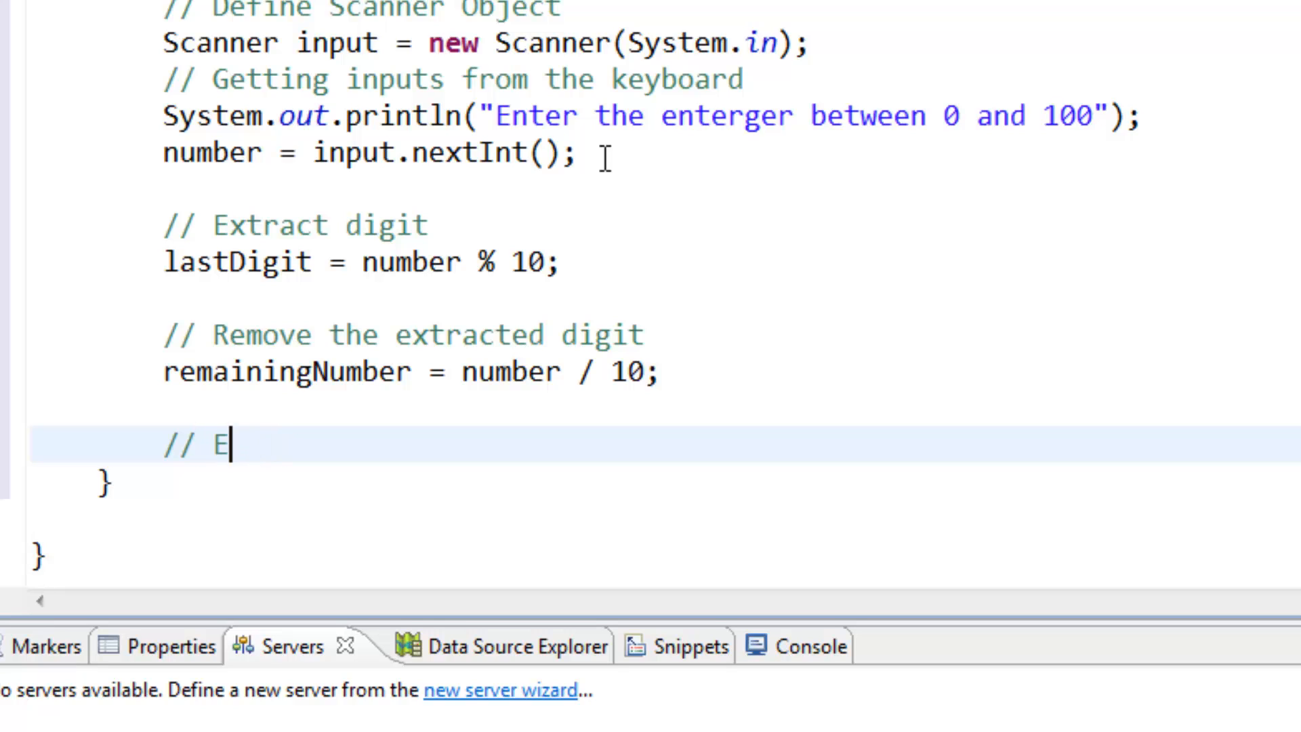
pyautogui.write('xtra')
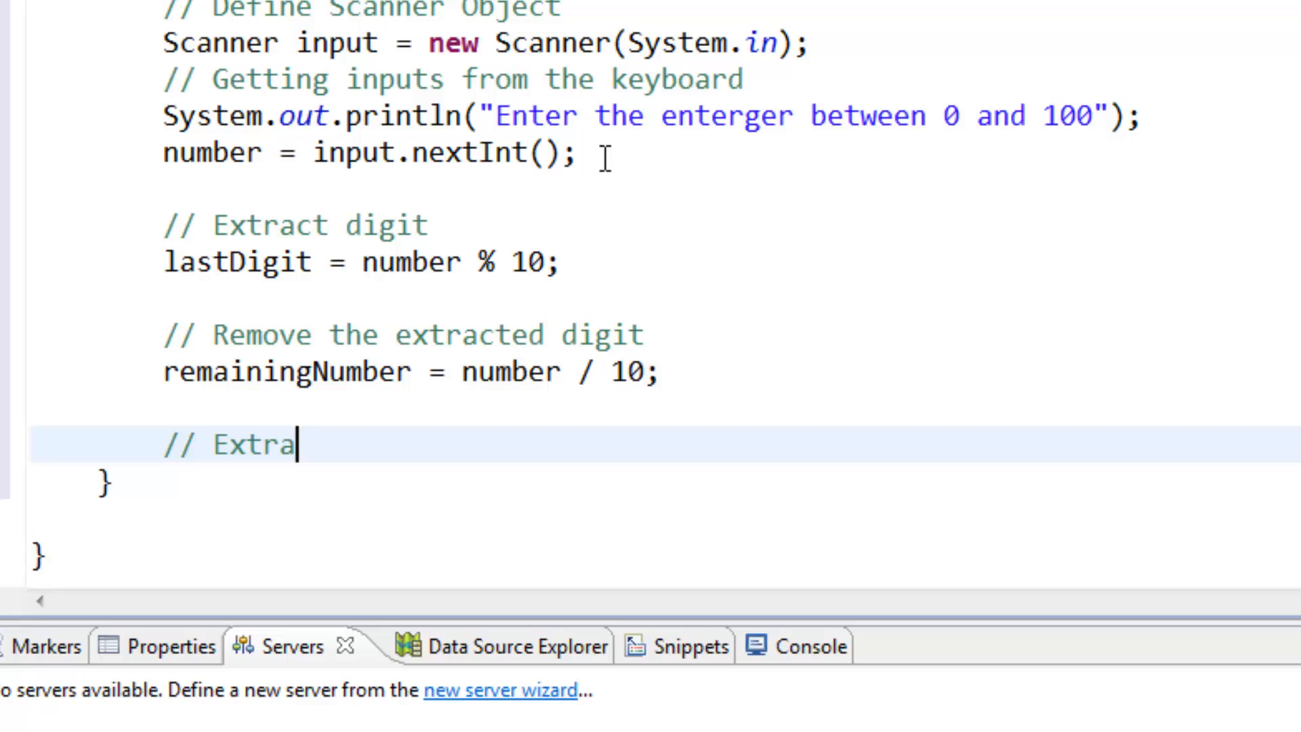
pyautogui.write('ct')
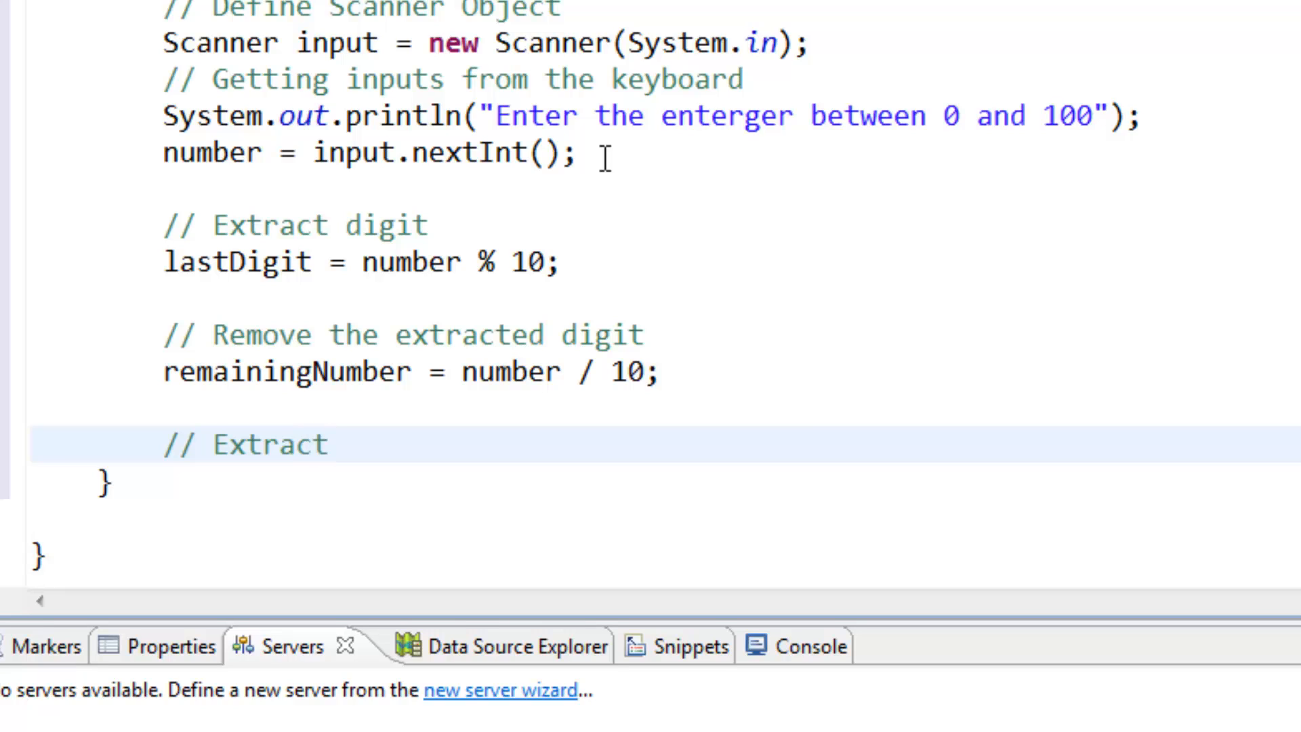
pyautogui.write('se')
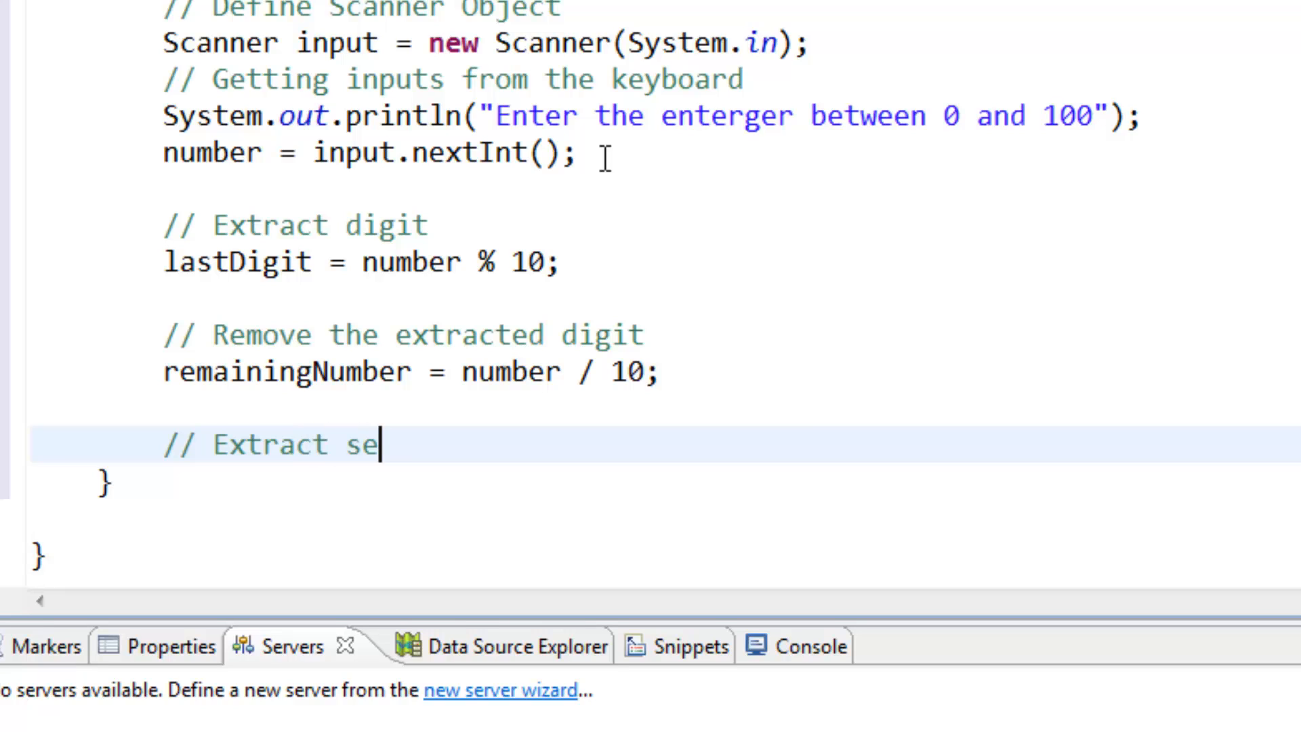
pyautogui.write('cond')
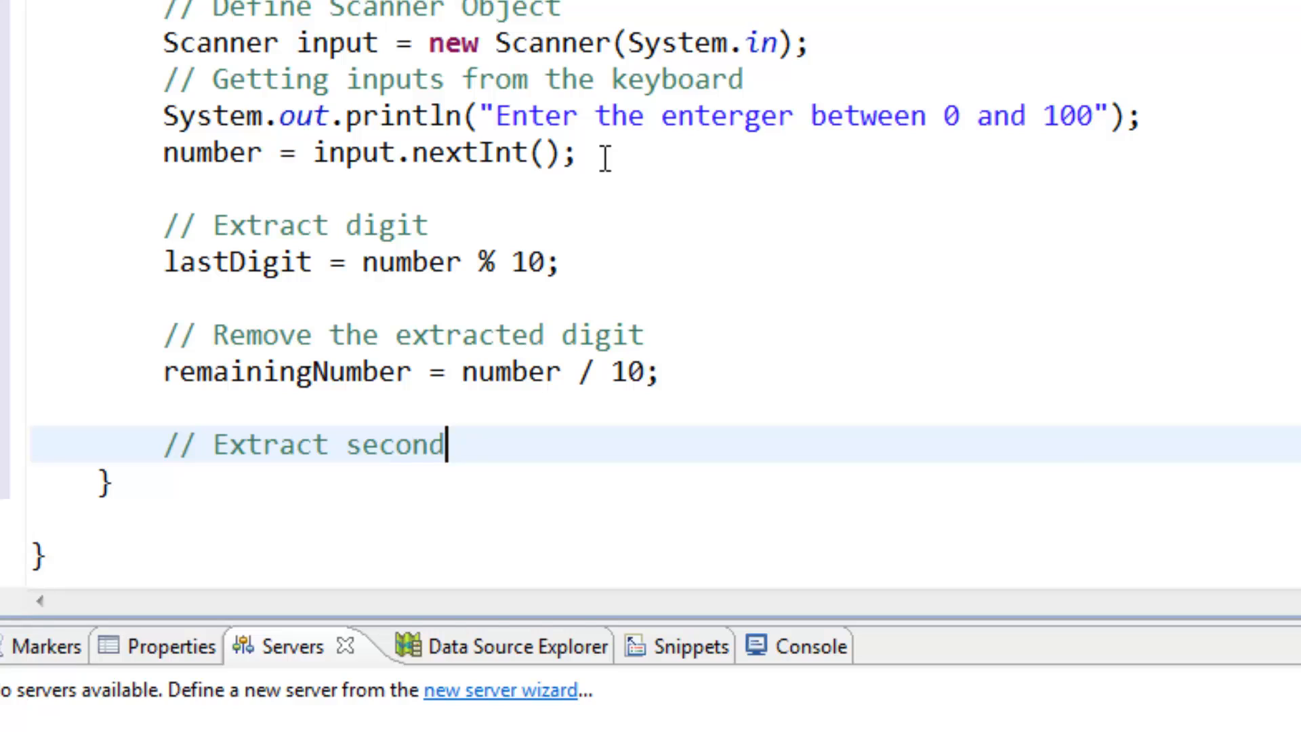
pyautogui.write('last digit')
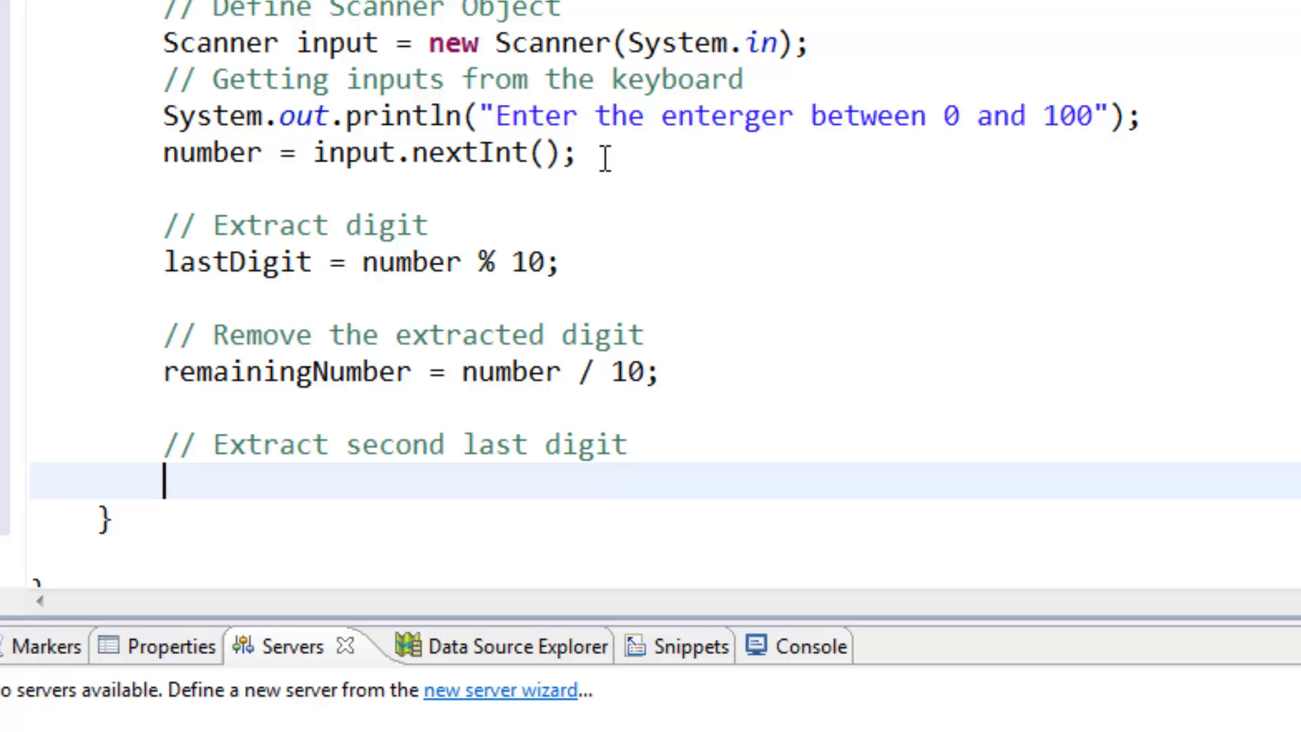
# Assign secondLastDigit = remainingNumber % 10; and begin the next comment.
pyautogui.write('sec')
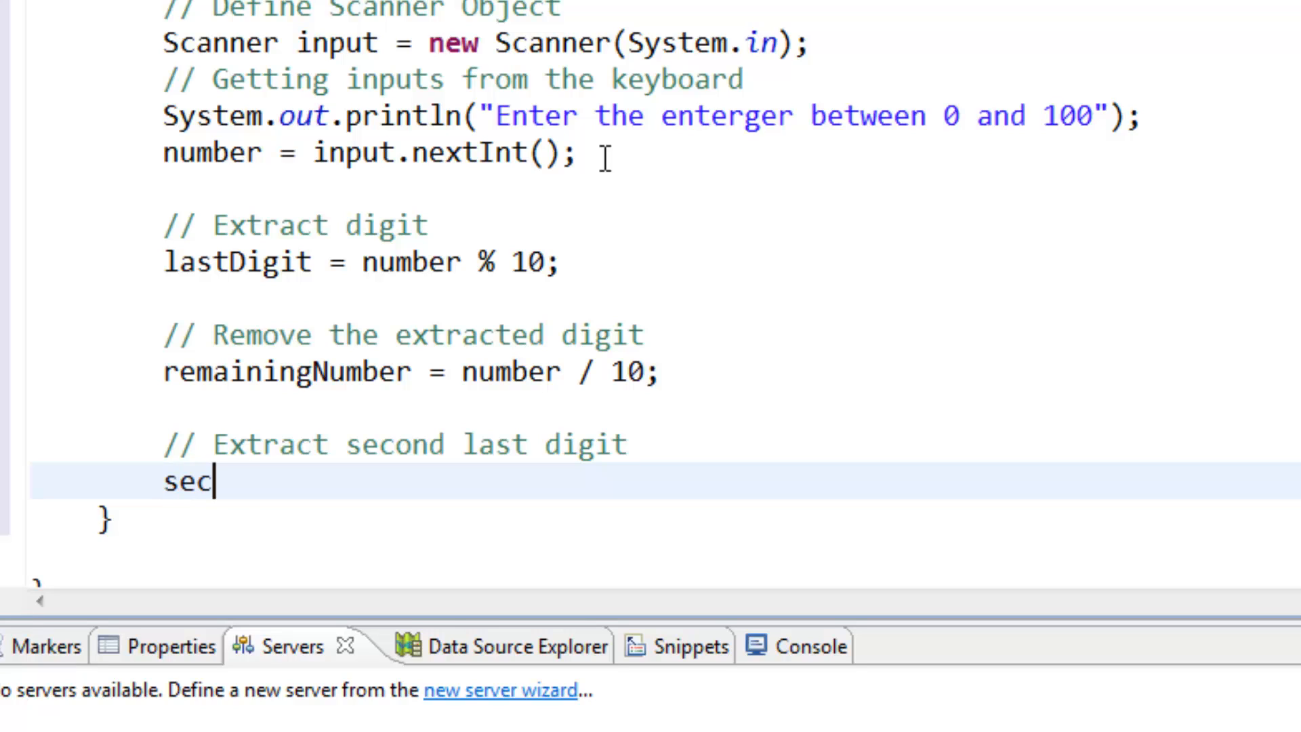
pyautogui.write('ondLast')
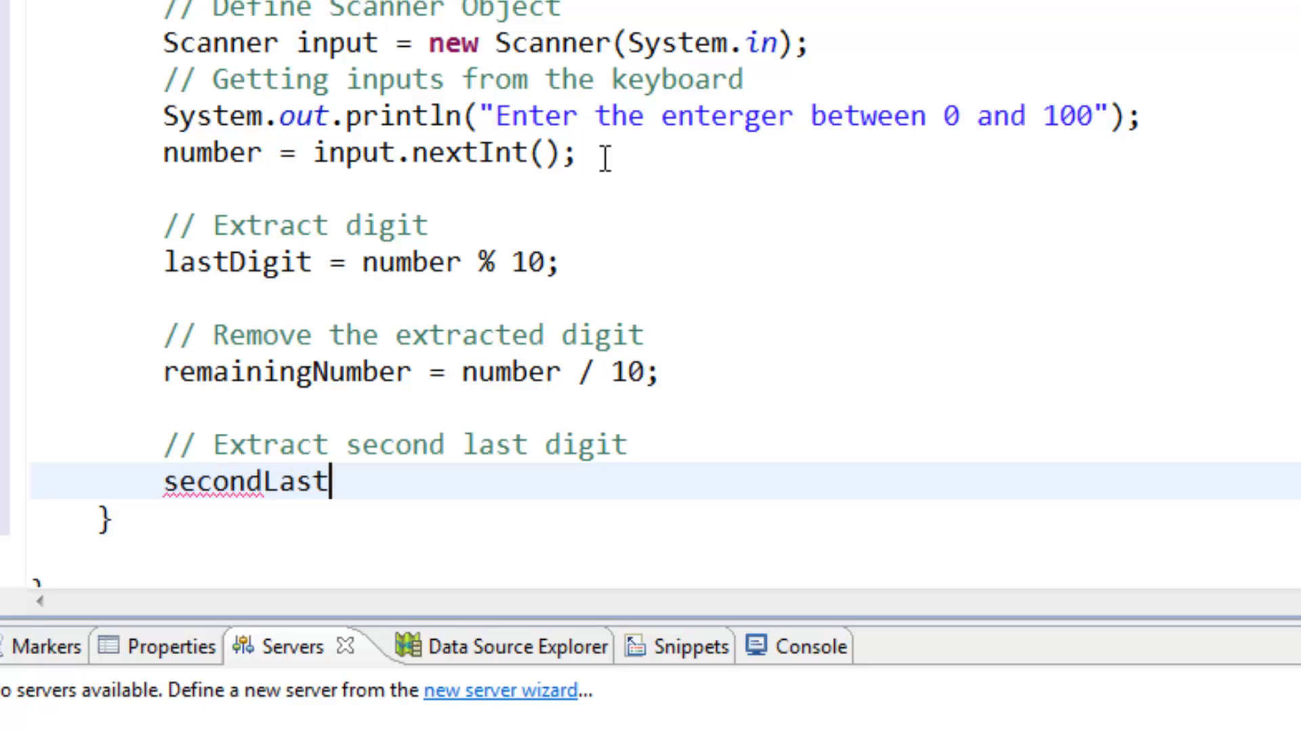
pyautogui.write('Digi')
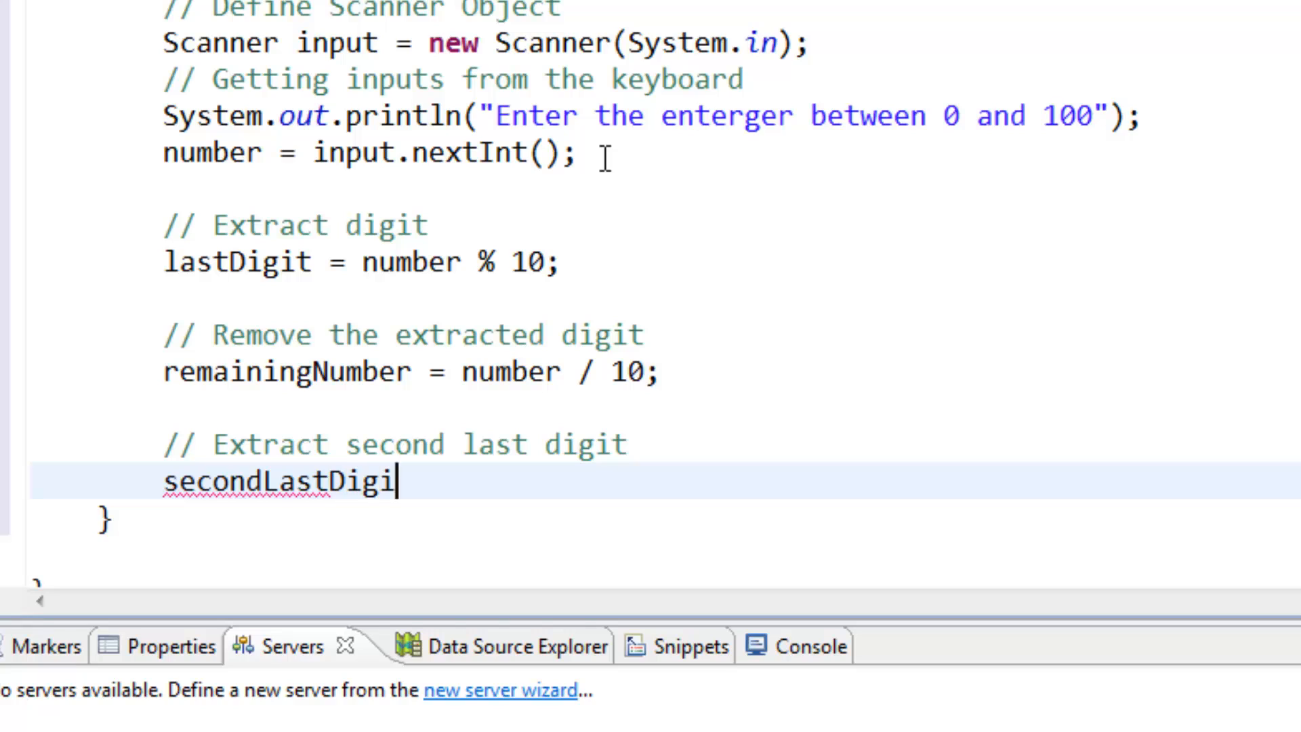
pyautogui.write('t =')
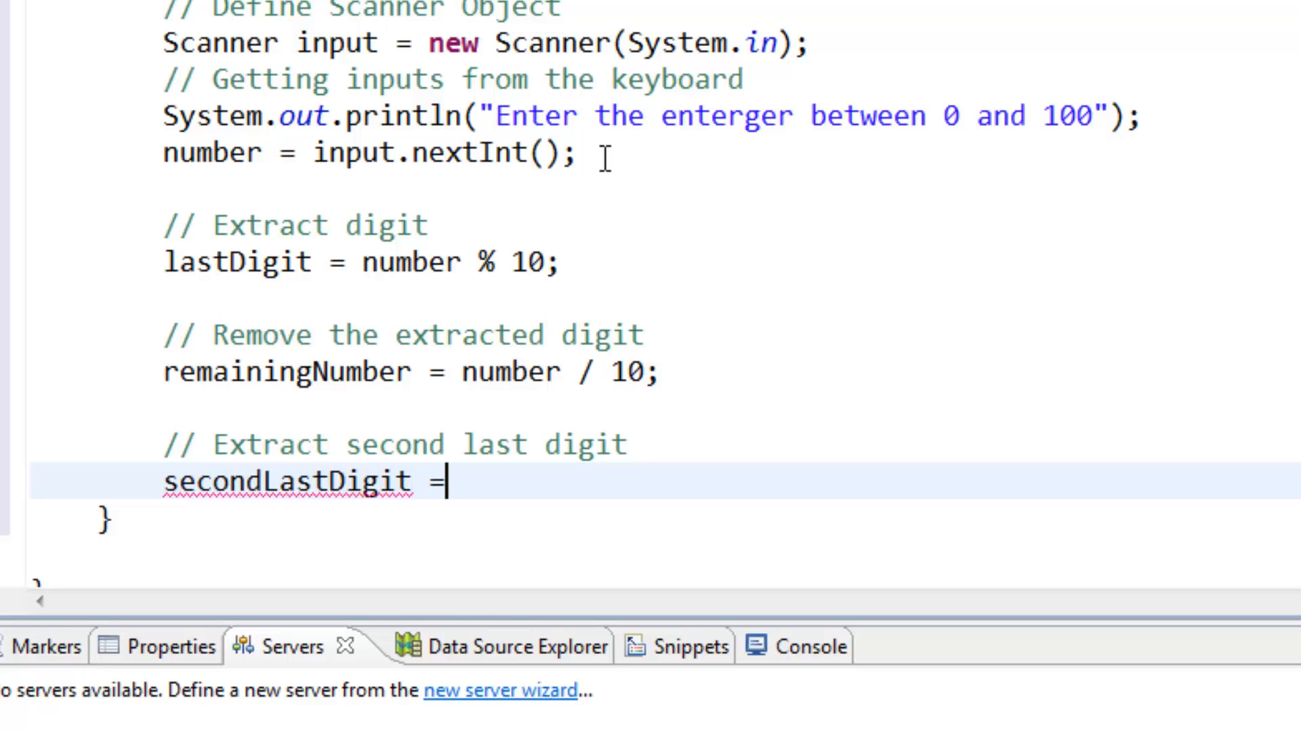
pyautogui.write('r')
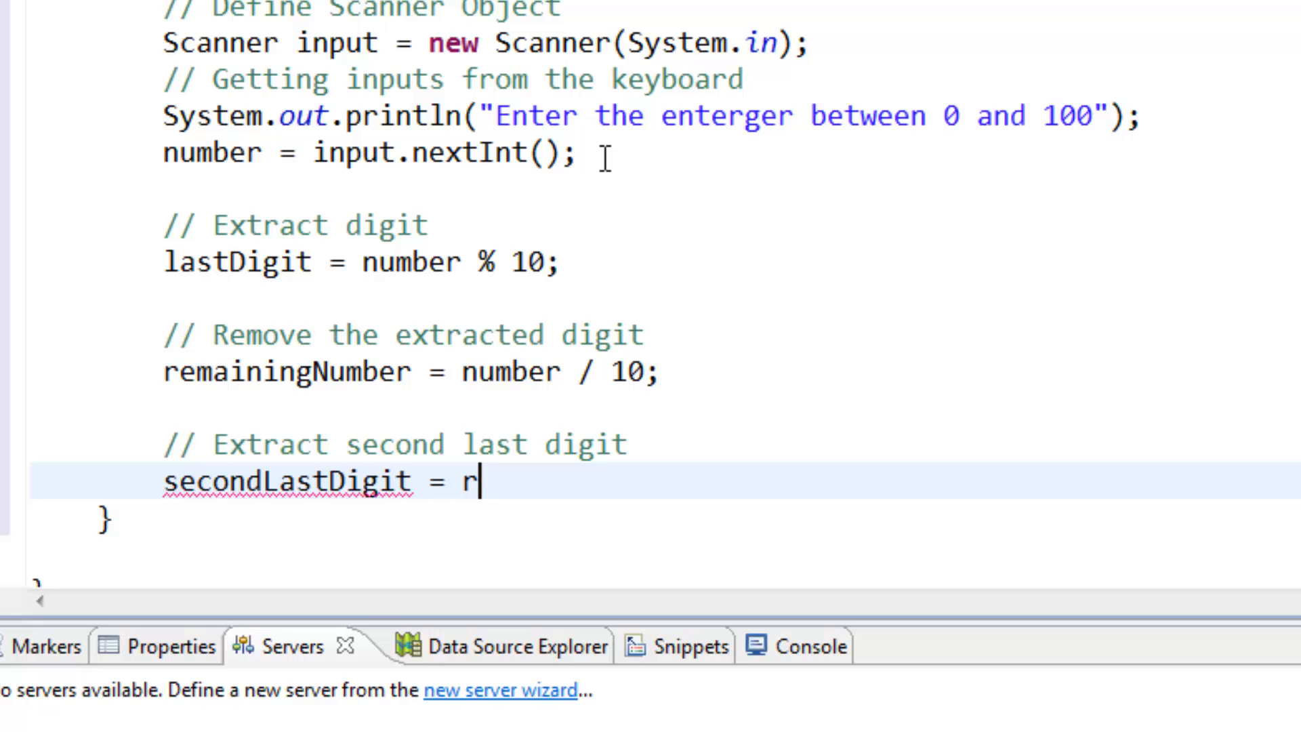
pyautogui.write('emaining')
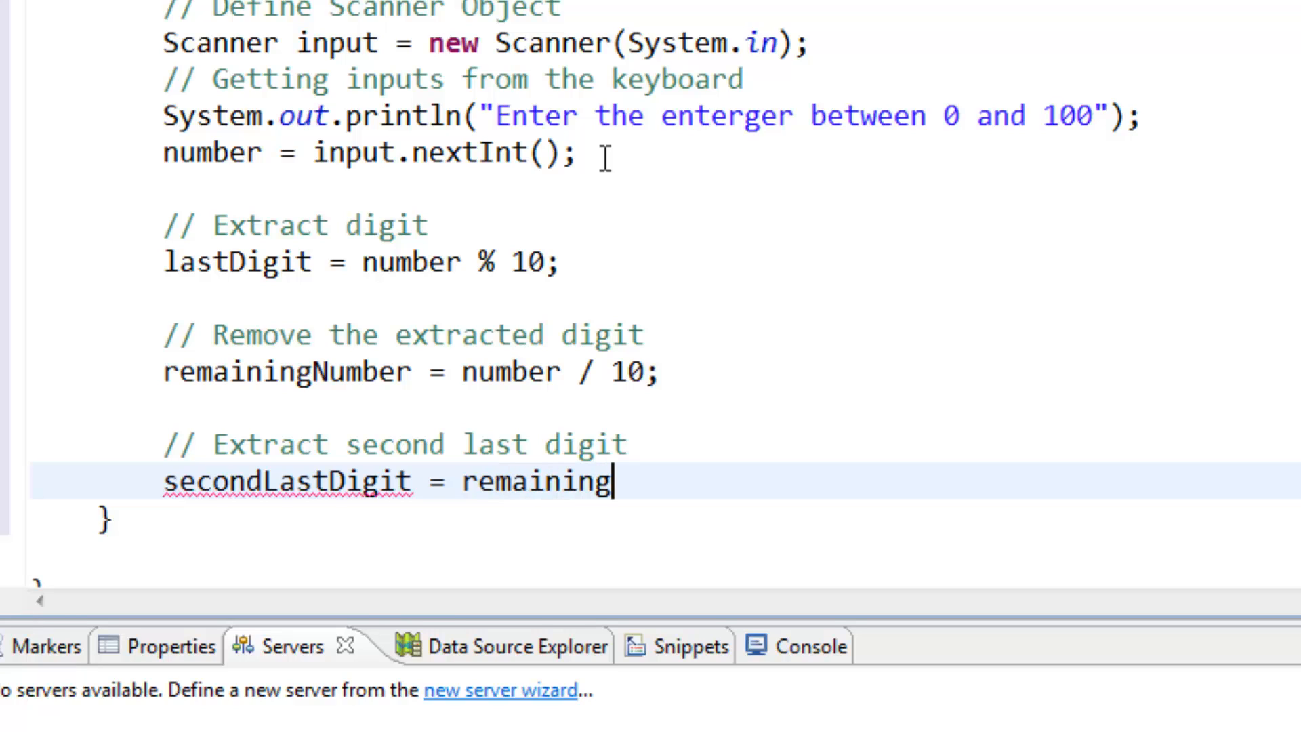
pyautogui.write('Number')
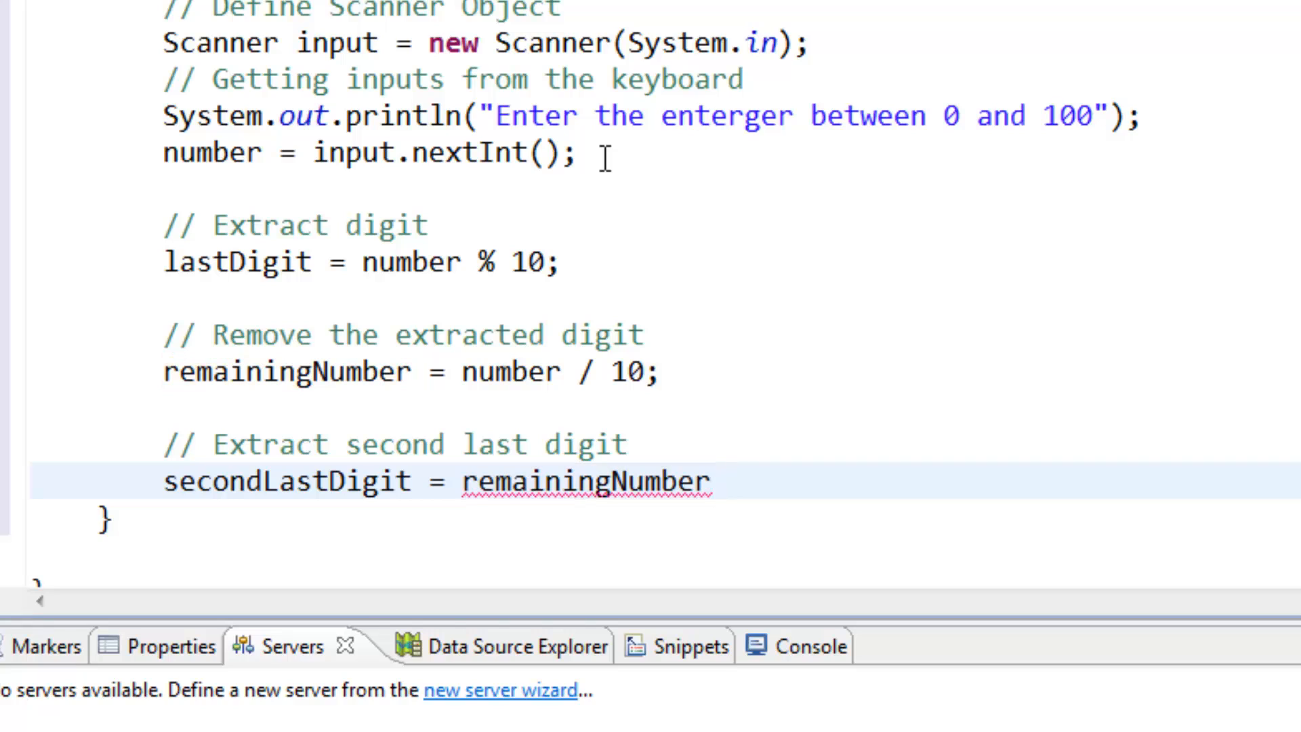
pyautogui.write('% 1')
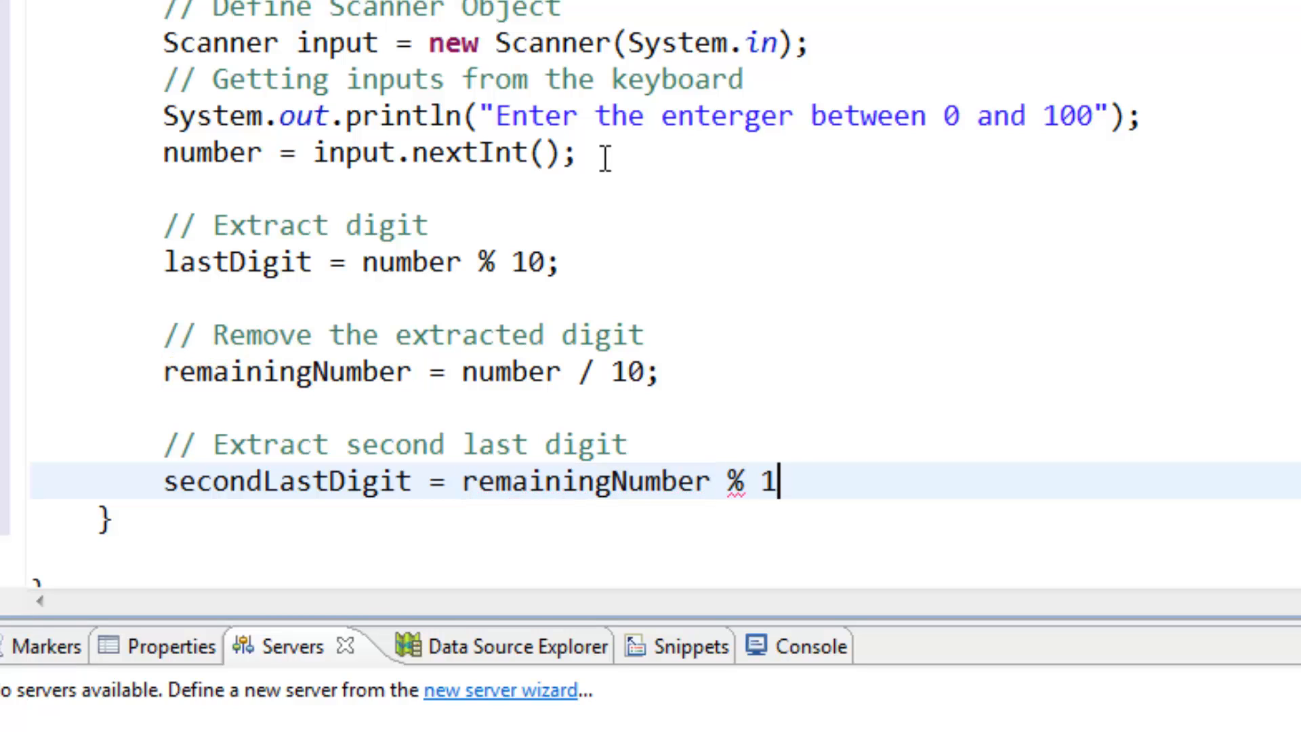
pyautogui.write('0;')
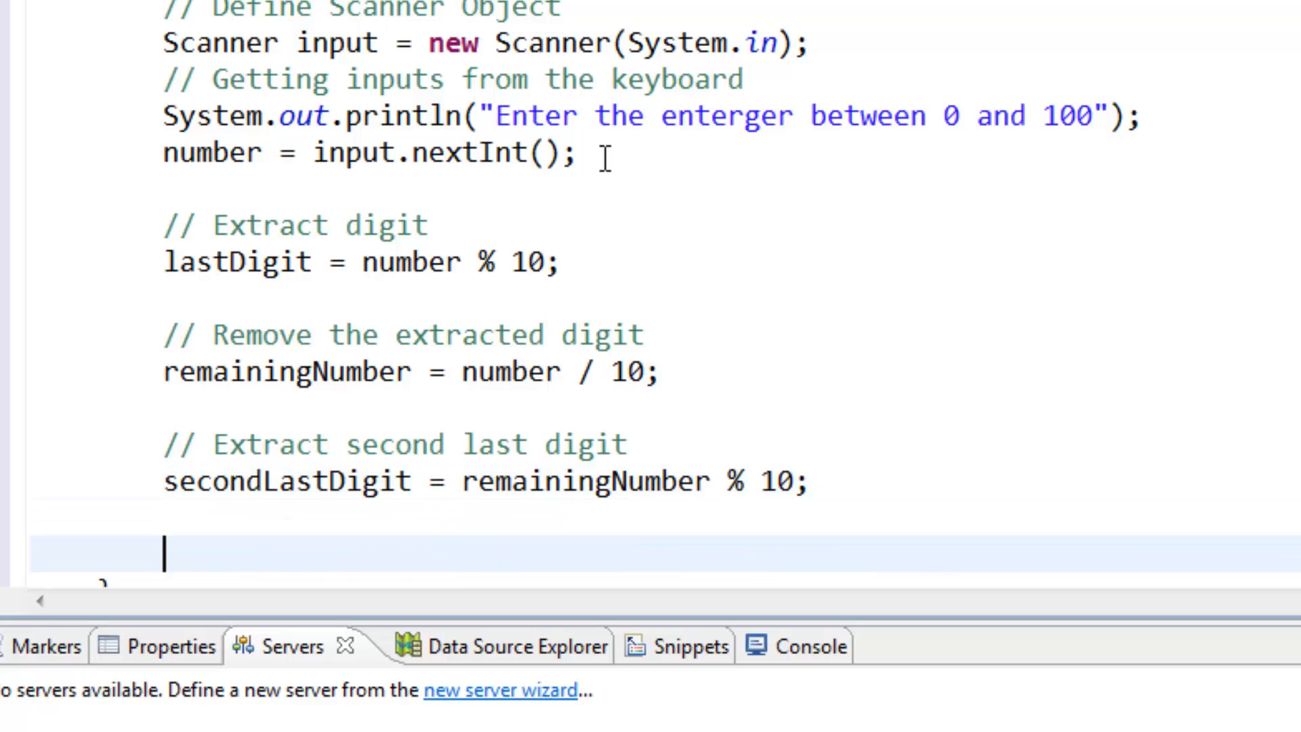
pyautogui.write('//')
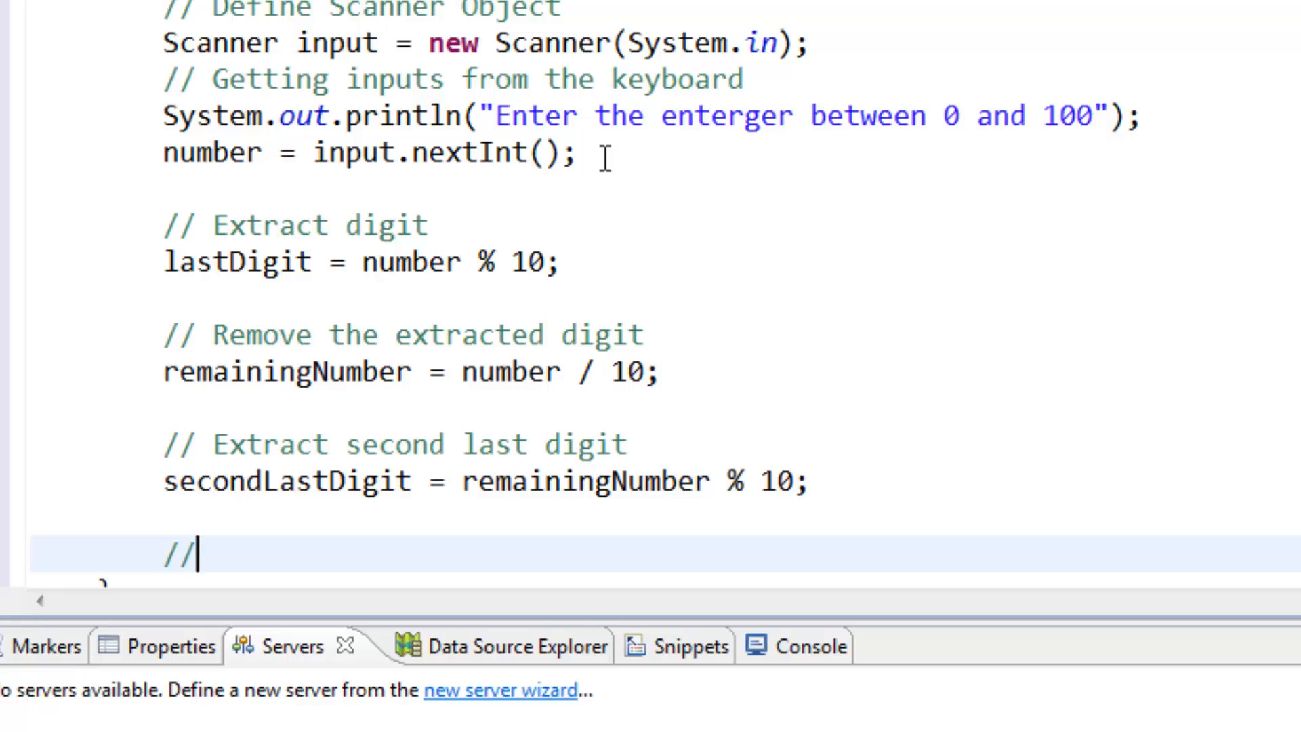
# Under a Remove extracted second last digit comment, write remainingNumber /=10;.
pyautogui.write('RE')
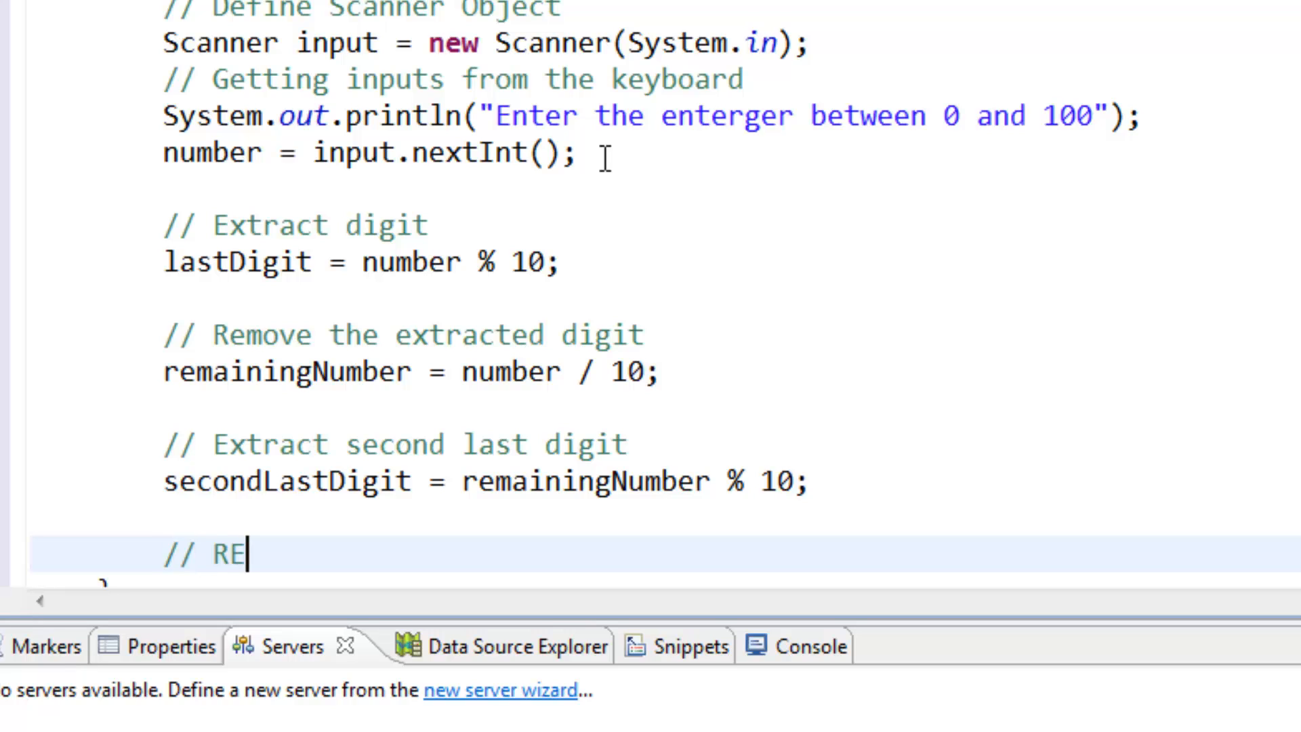
pyautogui.scroll(-3)
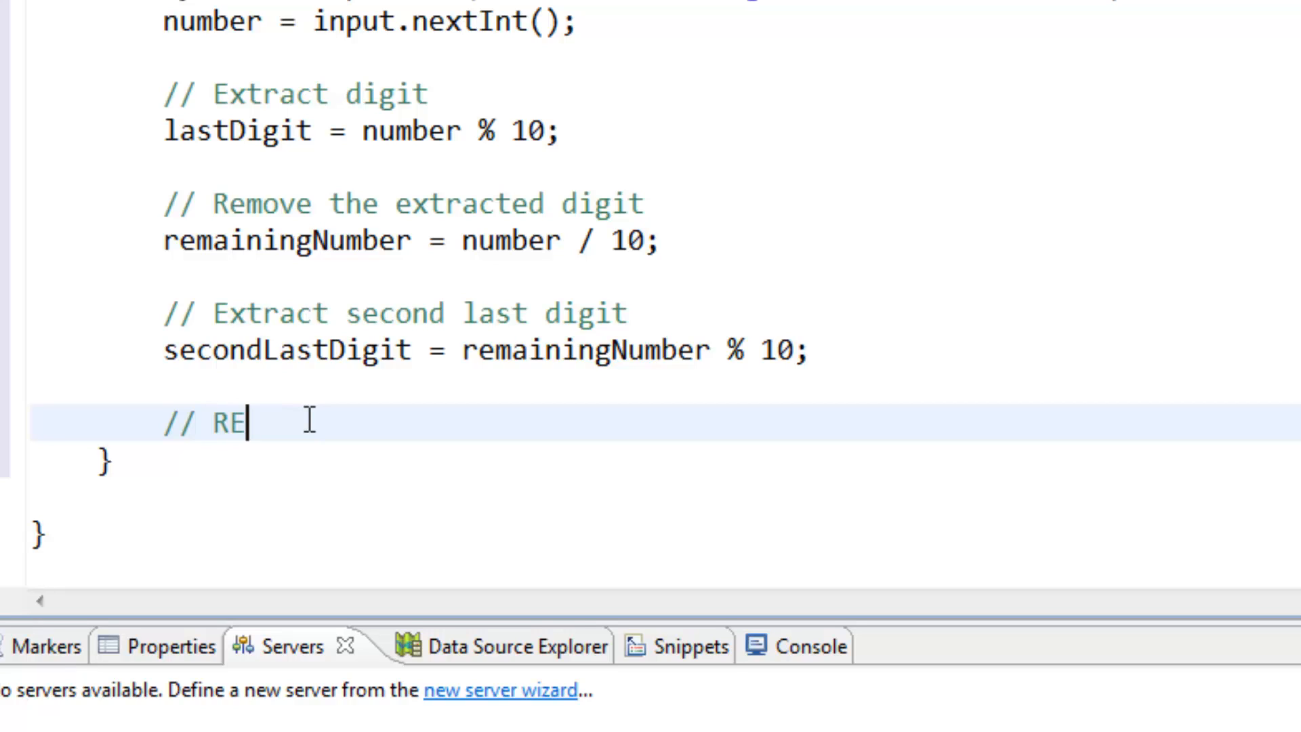
pyautogui.write('move')
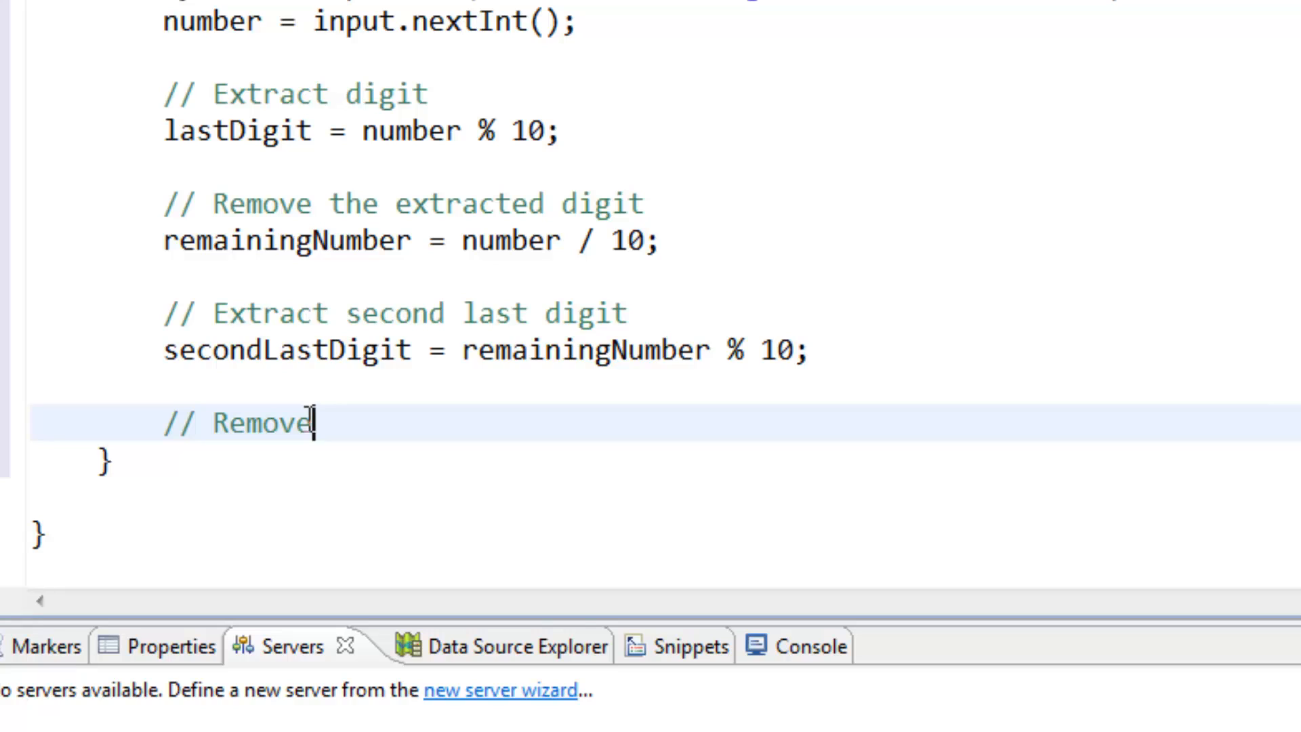
pyautogui.write('extr')
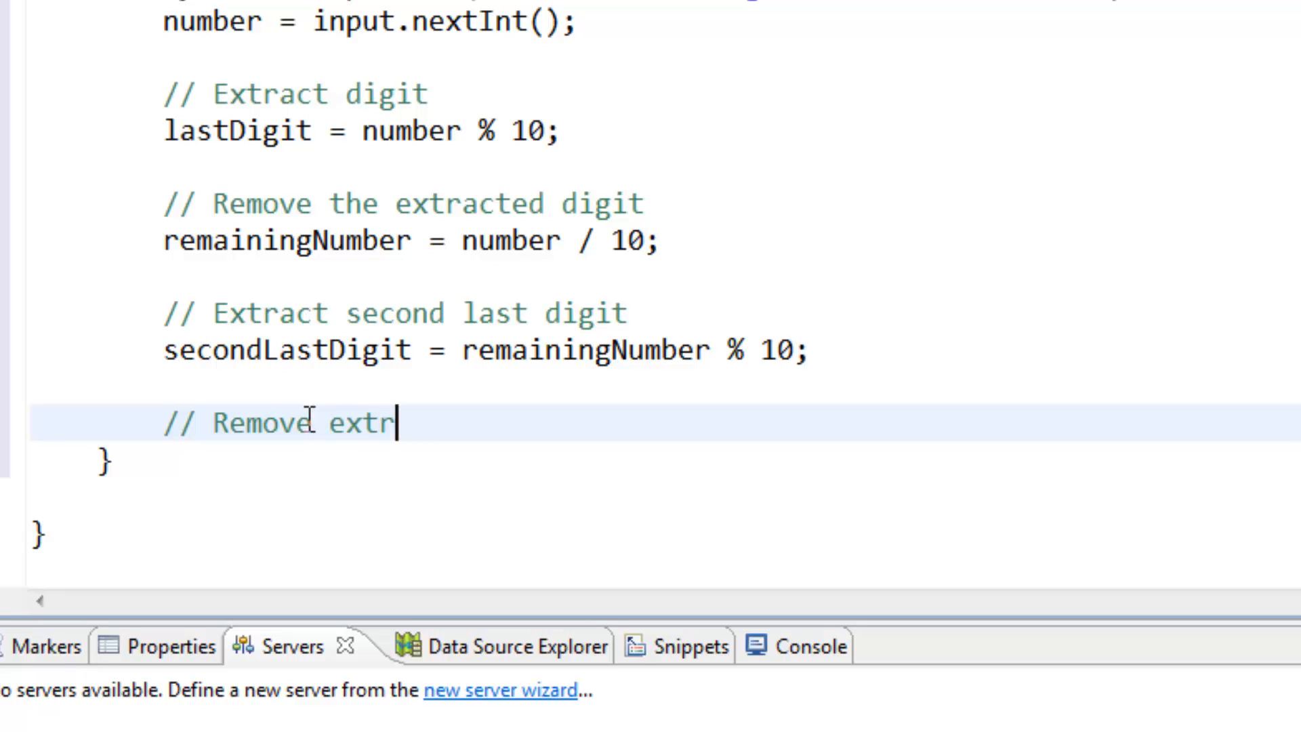
pyautogui.write('acted')
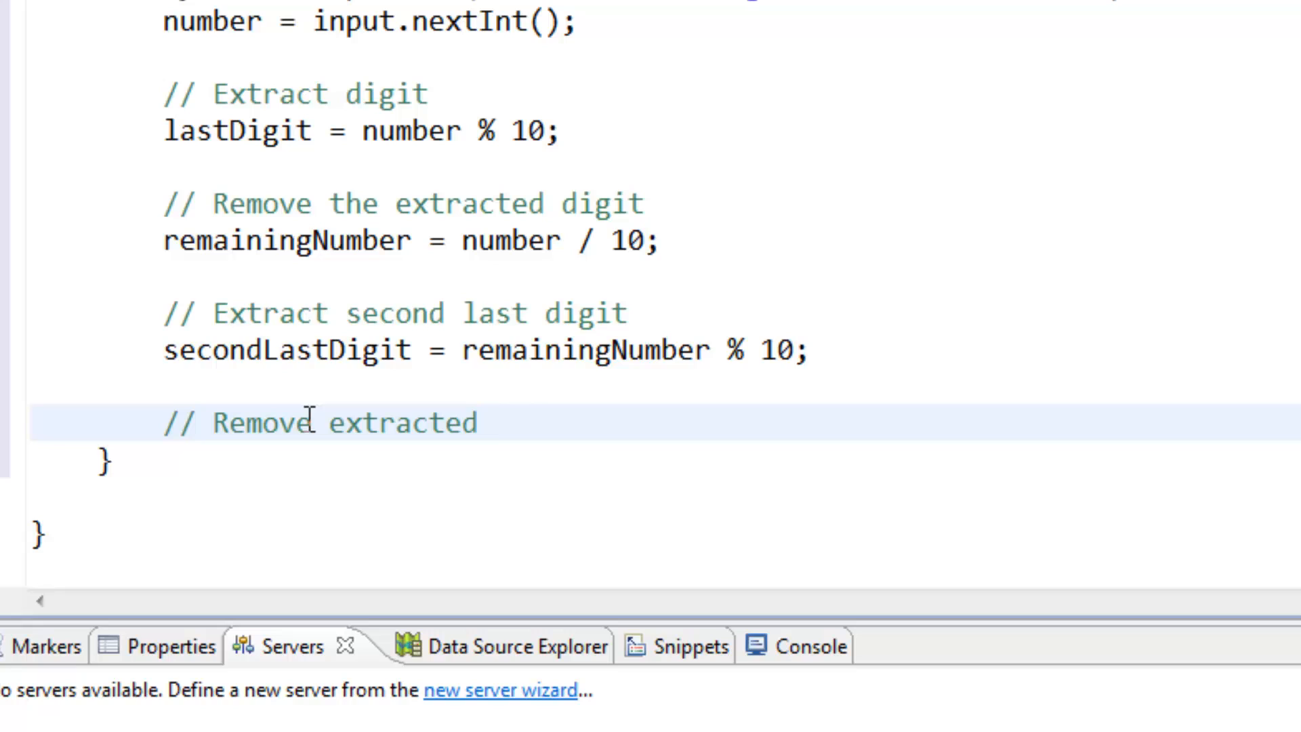
pyautogui.write('second')
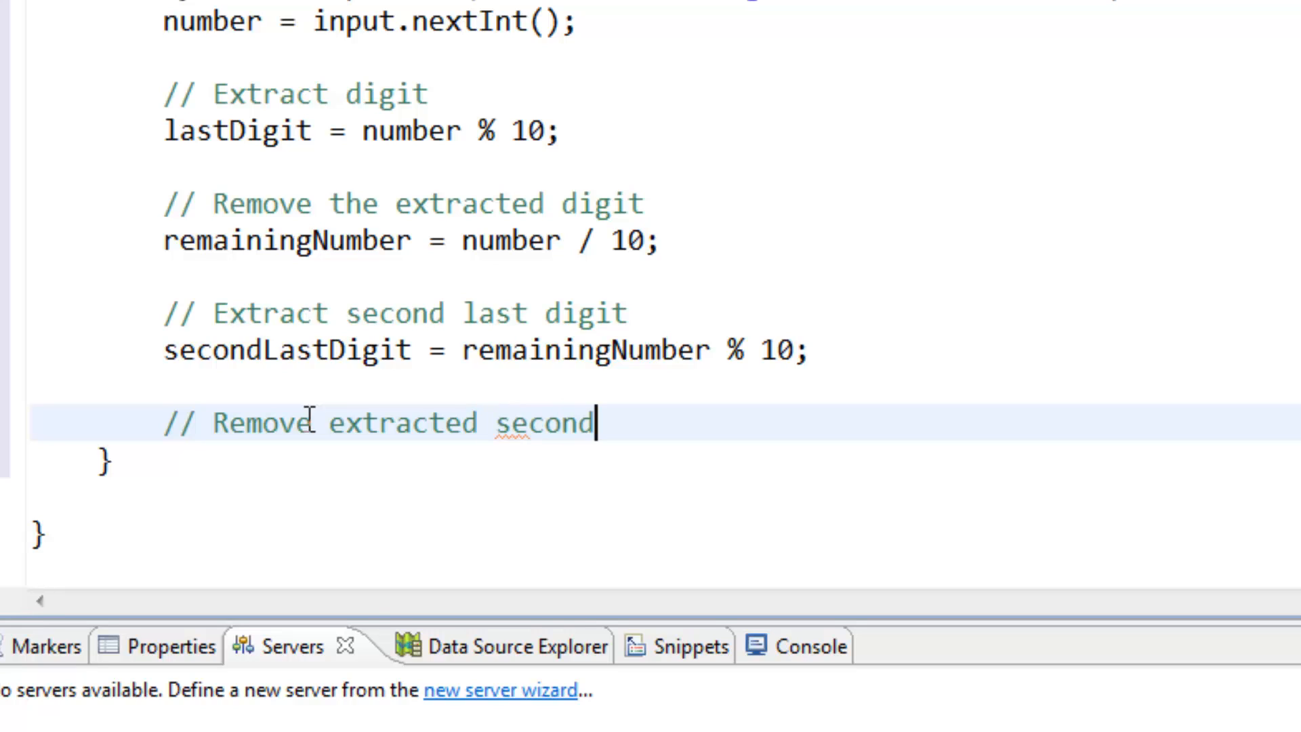
pyautogui.write('last digit')
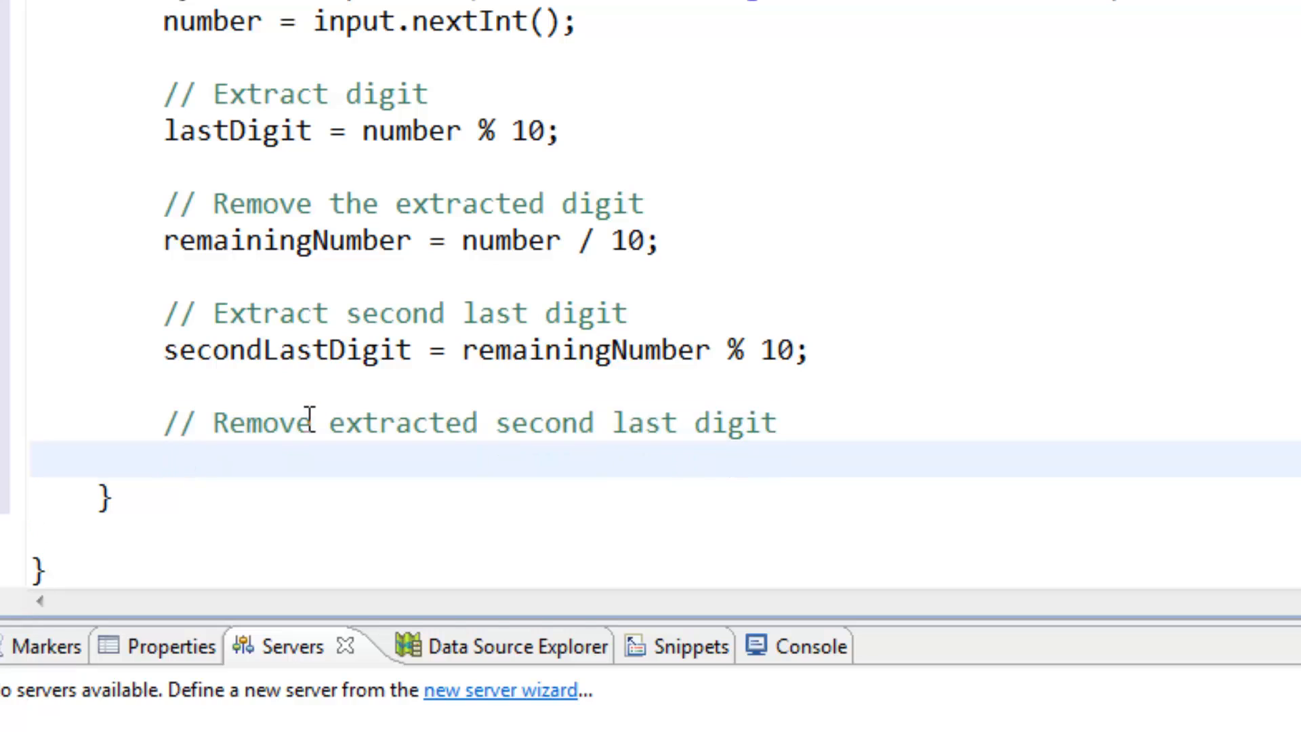
pyautogui.write('remain')
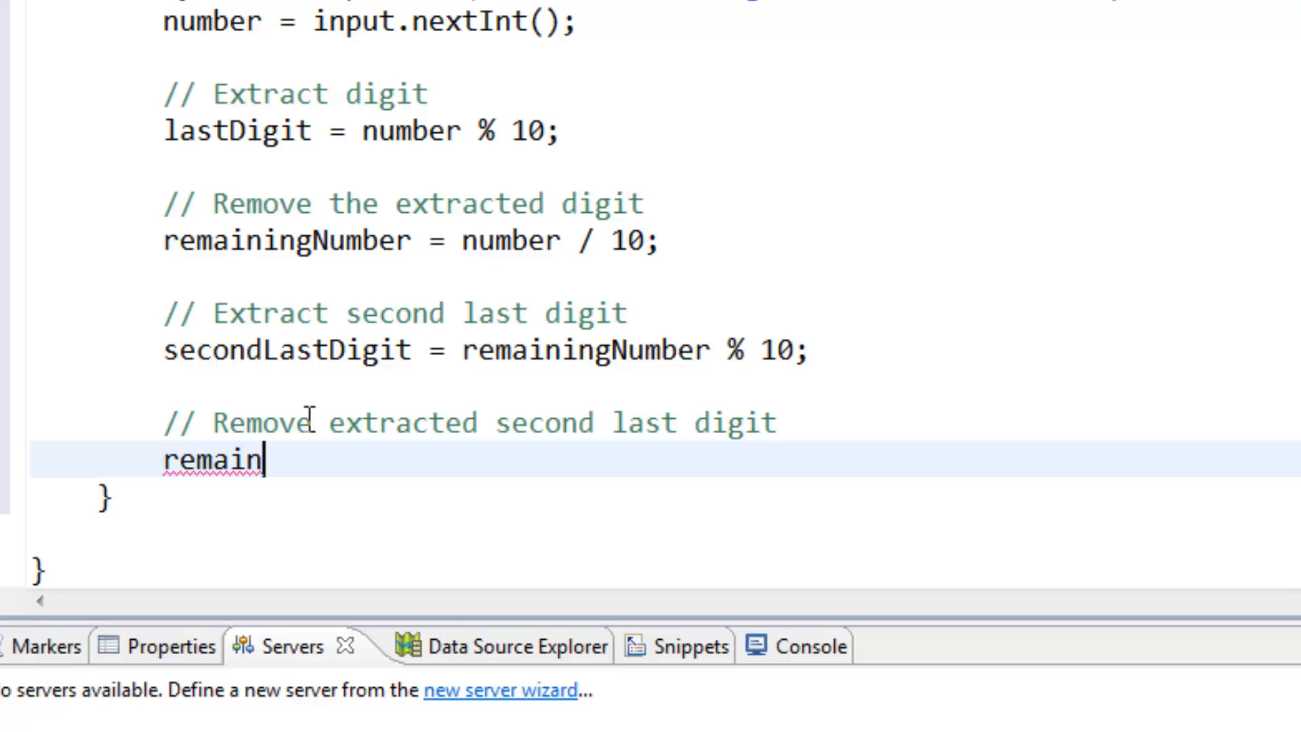
pyautogui.write('ingNumber')
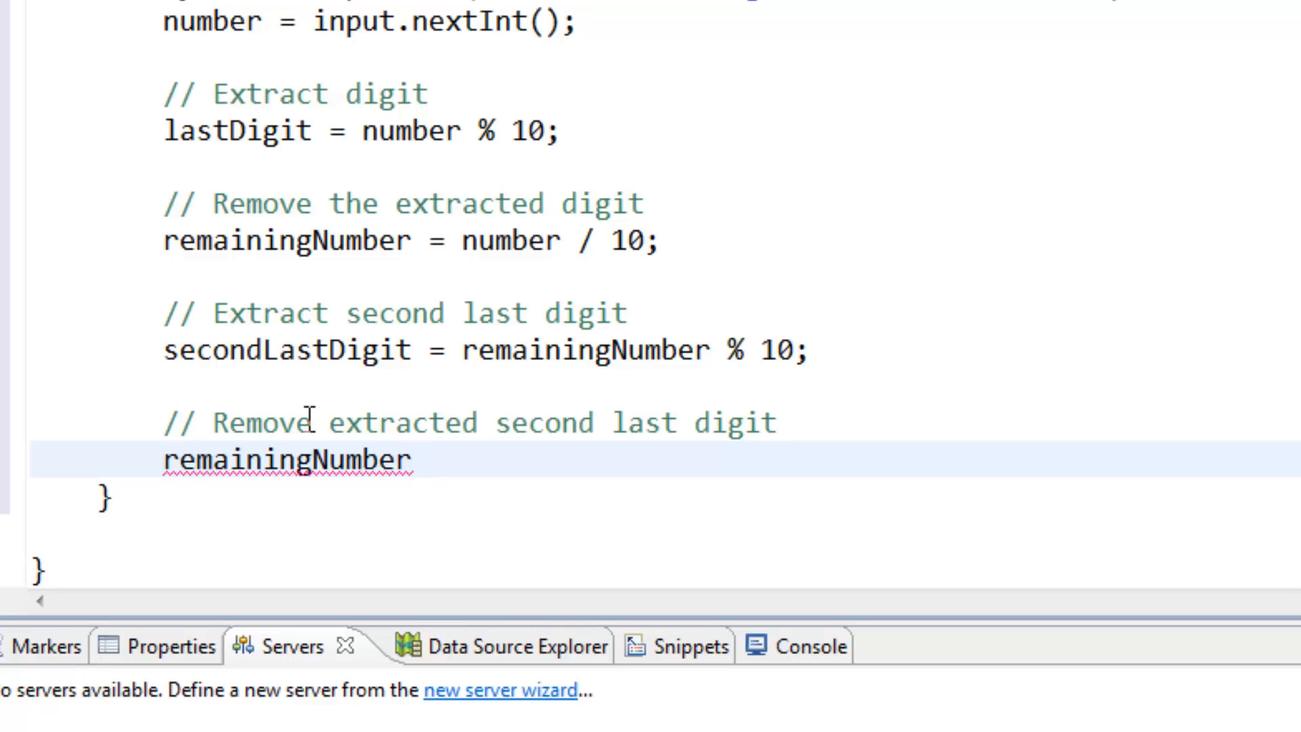
pyautogui.write('/=')
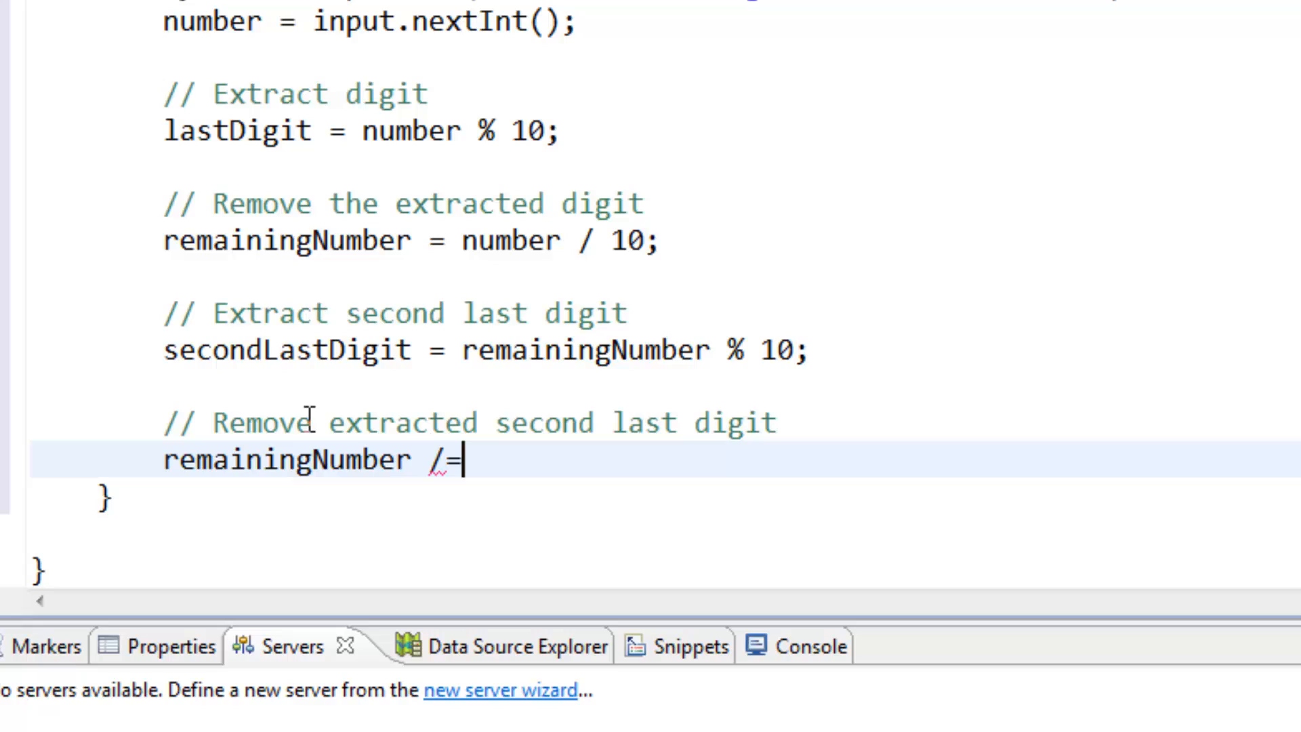
pyautogui.write('10;')
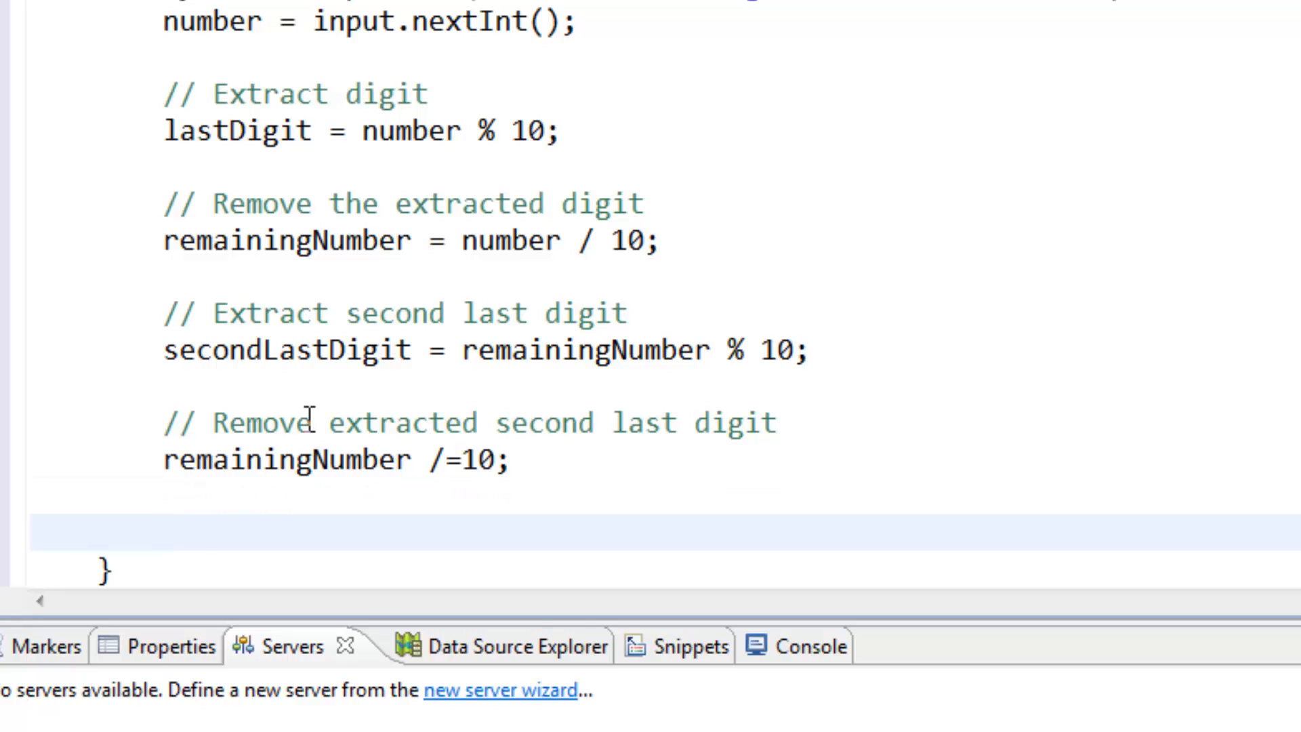
pyautogui.write('//')
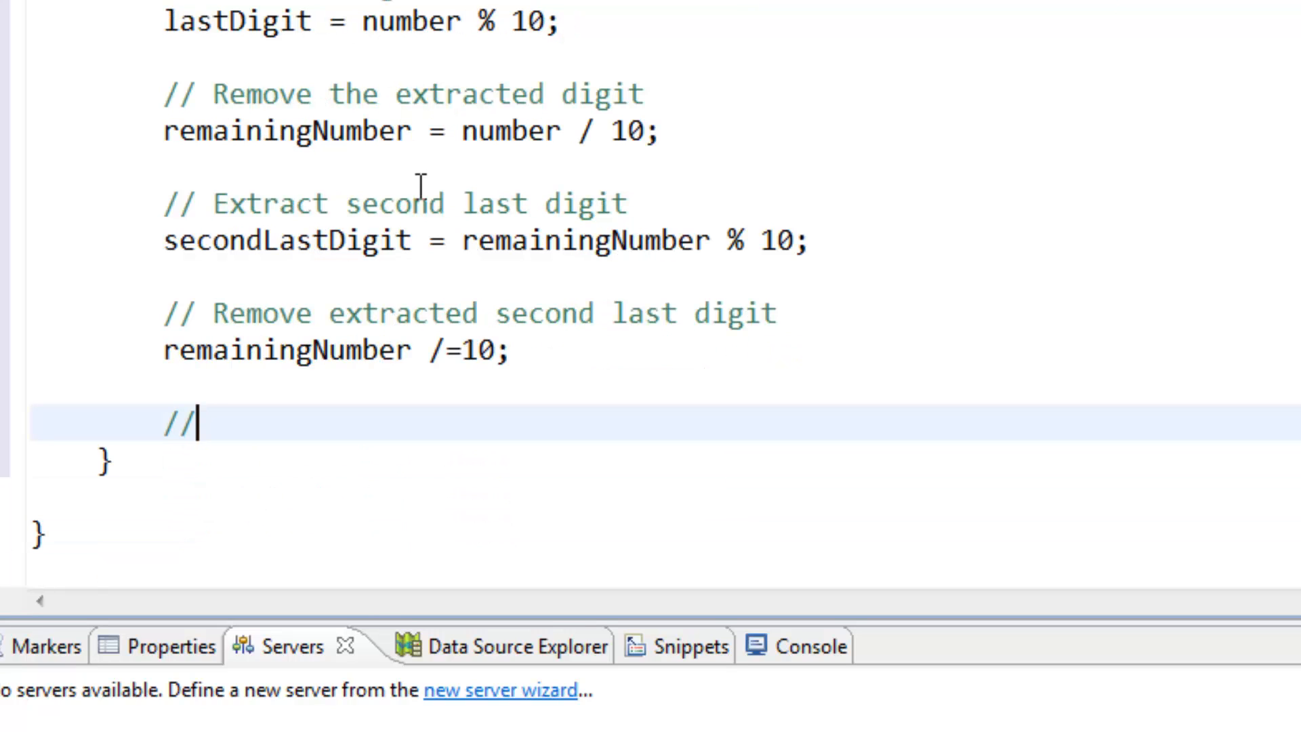
pyautogui.moveTo(466, 282)
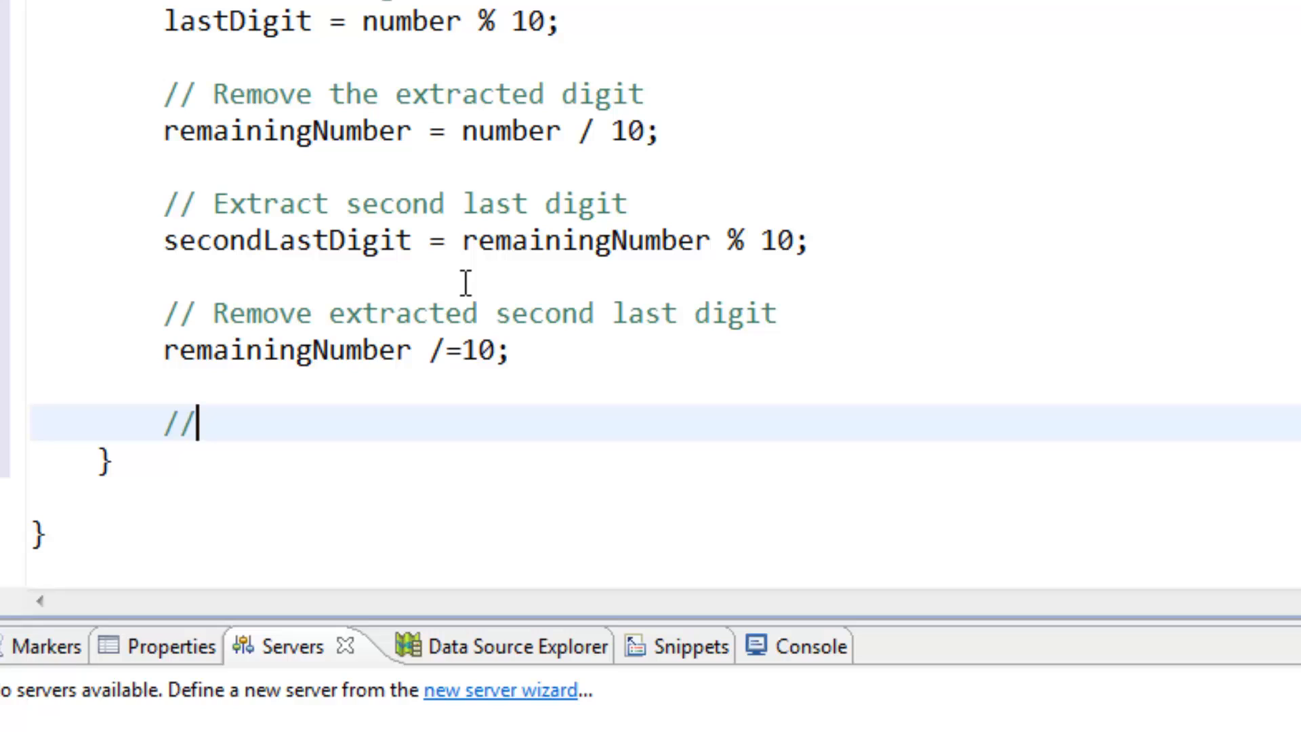
# Add the comment '//Extract third last digit'.
pyautogui.write('Ex')
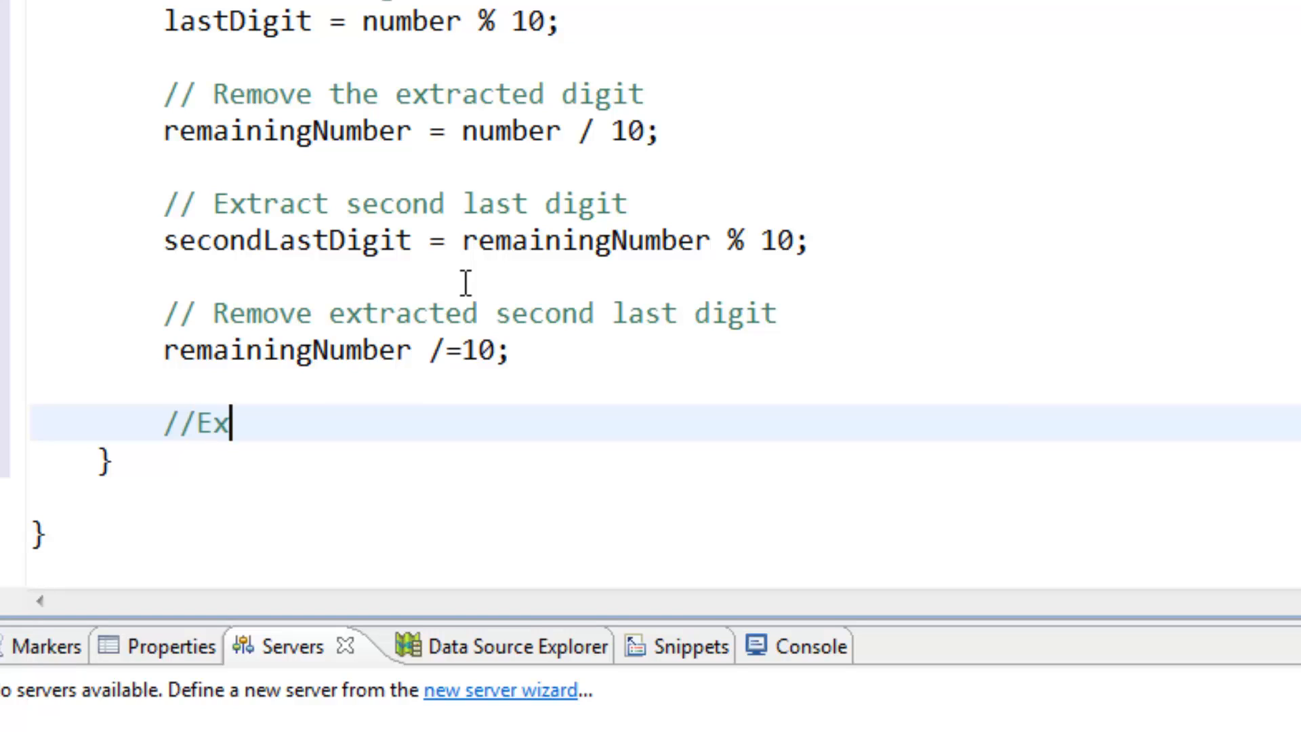
pyautogui.write('s')
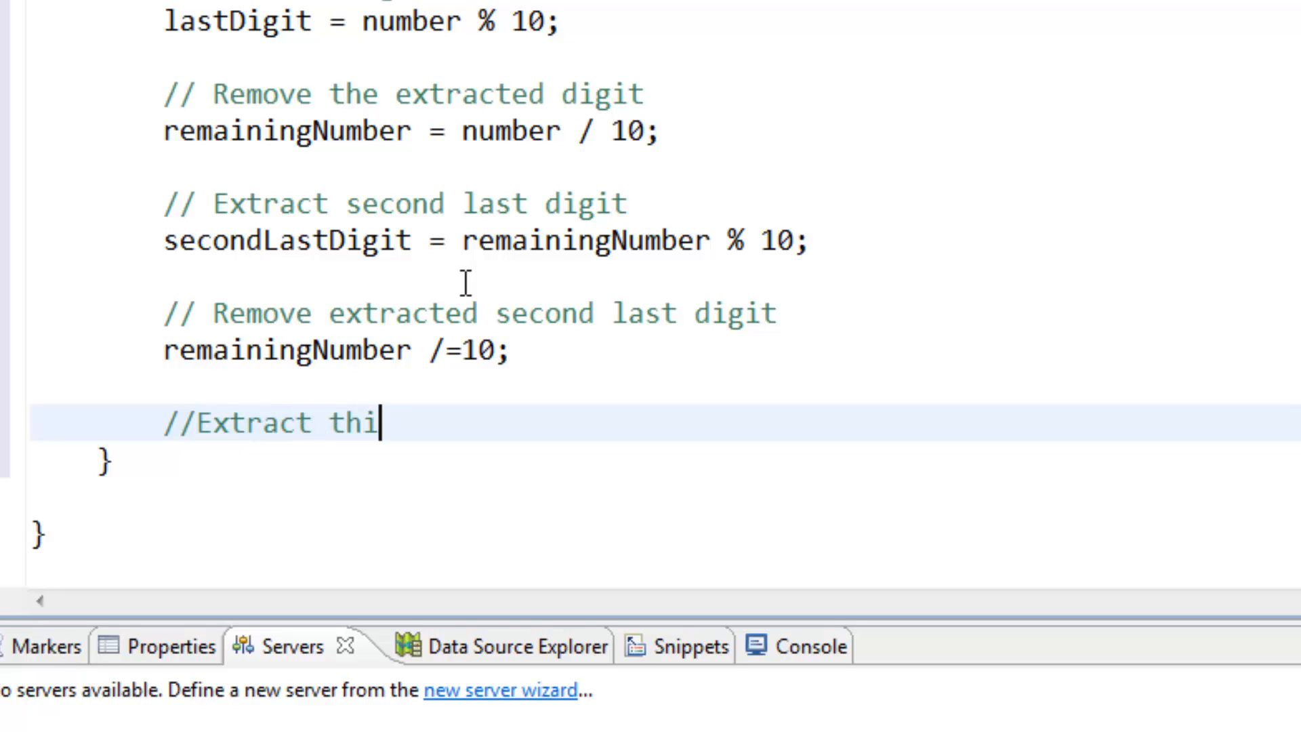
pyautogui.write('rd ls')
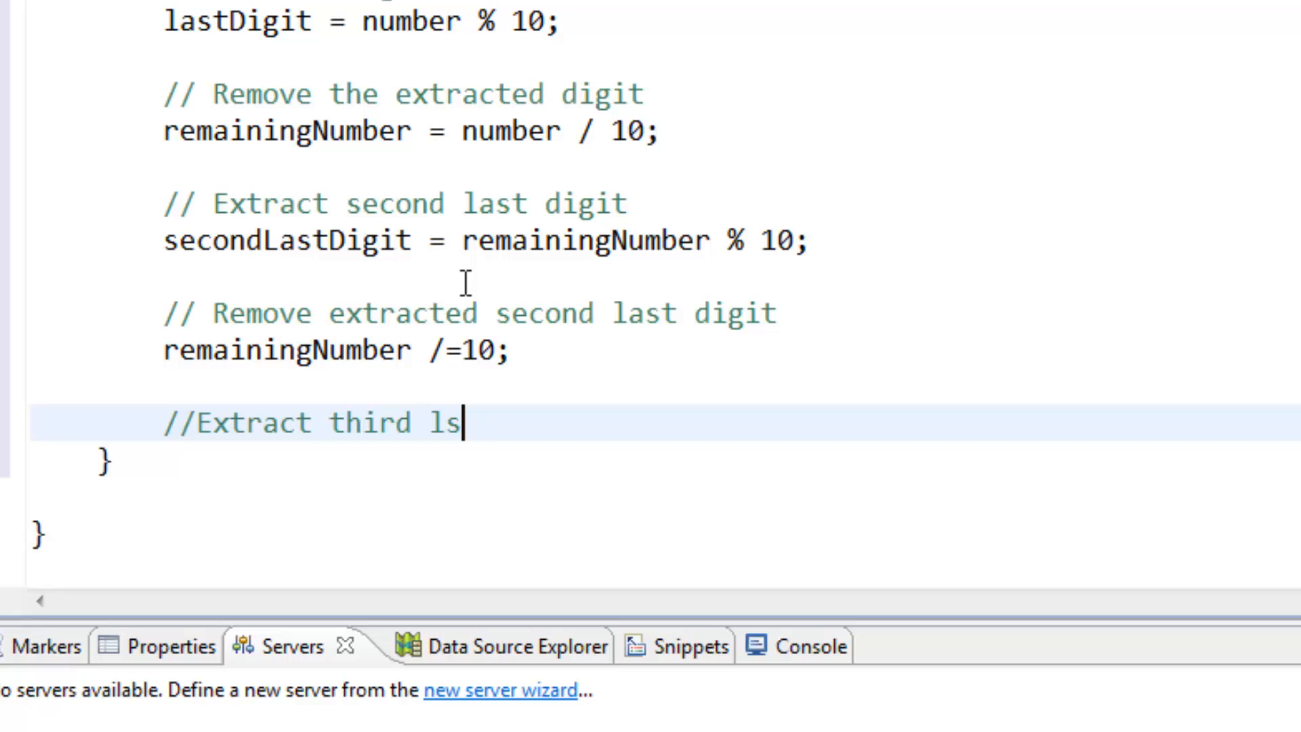
pyautogui.write('ast digi')
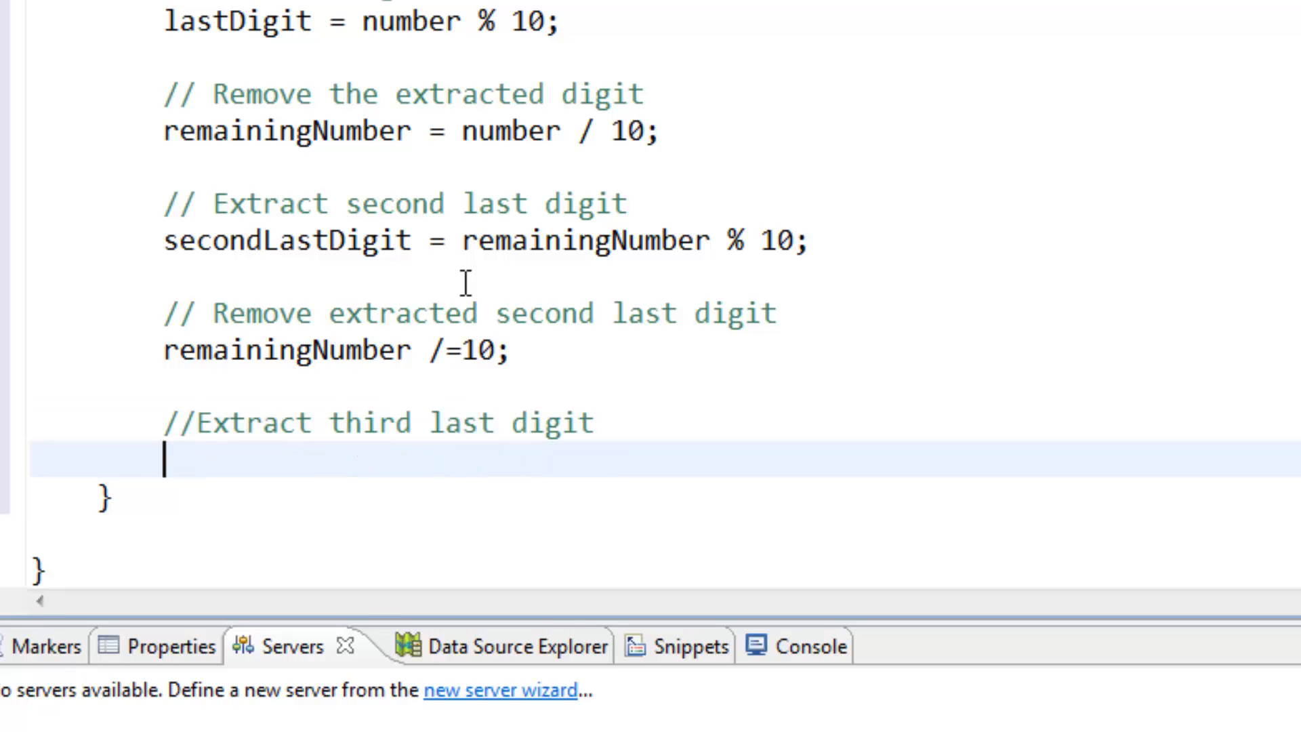
# Write the statement thirdLastDigit = remainingNumber % 10;.
pyautogui.write('thi')
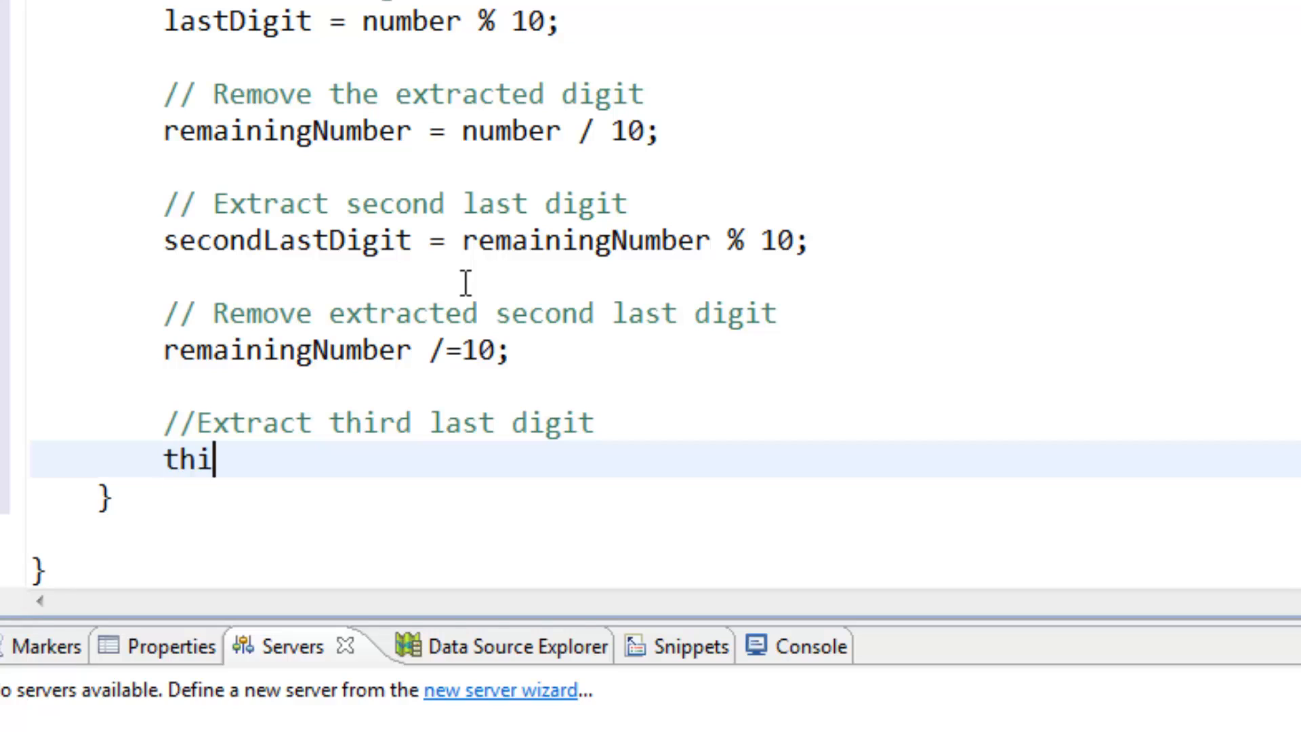
pyautogui.write('rd')
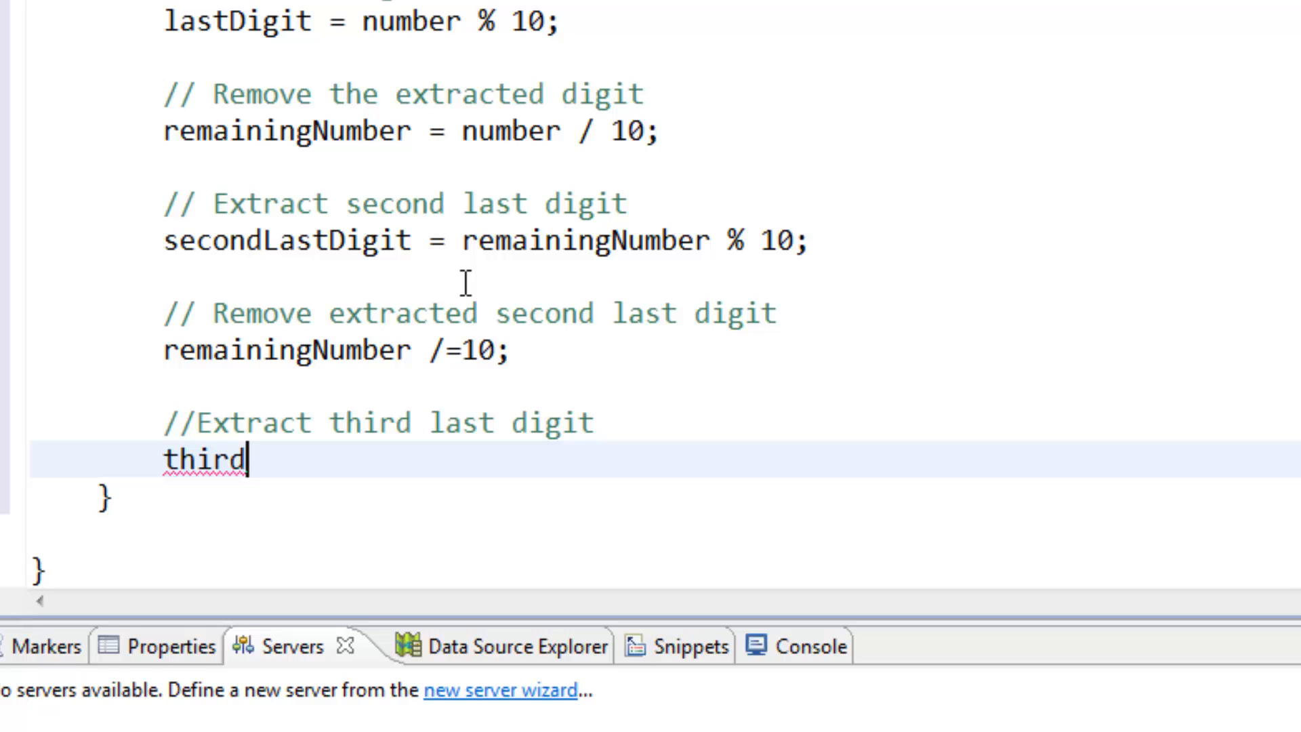
pyautogui.write('Ls')
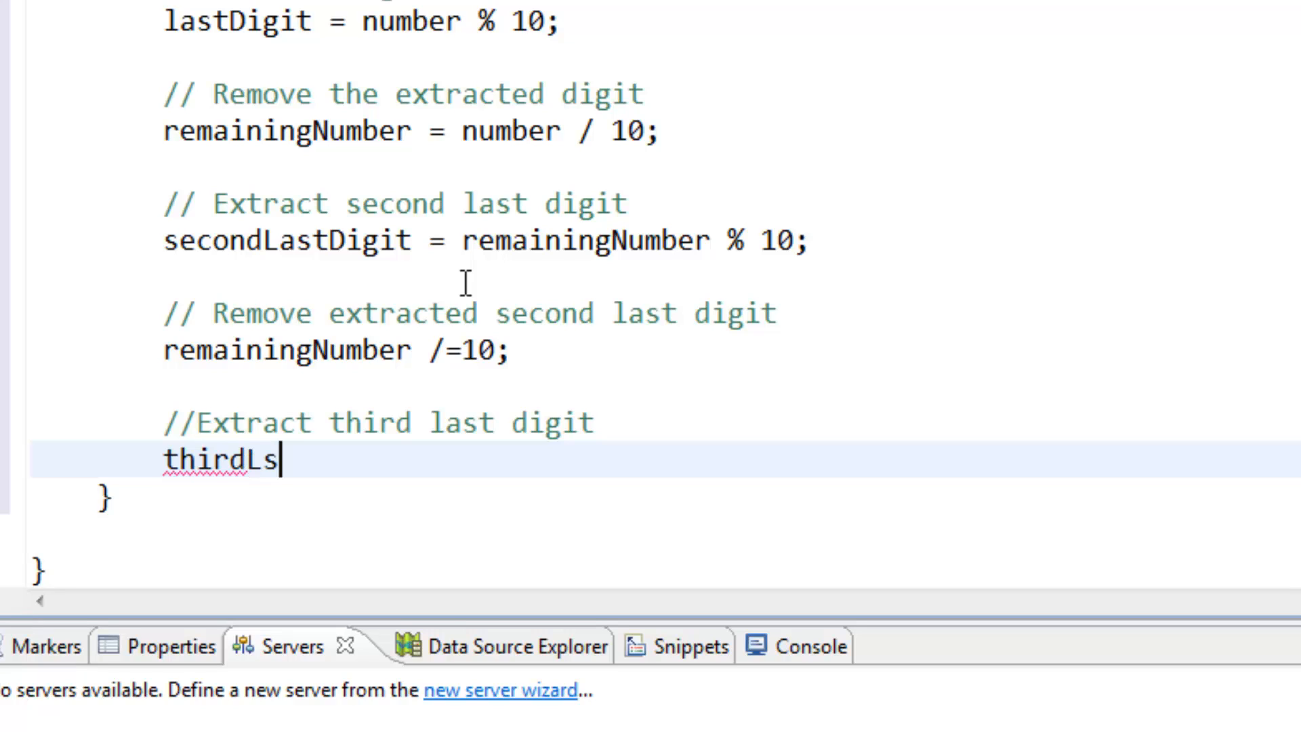
pyautogui.write('ast')
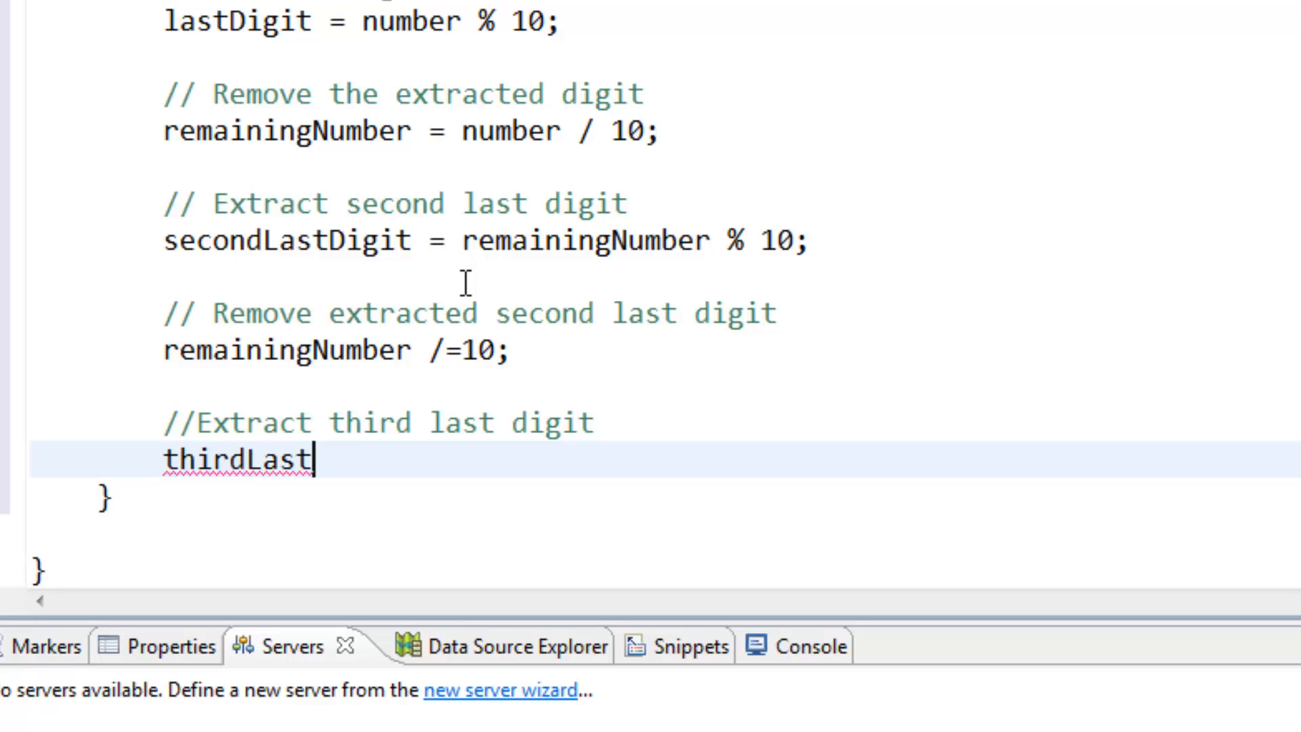
pyautogui.write('Digit')
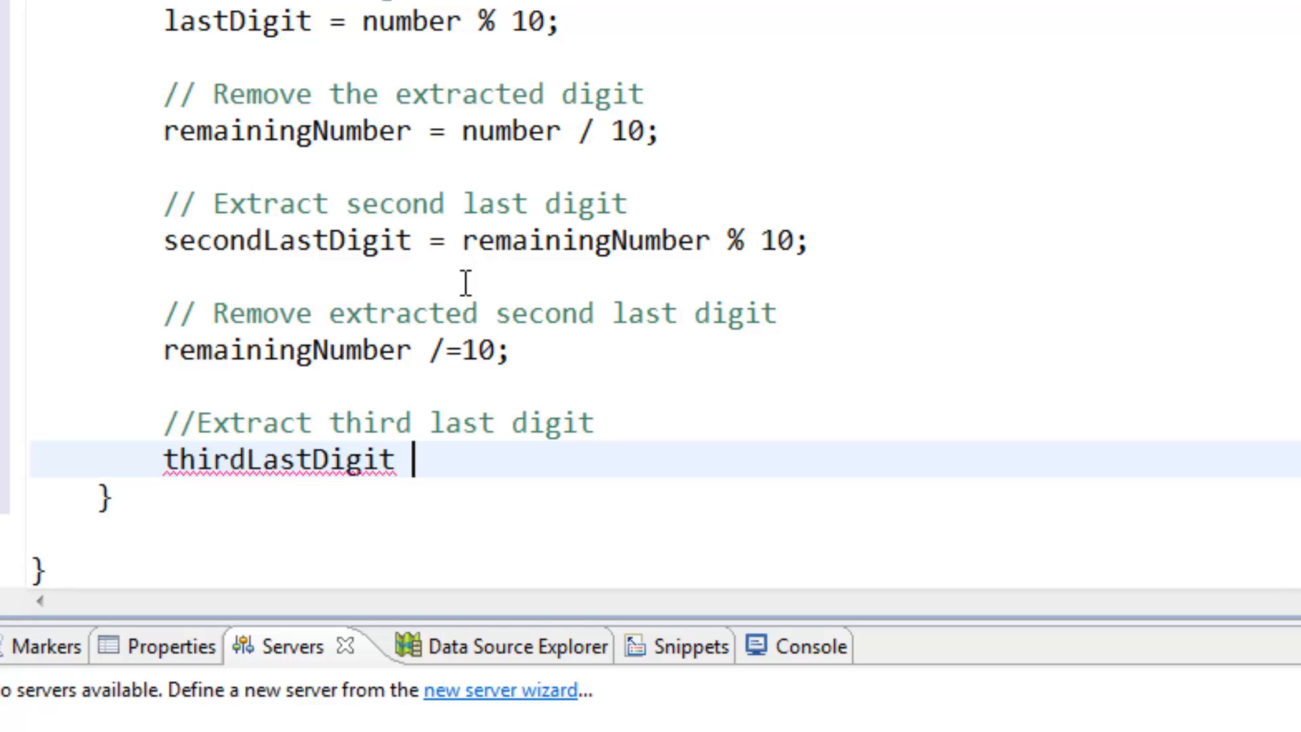
pyautogui.write('= remaini')
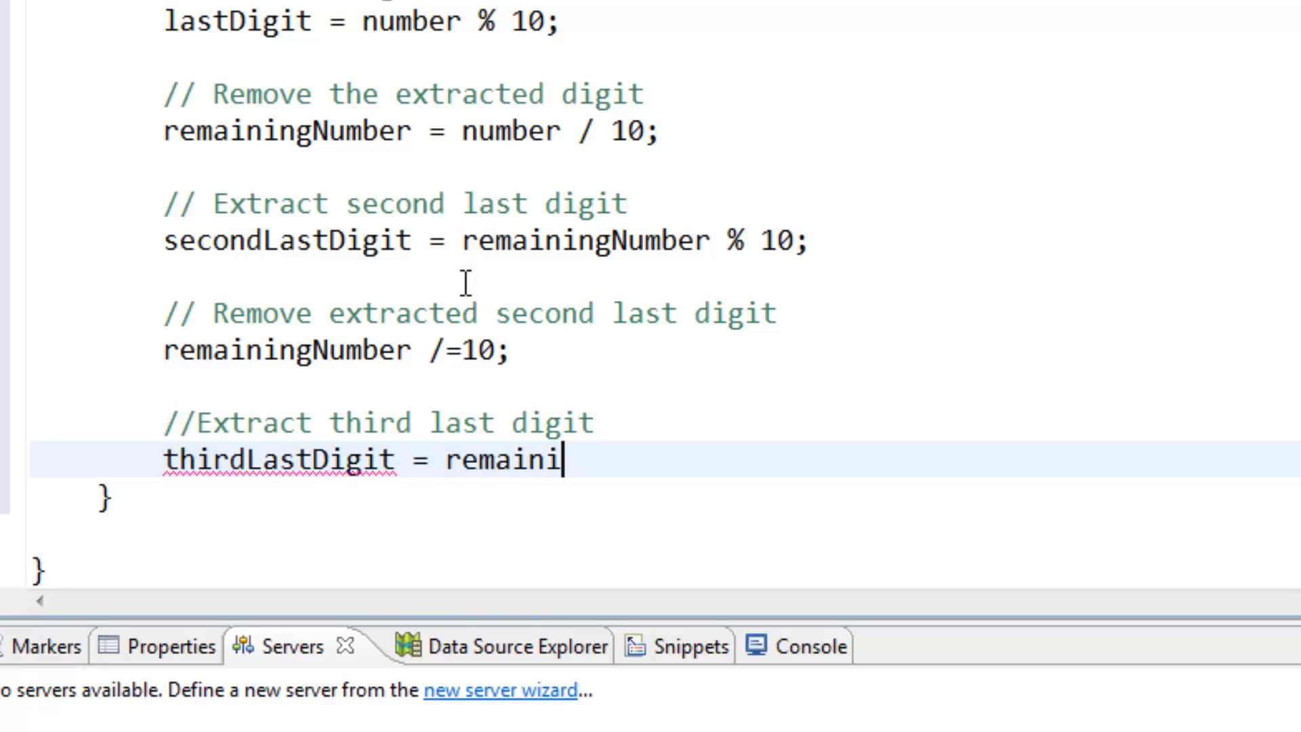
pyautogui.write('ngNum')
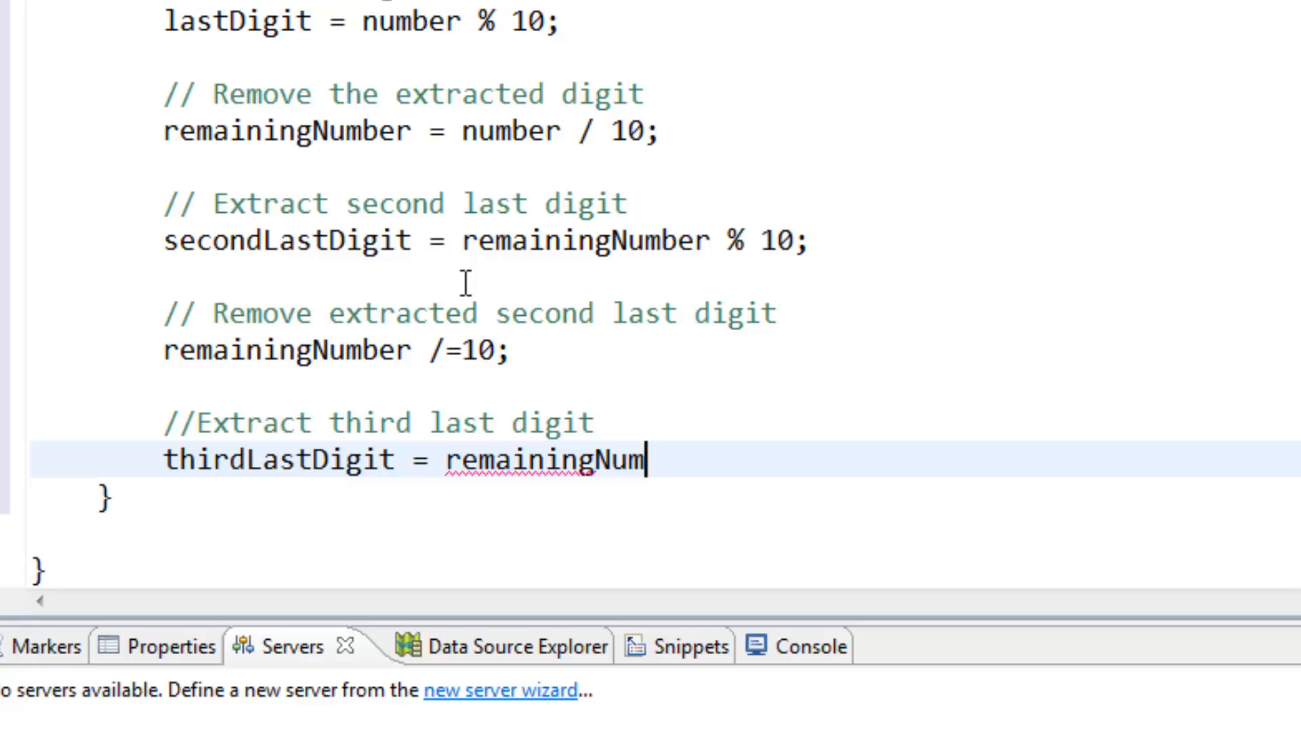
pyautogui.write('ber %')
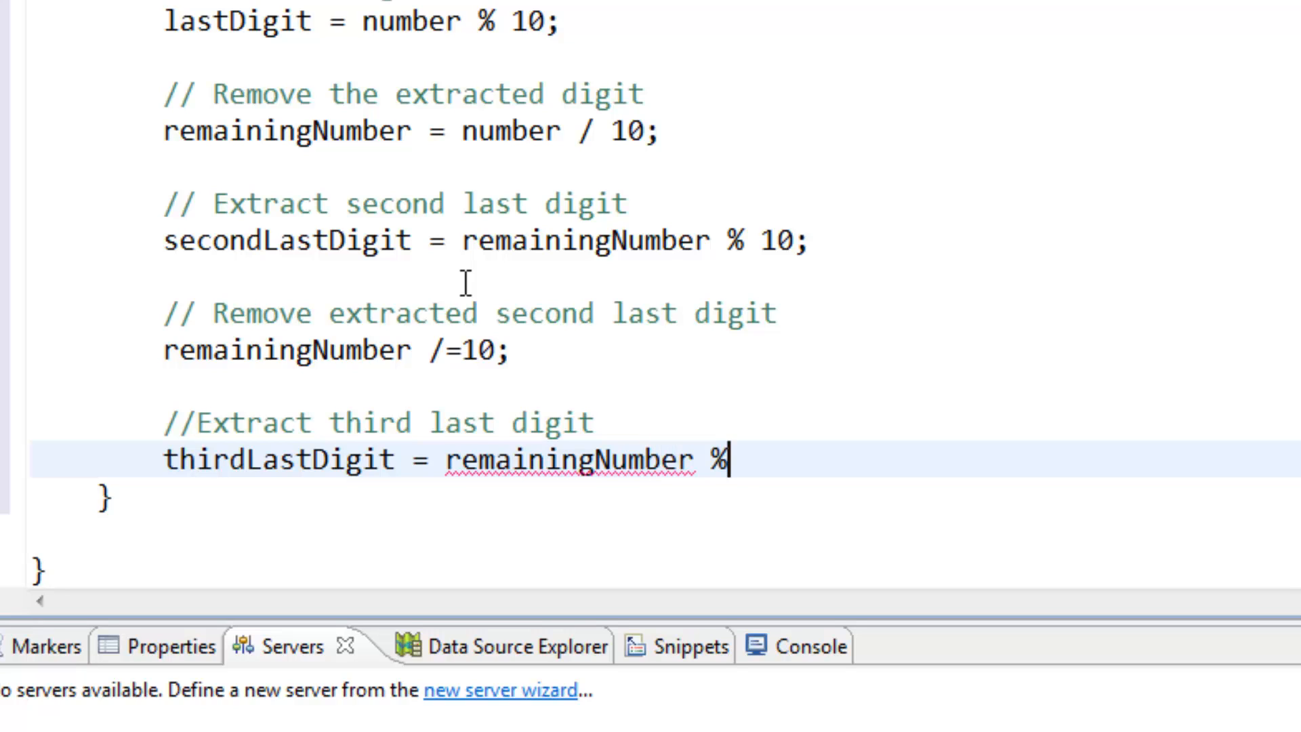
pyautogui.write('10;')
pyautogui.write('// S')
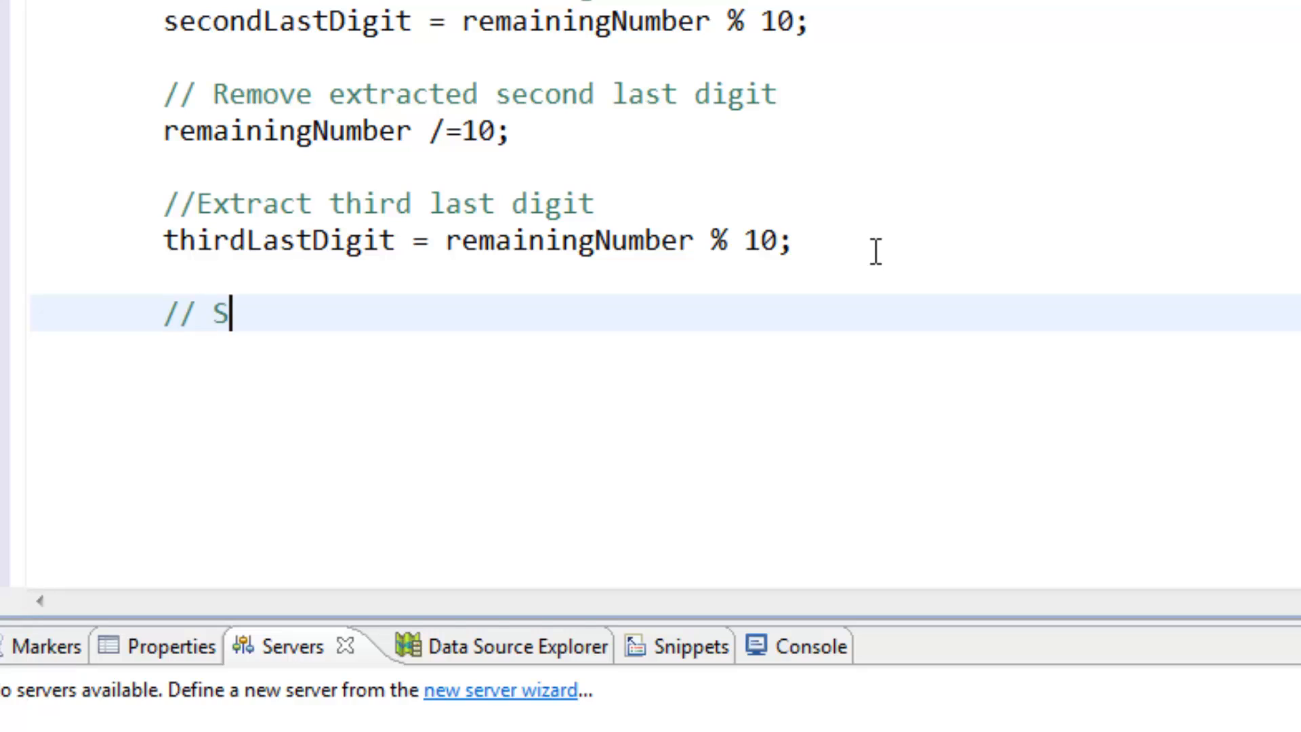
# Finish the '// Sum up the numbers' comment.
pyautogui.write('um up')
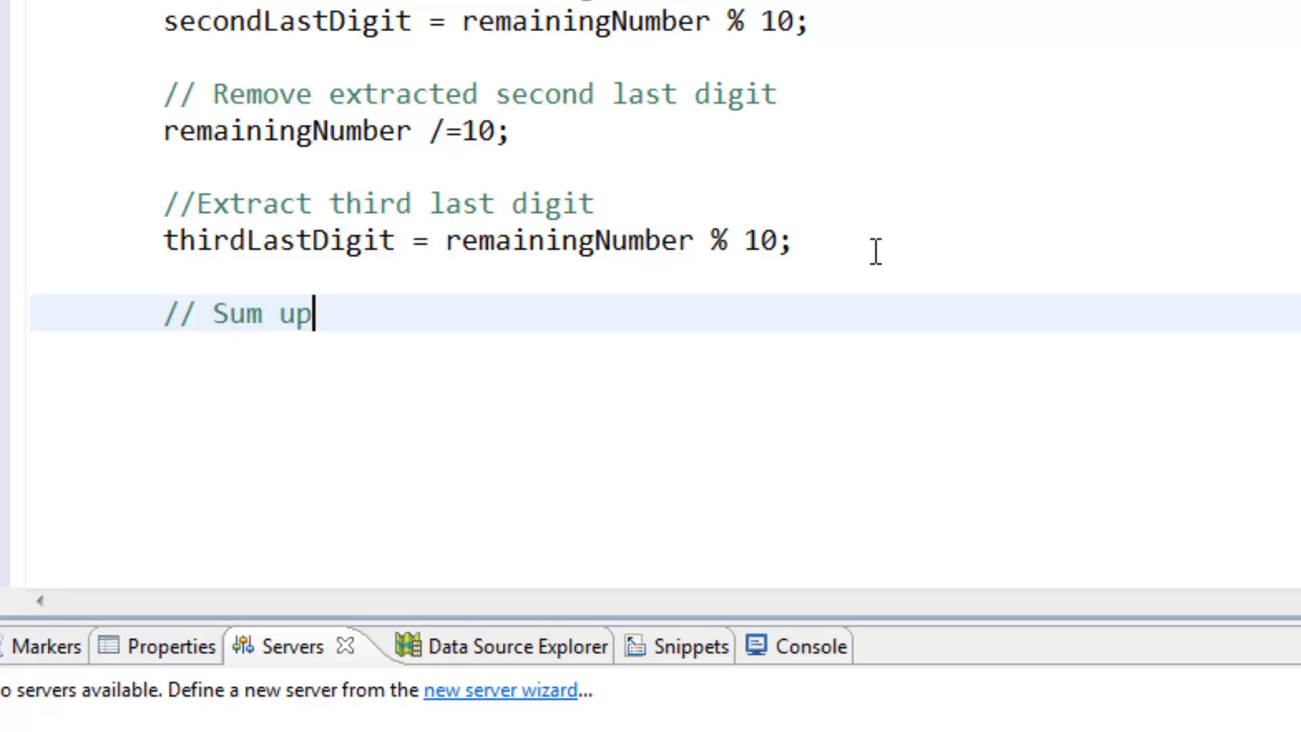
pyautogui.write('the')
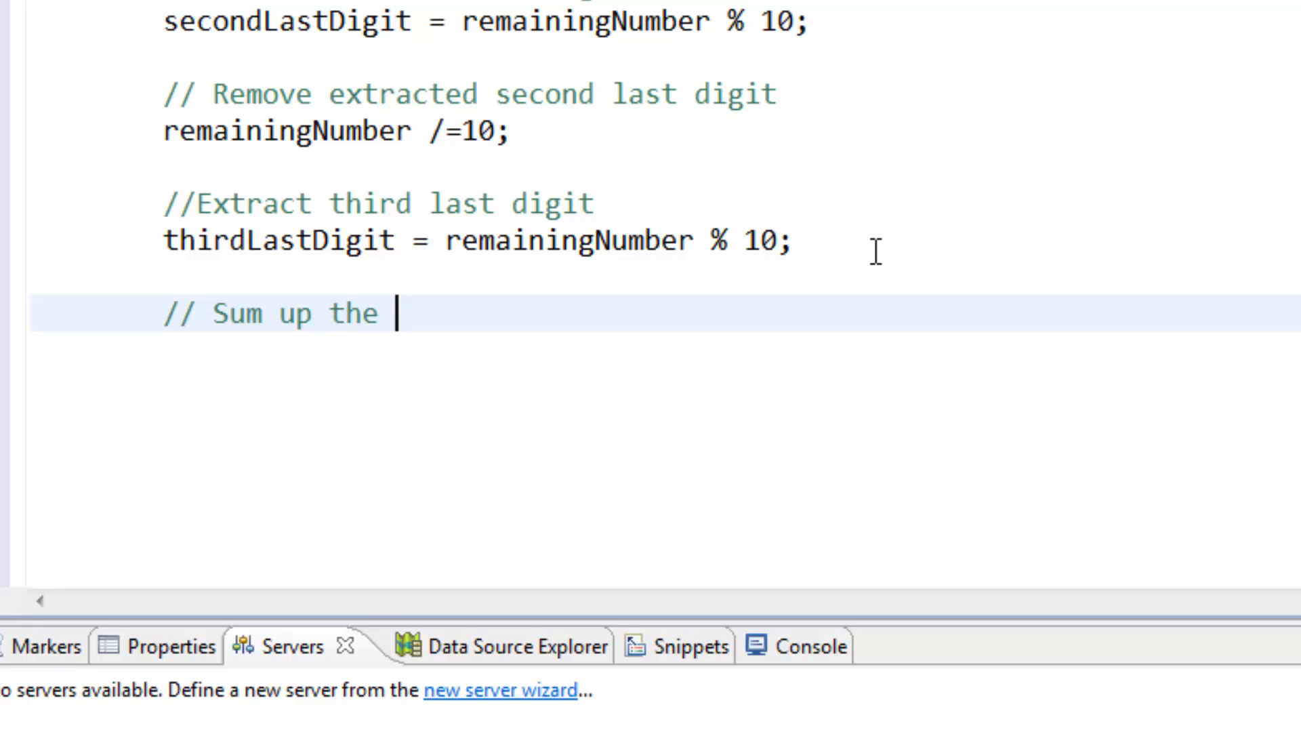
pyautogui.write('numbers')
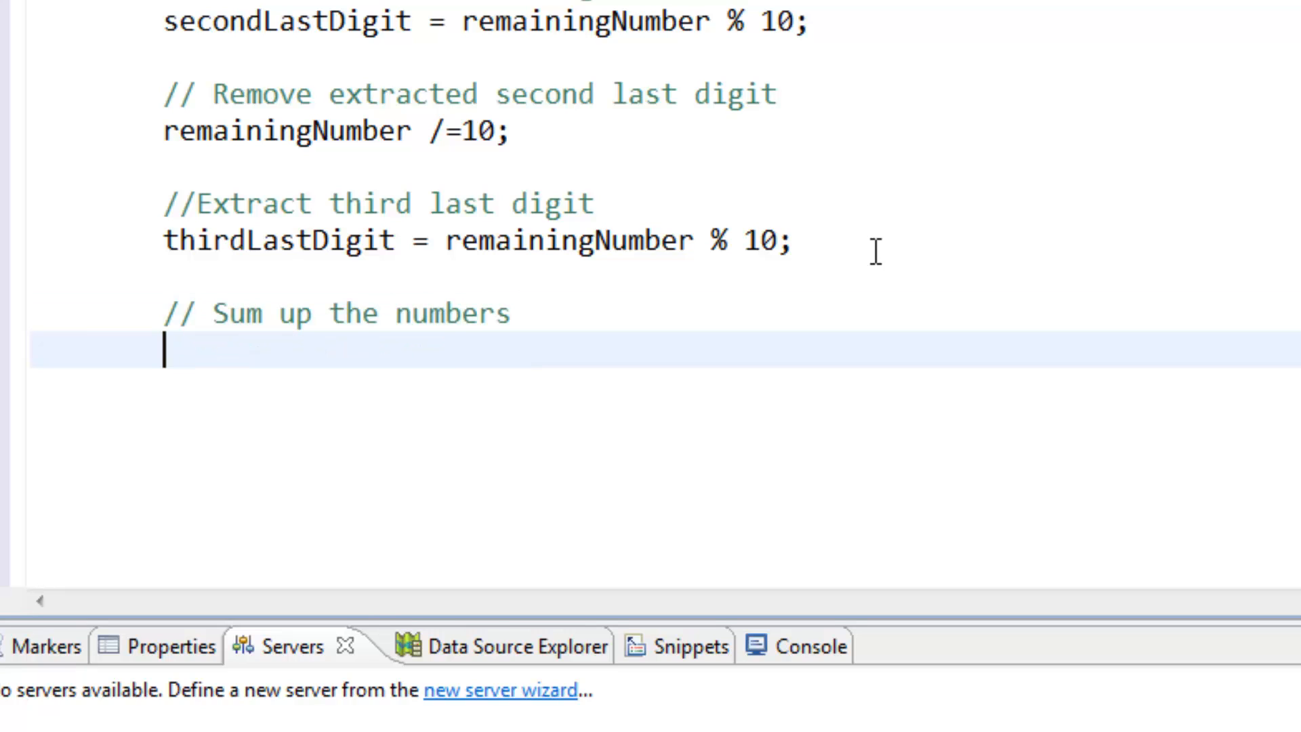
# Write sum = lastDigit + secondLastDigit + thirdLastDigit;.
pyautogui.write('sum')
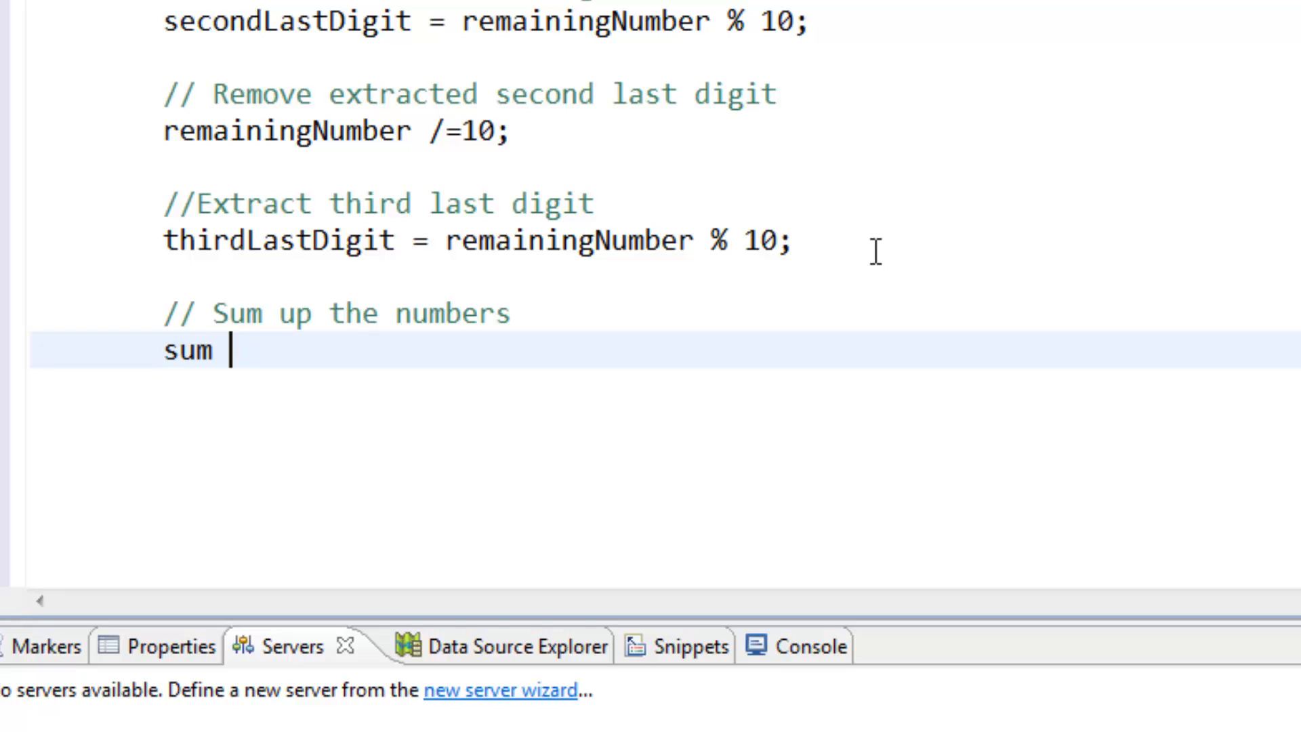
pyautogui.write('= 1')
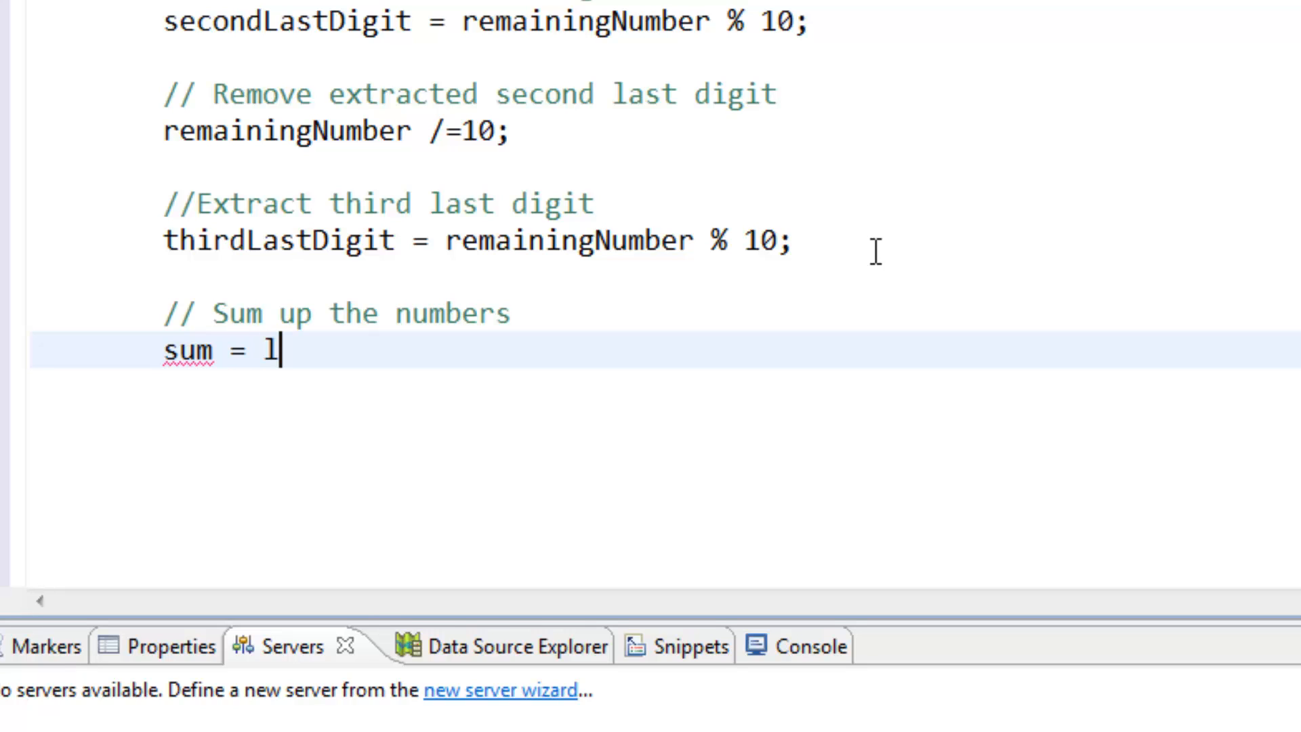
pyautogui.write('astDi')
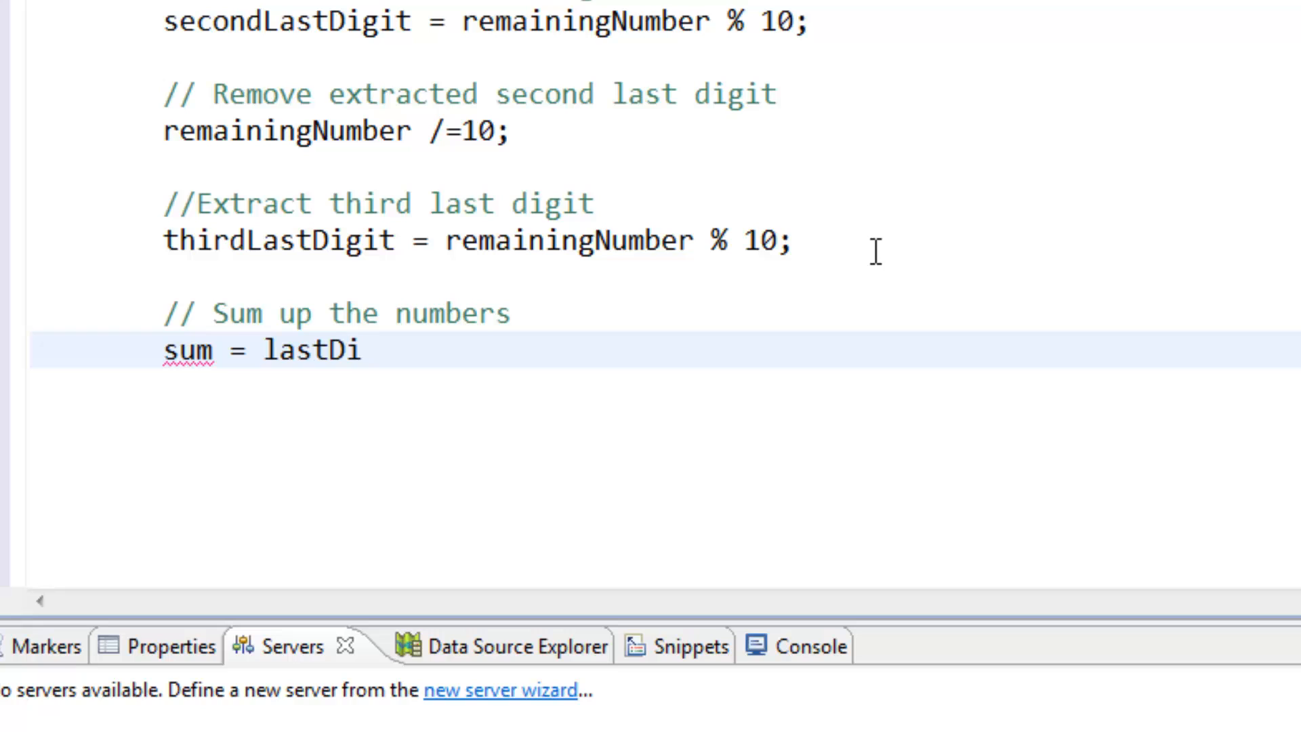
pyautogui.write('git')
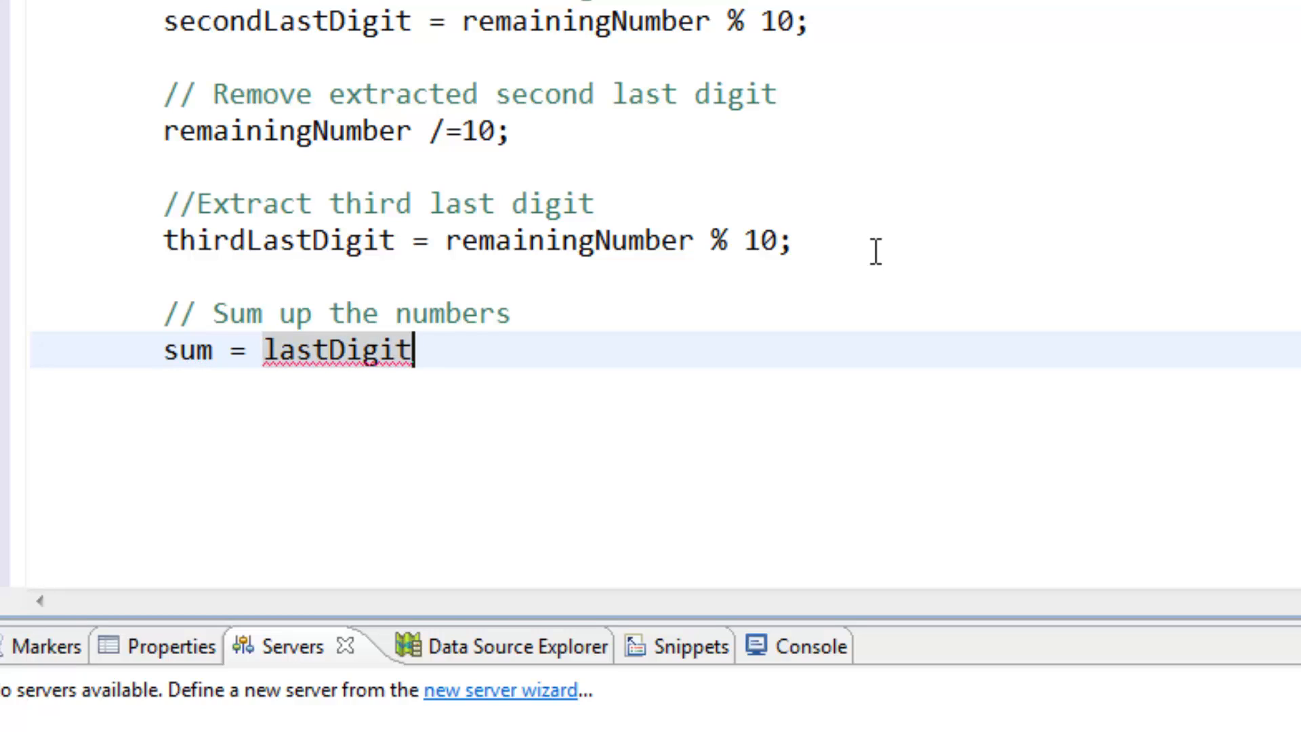
pyautogui.write('+')
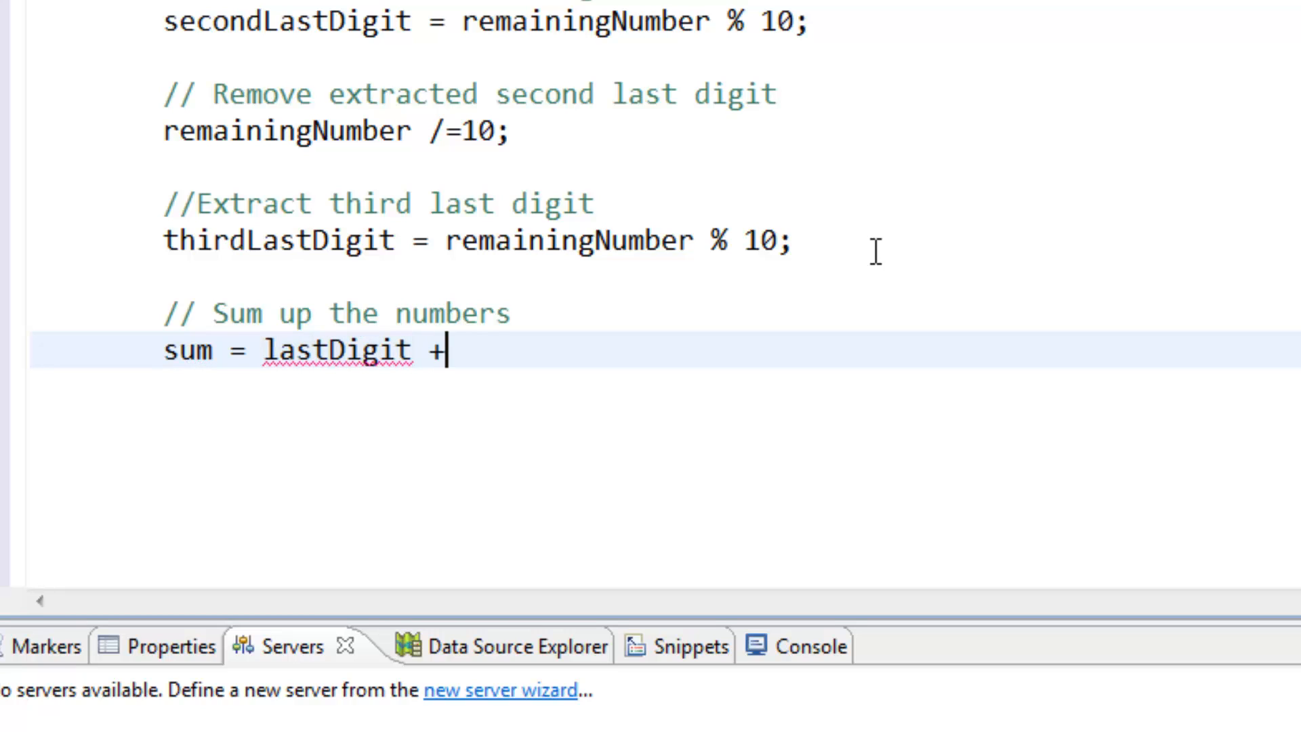
pyautogui.write('second')
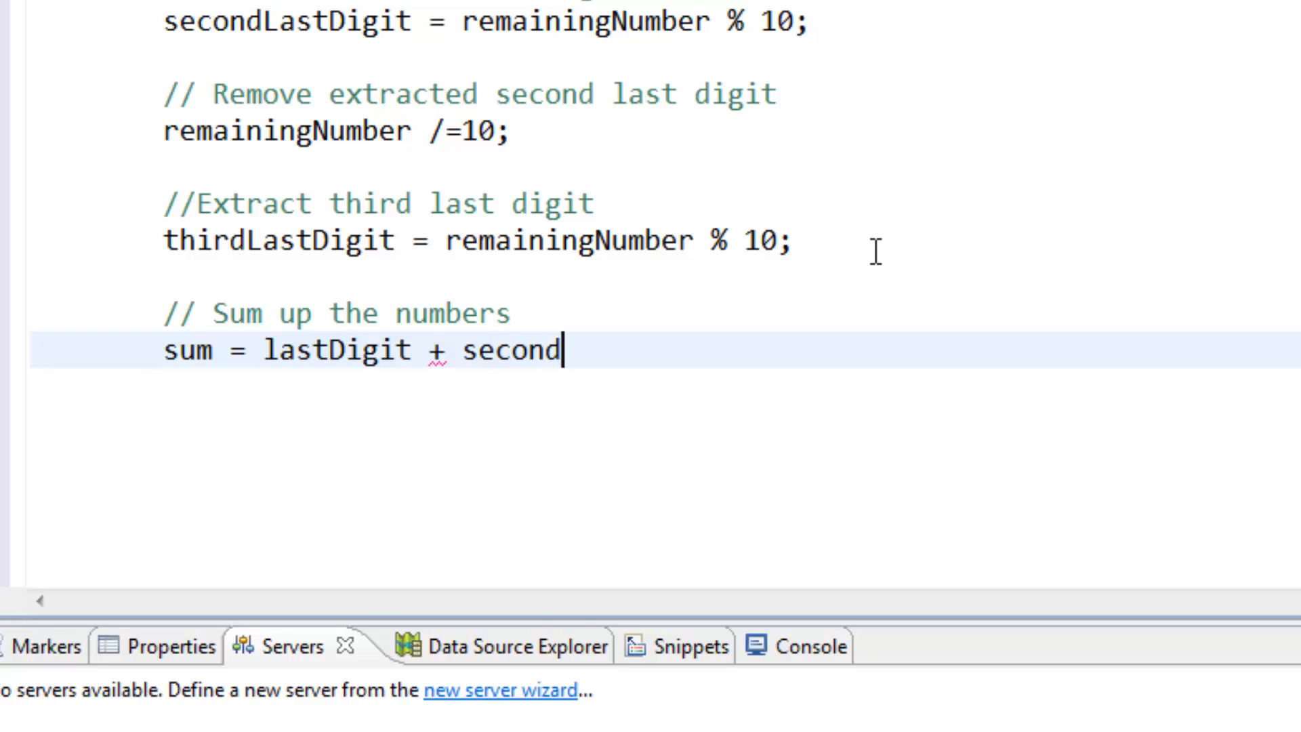
pyautogui.write('L')
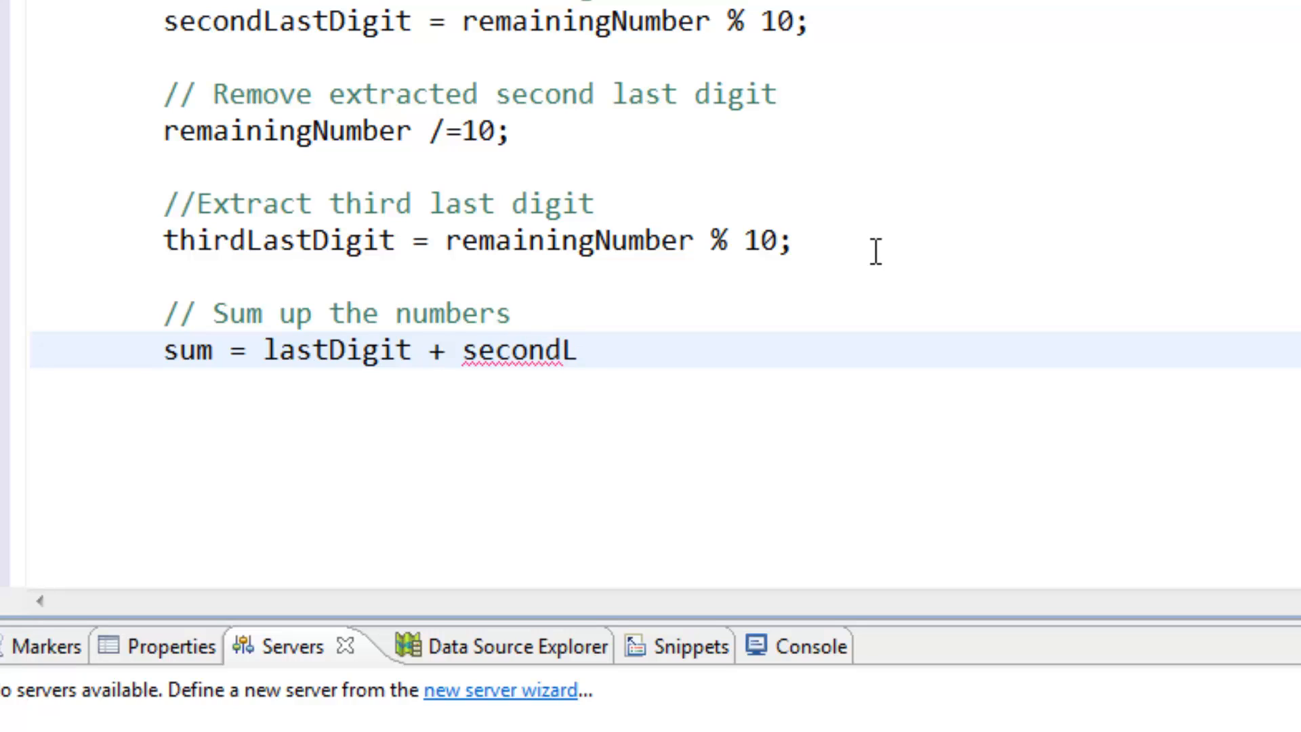
pyautogui.write('astDigit')
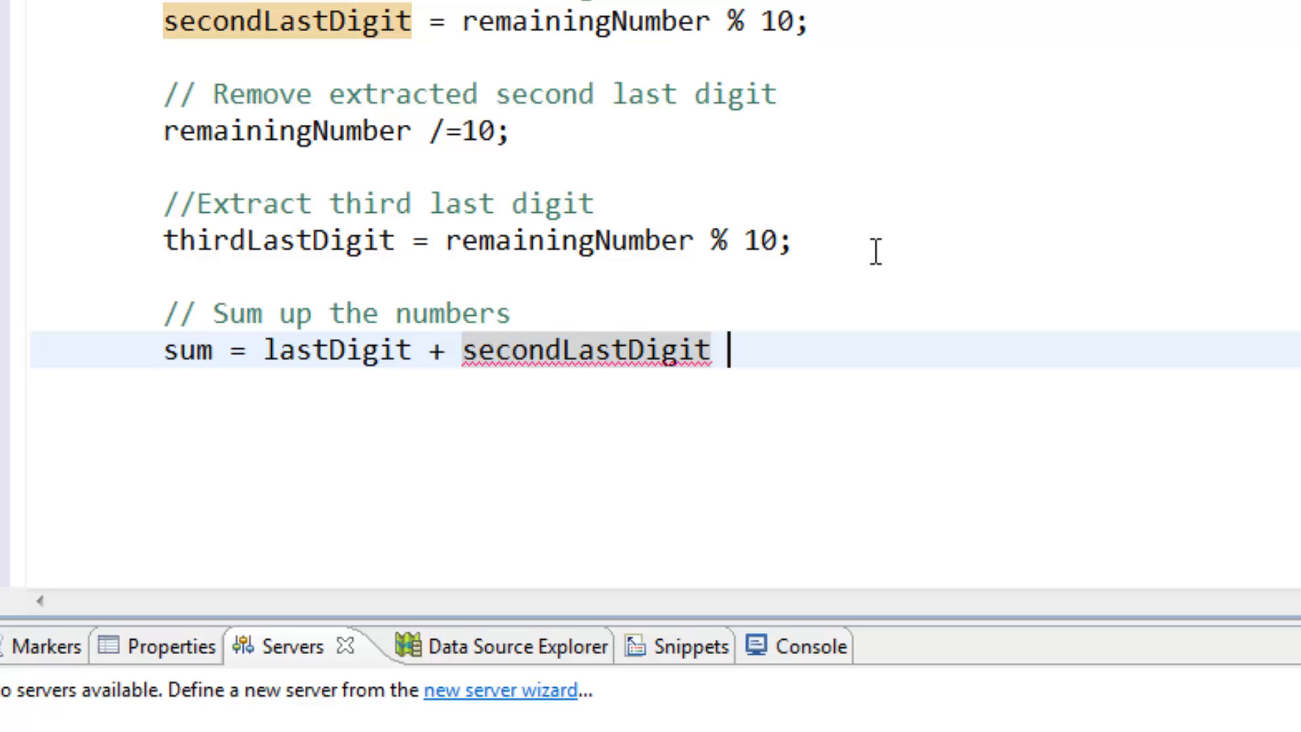
pyautogui.write('+ thir')
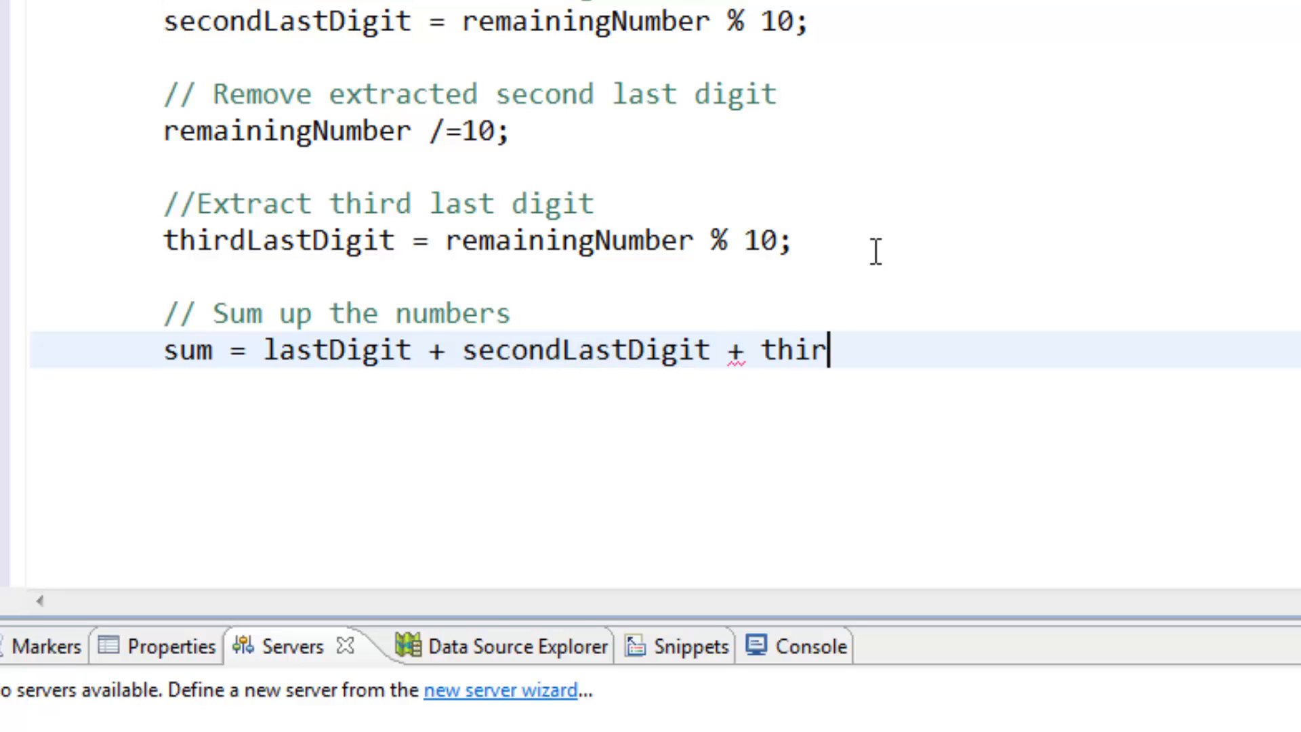
pyautogui.write('d')
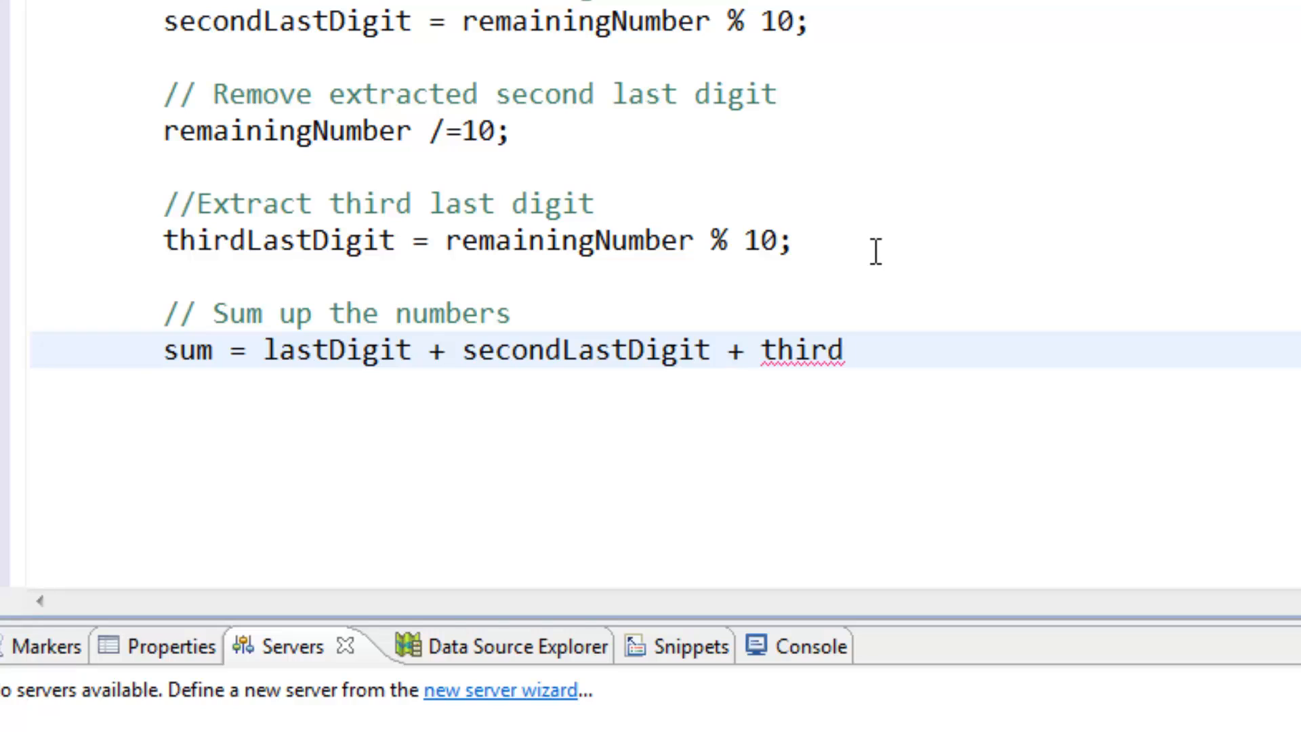
pyautogui.write('LastDig')
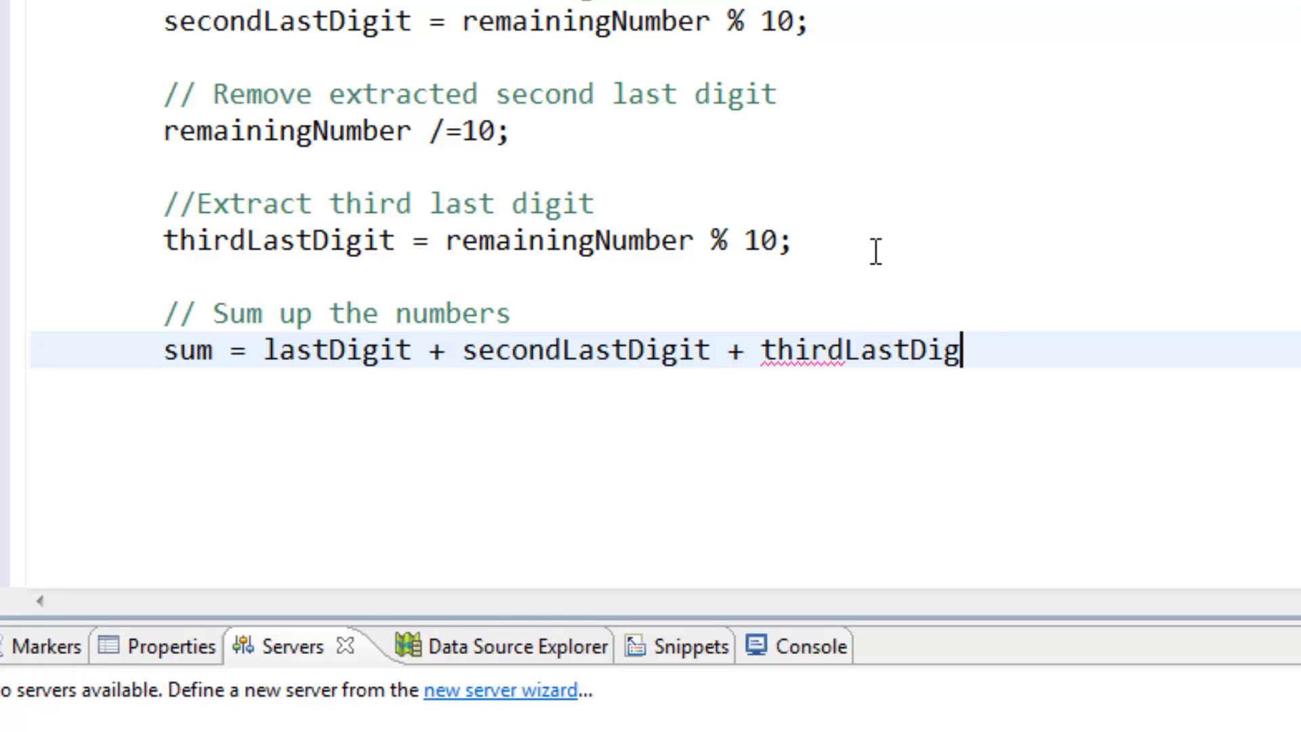
pyautogui.write('it;')
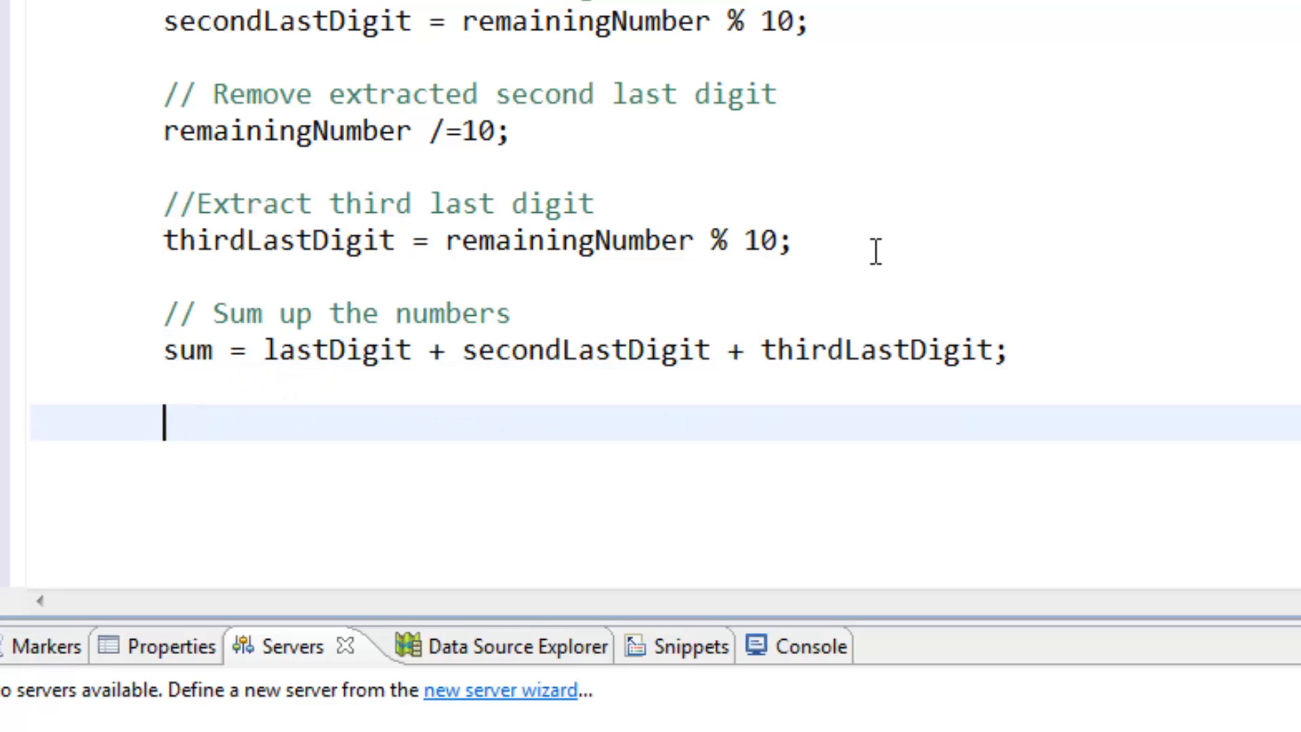
# Add the comment '// Display the results'.
pyautogui.write('//')
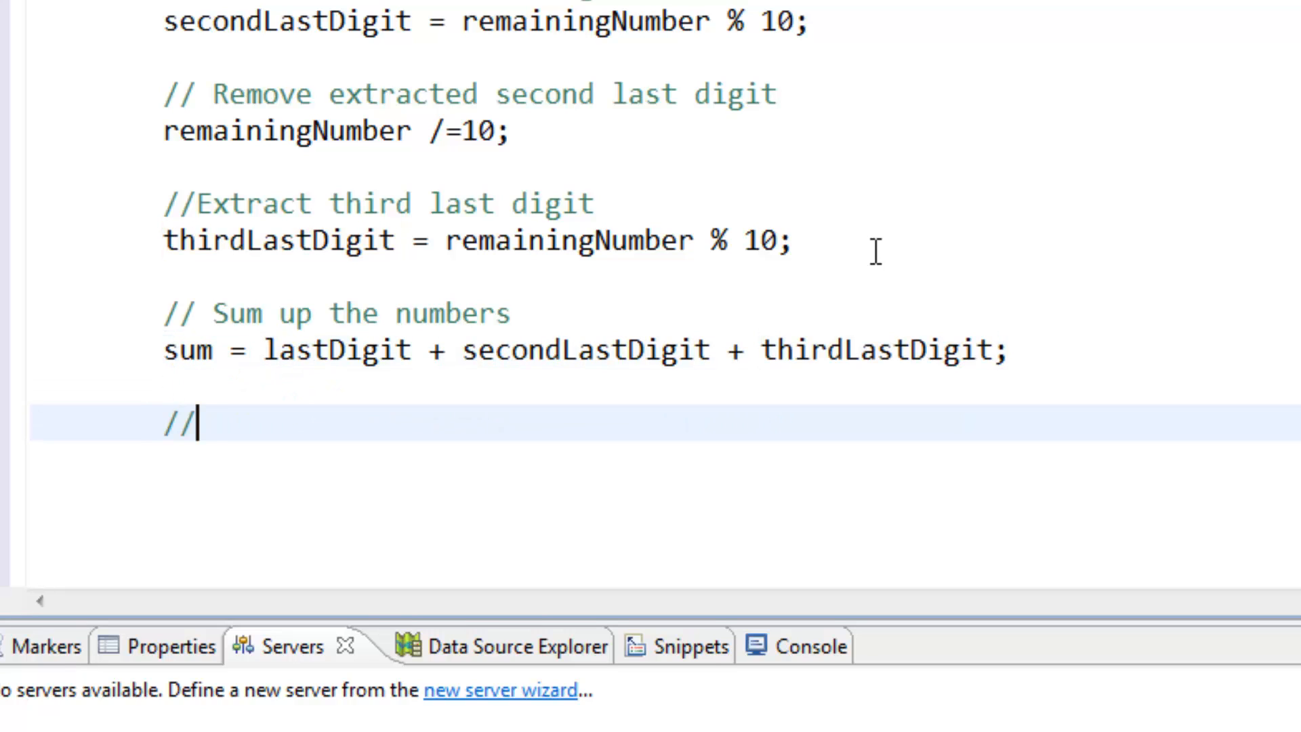
pyautogui.write('Displ')
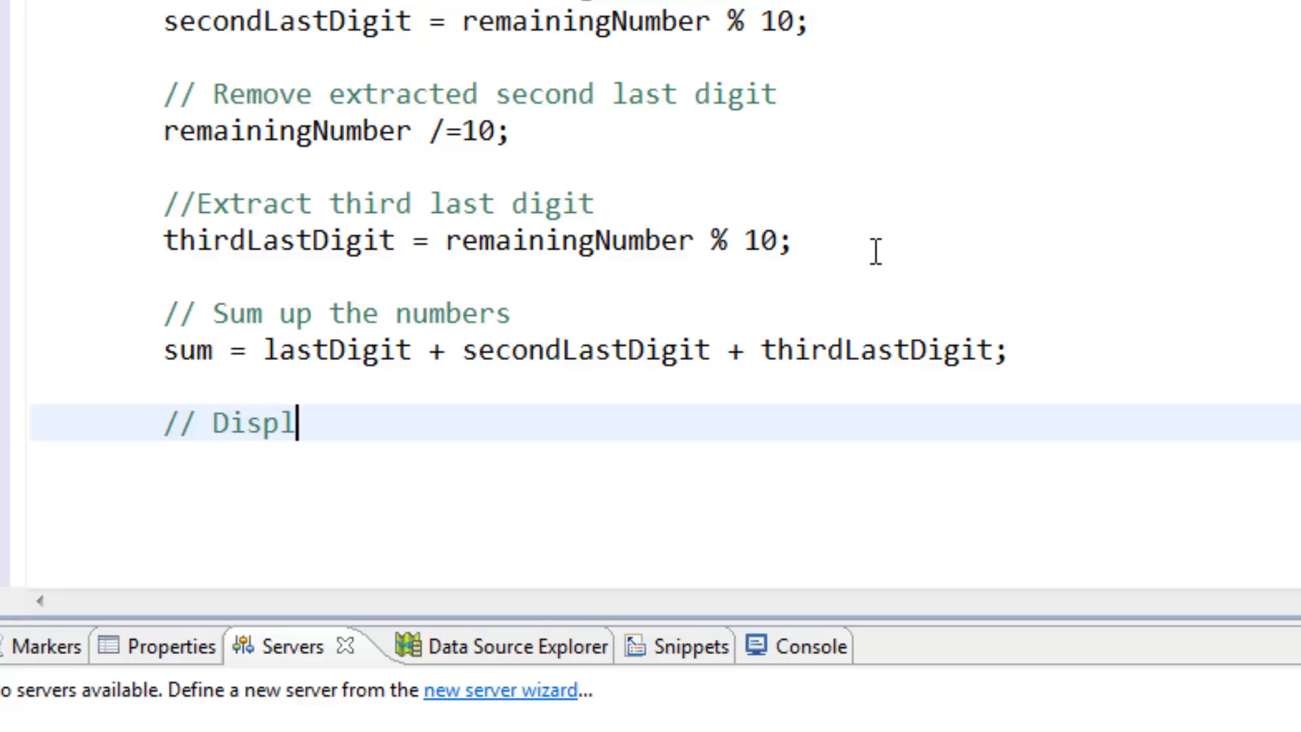
pyautogui.write('ay the rr')
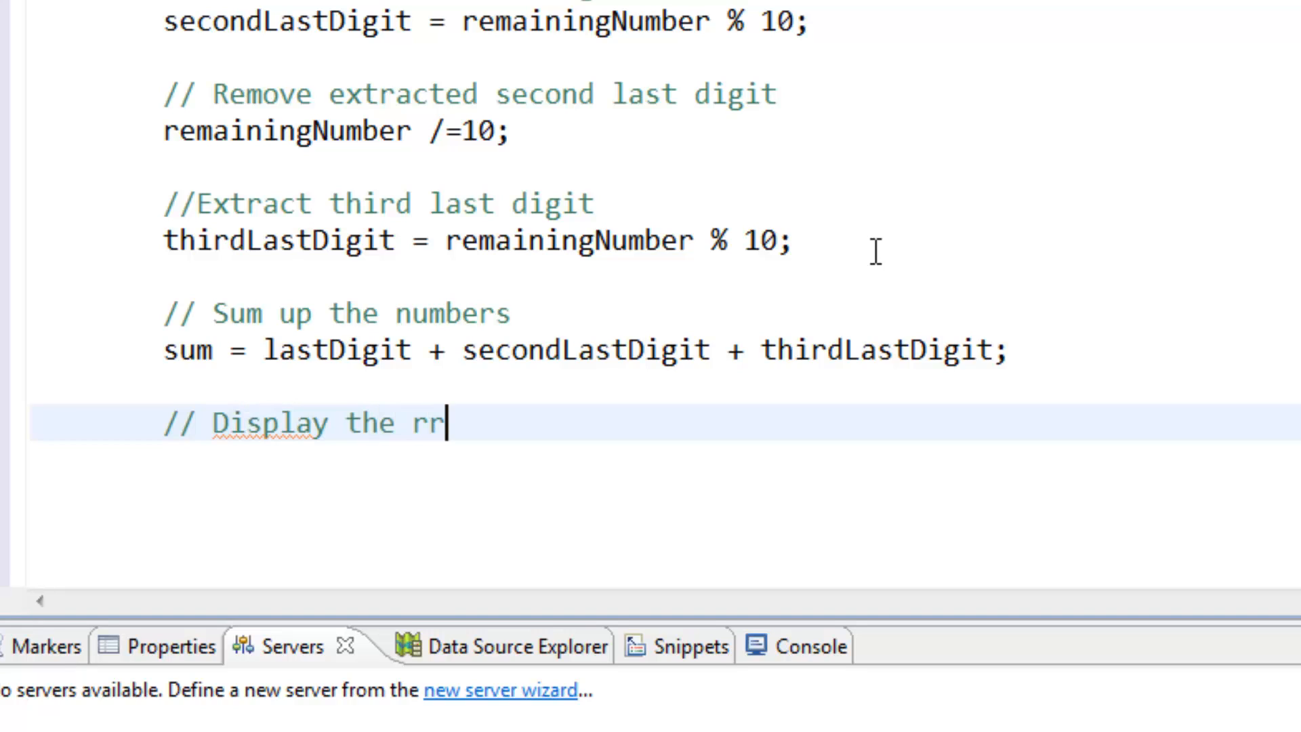
pyautogui.write('esult')
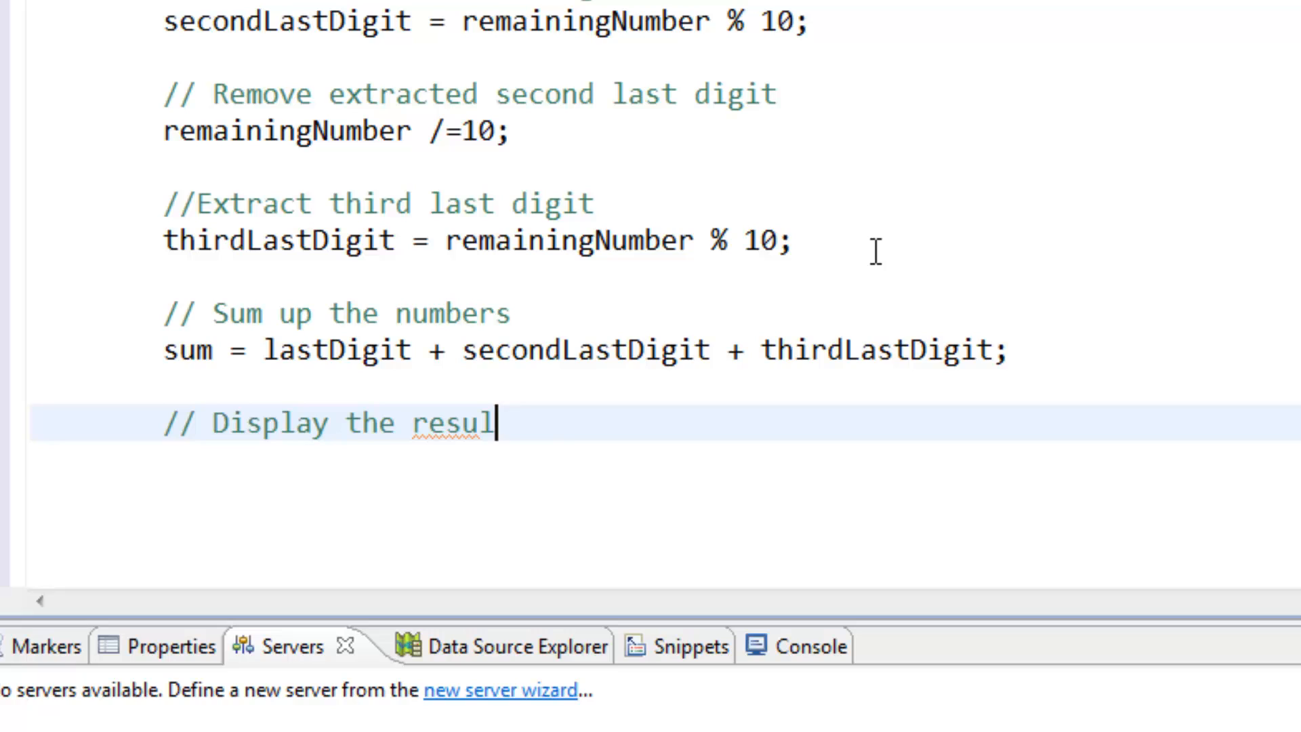
pyautogui.write('ts')
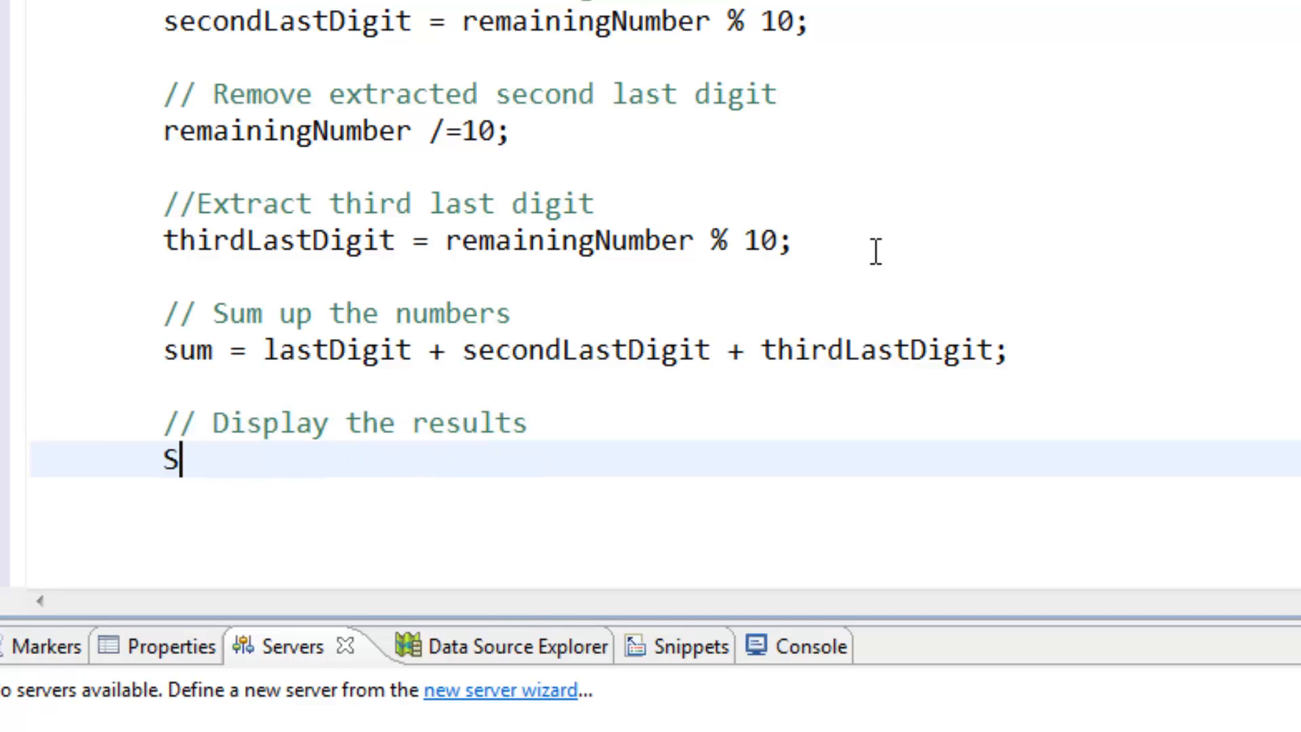
# Write System.out.println("The sum of the digits is " + sum); and remove the stray letter after sum.
pyautogui.write('ystem.out')
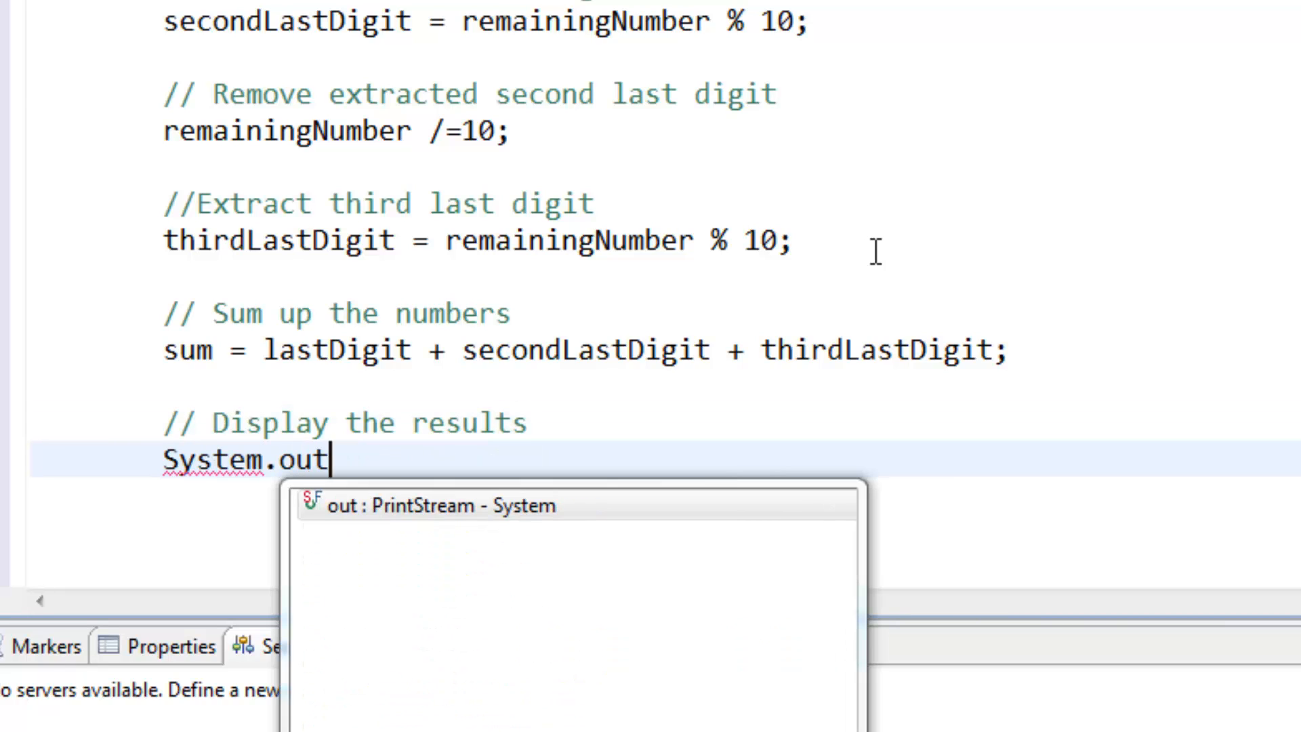
pyautogui.write('.prit')
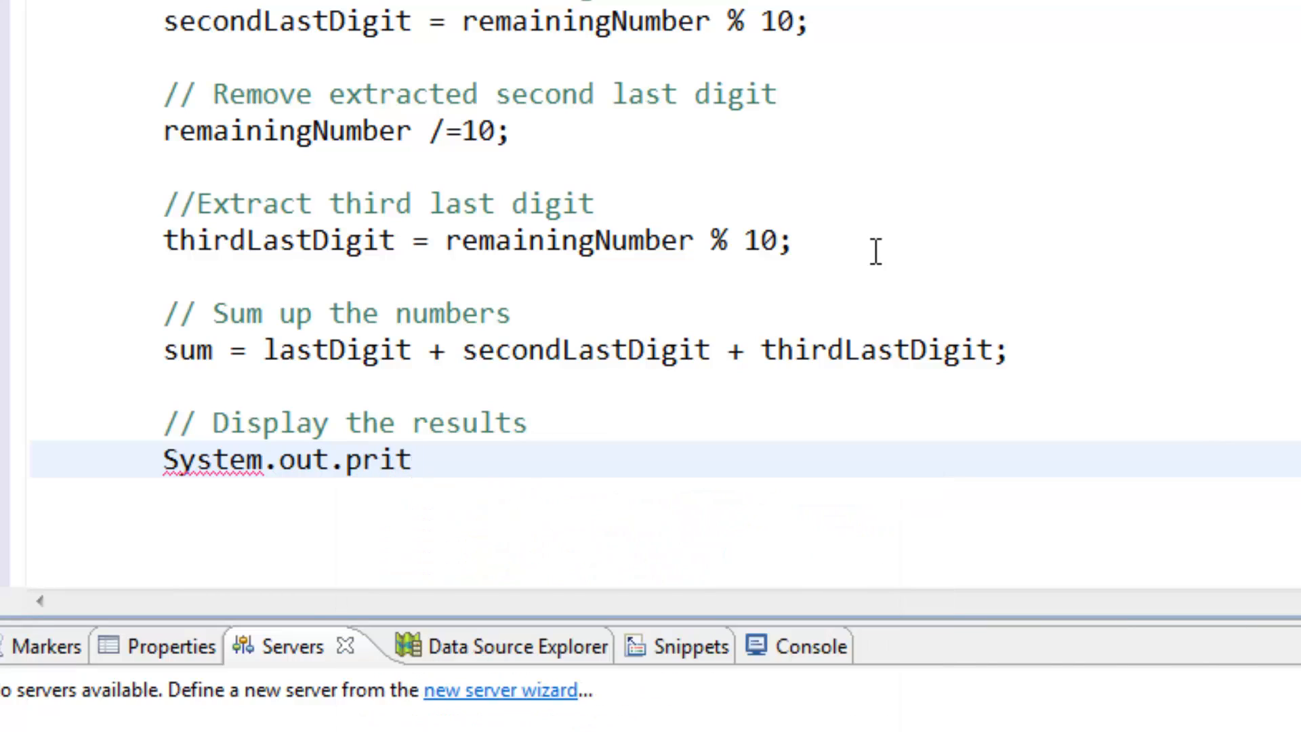
pyautogui.write('n')
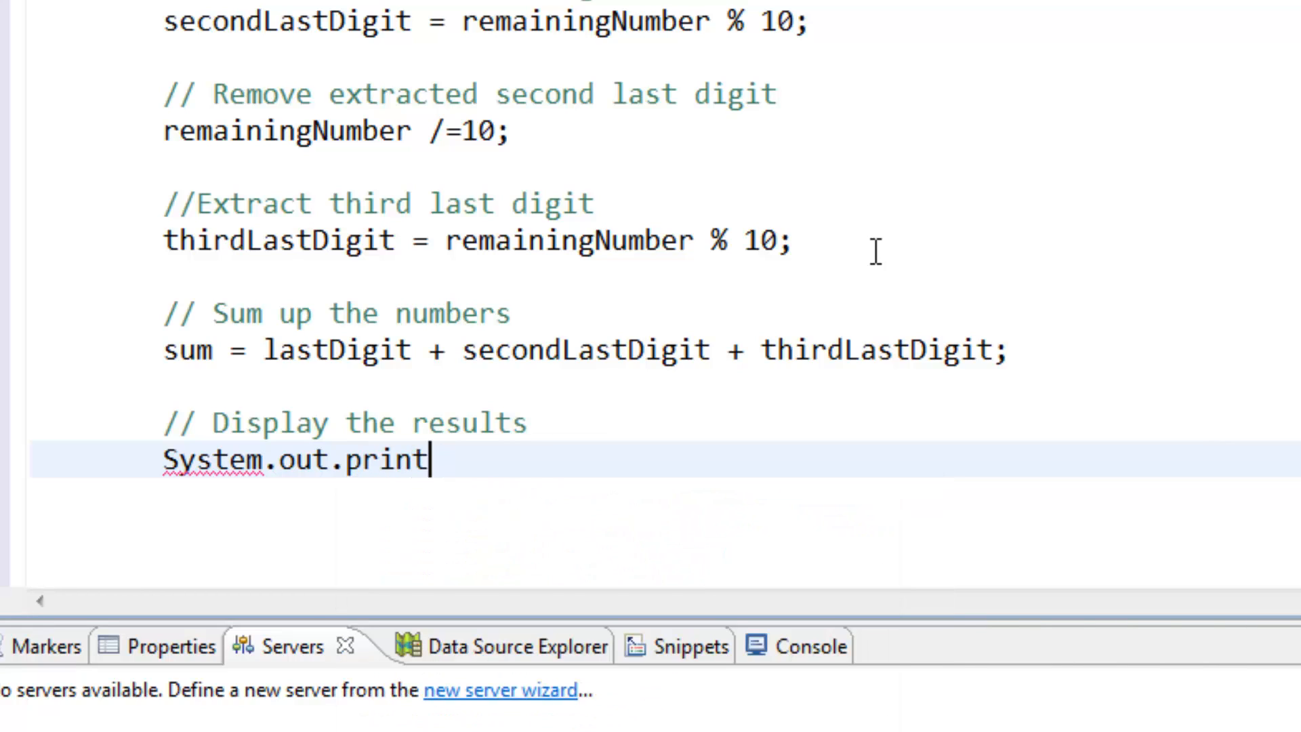
pyautogui.write('ln')
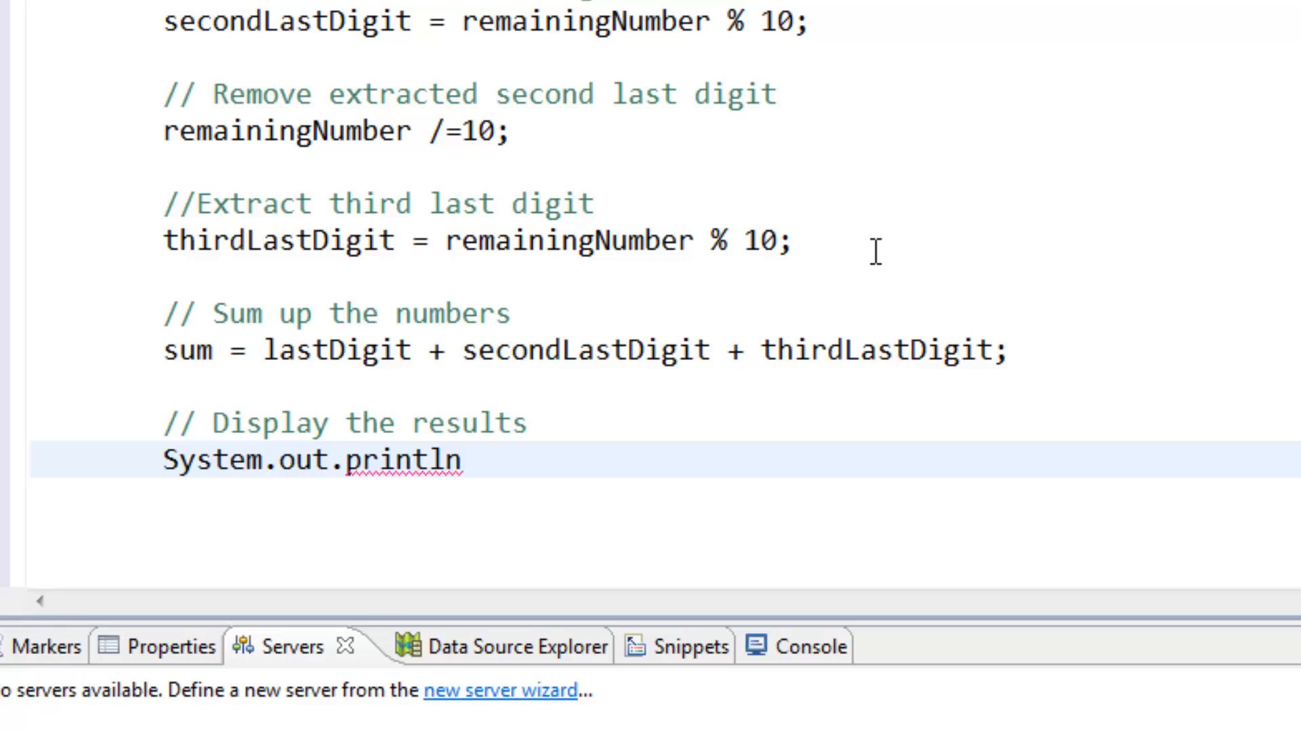
pyautogui.write('()')
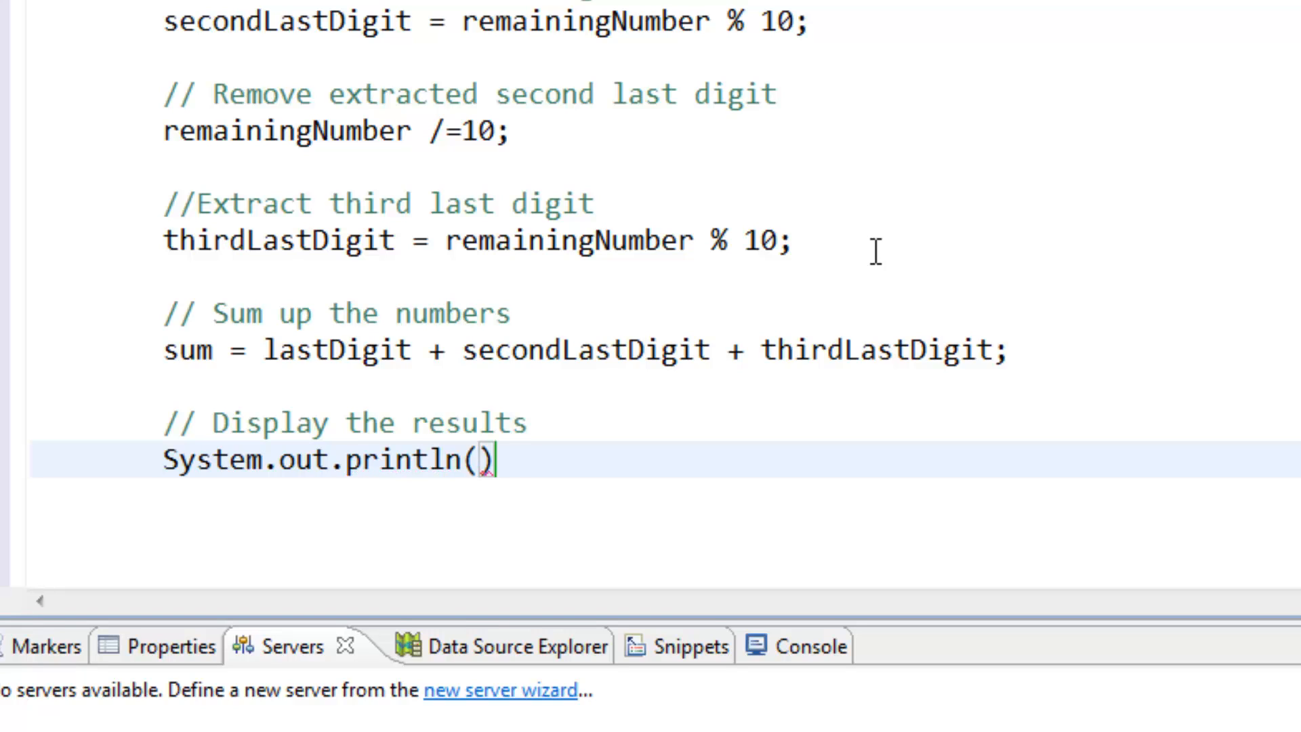
pyautogui.write('"T')
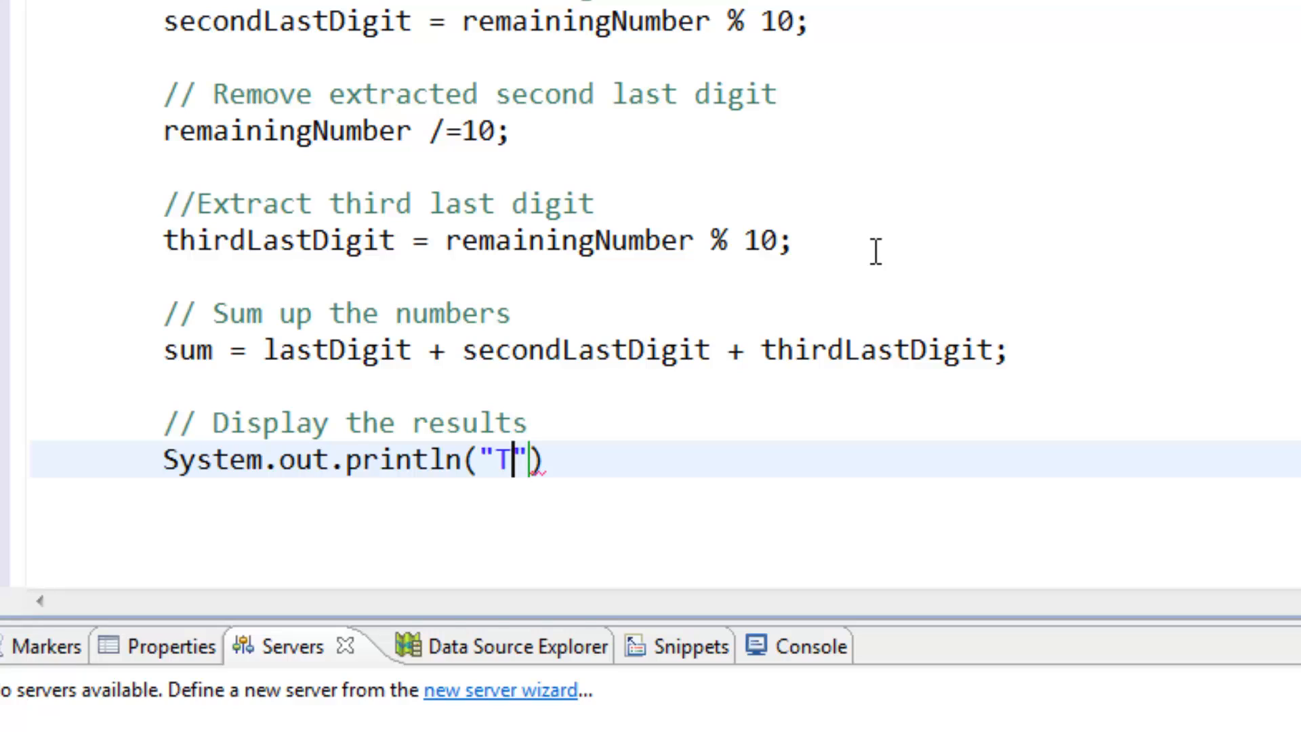
pyautogui.write('he')
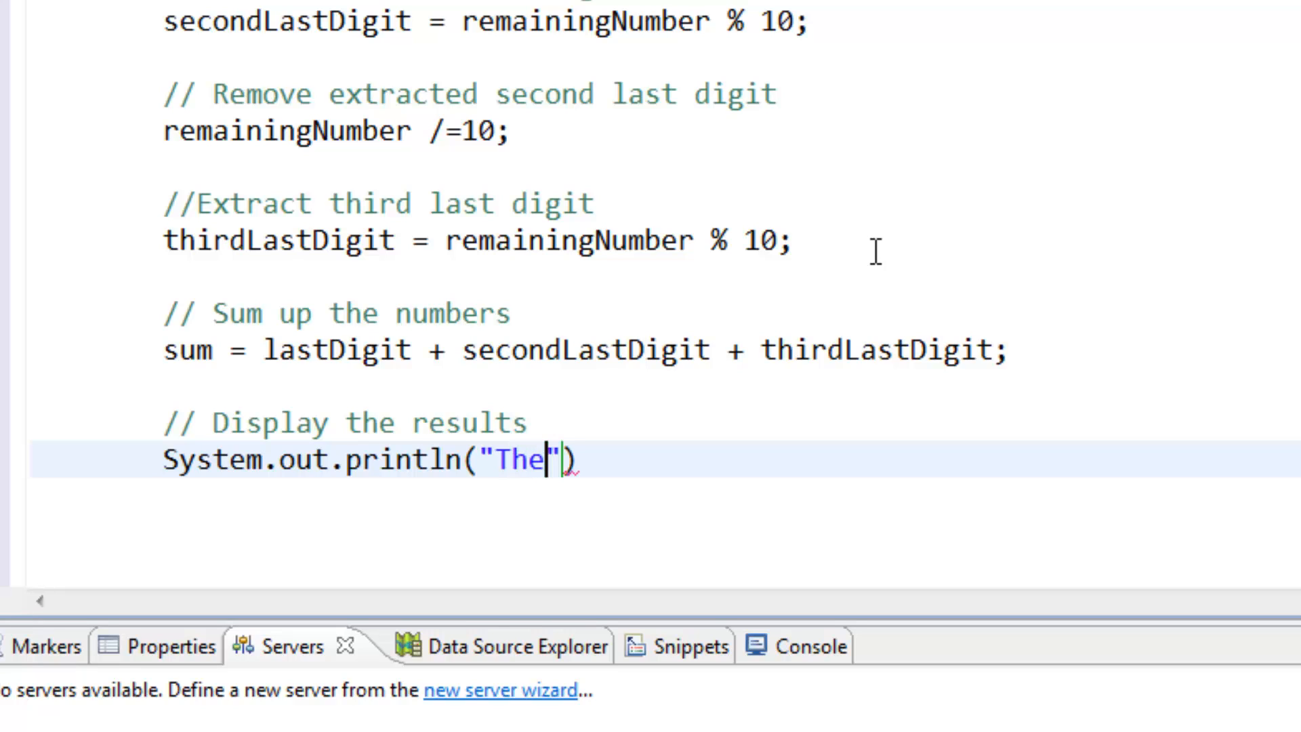
pyautogui.write('sum of')
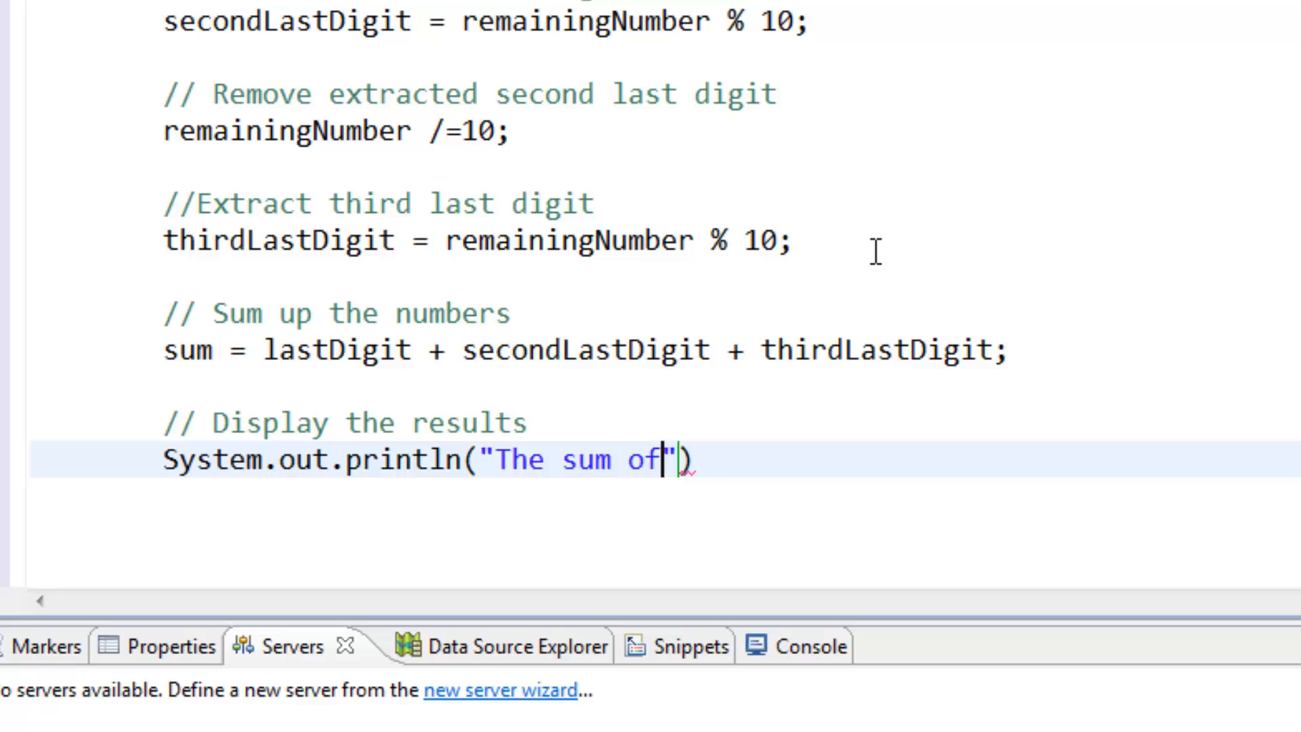
pyautogui.write('the digits i')
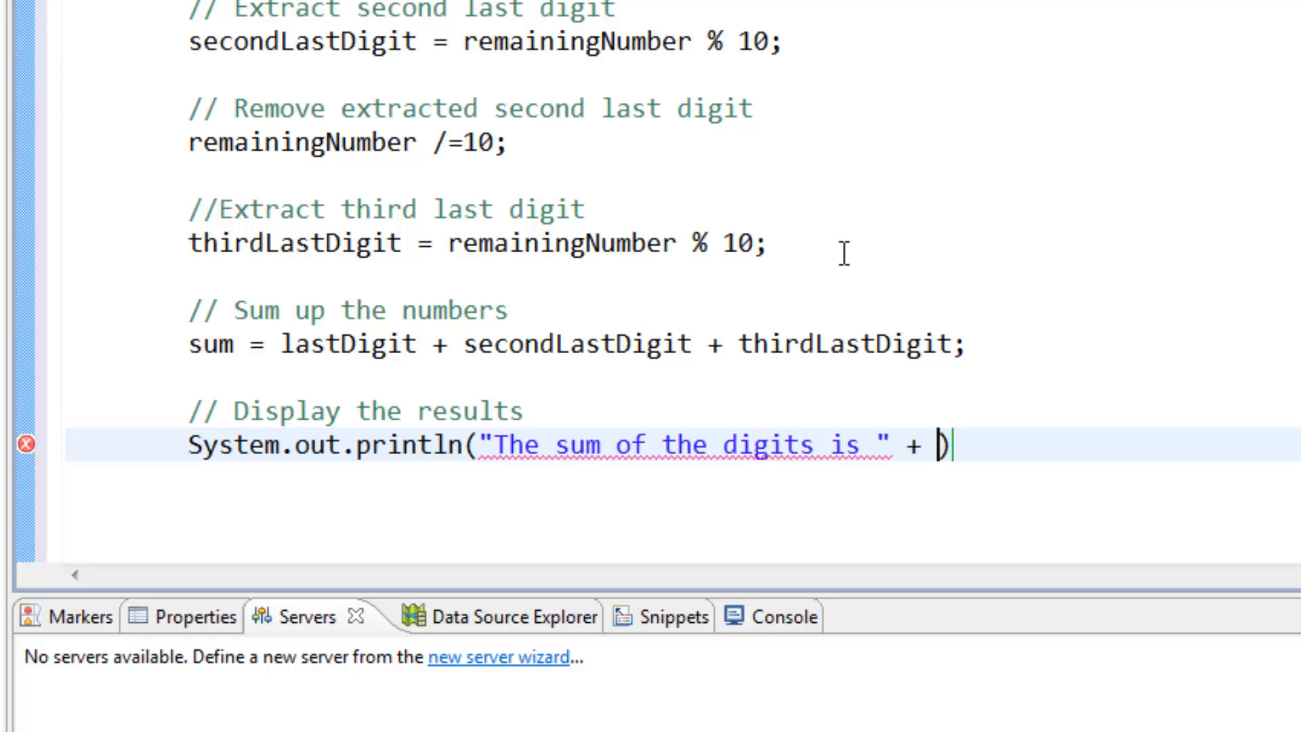
pyautogui.write('sume')
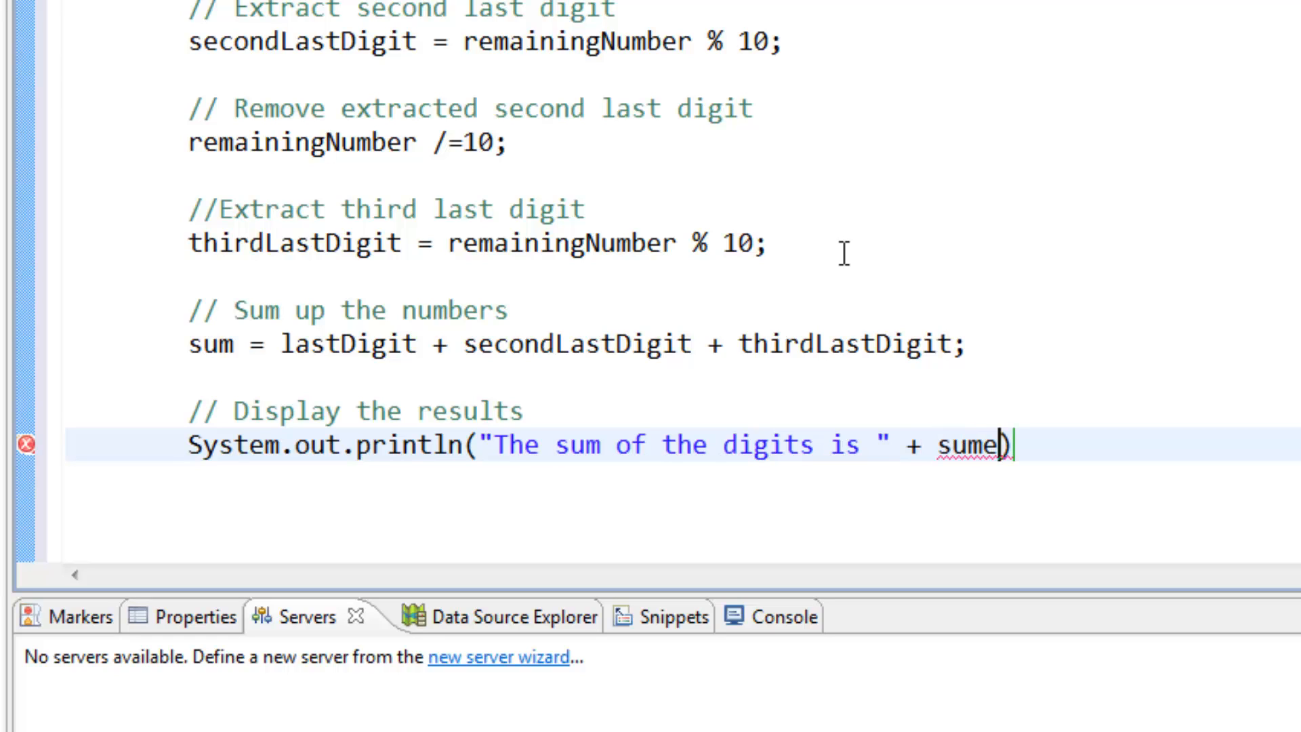
pyautogui.press('Backspace')
pyautogui.write(';')
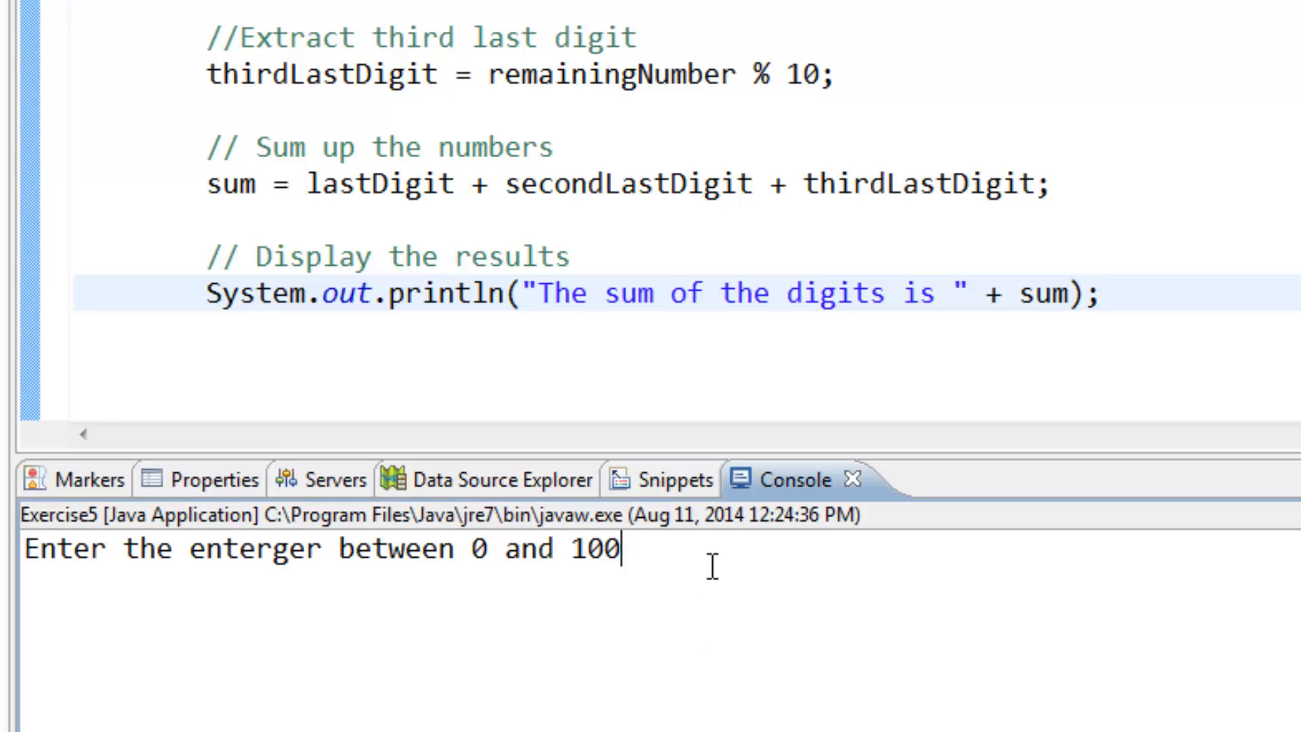
# Answer the running Exercise5 integer prompt with 123 in the console.
pyautogui.write('123')
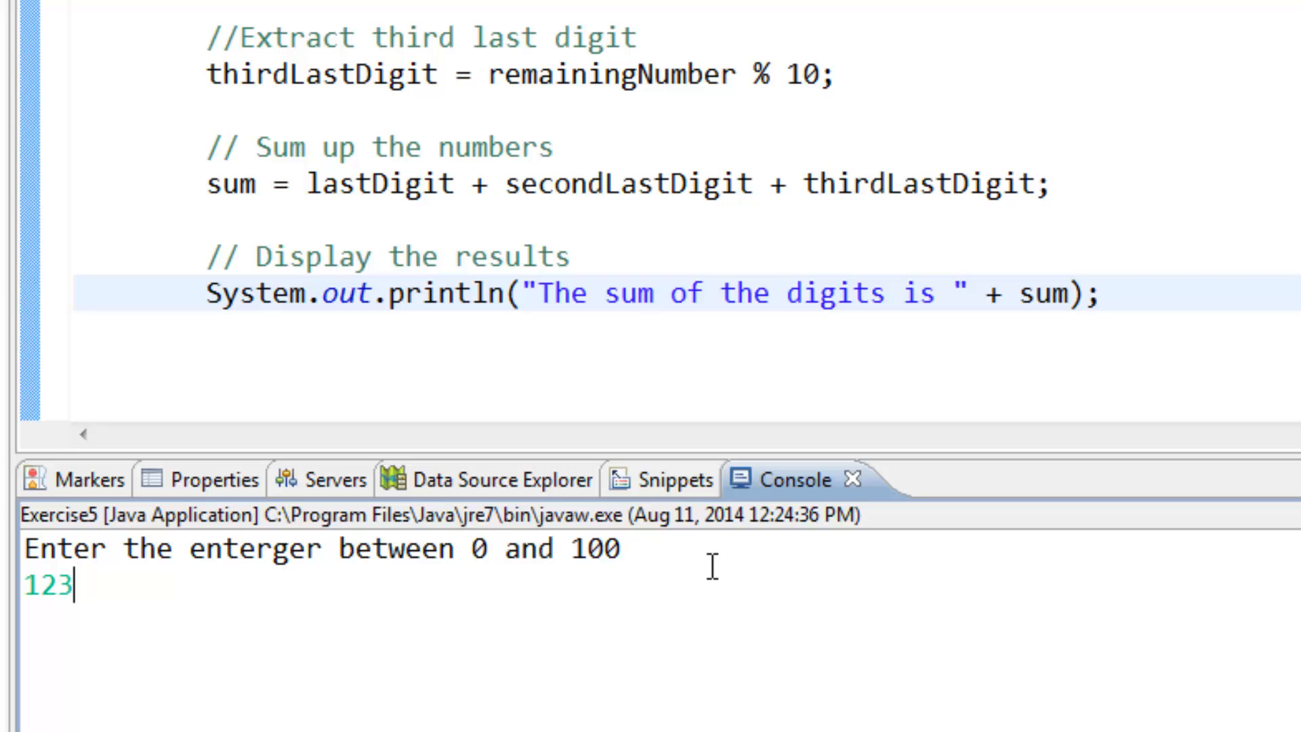